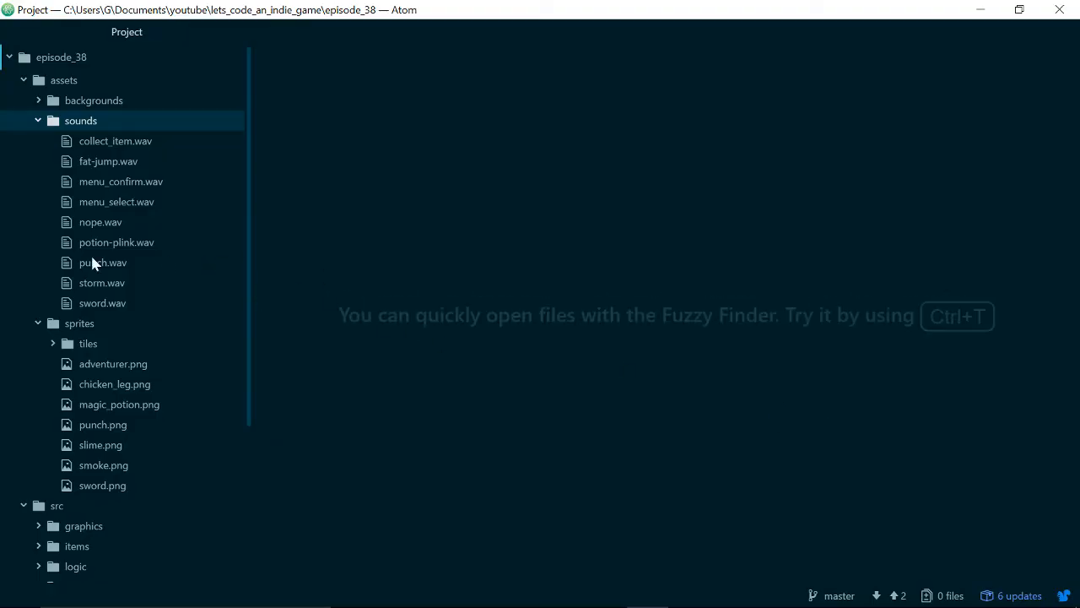
# - Create a folder named 'spells' inside the project's src folder
pyautogui.scroll(-3)
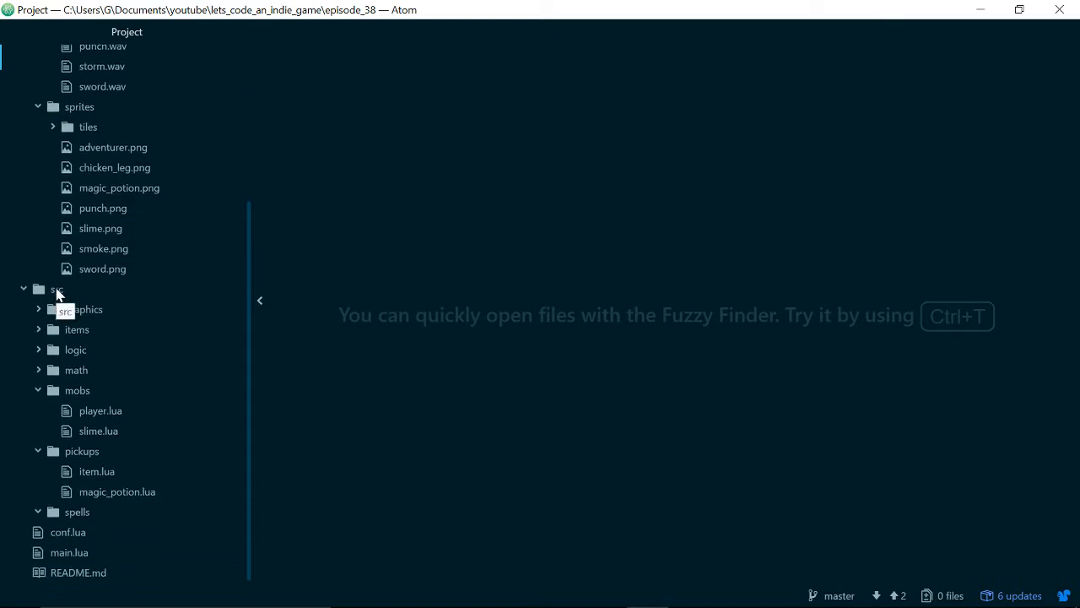
pyautogui.moveTo(156, 322)
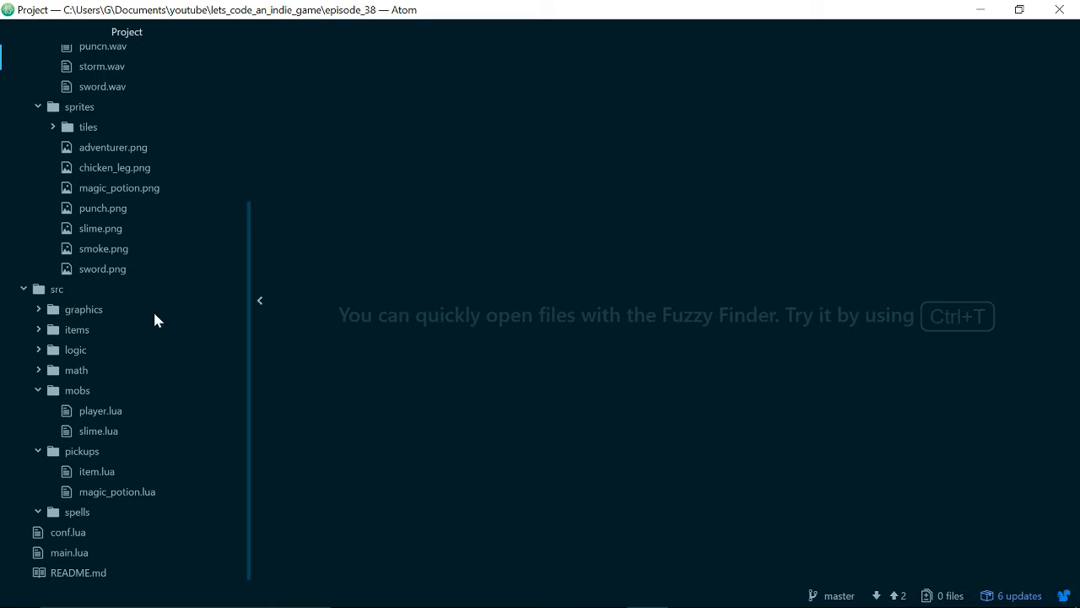
pyautogui.moveTo(57, 294)
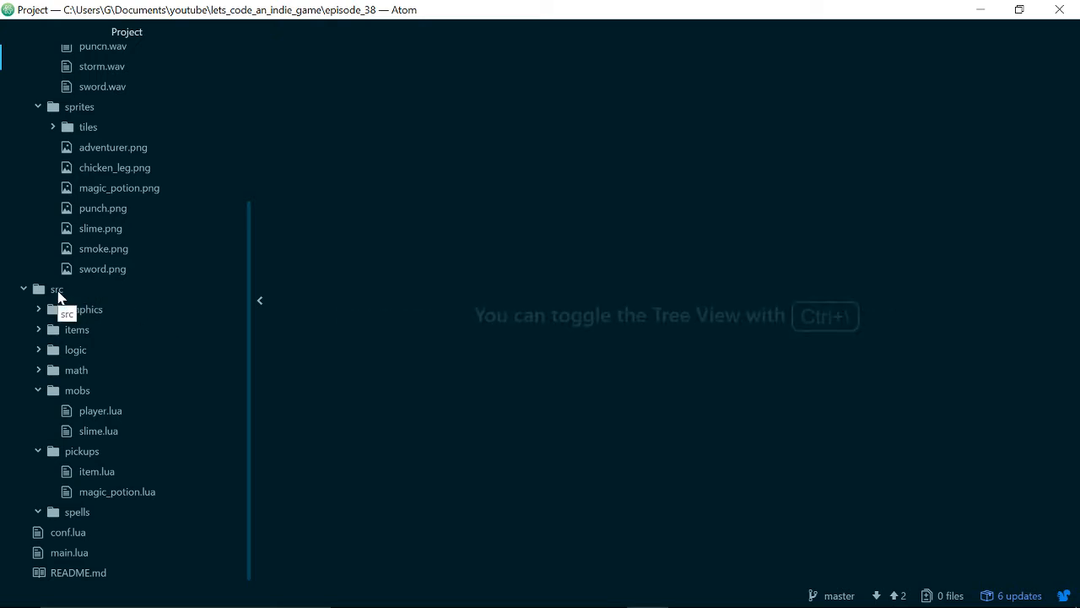
pyautogui.moveTo(166, 293)
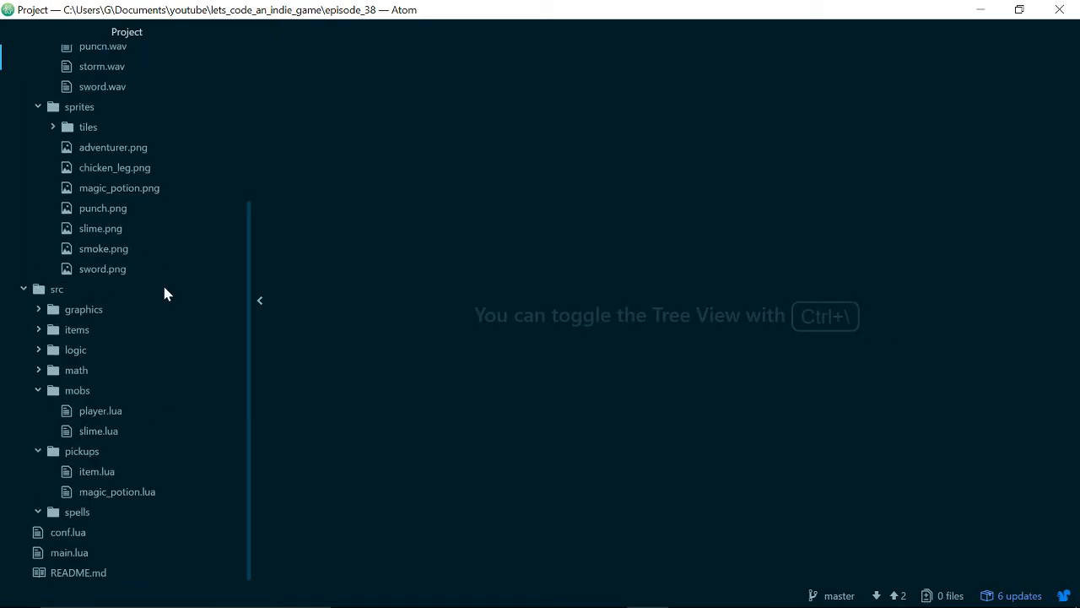
pyautogui.moveTo(57, 291)
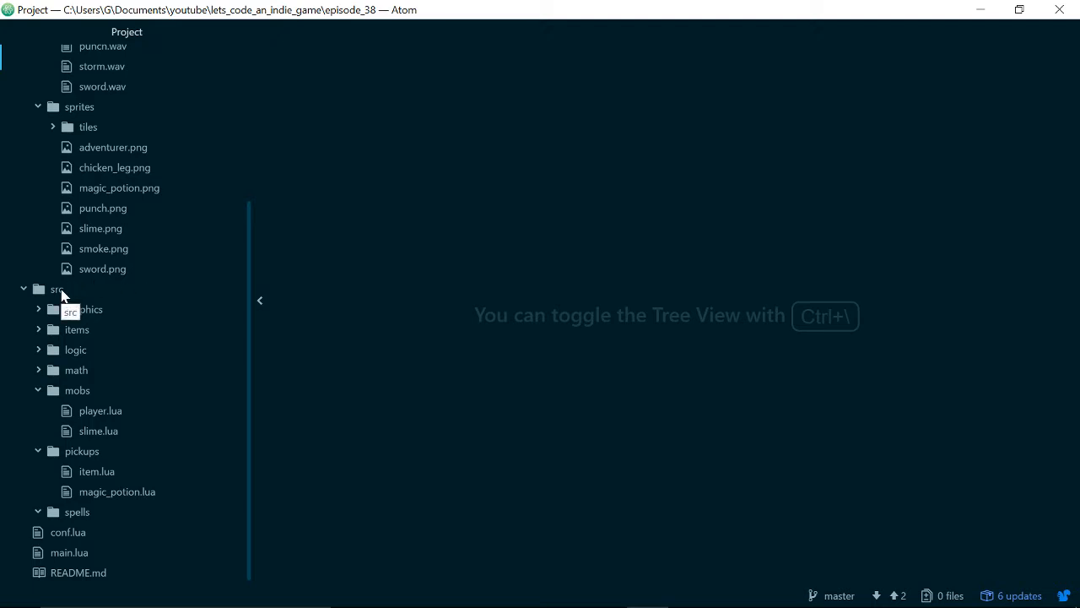
pyautogui.moveTo(101, 320)
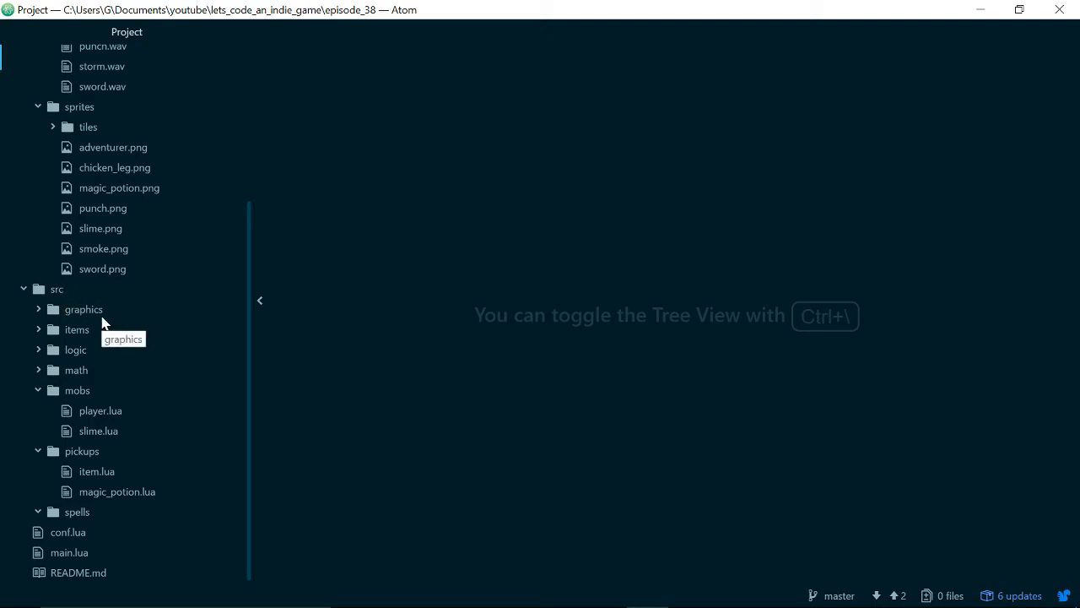
pyautogui.moveTo(58, 296)
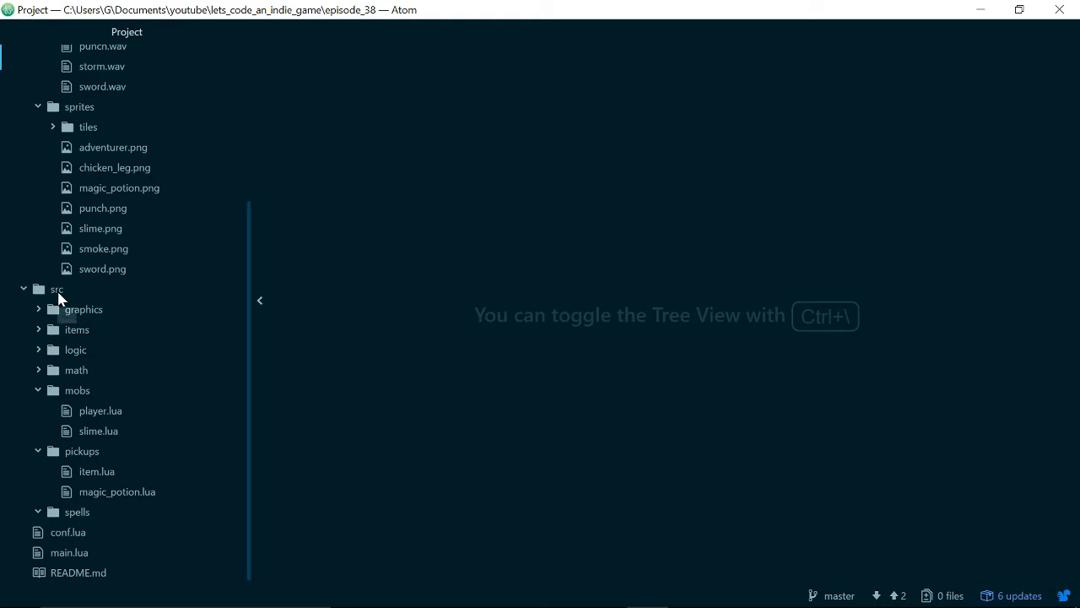
pyautogui.rightClick(56, 289)
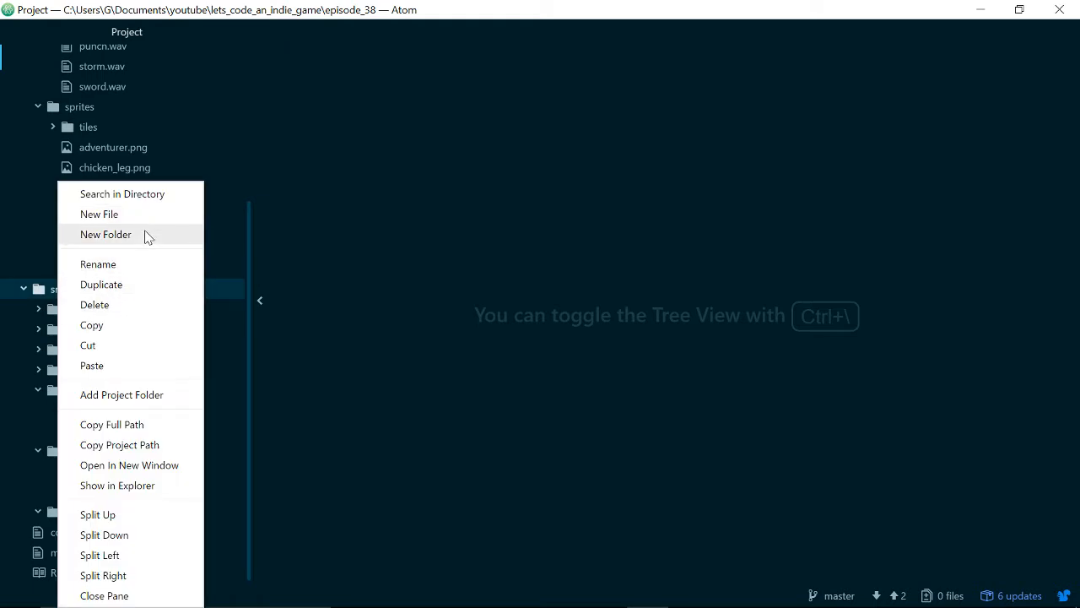
pyautogui.click(106, 235)
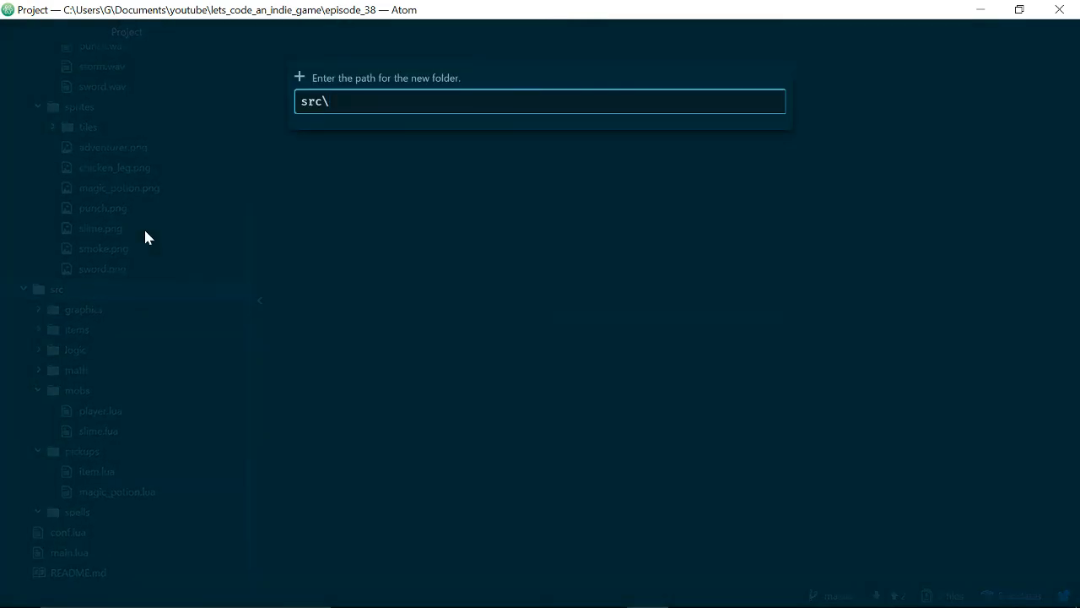
pyautogui.write('spells')
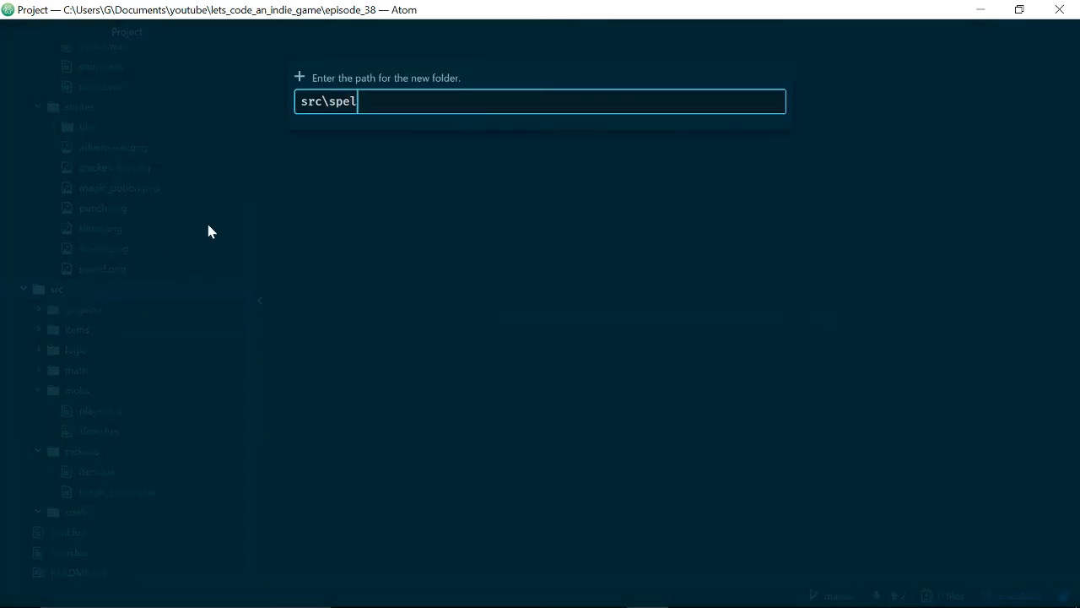
pyautogui.press('Enter')
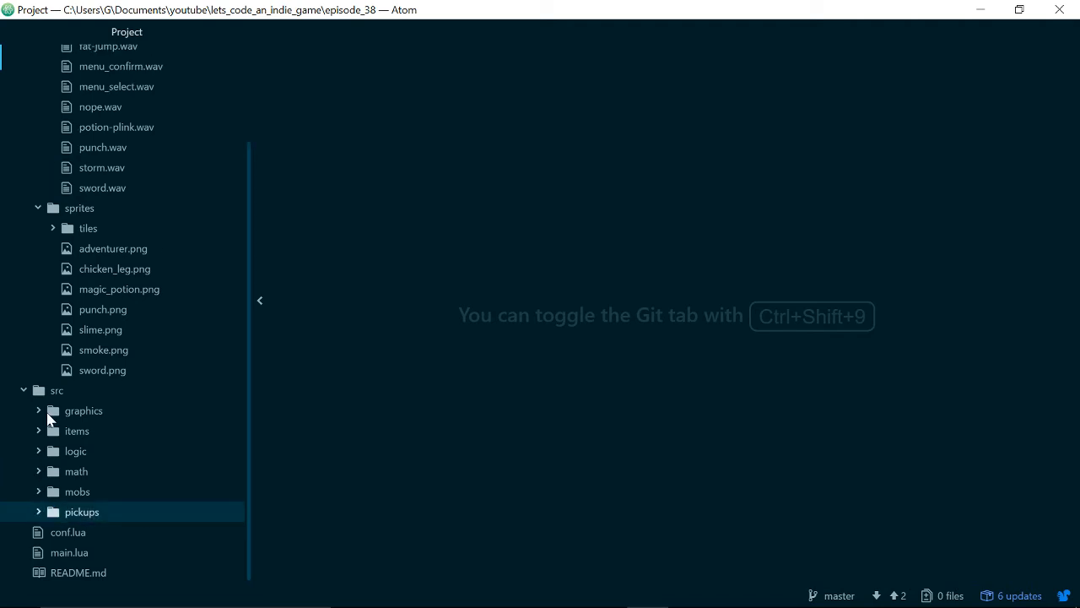
pyautogui.rightClick(82, 511)
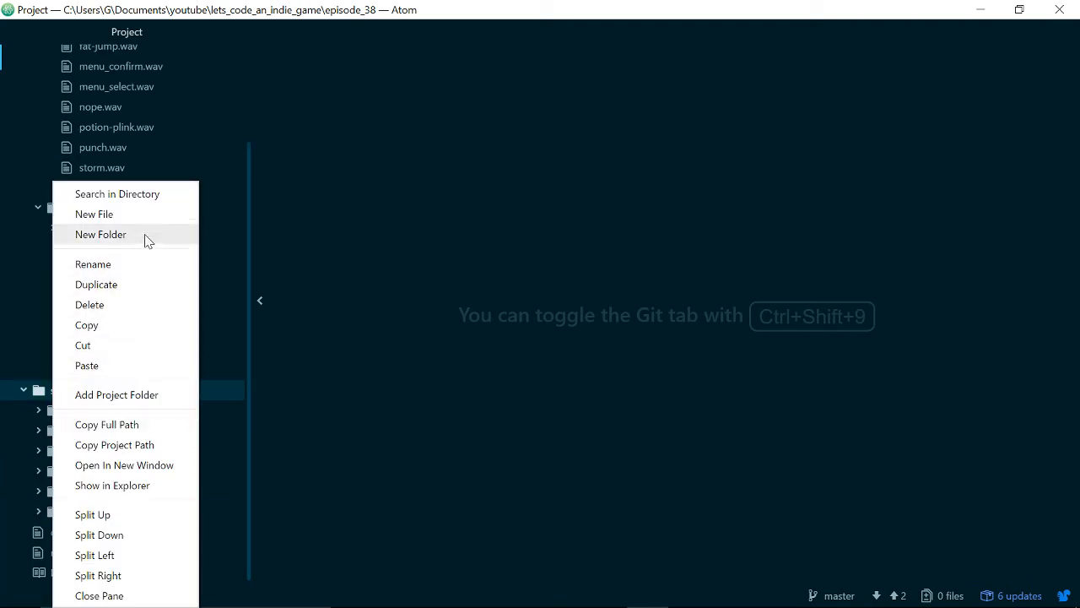
pyautogui.click(100, 234)
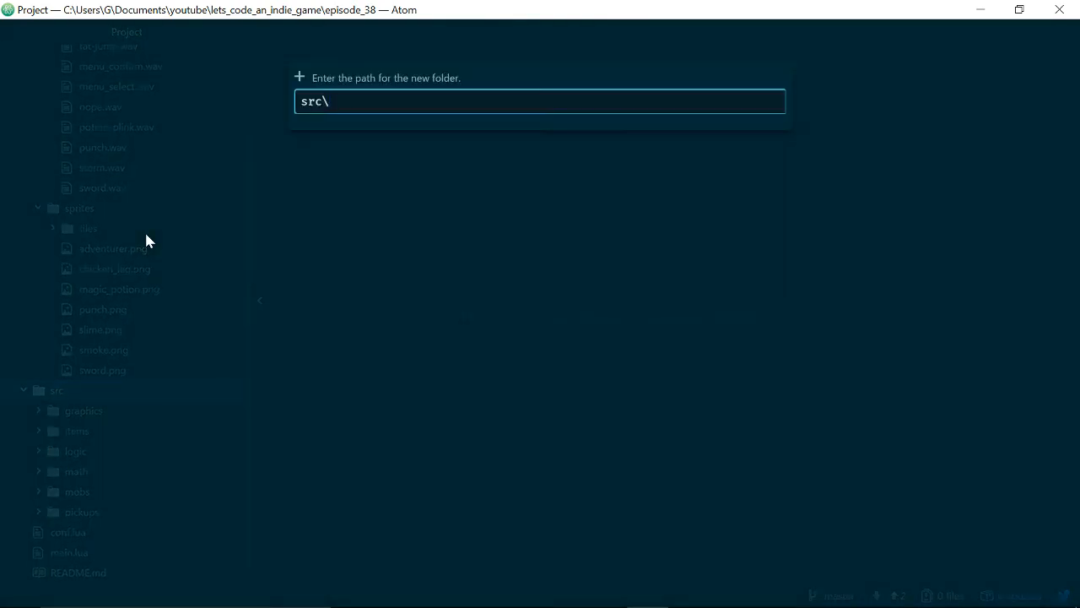
pyautogui.write('spells')
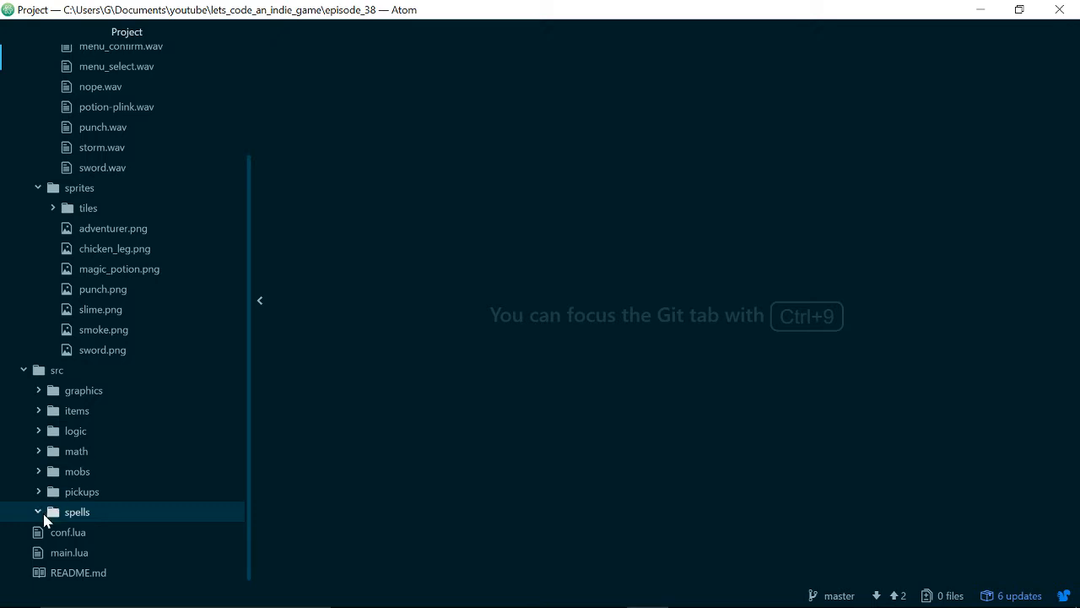
pyautogui.moveTo(83, 524)
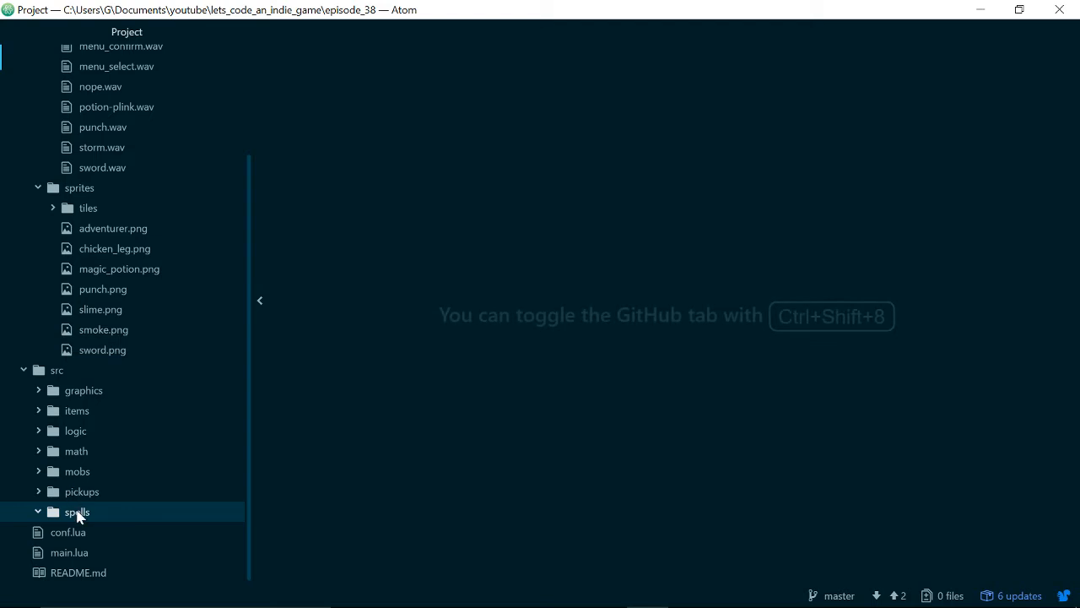
# - Create storm.lua in src/spells and begin its first line with 'local = {}'
pyautogui.rightClick(77, 511)
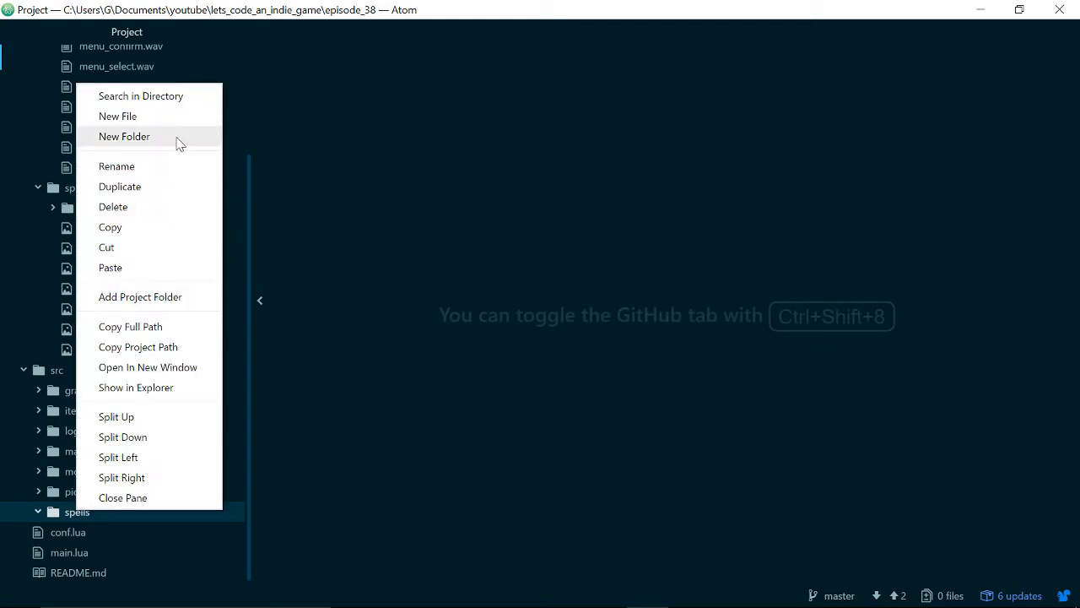
pyautogui.click(117, 116)
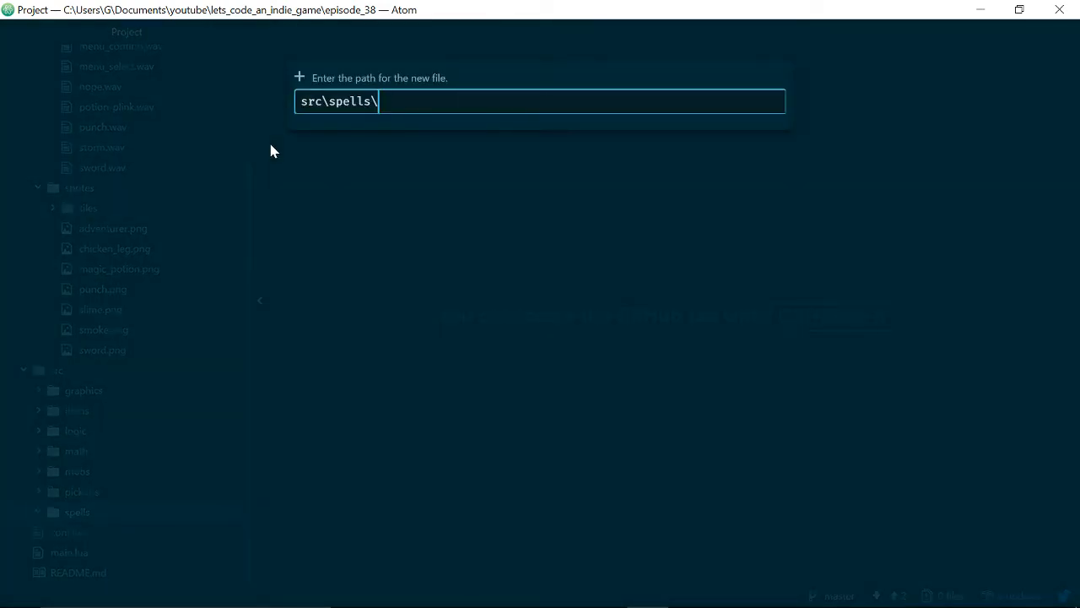
pyautogui.write('storm.lua')
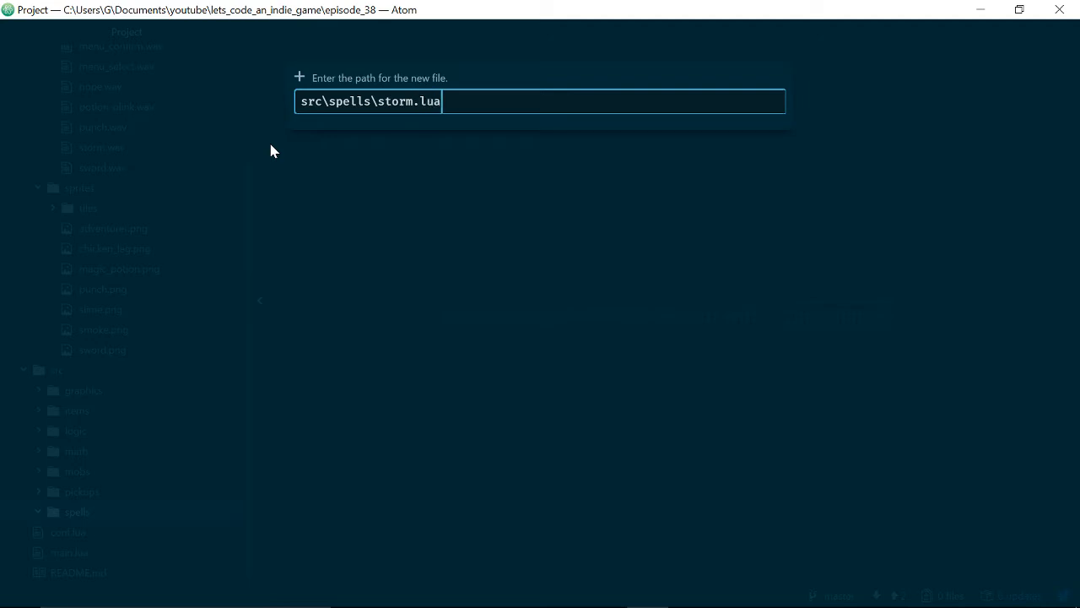
pyautogui.press('Enter')
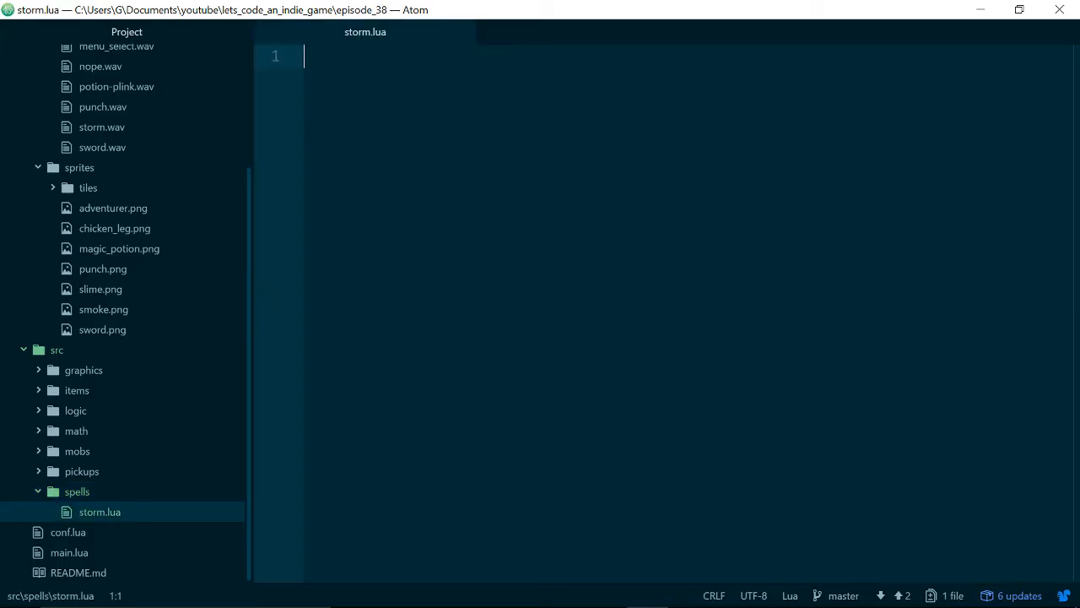
pyautogui.write('local = {')
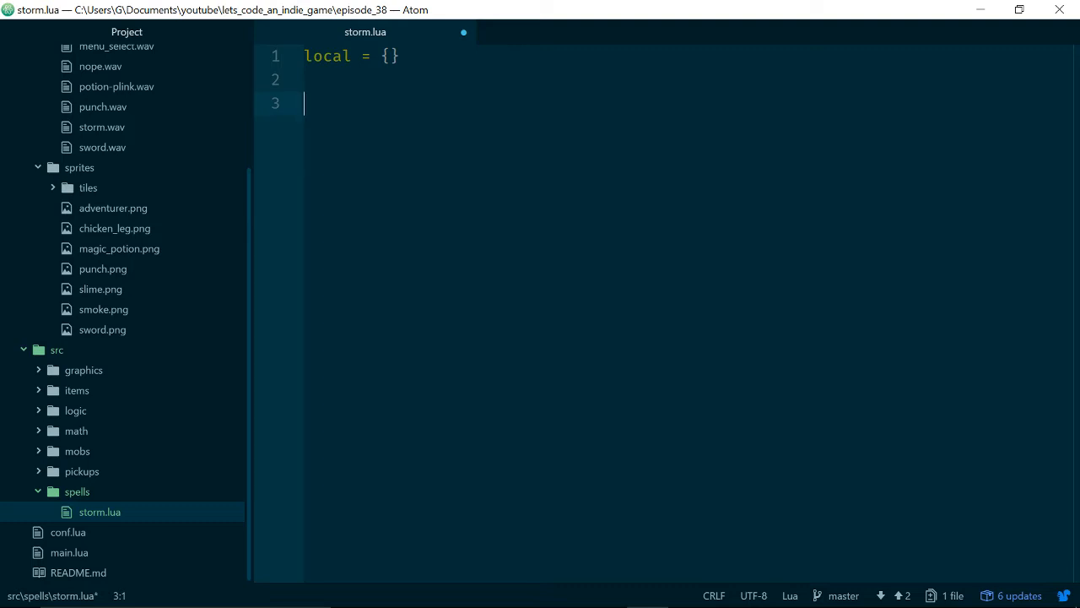
# - Name the table storm, add a storm.create function, and end the file with return storm
pyautogui.click(325, 55)
pyautogui.write('storm')
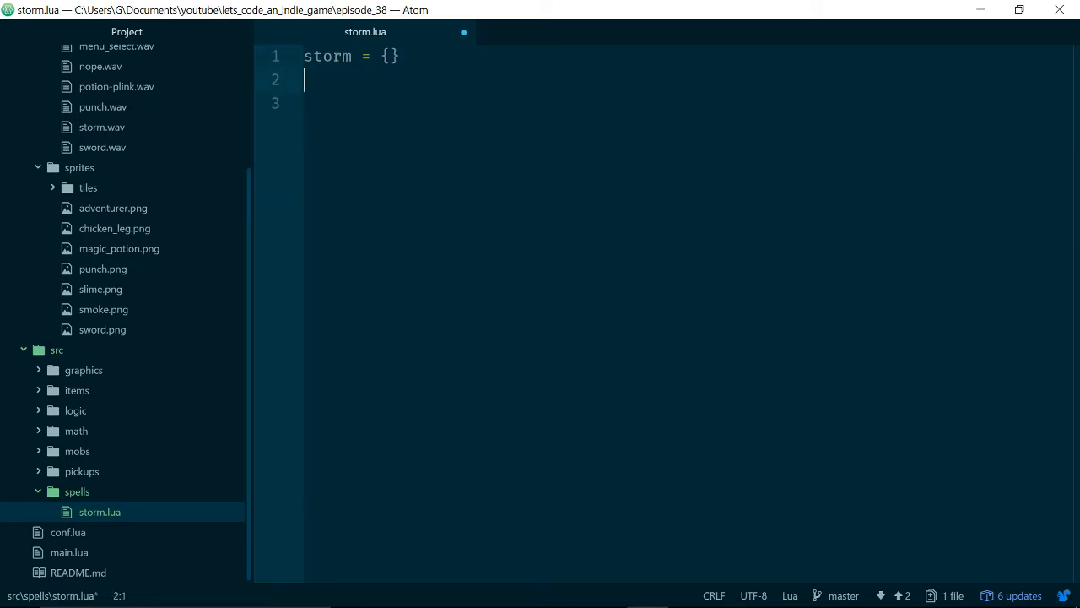
pyautogui.write('s')
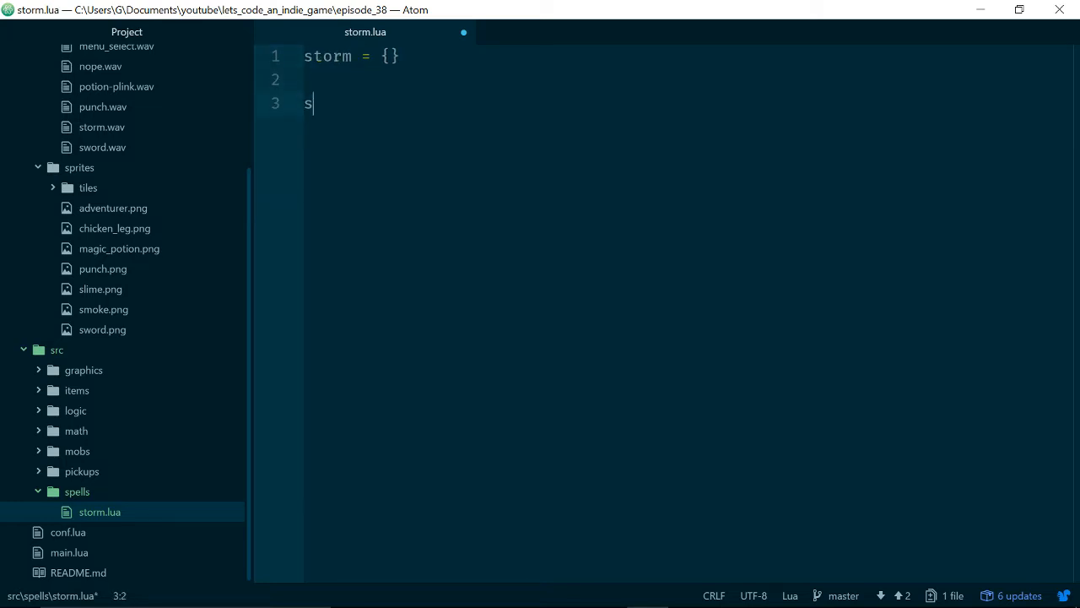
pyautogui.write('torm.create = function')
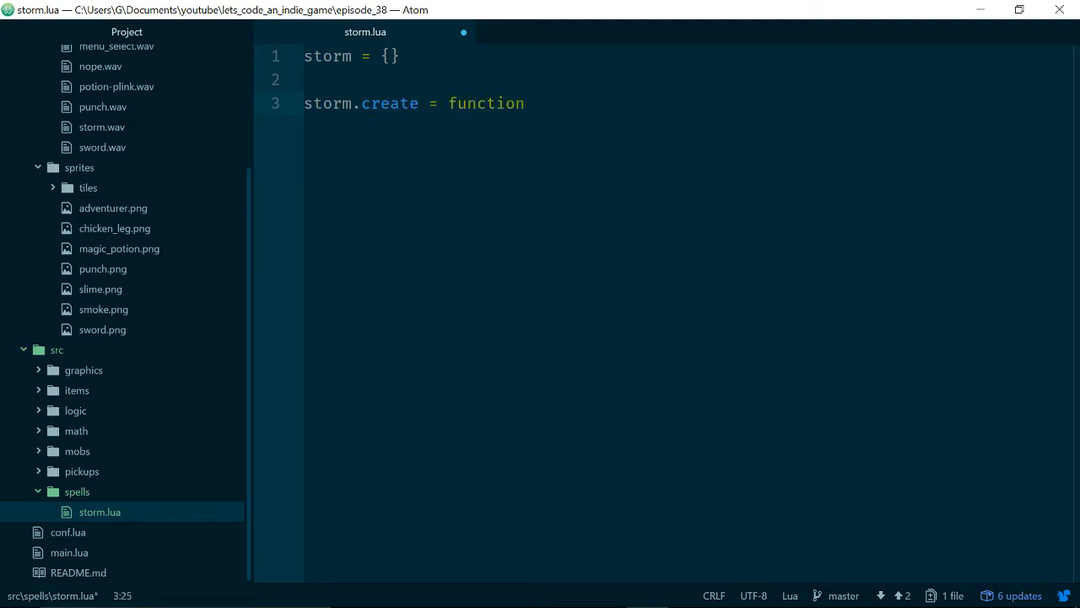
pyautogui.write('()')
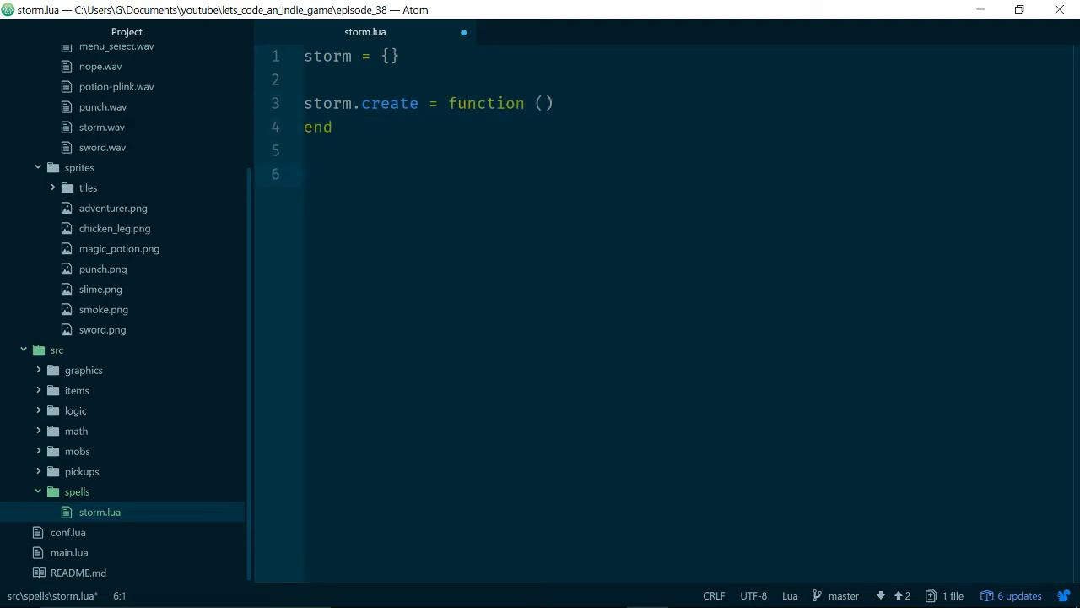
pyautogui.write('return stom')
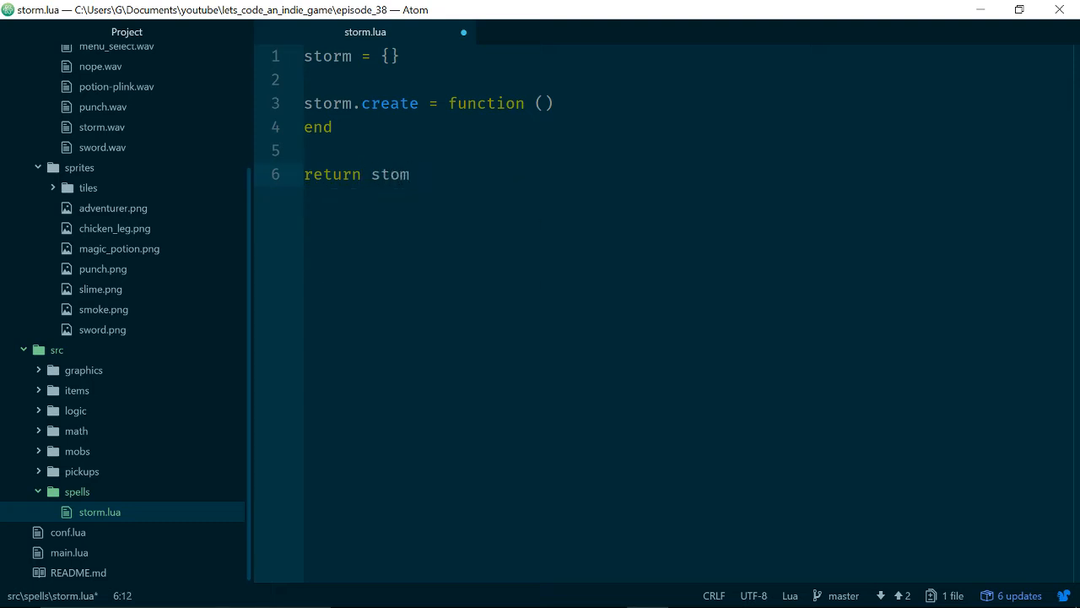
pyautogui.write('r')
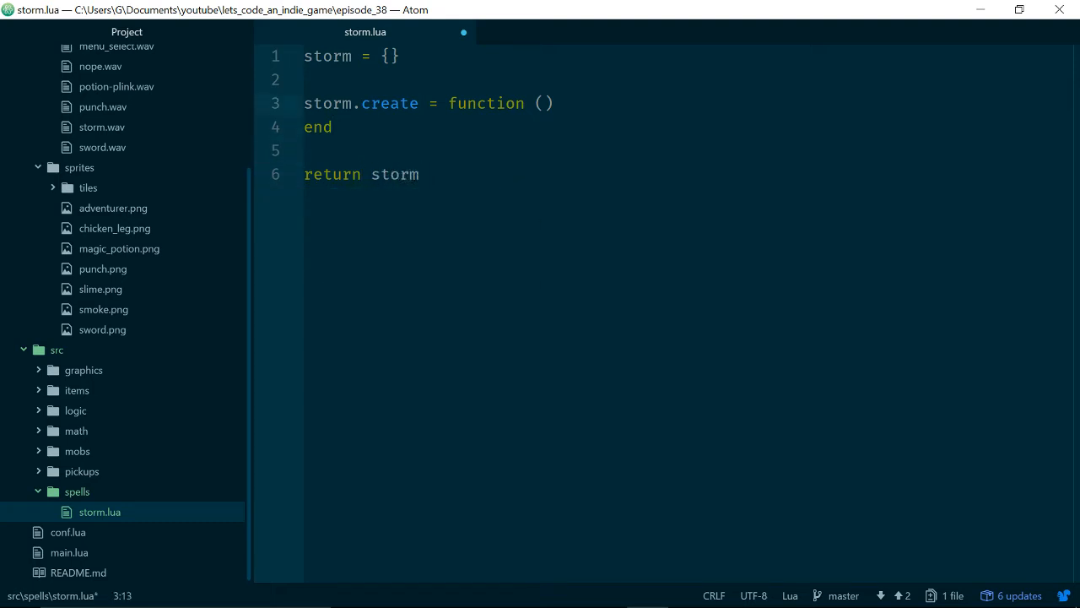
# - Declare local inst = {} inside storm.create
pyautogui.press('Enter')
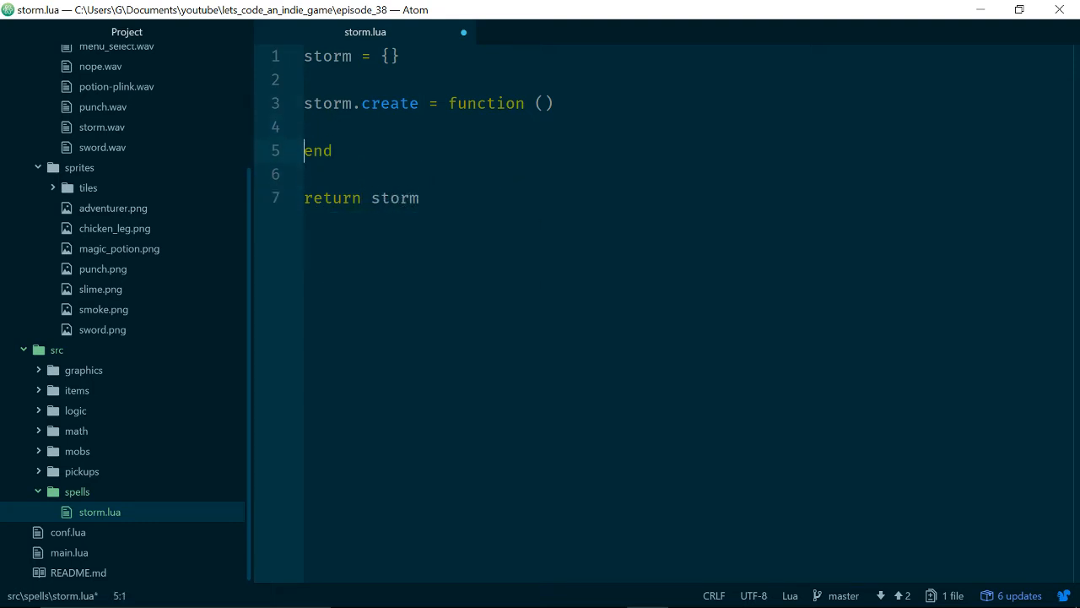
pyautogui.write('loa')
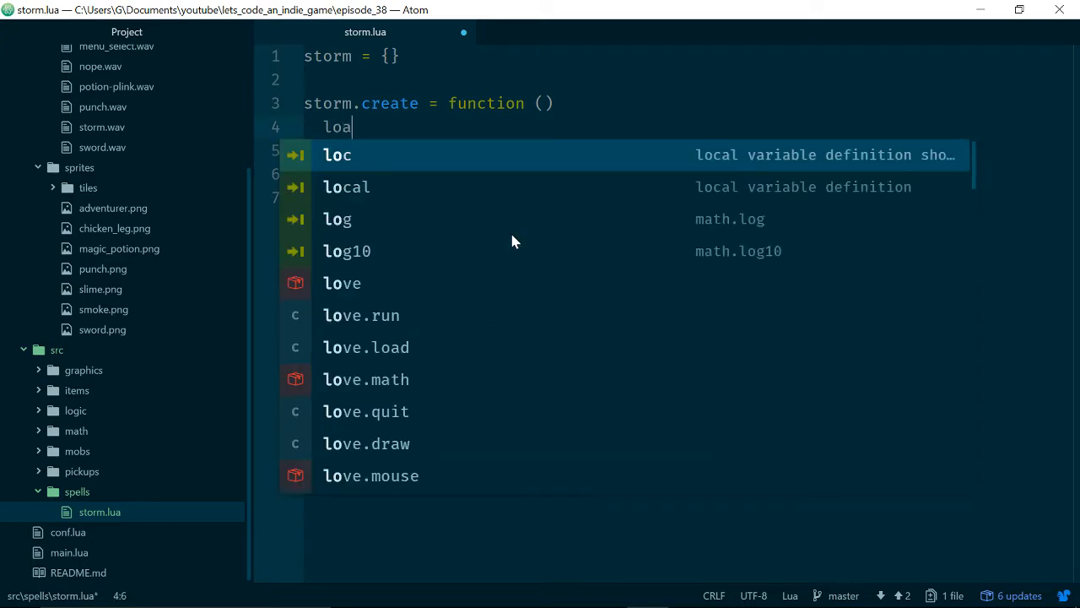
pyautogui.press('Tab')
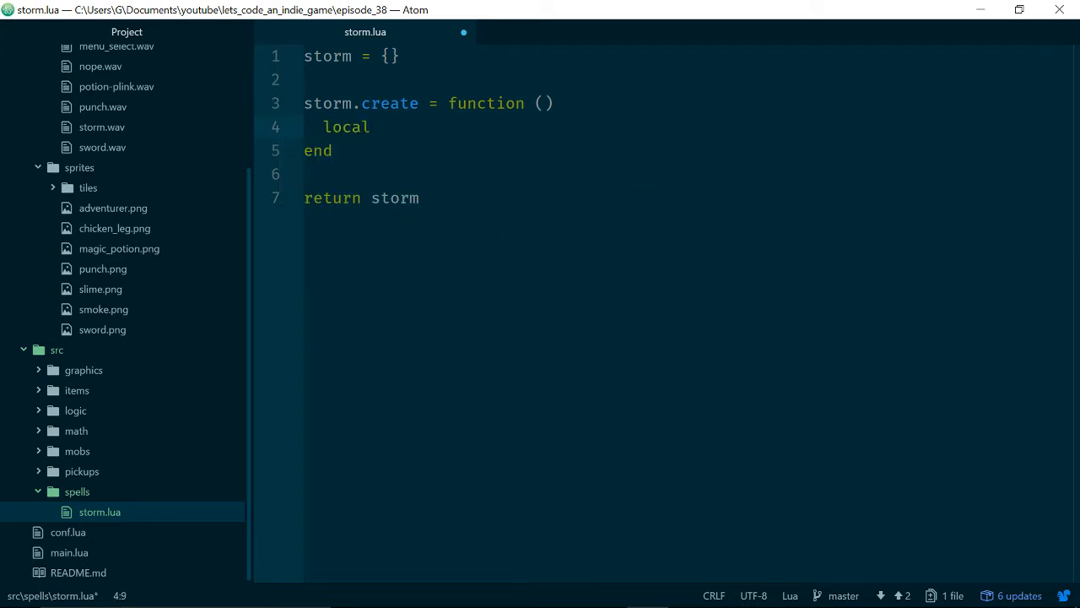
pyautogui.write('inst = {}')
pyautogui.write('return inst')
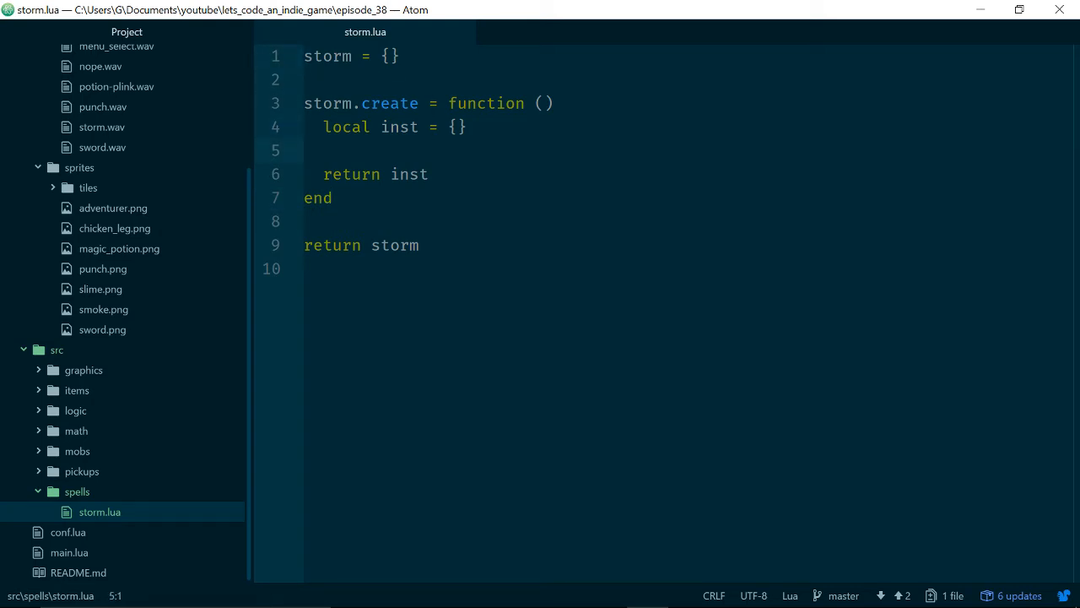
pyautogui.click(426, 103)
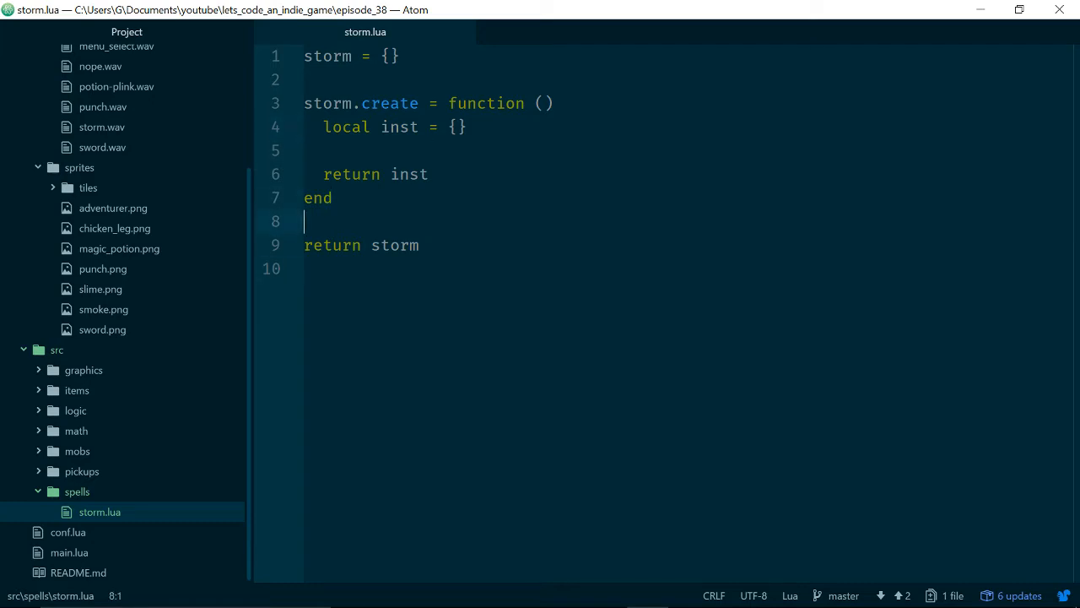
# - Set inst.spellDamage = 10 inside storm.create and add room above it
pyautogui.click(428, 127)
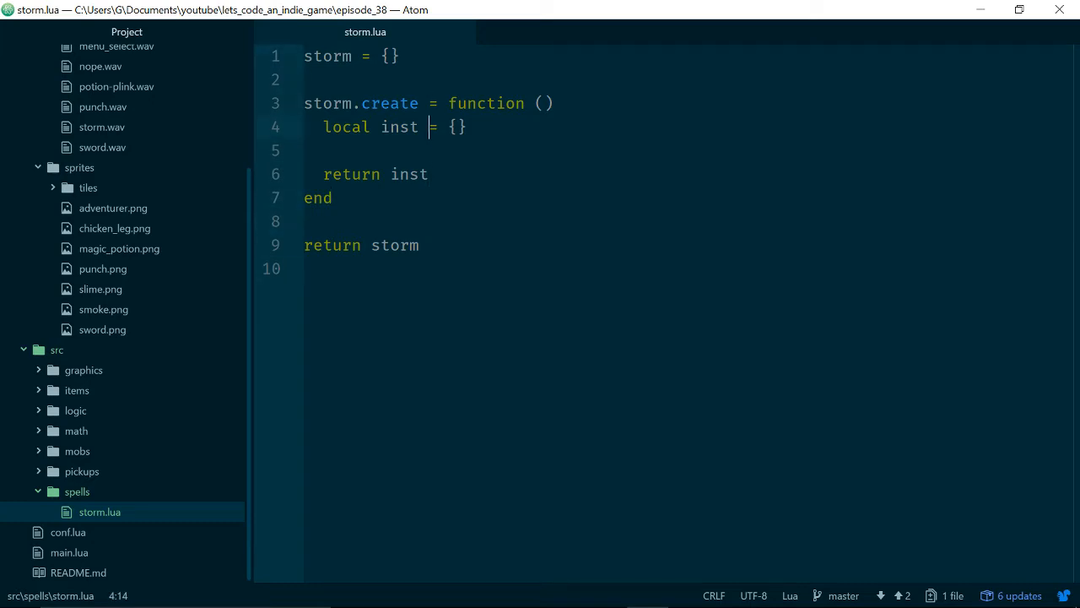
pyautogui.press('enter')
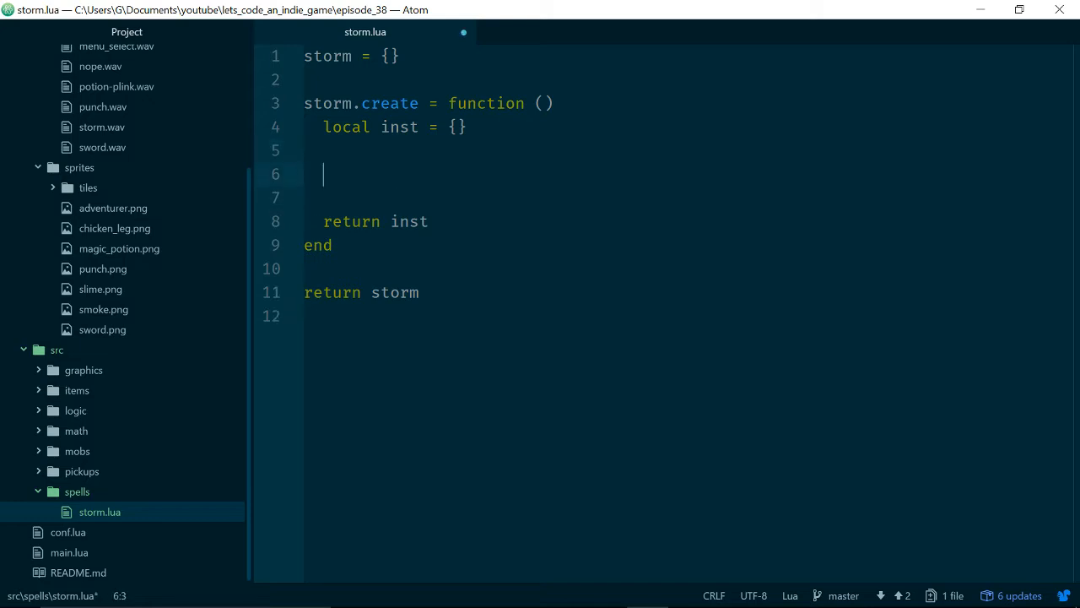
pyautogui.write('inst.da')
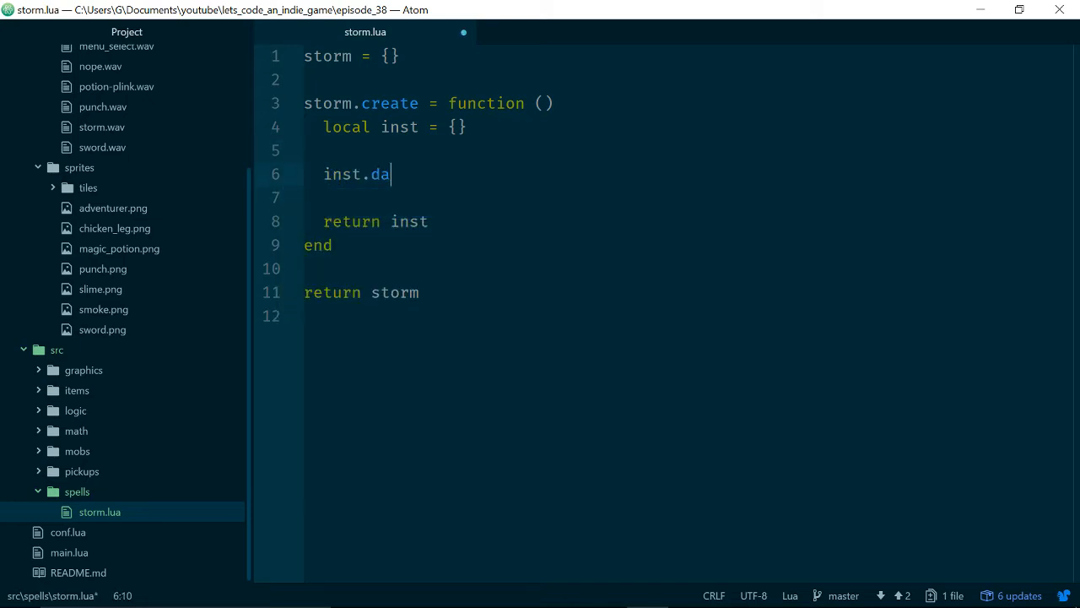
pyautogui.write('spellDamage')
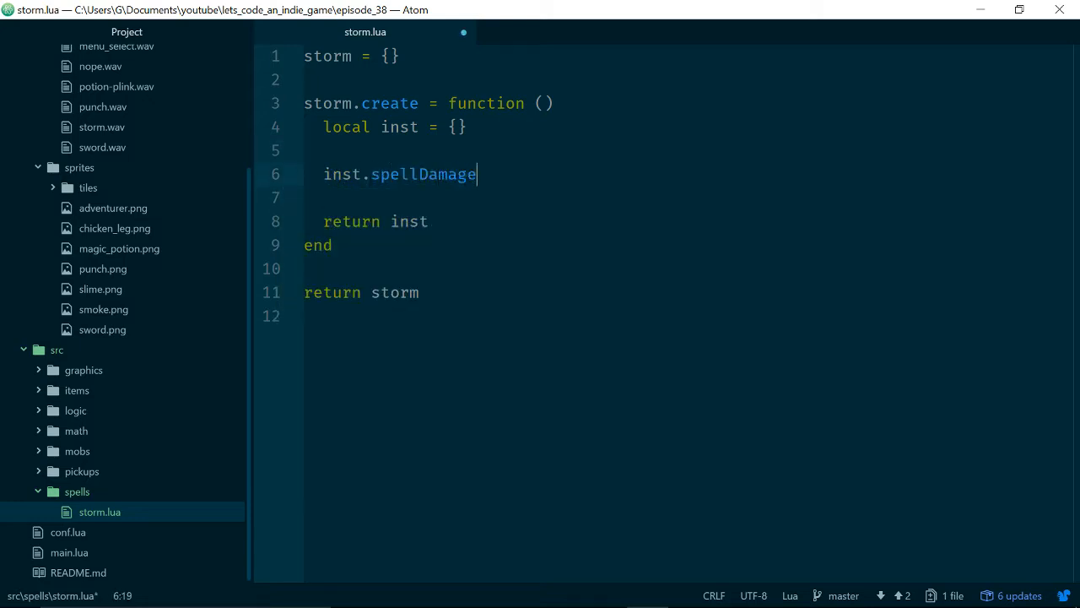
pyautogui.write('= 1')
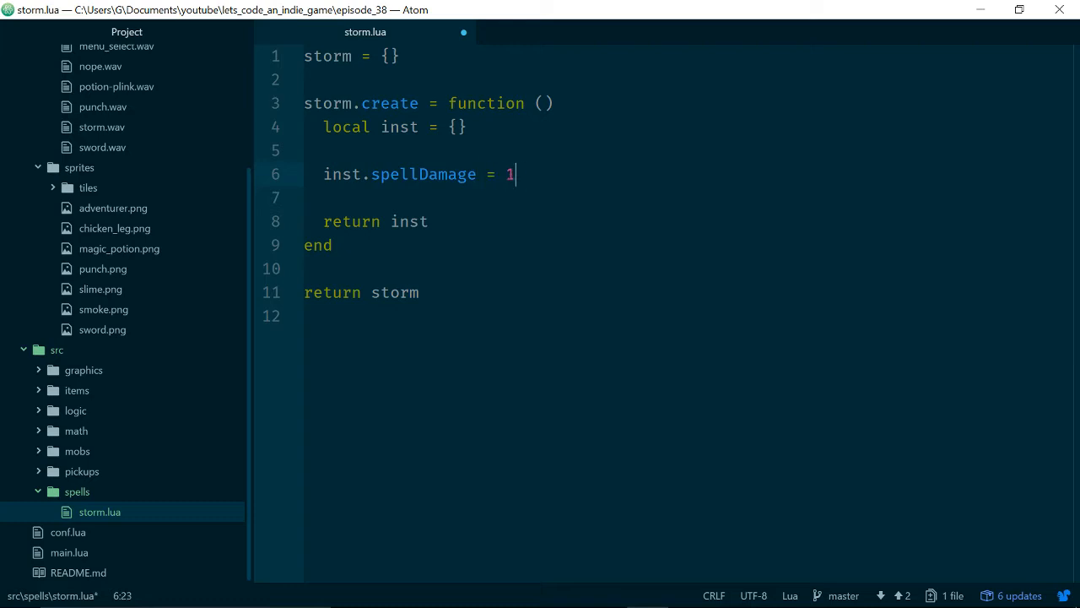
pyautogui.write('0')
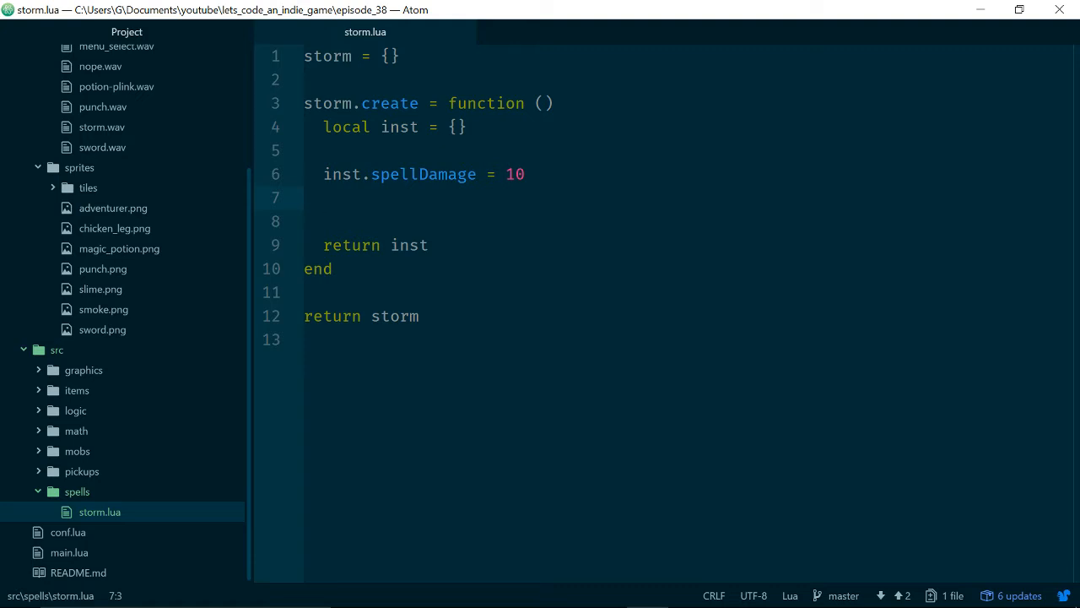
pyautogui.press('Enter')
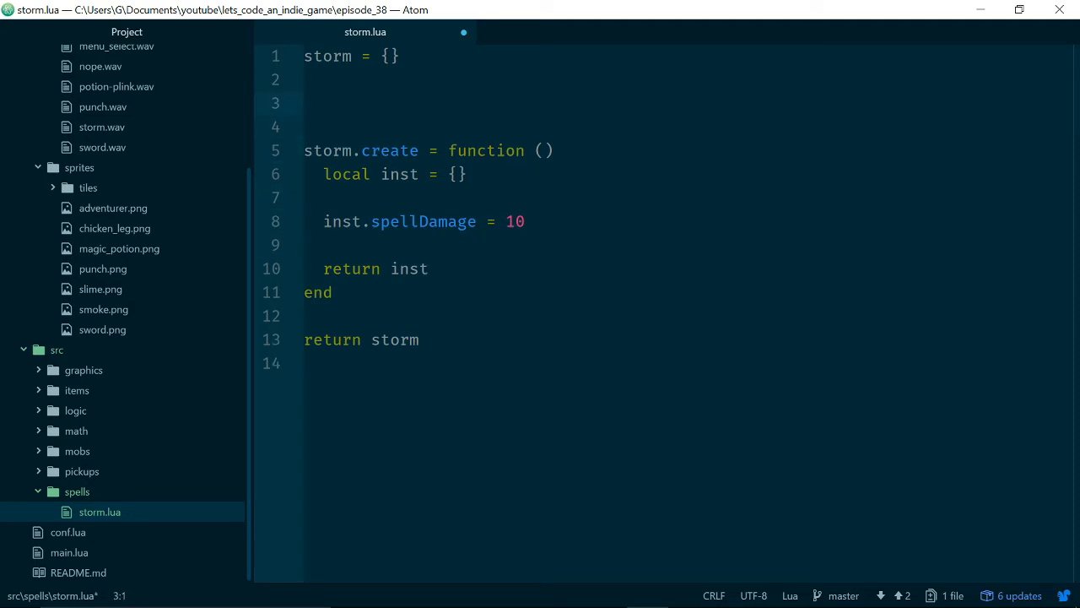
# - Define local cast(self, game) getting the room from game.map:currentRoom(), checking map.lua
pyautogui.write('local cast')
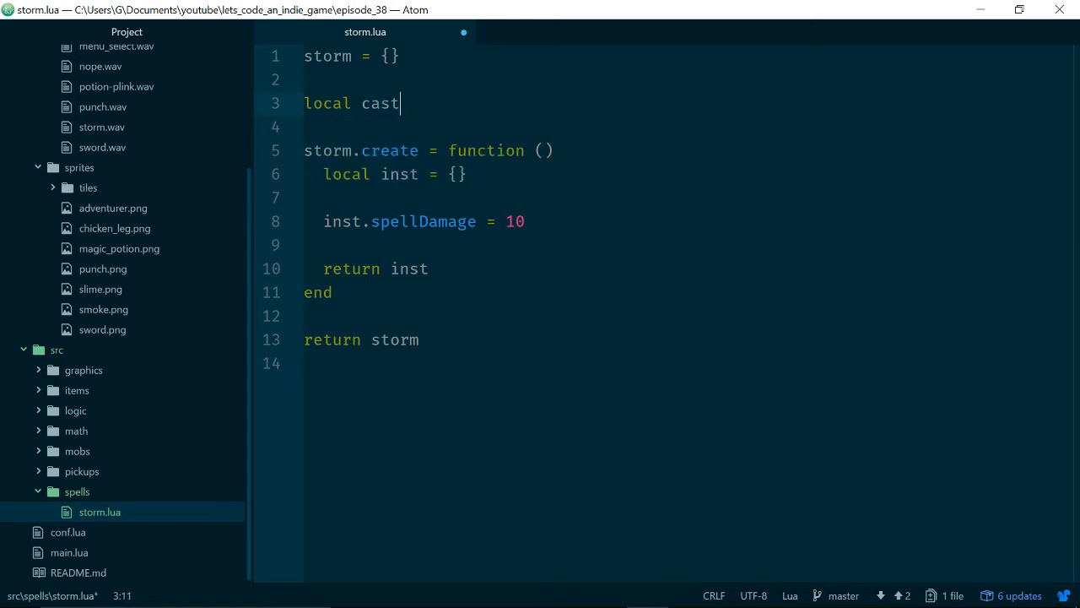
pyautogui.write('= fucn')
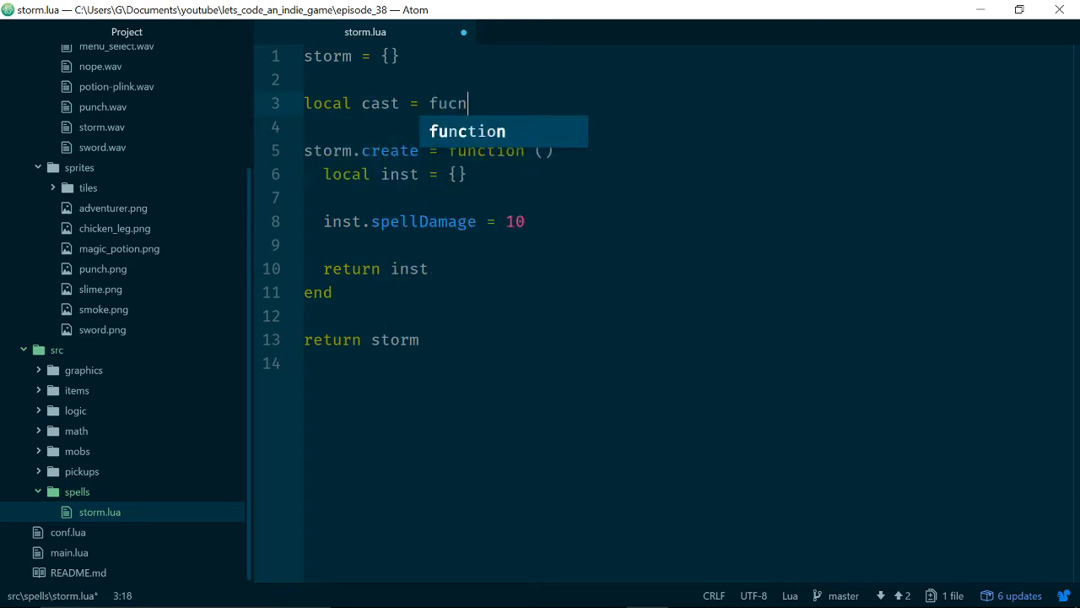
pyautogui.write('function (game')
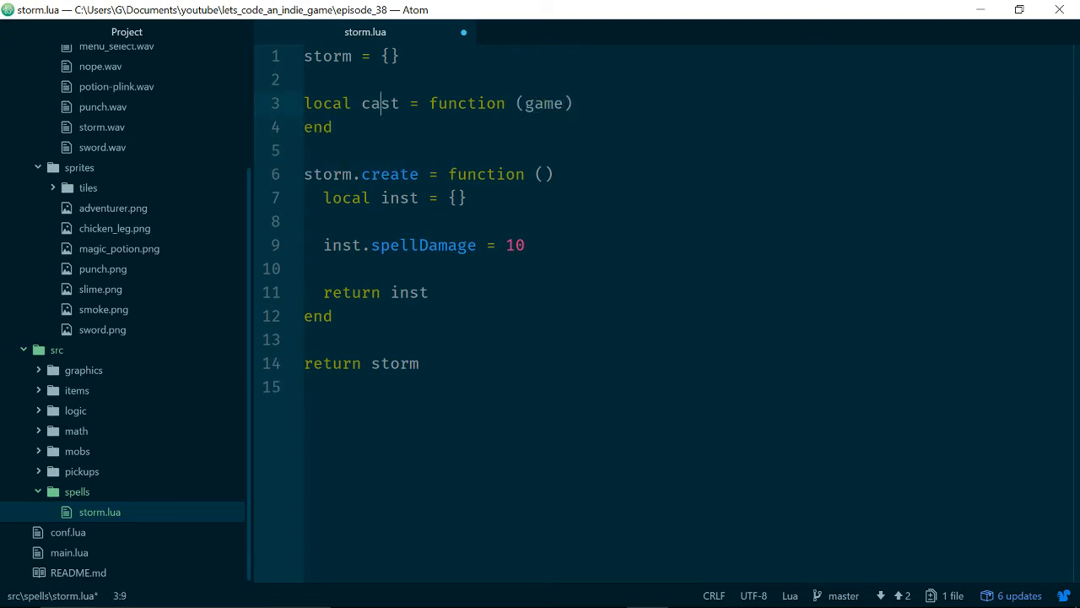
pyautogui.write('self,')
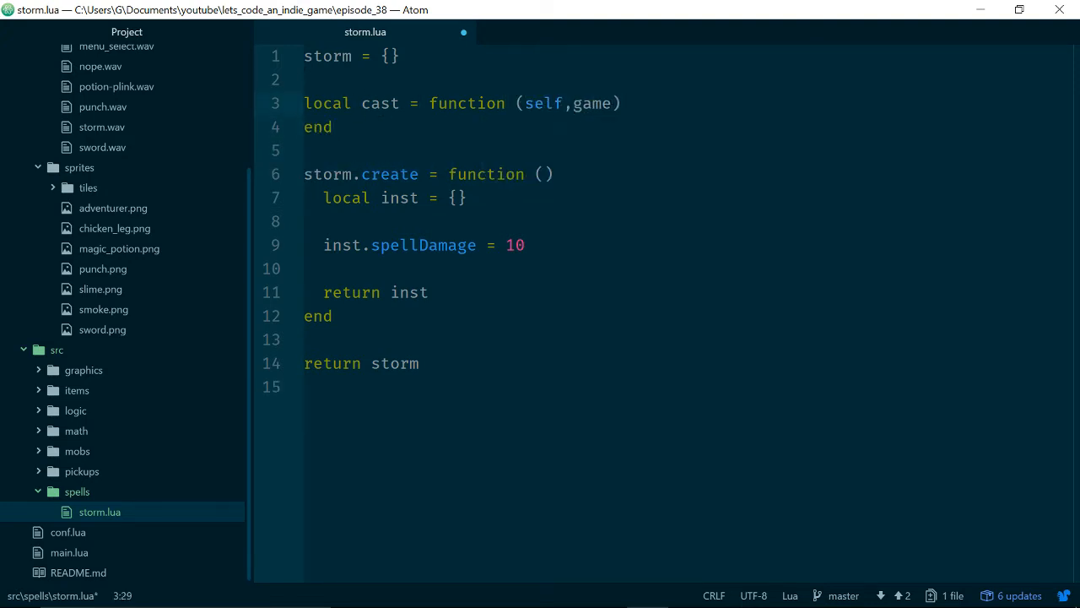
pyautogui.write('" "')
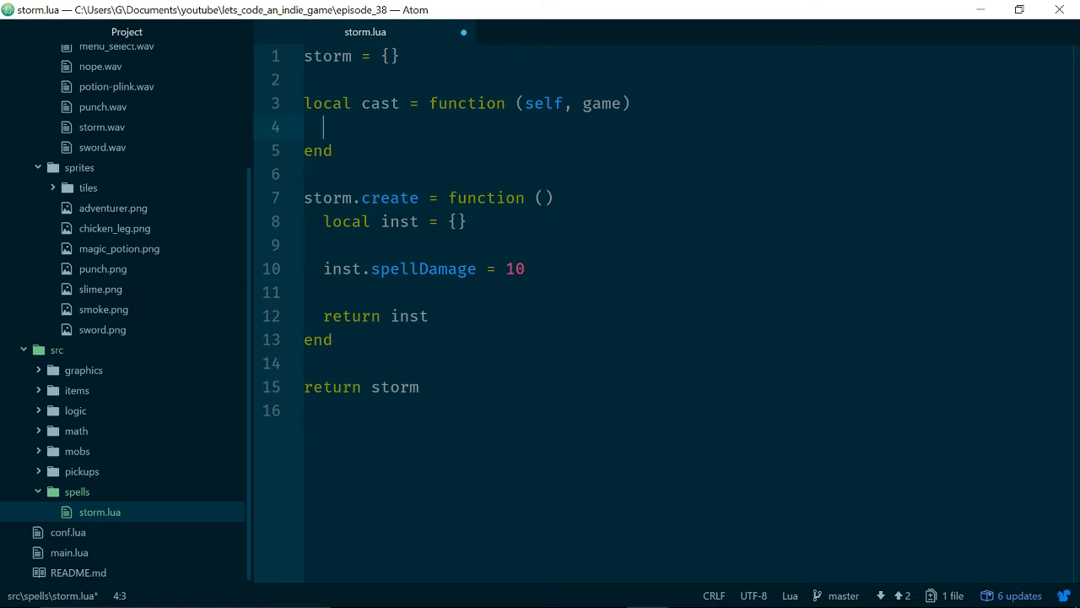
pyautogui.write('local room =')
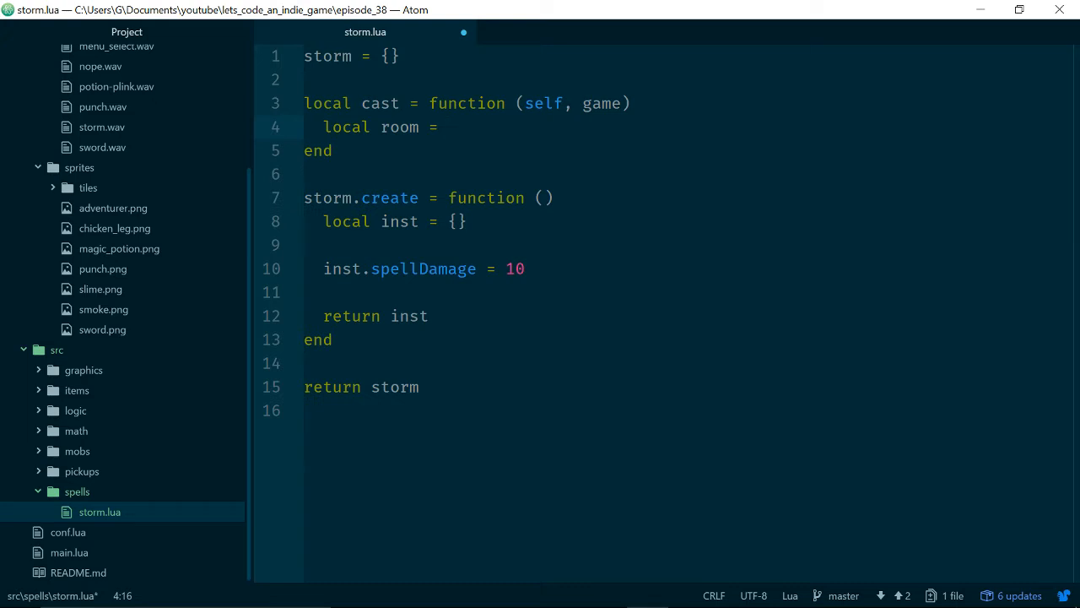
pyautogui.write('gane.ma')
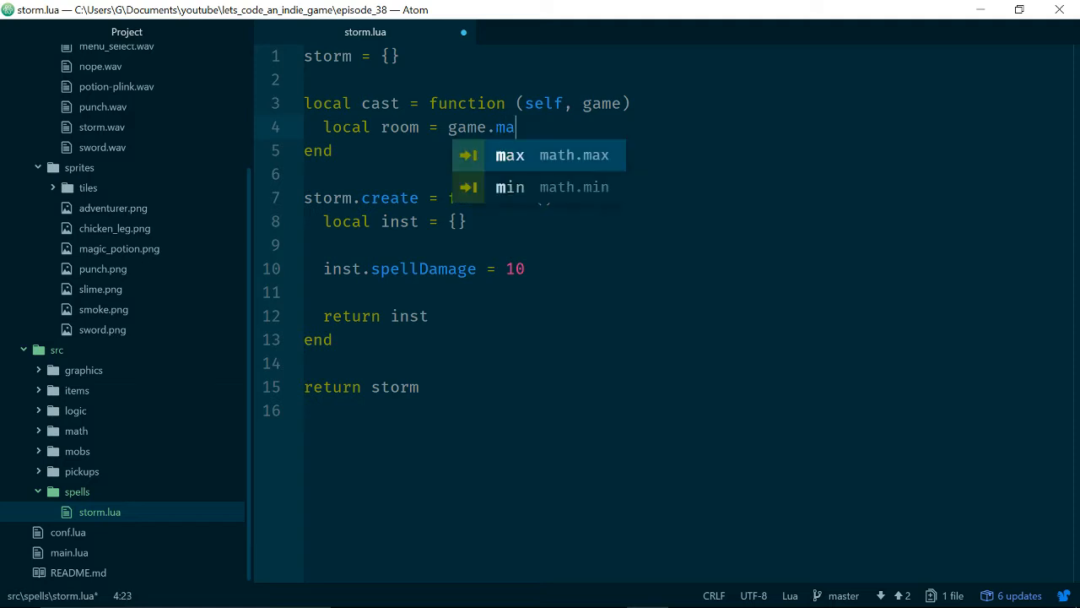
pyautogui.write('p:get')
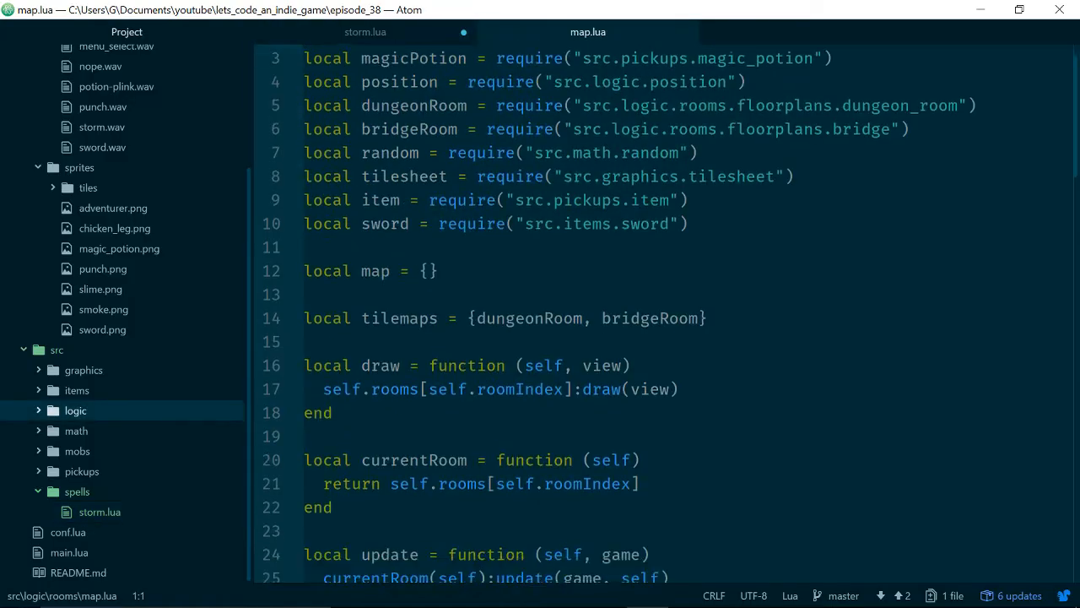
pyautogui.scroll(-3)
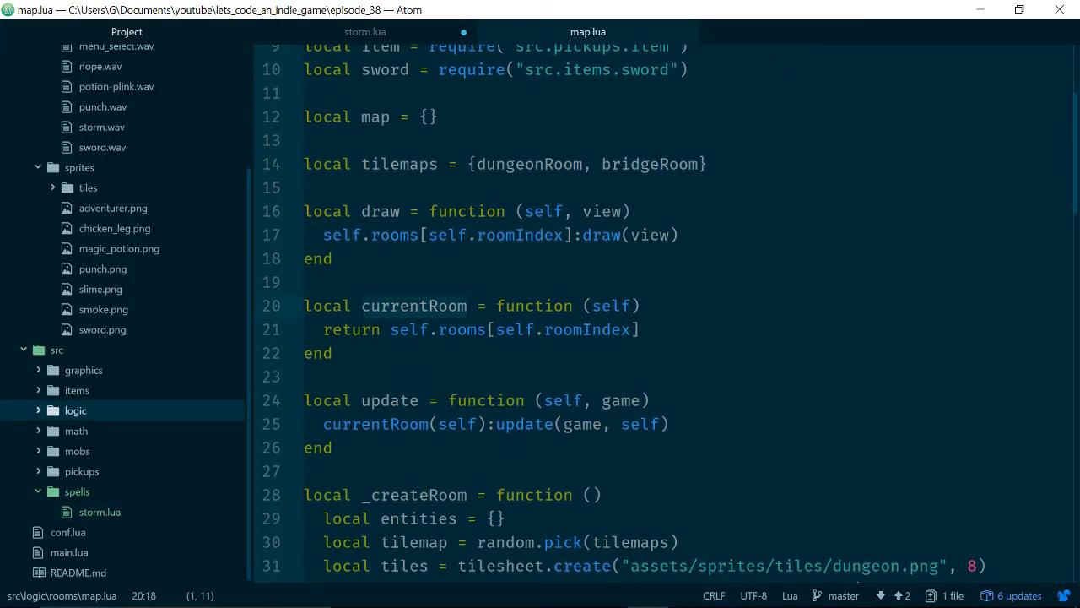
pyautogui.click(363, 31)
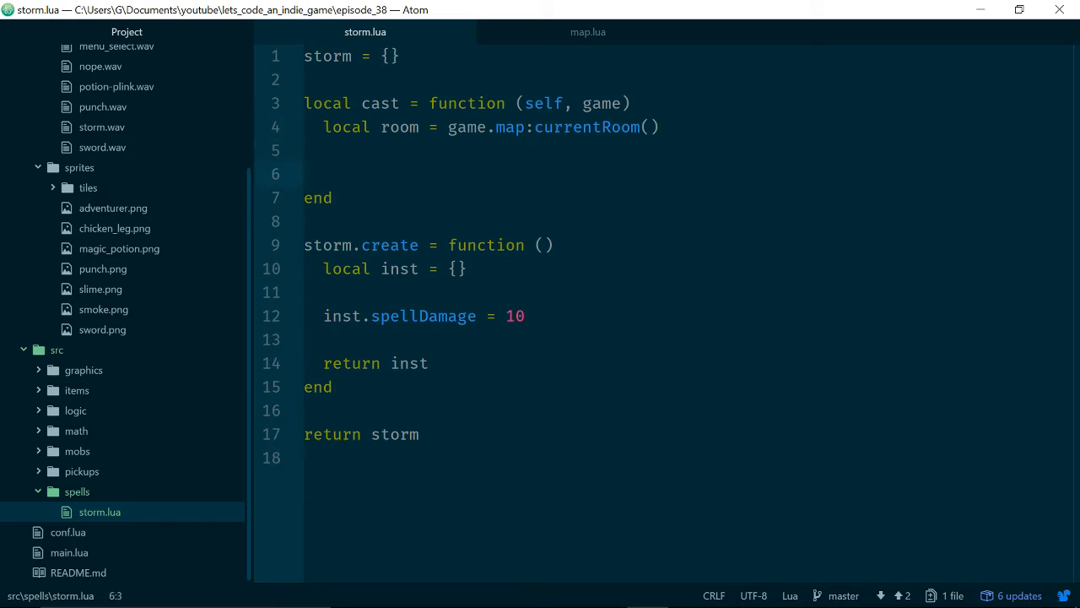
# - Add a 'for _, mob in room:getEntities() do' loop inside cast
pyautogui.click(325, 174)
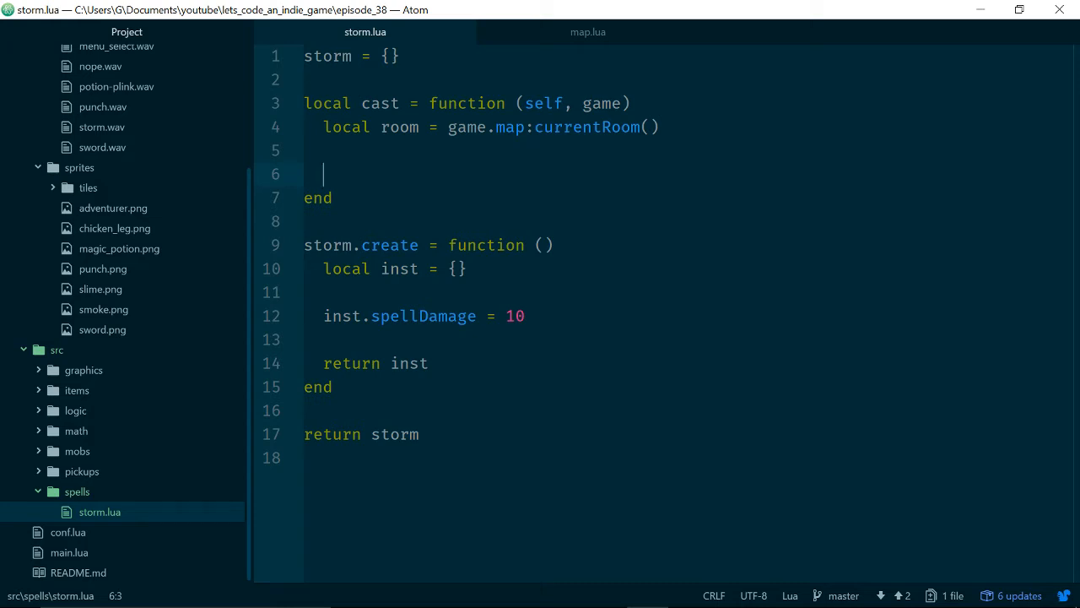
pyautogui.write('for _,')
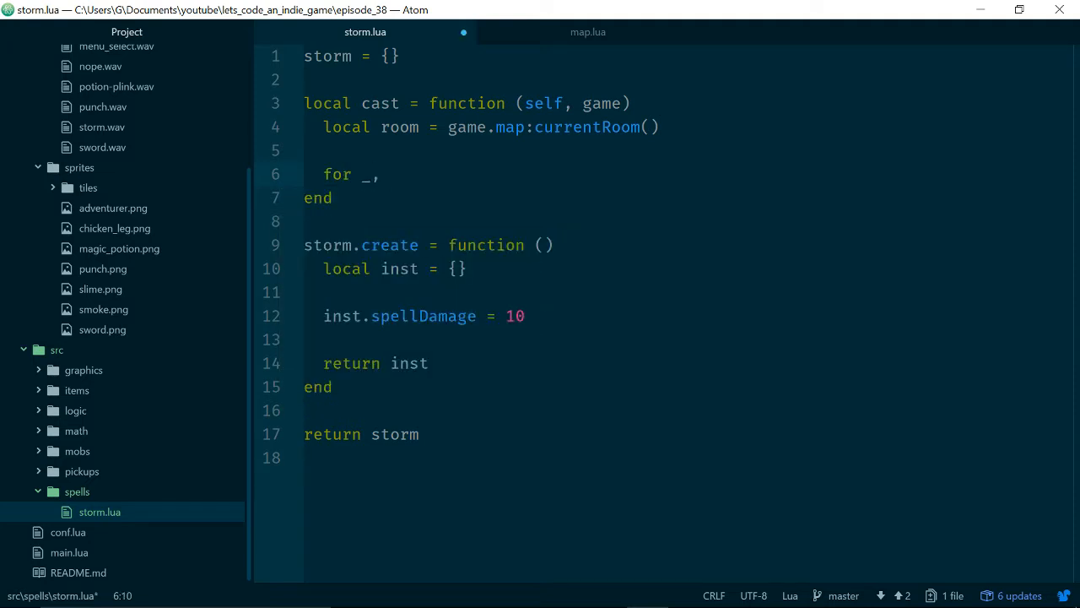
pyautogui.write('mob in')
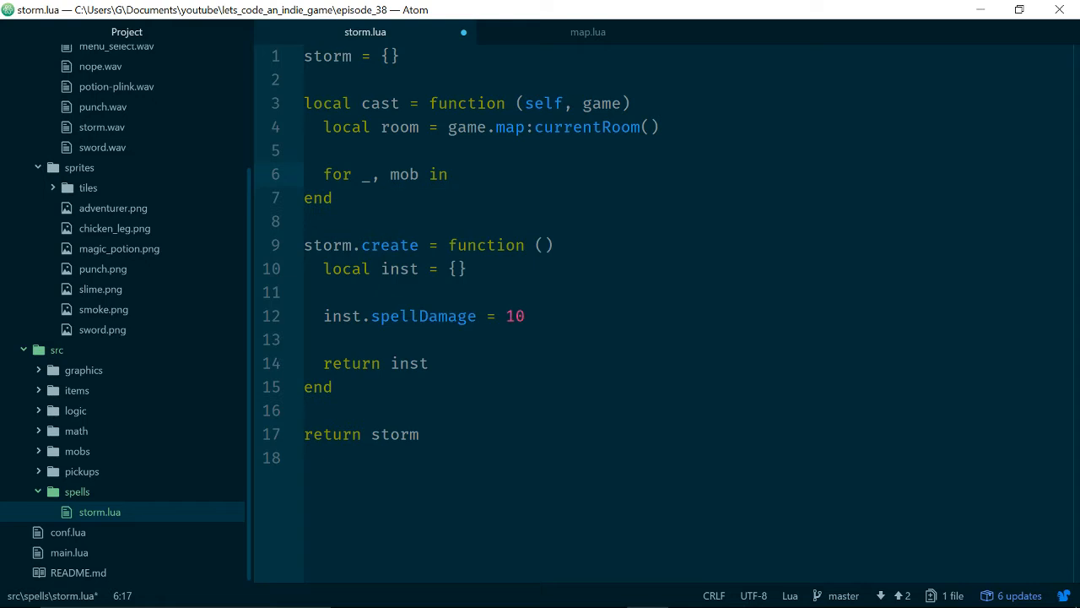
pyautogui.write('room:')
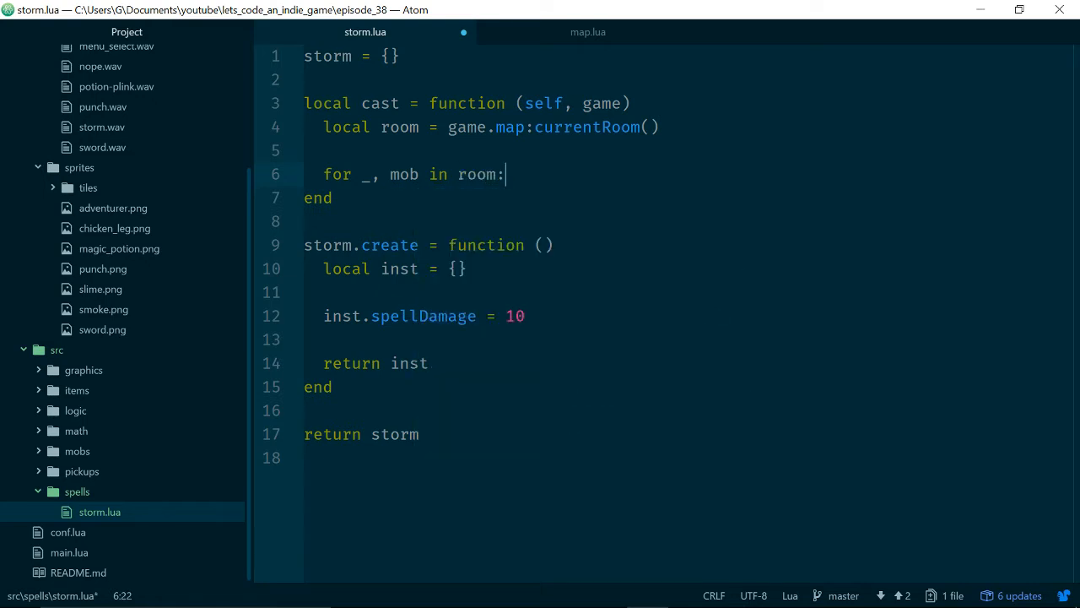
pyautogui.write('get')
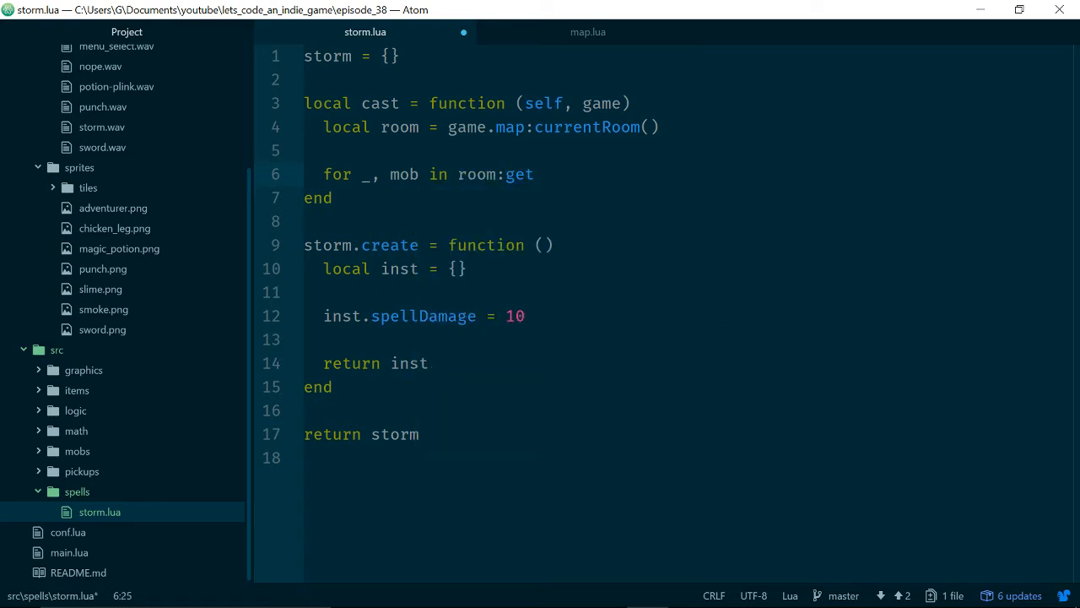
pyautogui.write('Entitite')
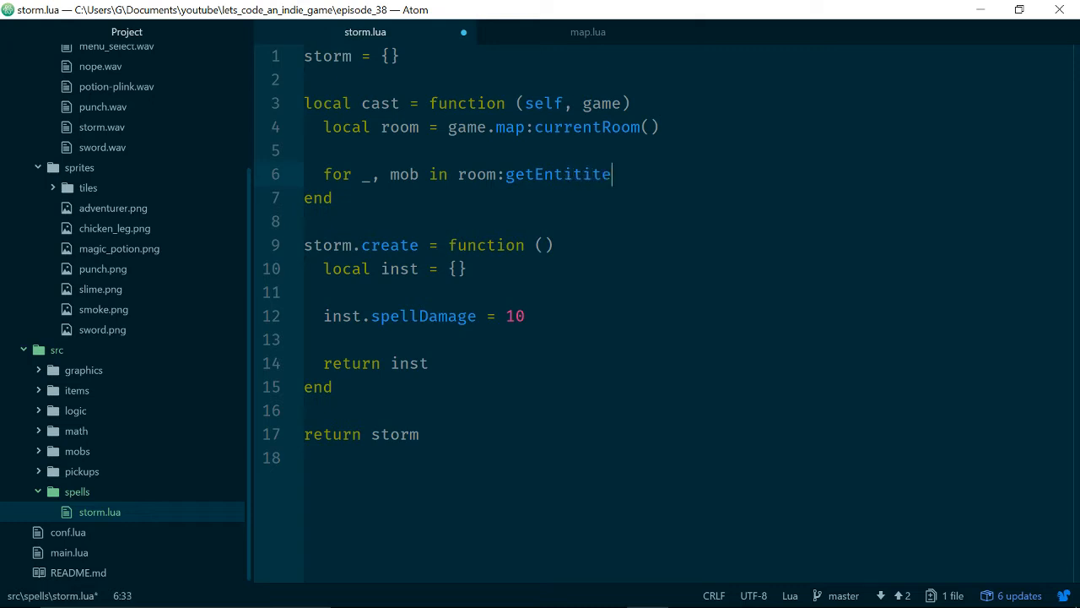
pyautogui.press('Backspace')
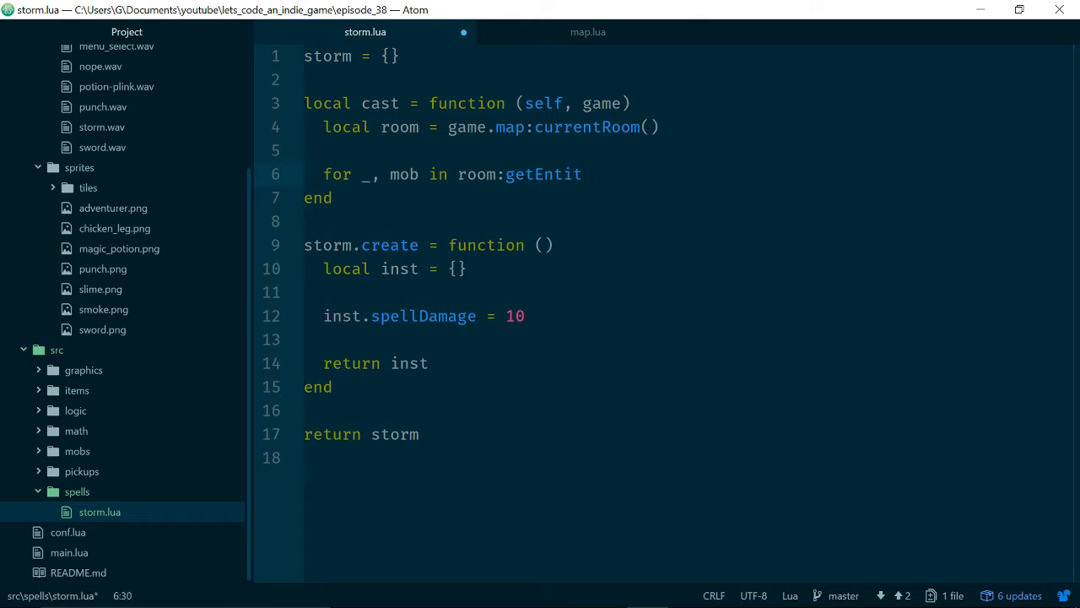
pyautogui.write('ies')
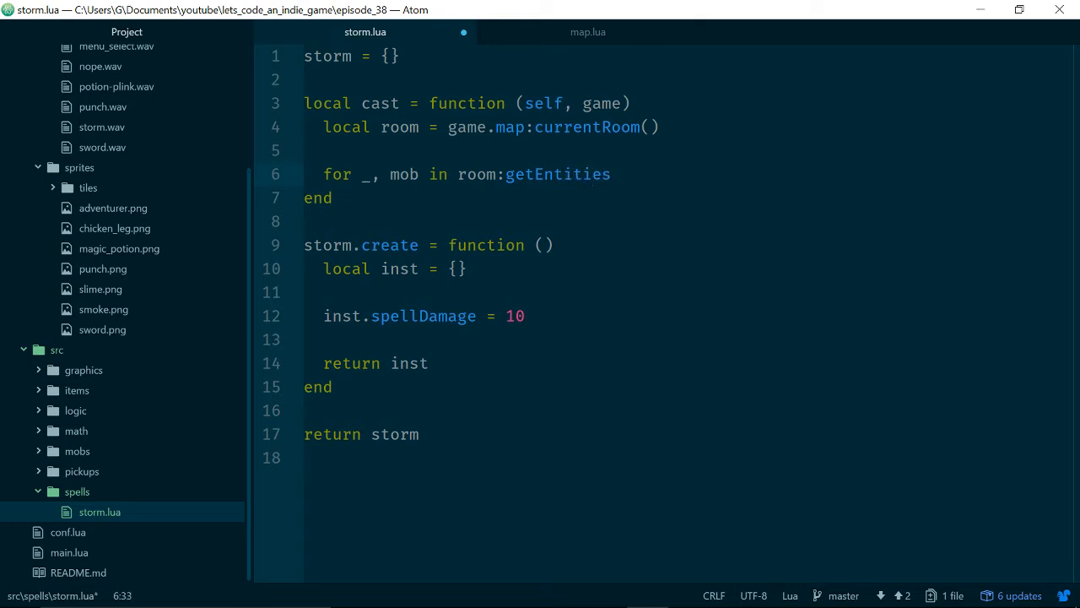
pyautogui.write('() do')
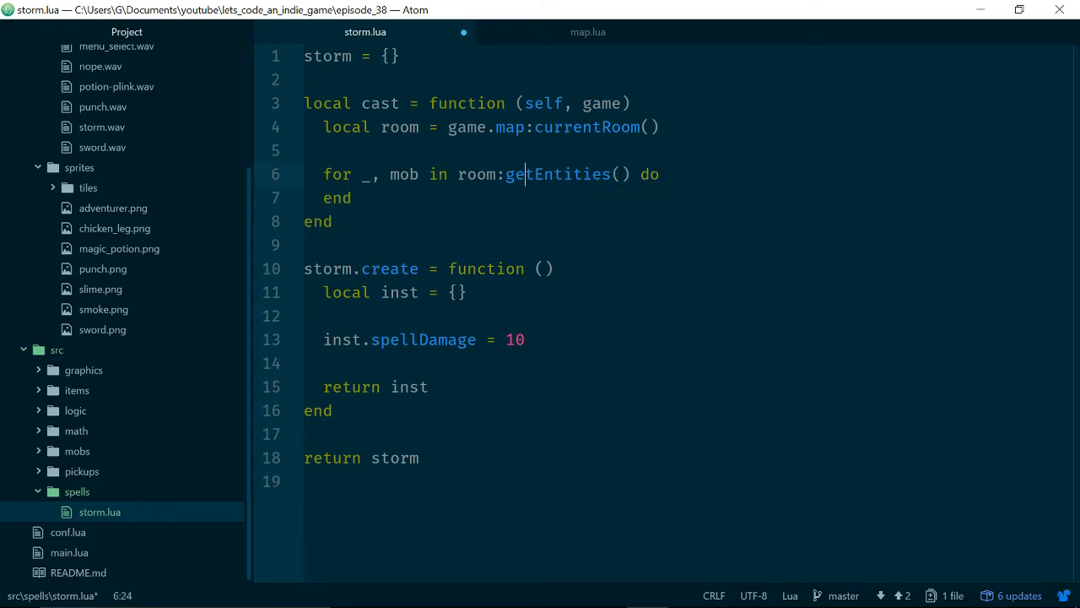
# - Start a mob:takeDamage call in the loop body
pyautogui.write('m')
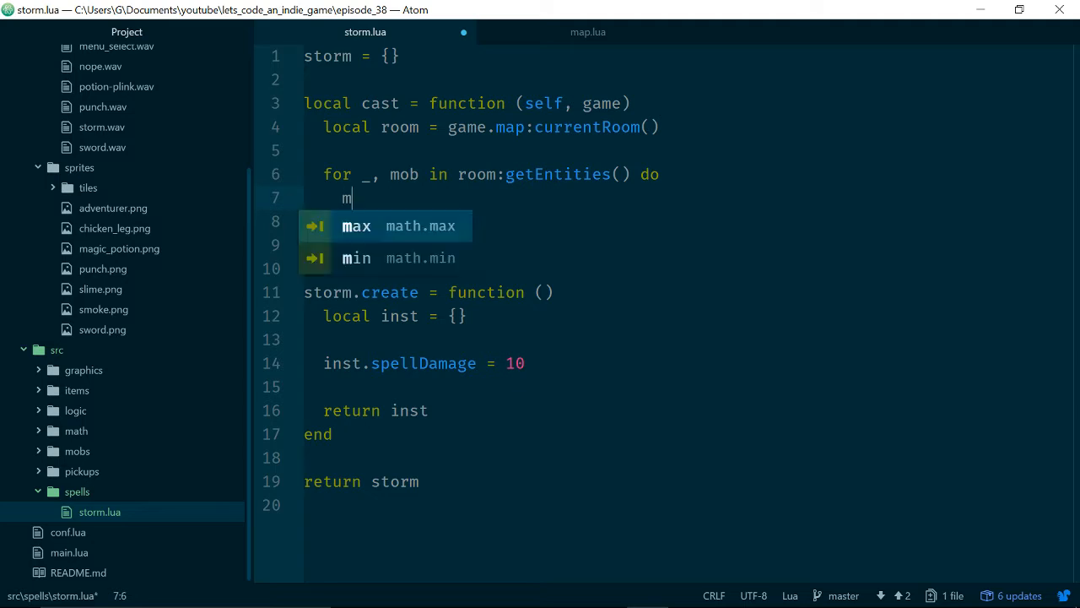
pyautogui.write('ob:')
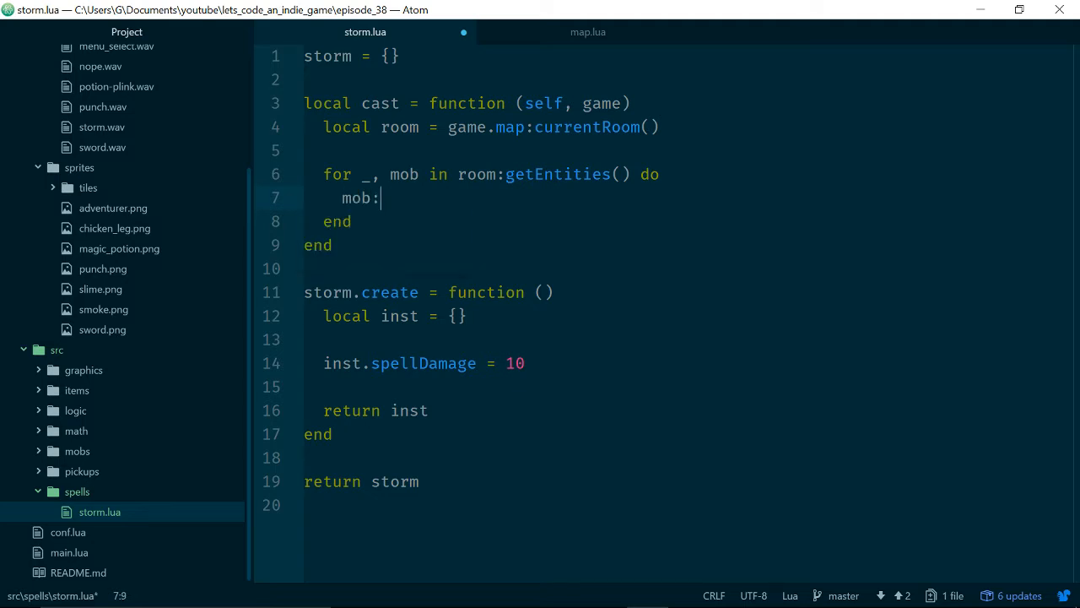
pyautogui.write('takeDa')
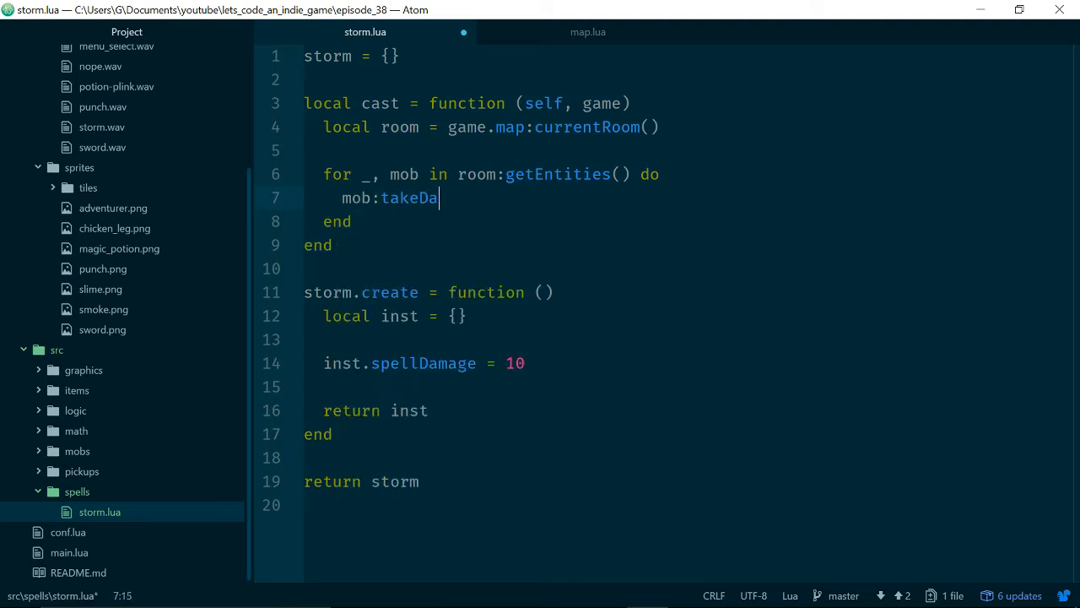
pyautogui.write('mage')
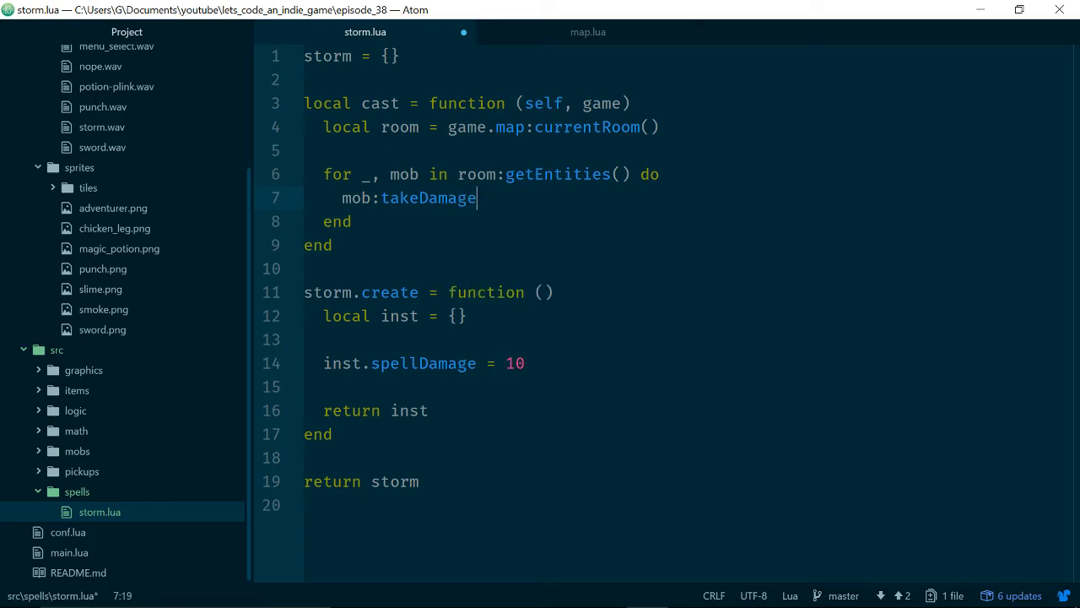
pyautogui.write('(selg.')
pyautogui.write('game')
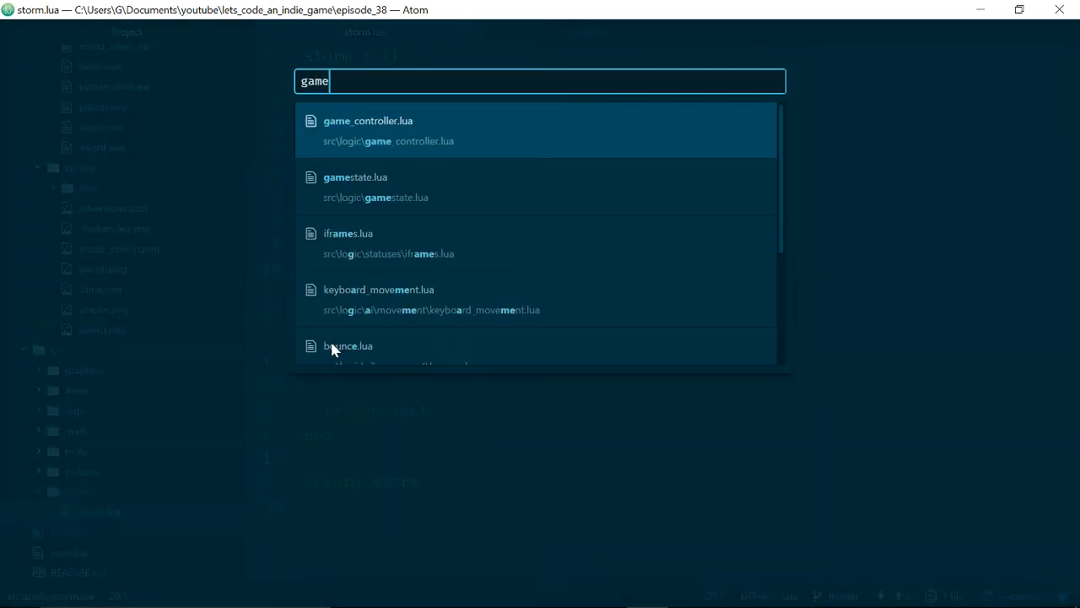
# - Review gamestate.lua's keypressed handler for action1/action2, then search files for 'play'
pyautogui.click(355, 177)
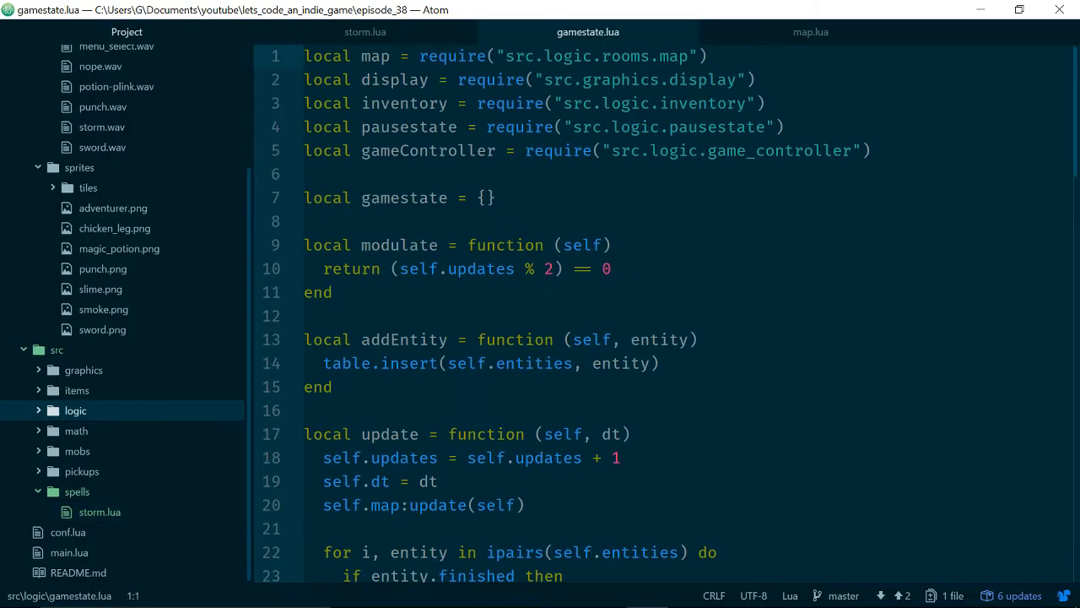
pyautogui.scroll(-3)
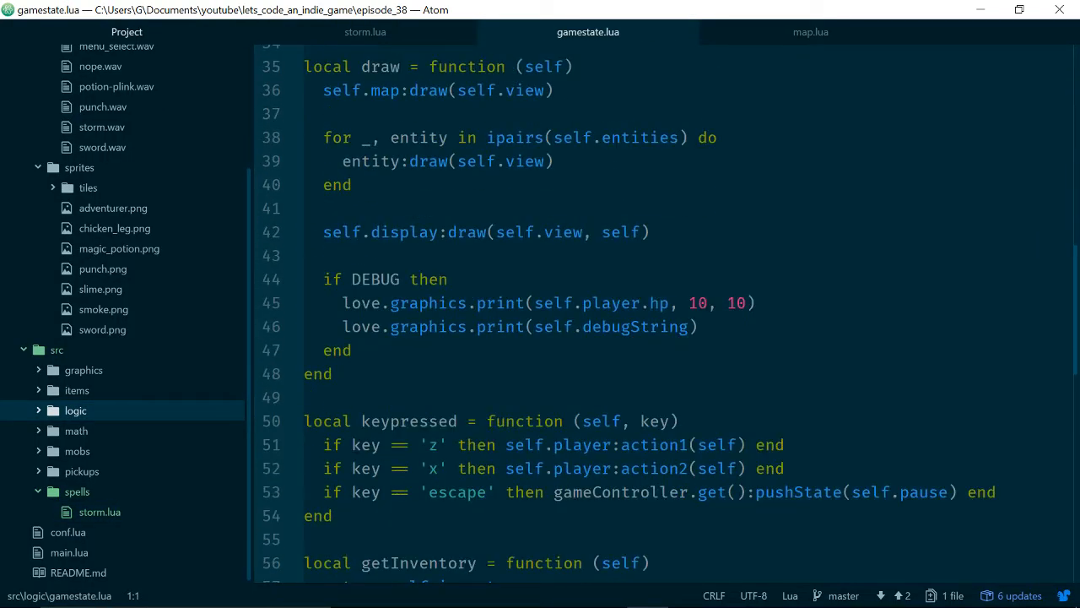
pyautogui.scroll(-3)
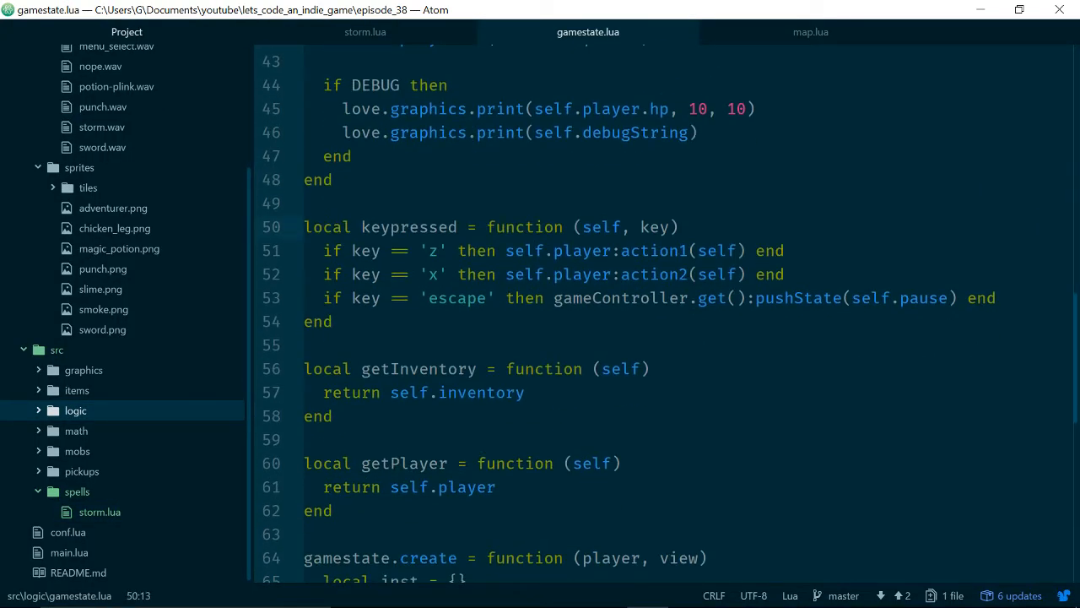
pyautogui.click(305, 203)
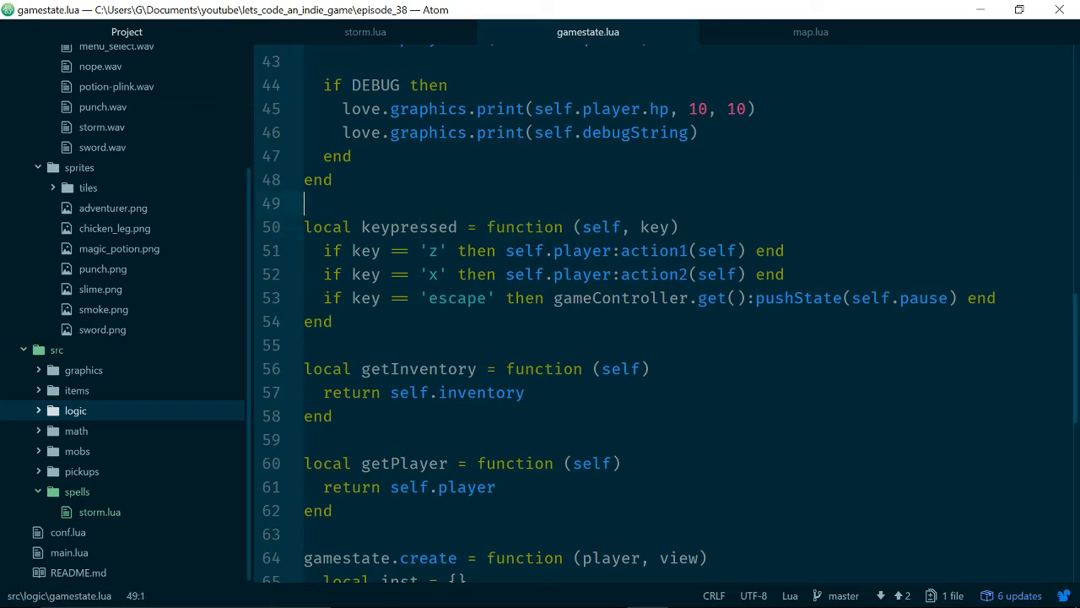
pyautogui.click(445, 250)
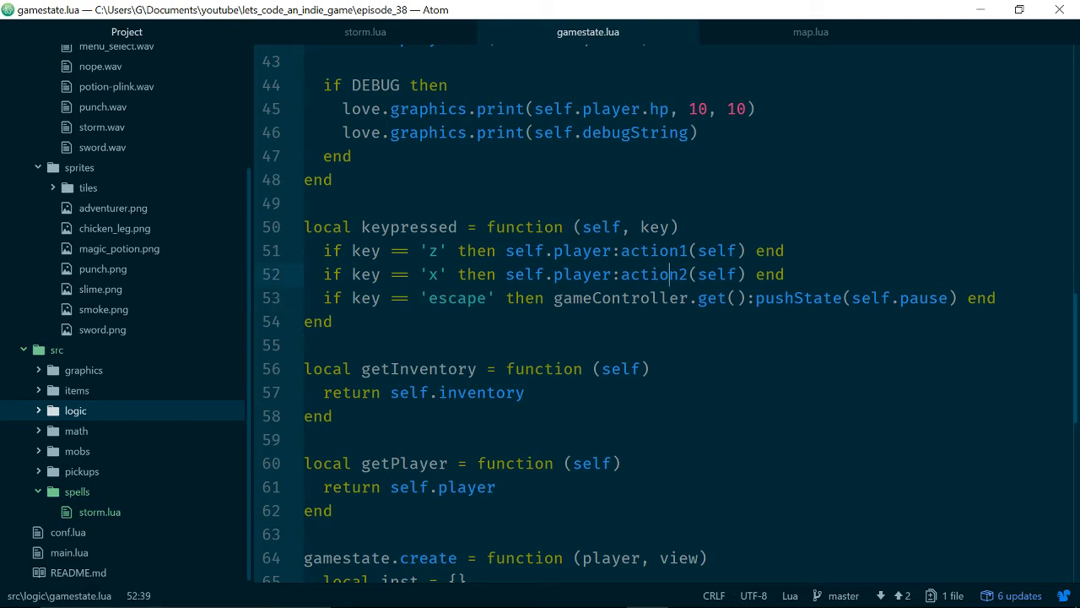
pyautogui.write('play')
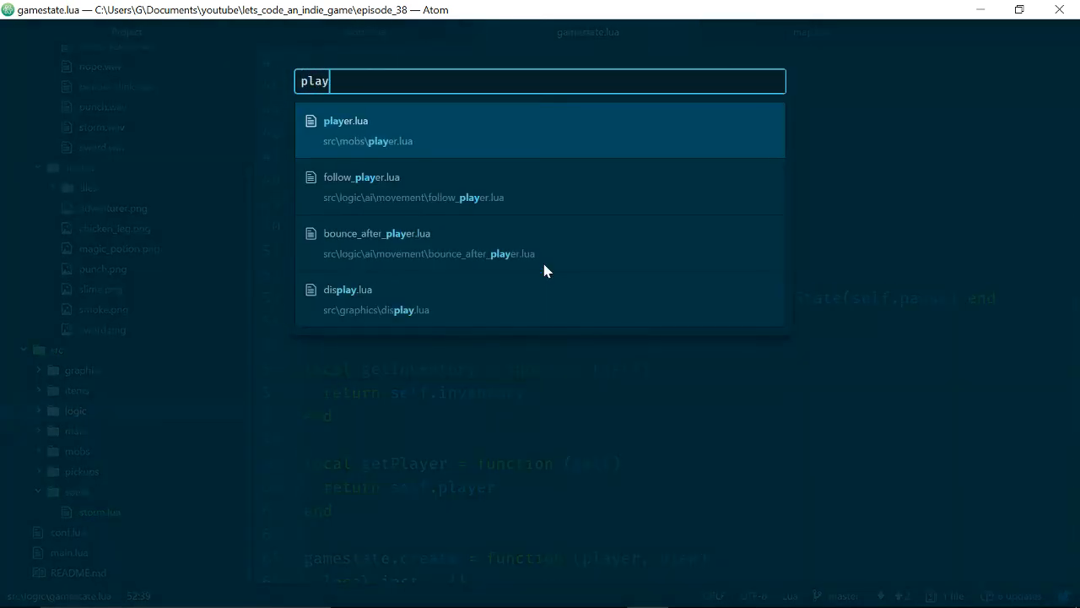
# - Open player.lua and scroll to its action2 function
pyautogui.click(346, 121)
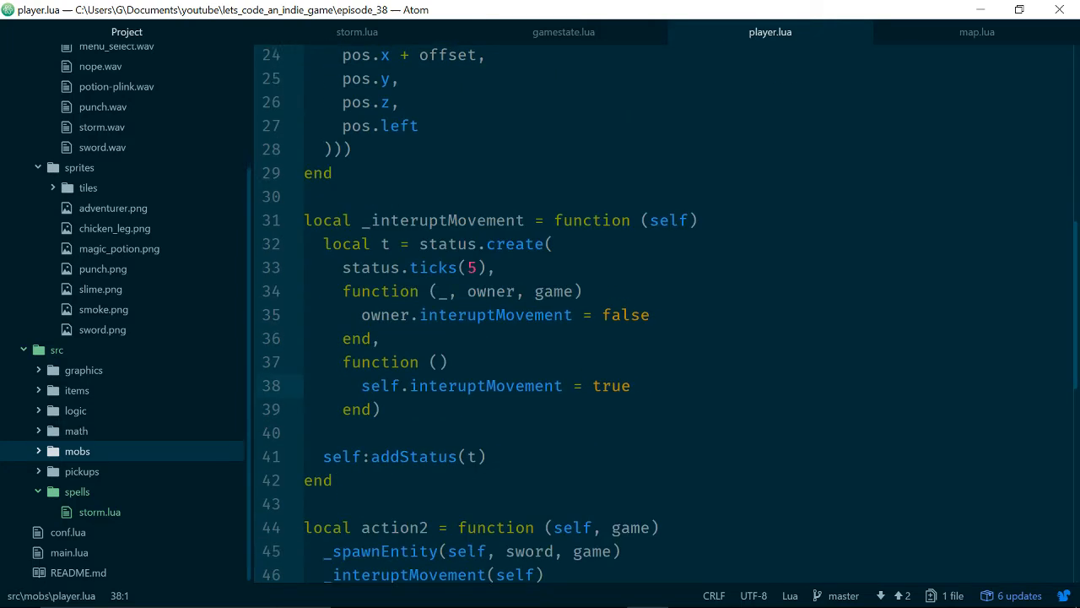
pyautogui.scroll(-3)
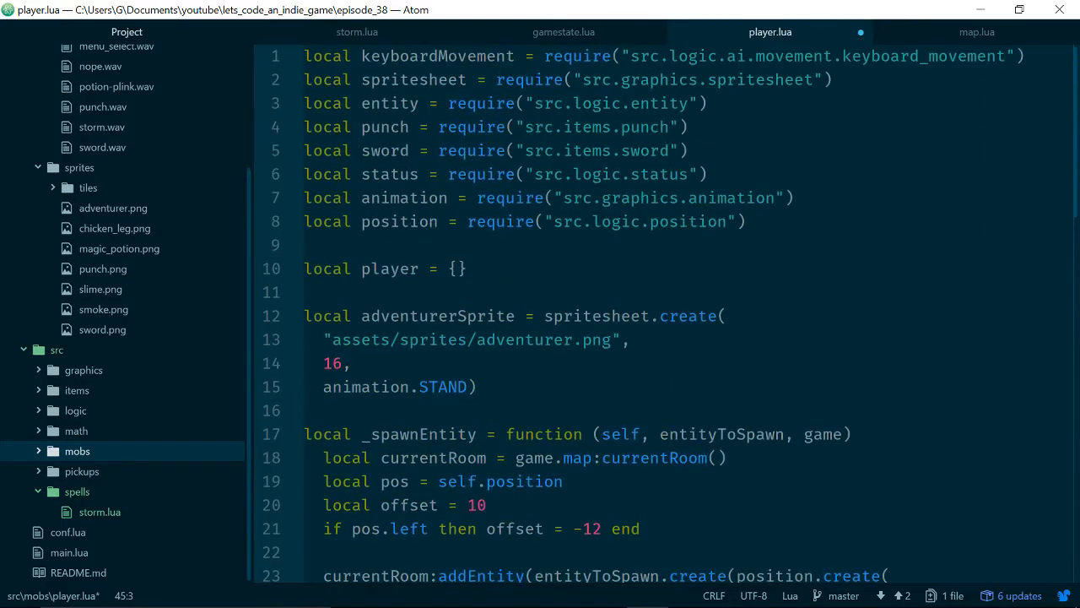
# - Add local storm = require("src.spells.storm") among player.lua's requires
pyautogui.write('local')
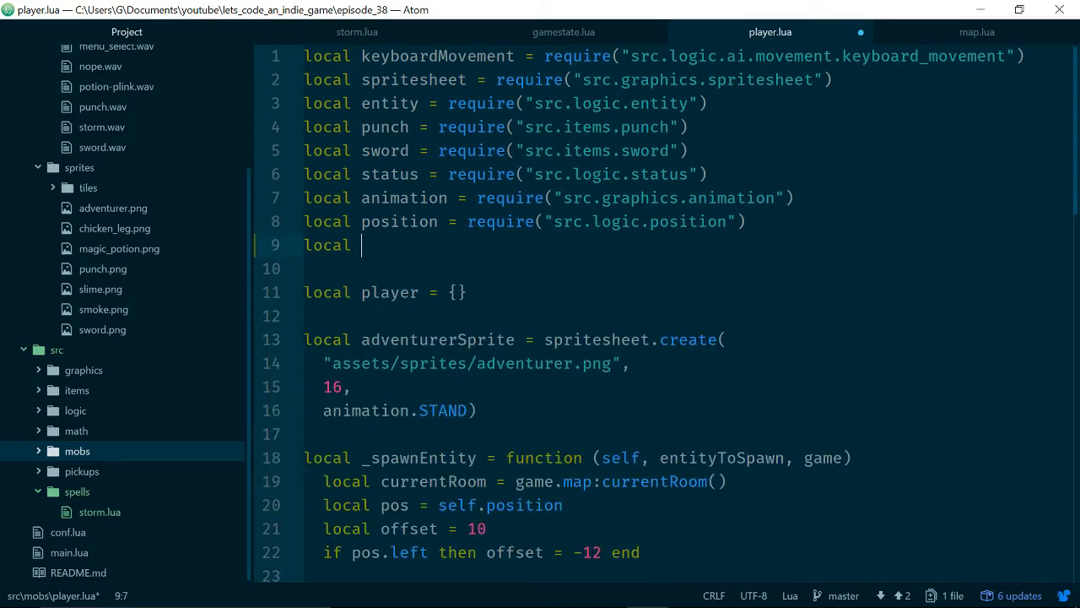
pyautogui.write('storm = requ')
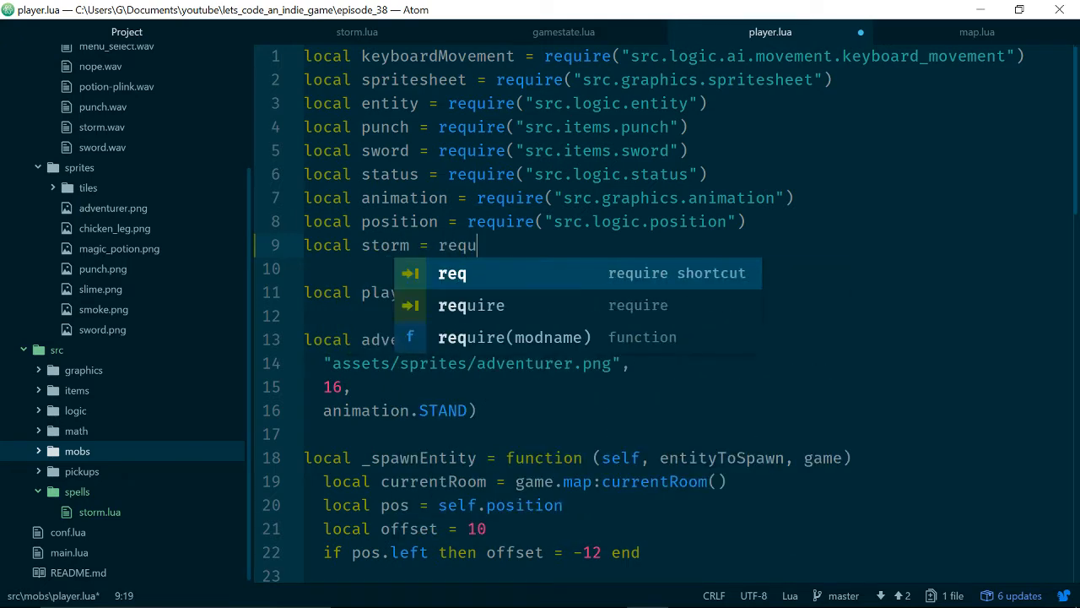
pyautogui.write('require("src.')
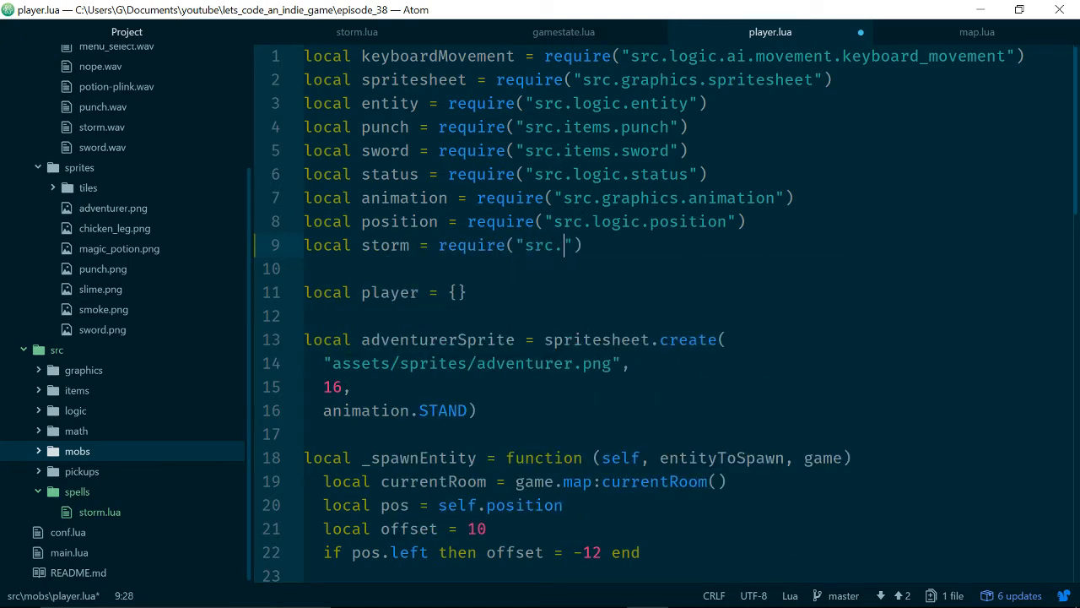
pyautogui.write('l')
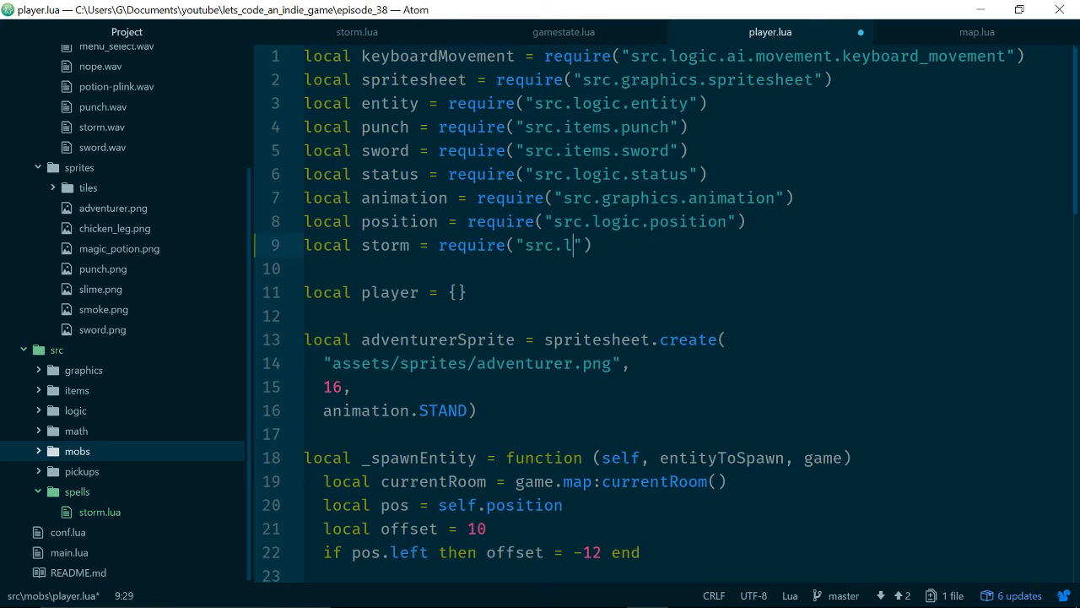
pyautogui.write('spells.')
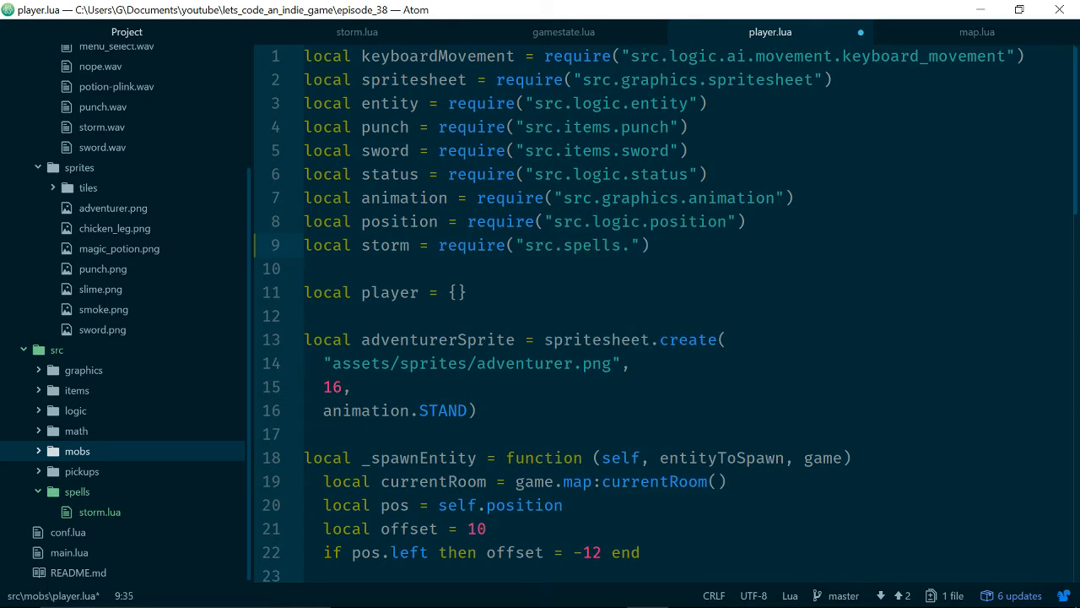
pyautogui.write('storm')
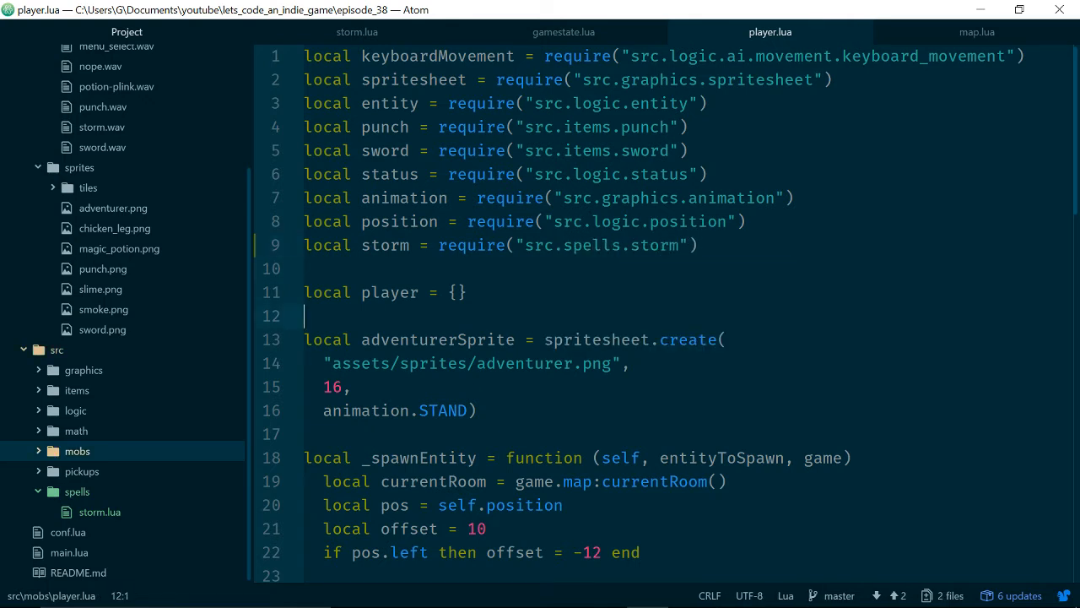
# - Add local stormSpell = storm.create() above action2
pyautogui.scroll(-3)
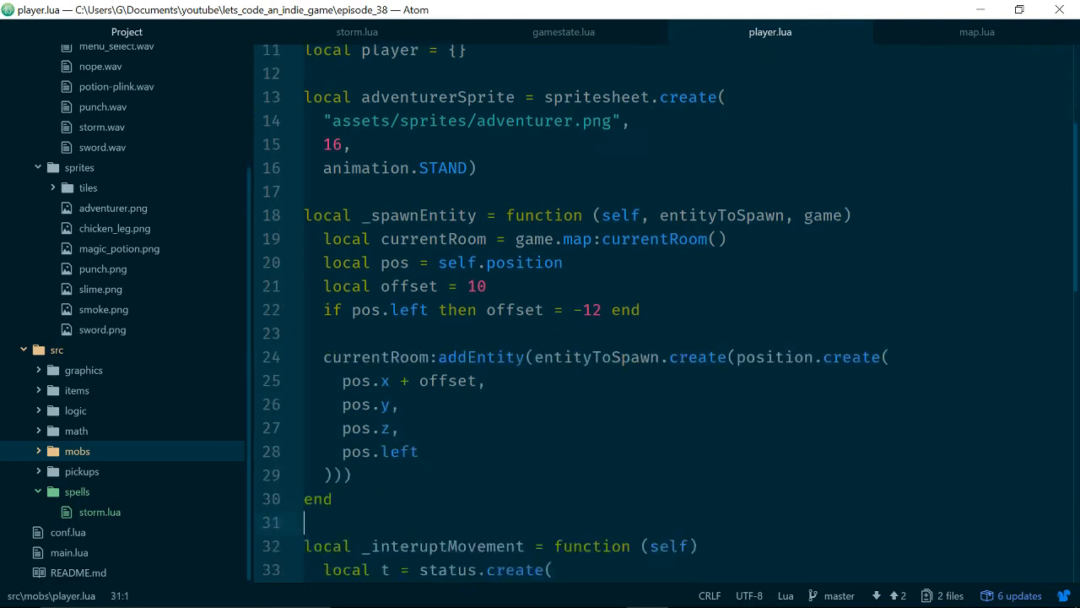
pyautogui.scroll(-3)
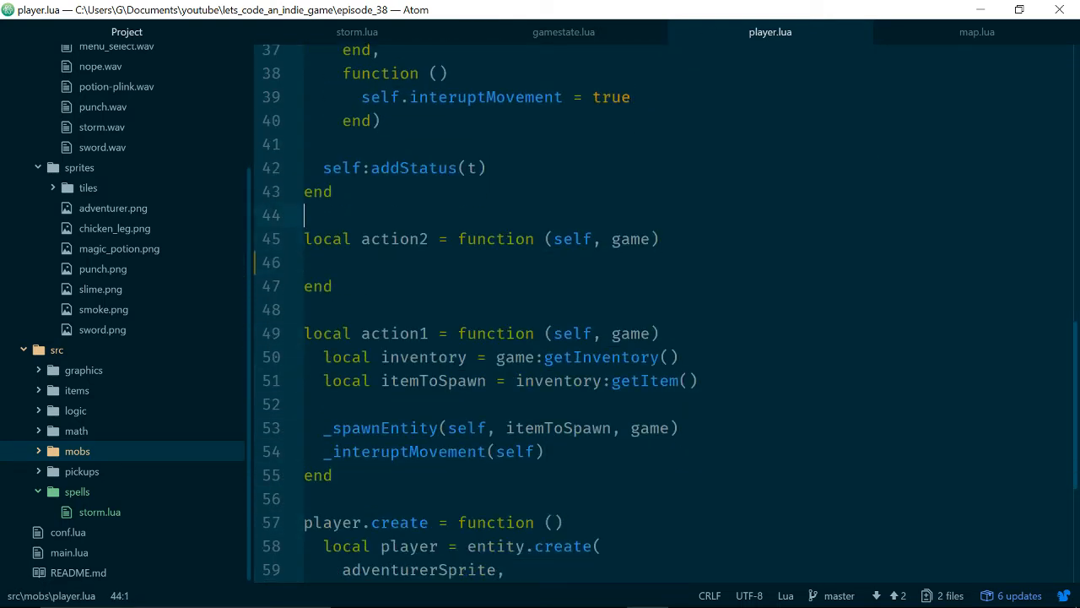
pyautogui.write('l')
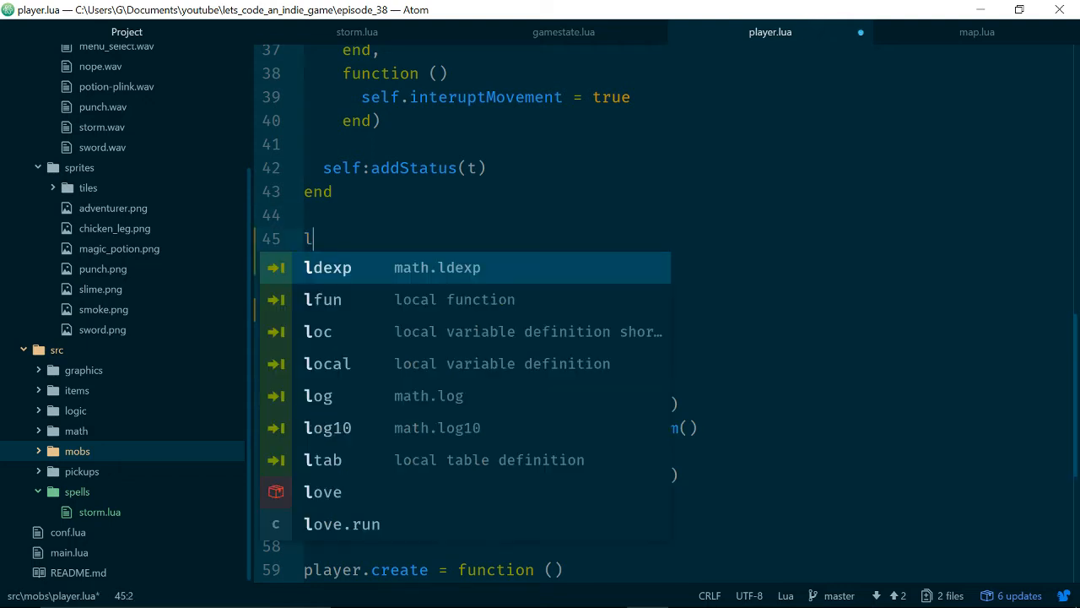
pyautogui.write('ocal storm')
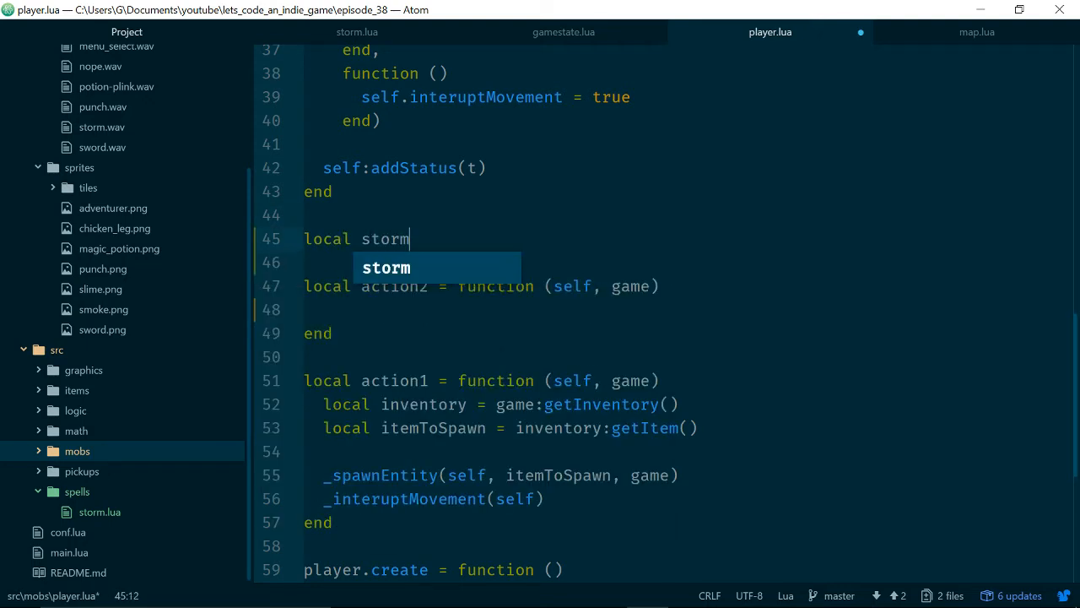
pyautogui.write('Spell = storm')
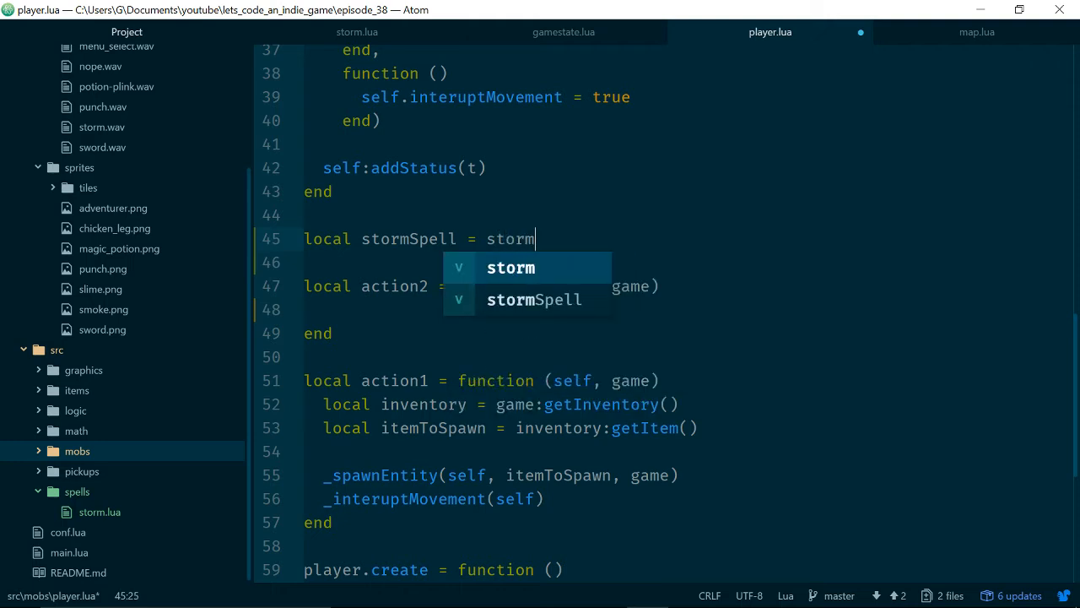
pyautogui.write('.create()')
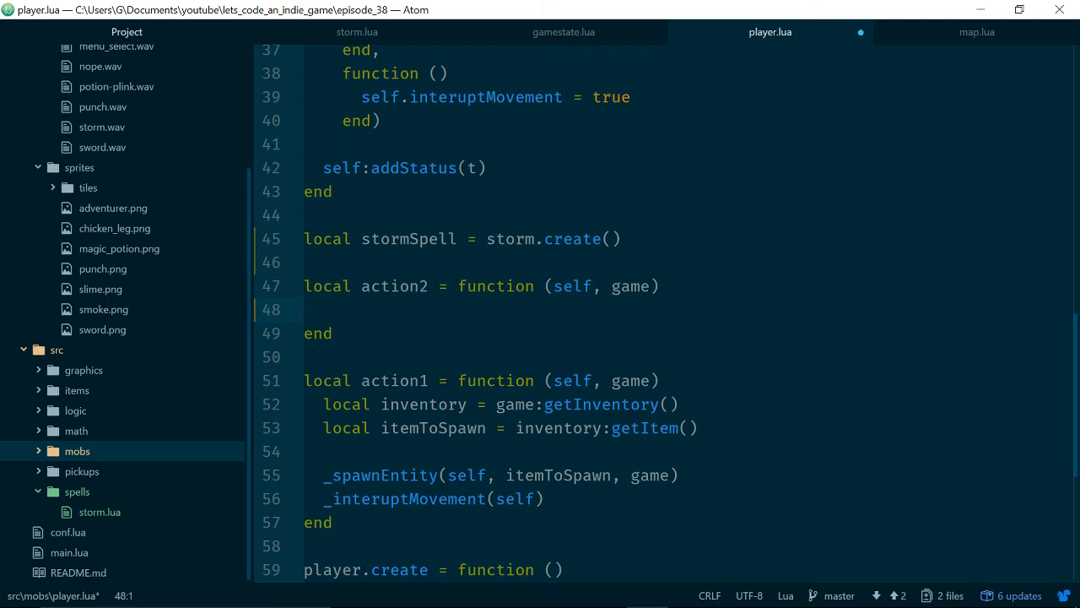
# - Make action2 call stormSpell.cast(game)
pyautogui.write('stormSpell.')
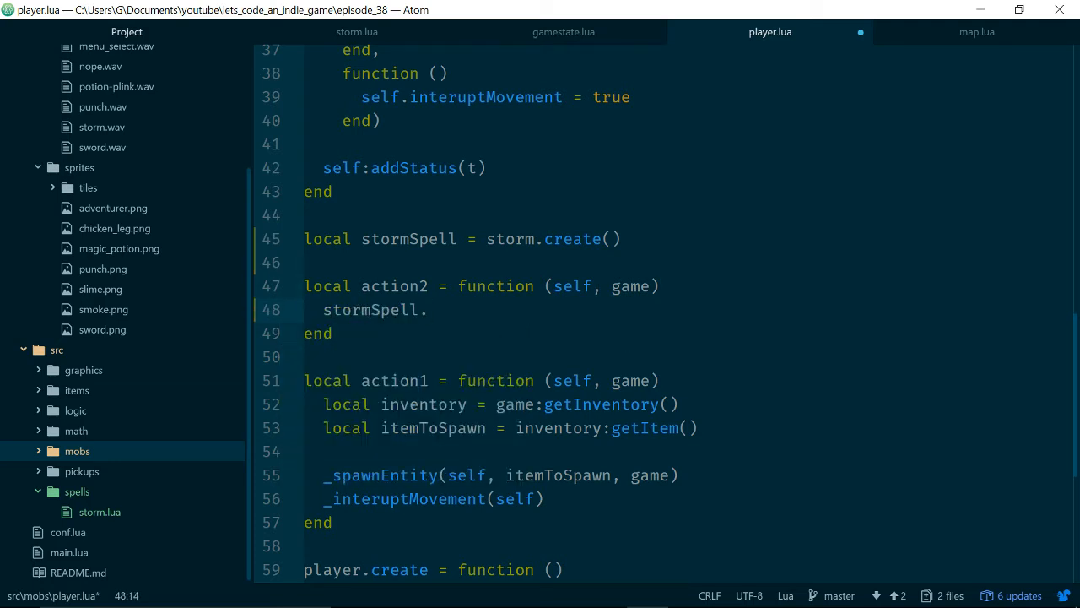
pyautogui.write('cast()')
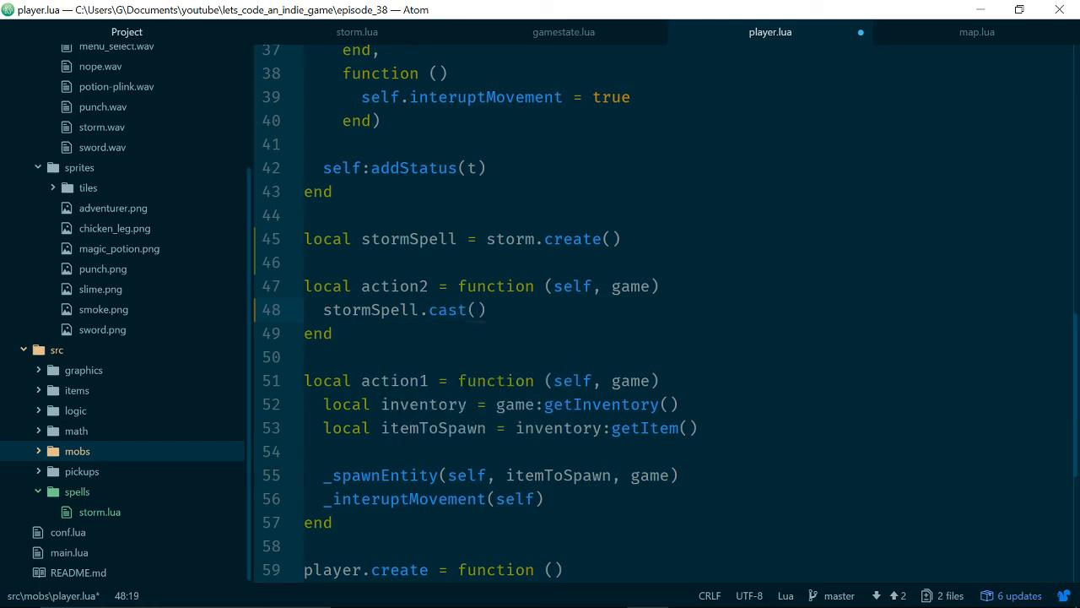
pyautogui.write('game')
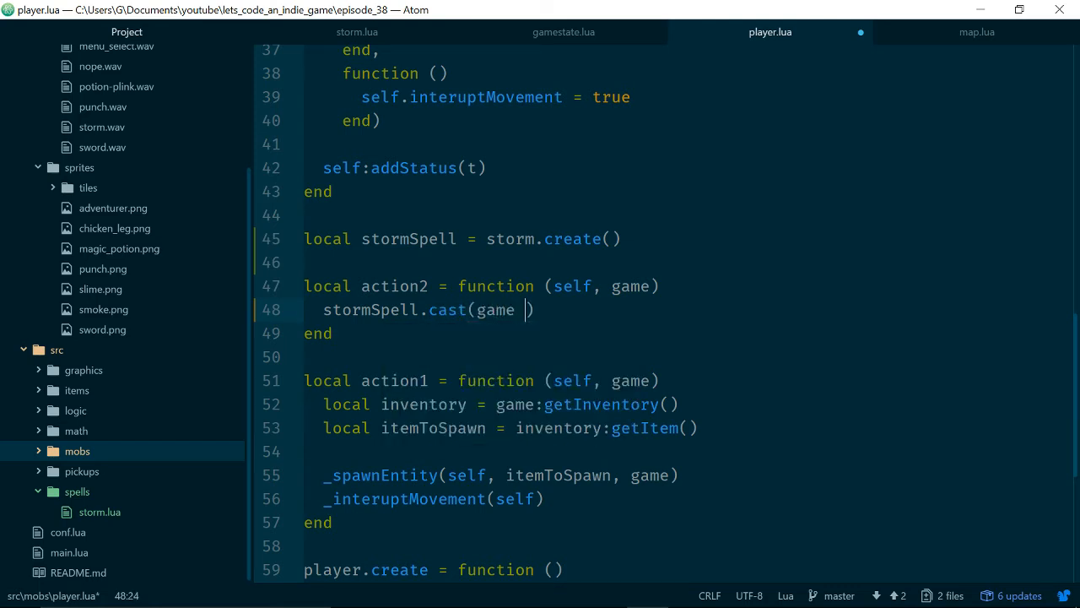
pyautogui.press('Backspace')
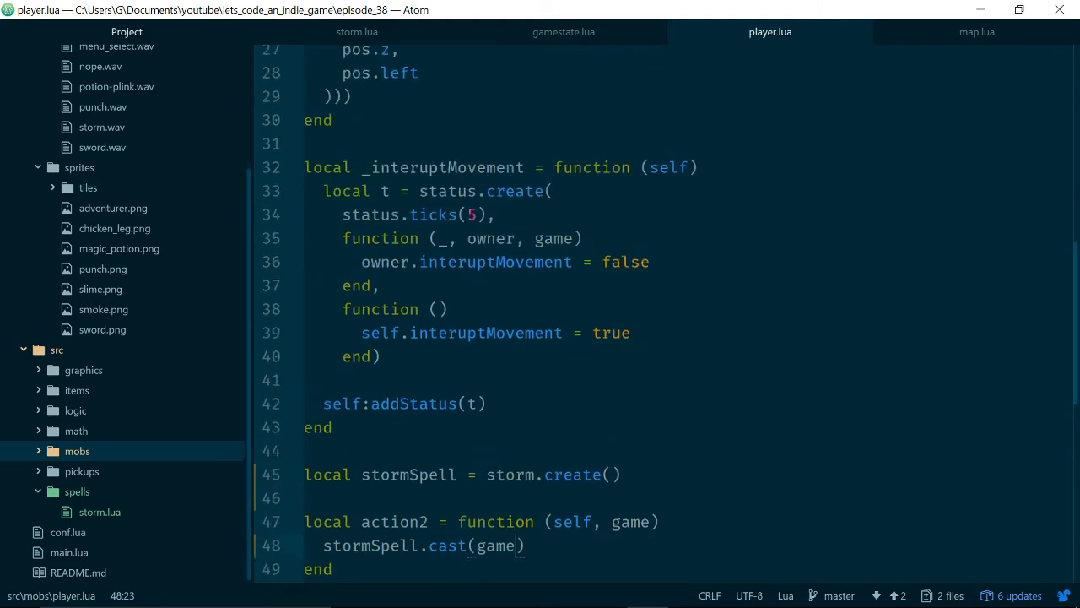
pyautogui.scroll(-3)
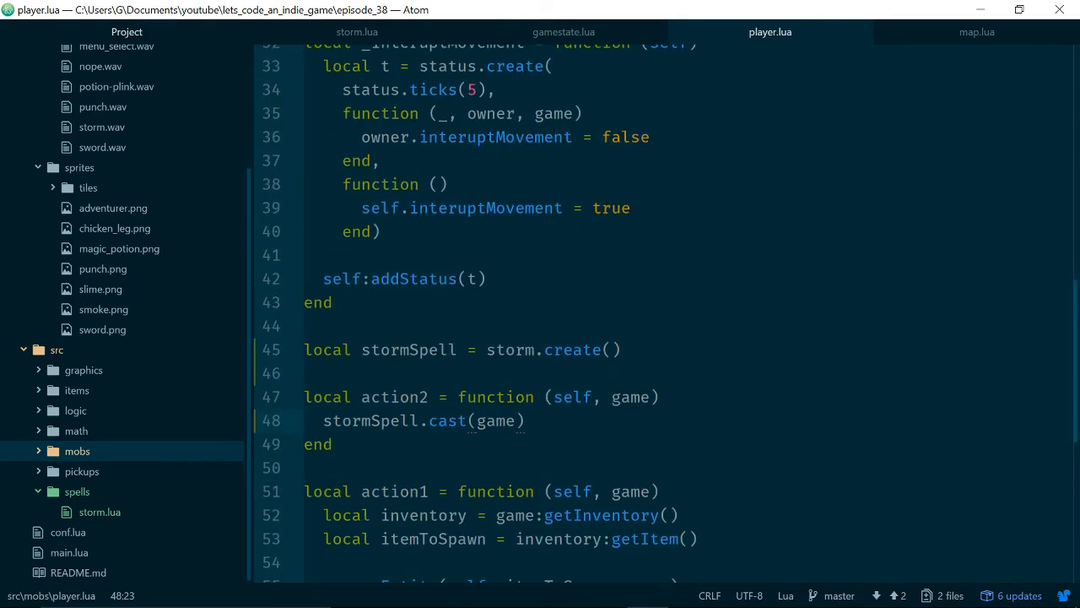
pyautogui.scroll(-3)
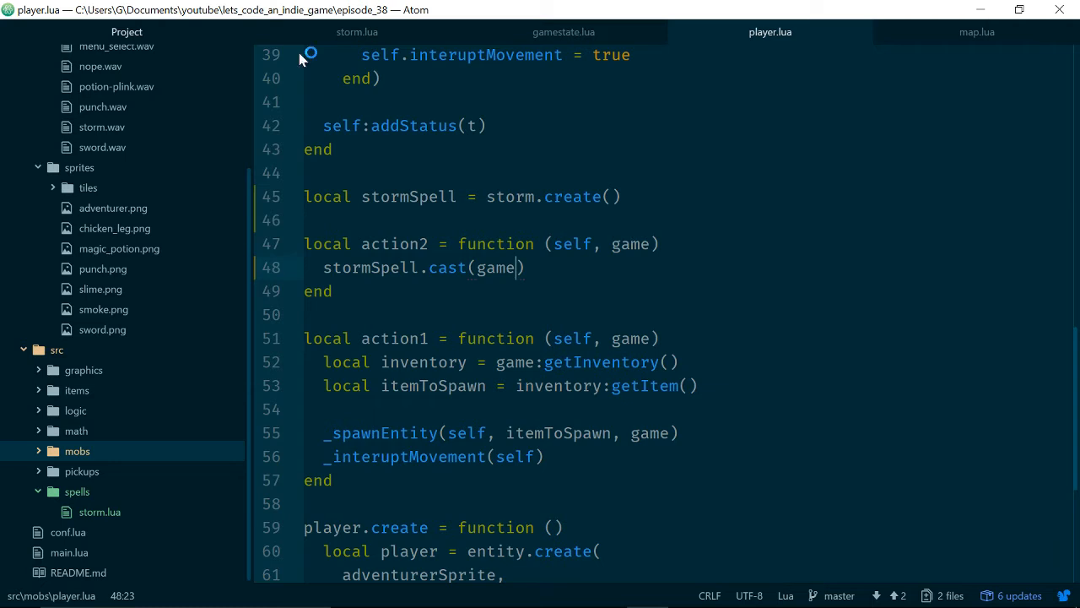
pyautogui.click(356, 31)
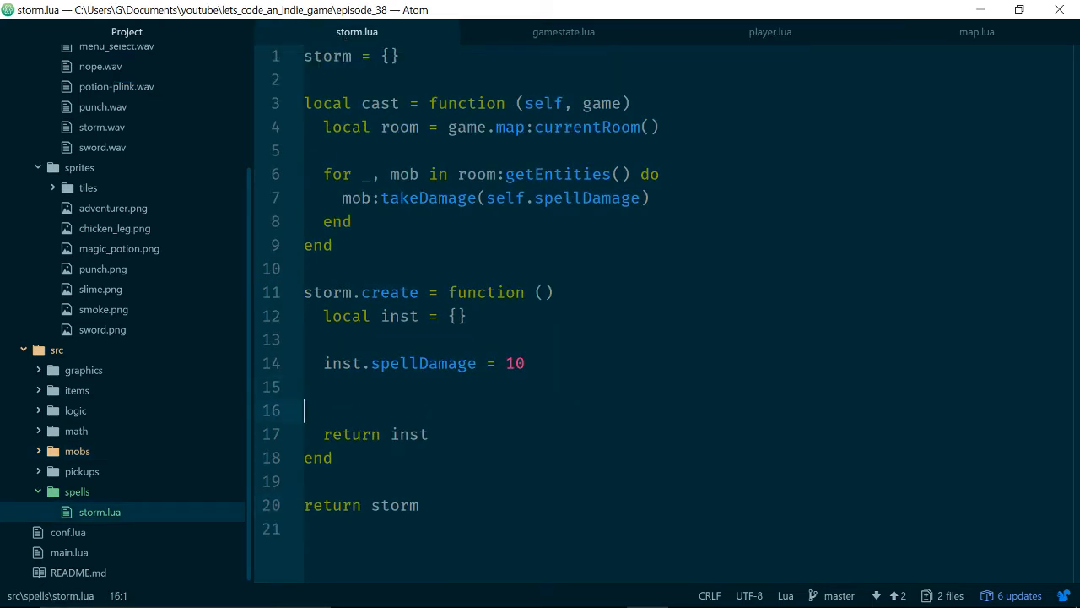
# - Add inst.cast = cast in storm.create before return inst, and save storm.lua
pyautogui.write('storm.')
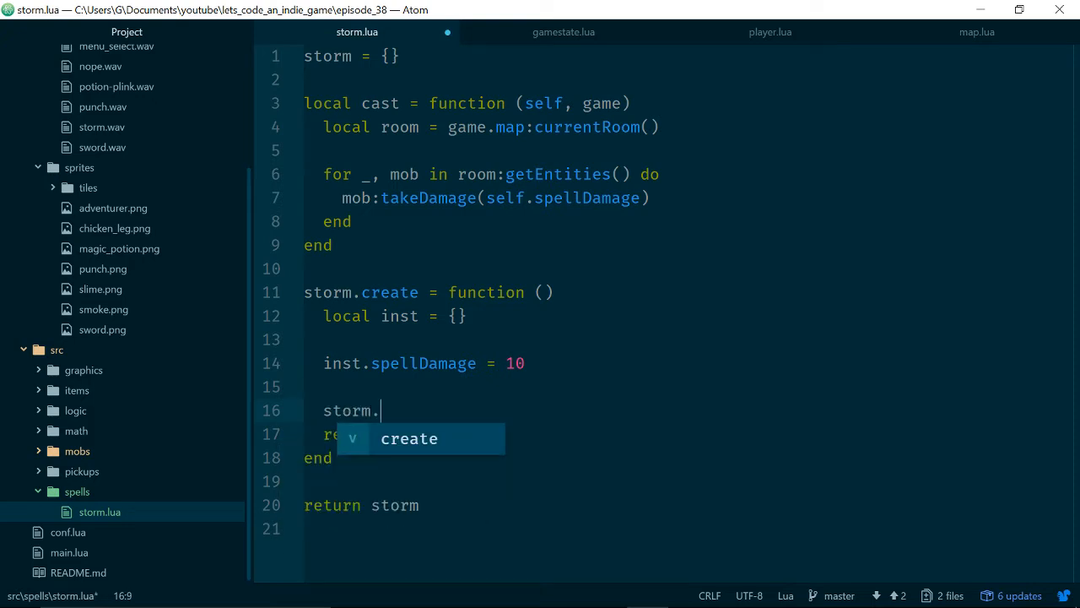
pyautogui.write('cast = cast')
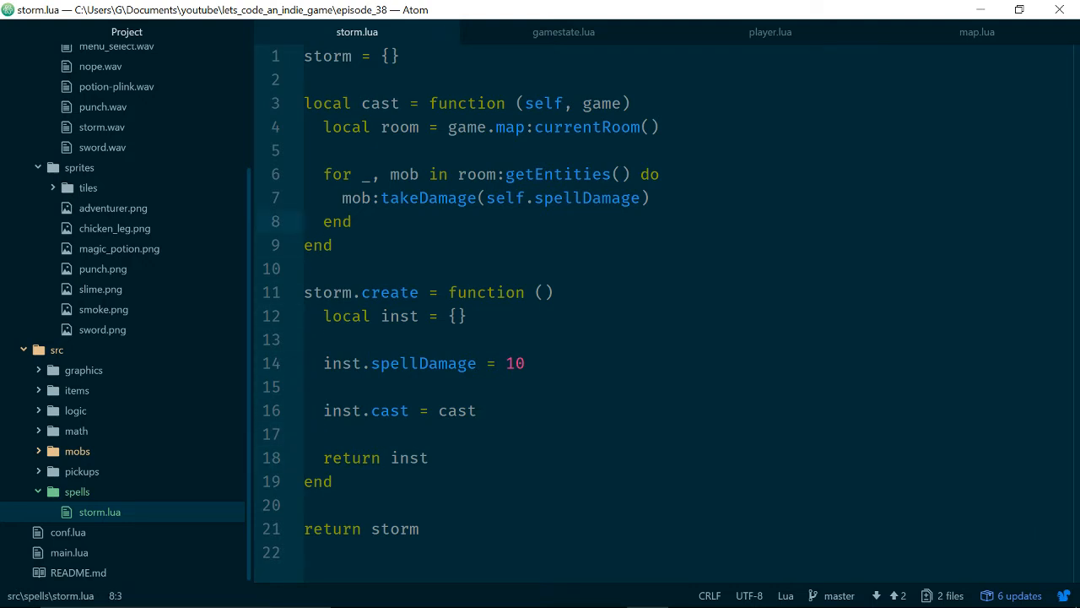
pyautogui.click(325, 174)
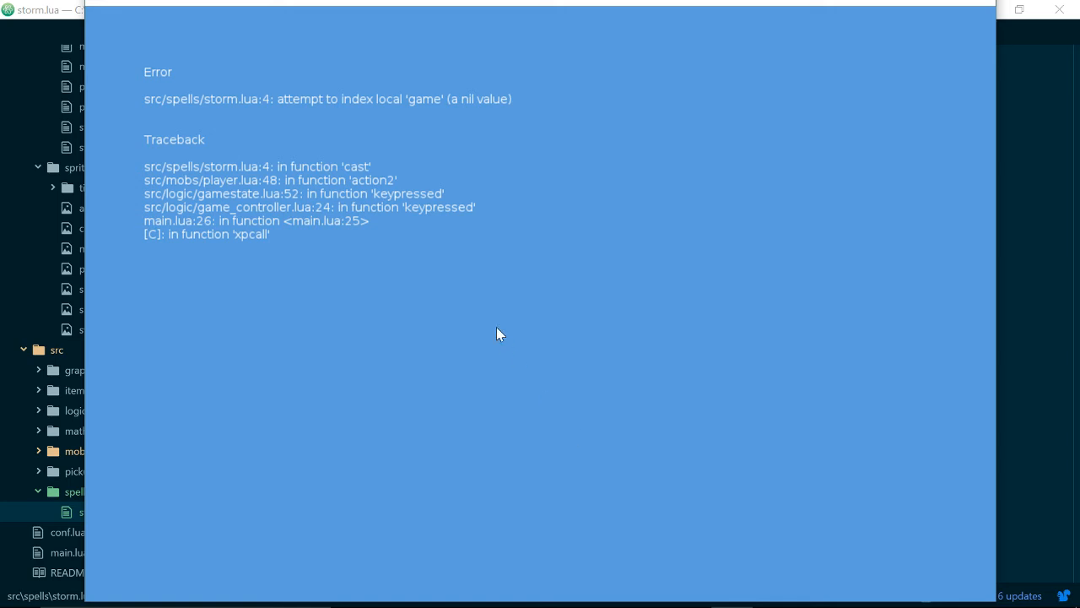
pyautogui.moveTo(393, 160)
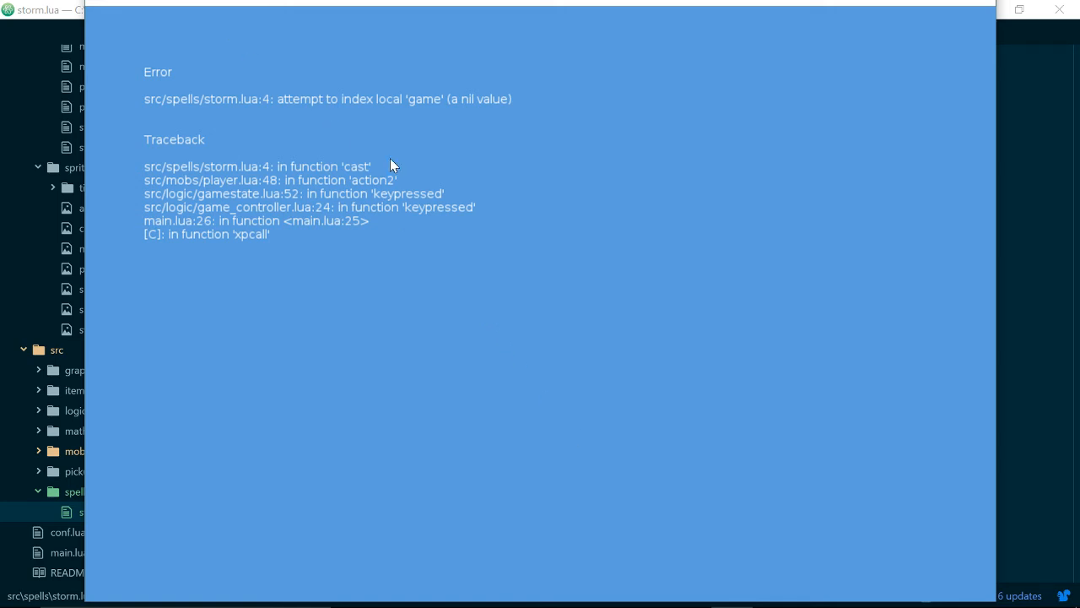
pyautogui.moveTo(878, 132)
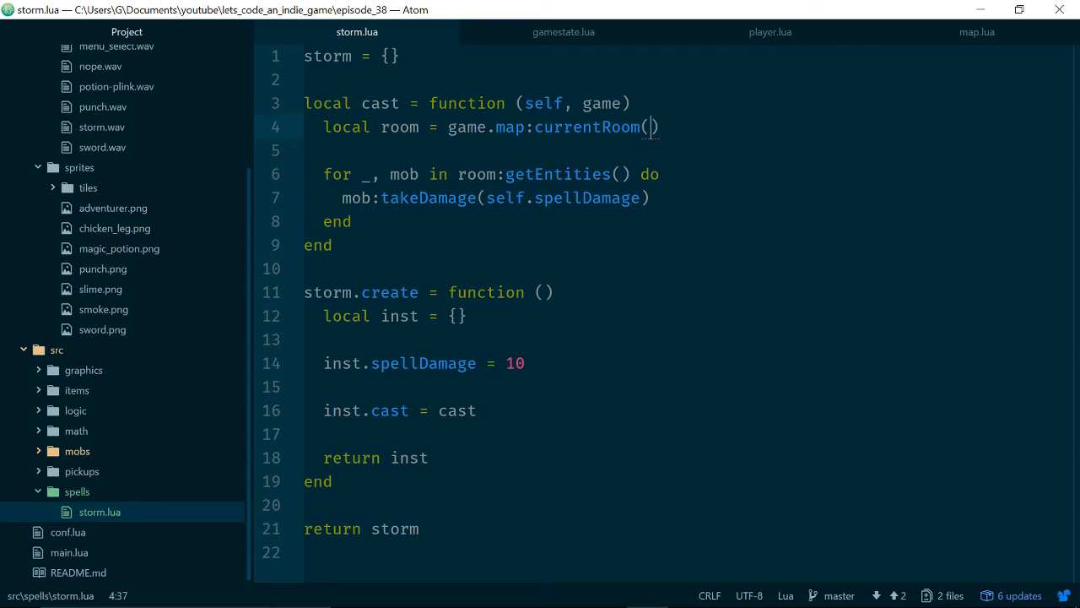
# - Close the crashed LÖVE window reporting nil room:getEntities and return to player.lua
pyautogui.click(770, 32)
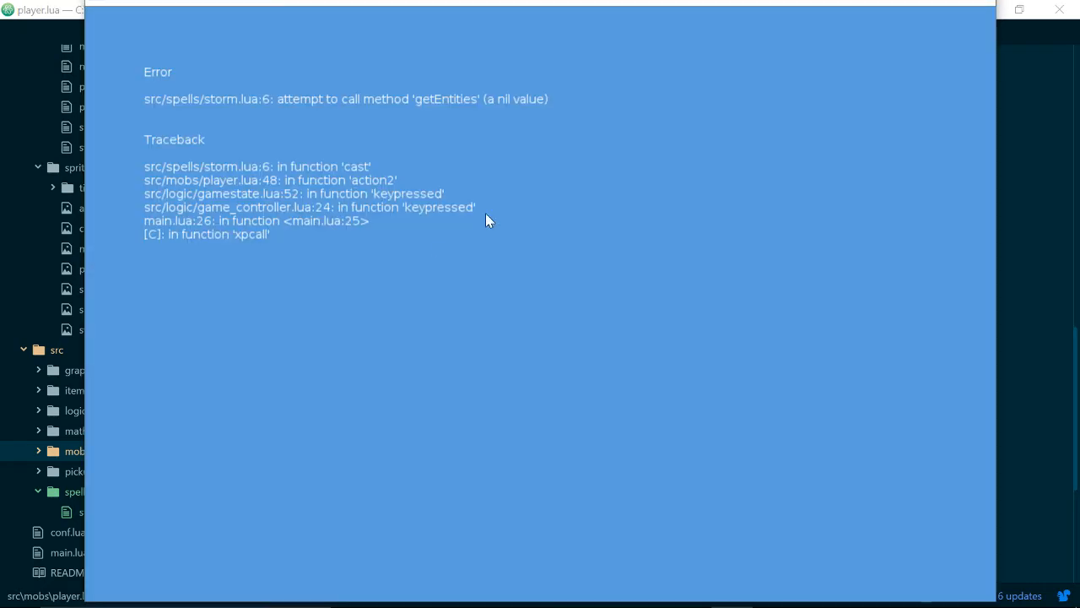
pyautogui.moveTo(454, 142)
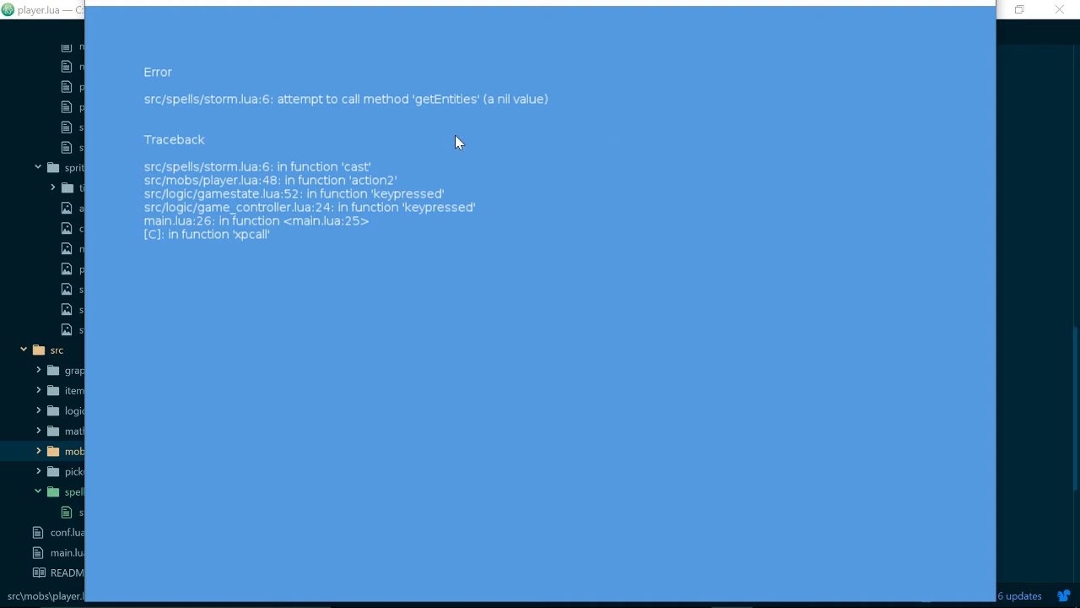
pyautogui.moveTo(985, 8)
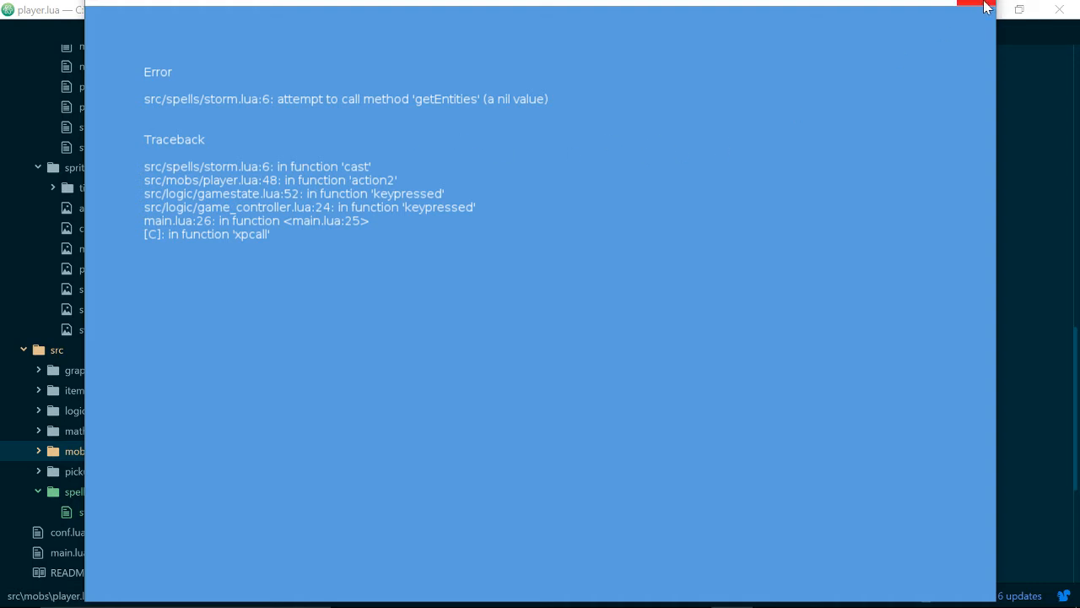
pyautogui.click(968, 9)
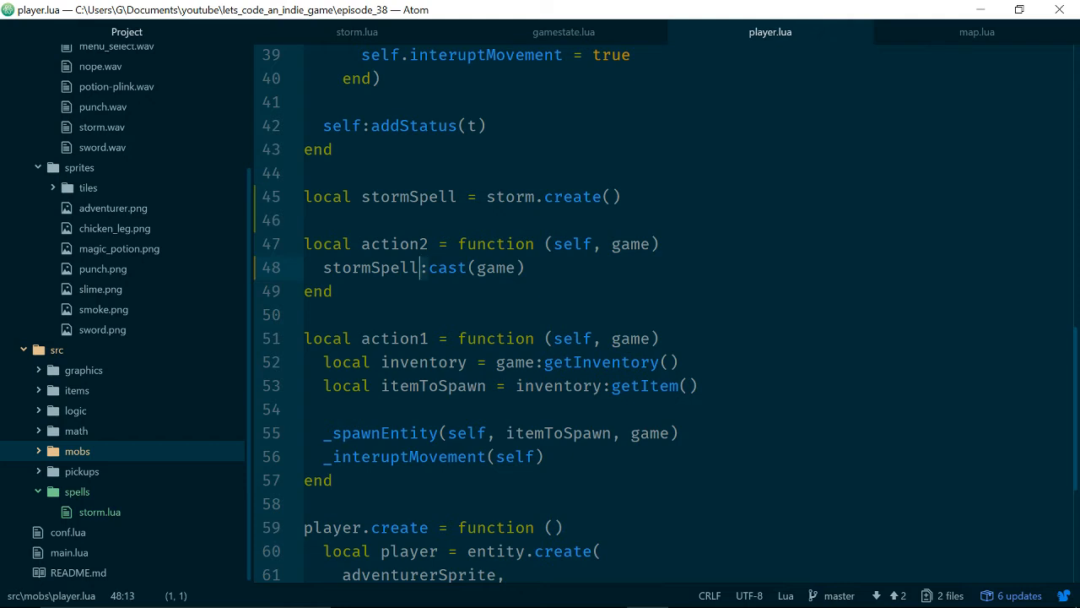
pyautogui.press('Backspace')
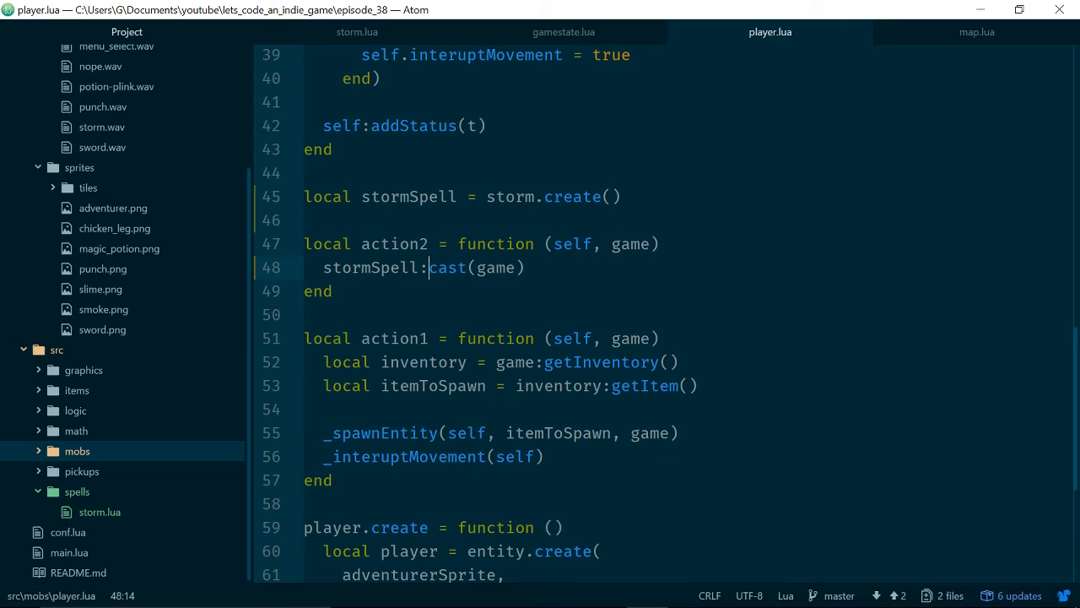
# - In room.lua, define local getEntities = function(self) returning self.entities
pyautogui.scroll(-3)
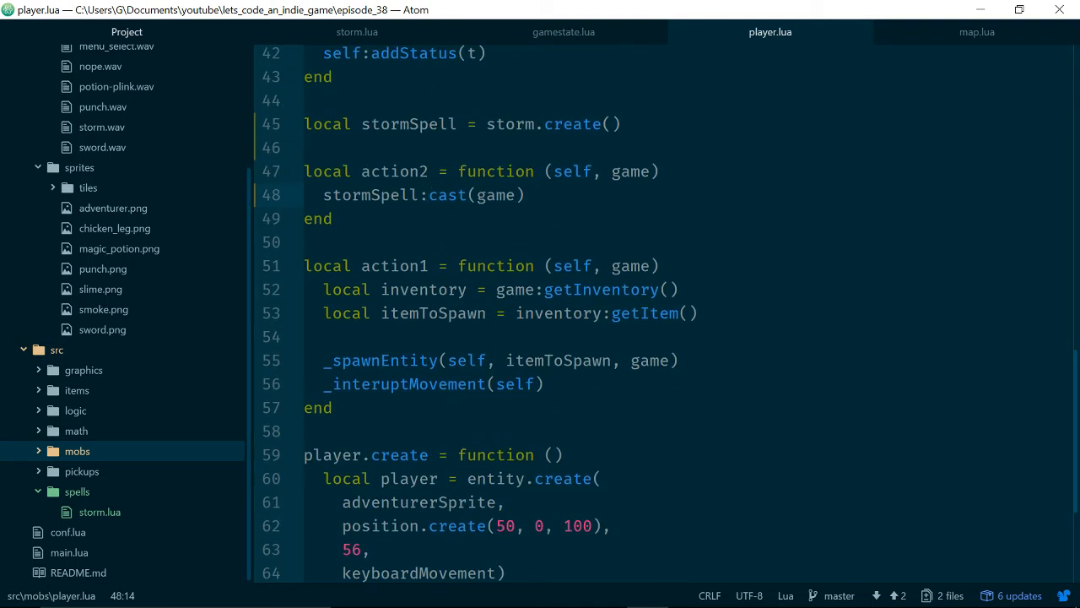
pyautogui.scroll(3)
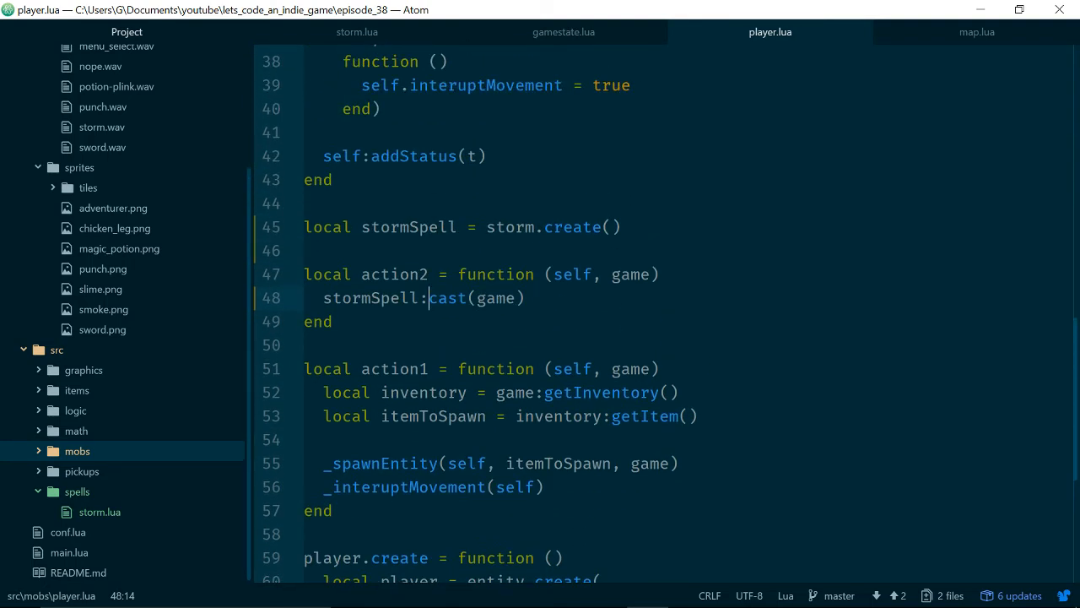
pyautogui.click(831, 31)
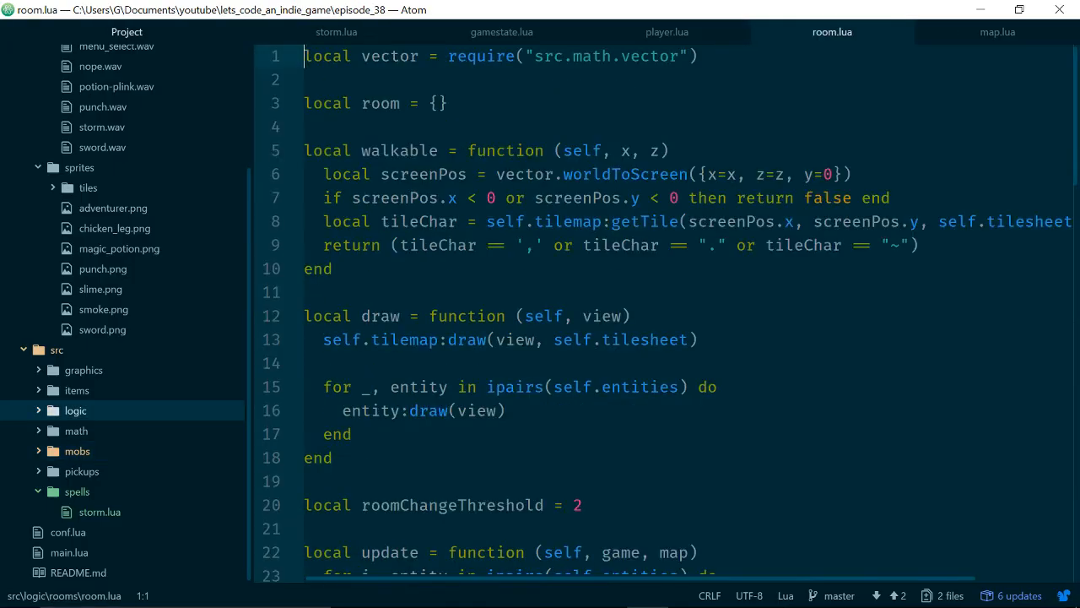
pyautogui.scroll(-3)
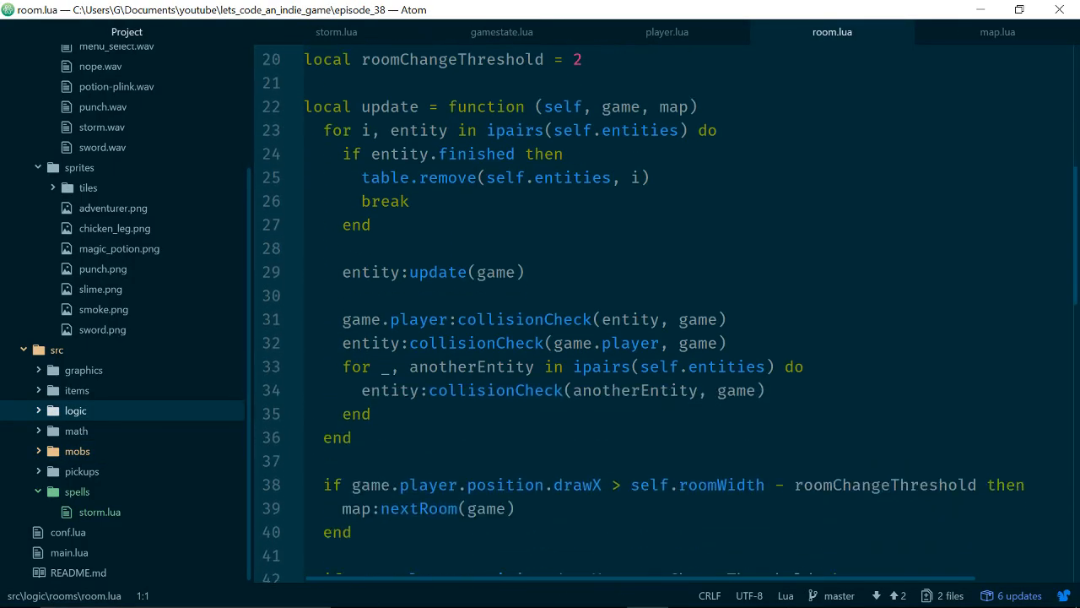
pyautogui.scroll(-3)
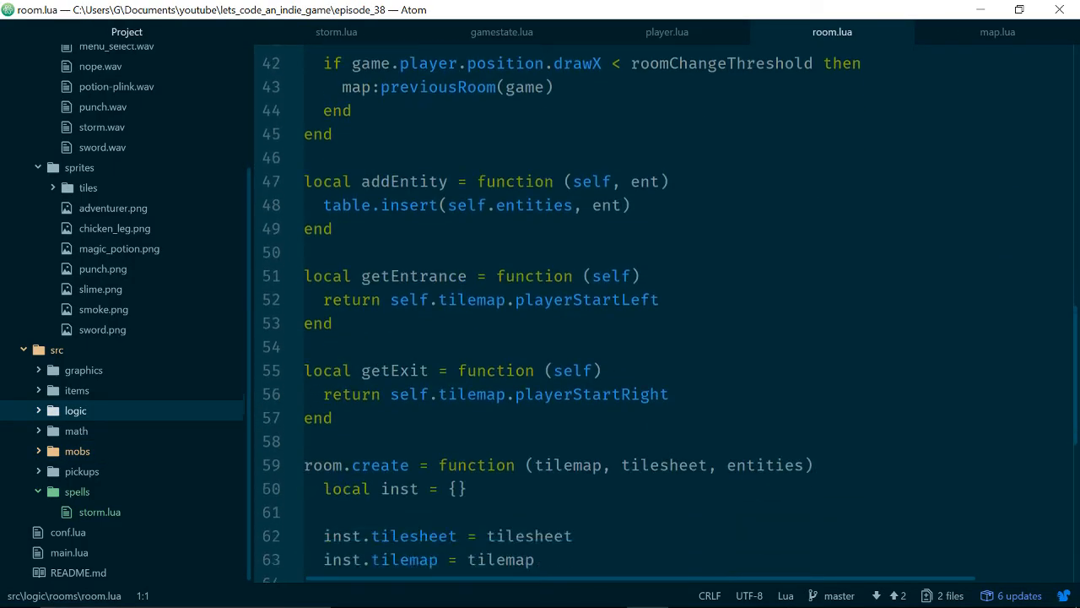
pyautogui.scroll(-3)
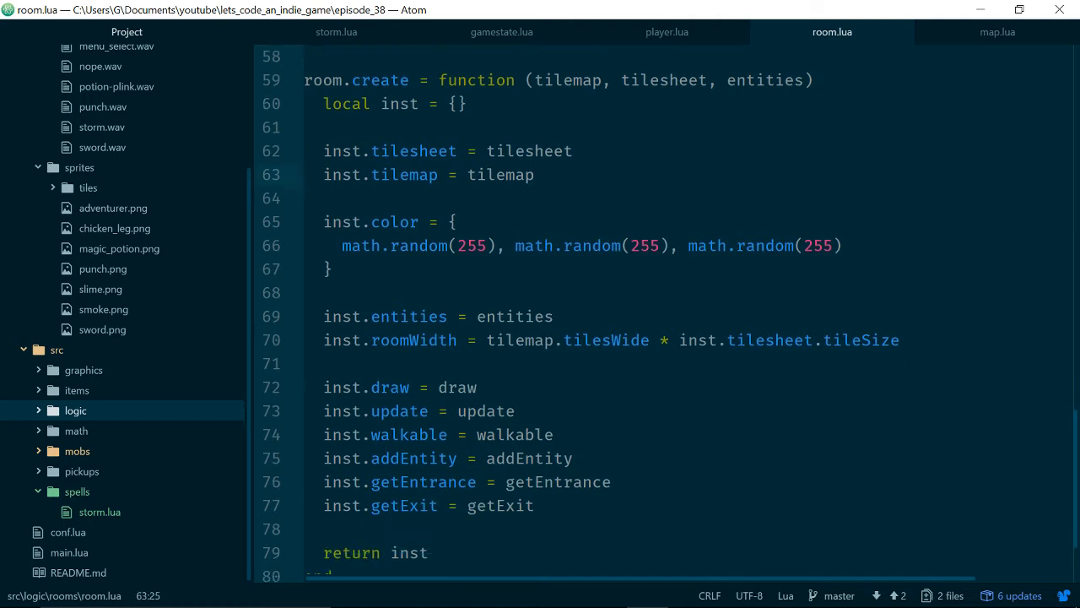
pyautogui.scroll(-3)
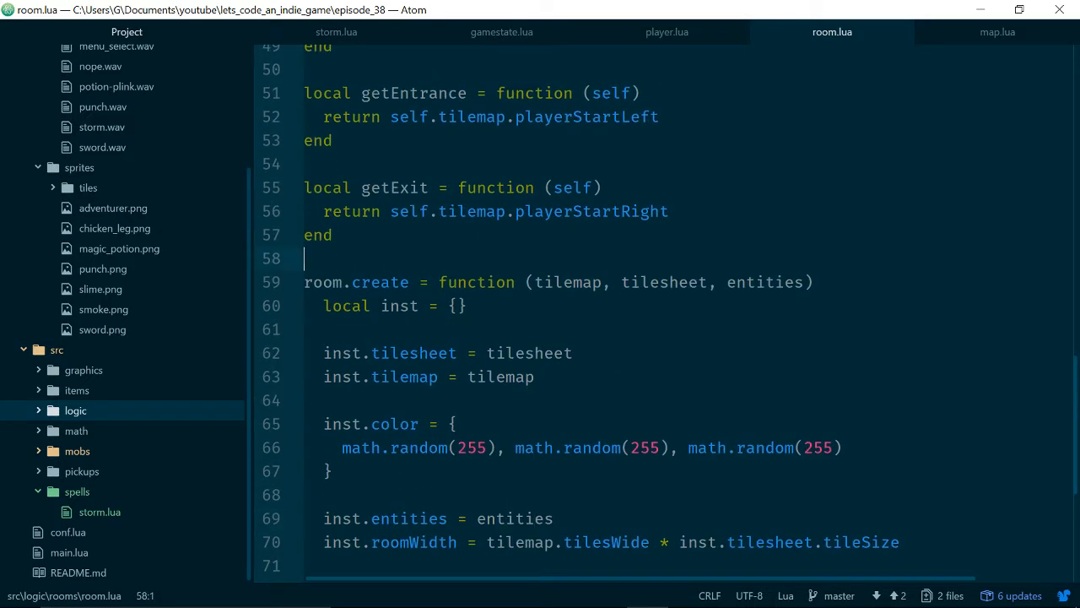
pyautogui.write('lo')
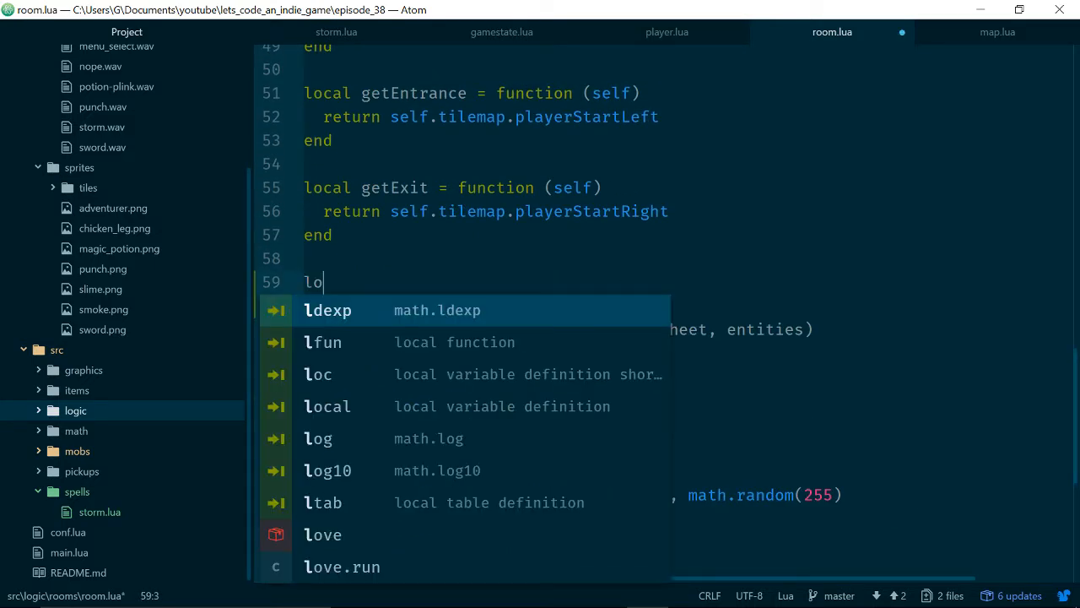
pyautogui.write('cal get')
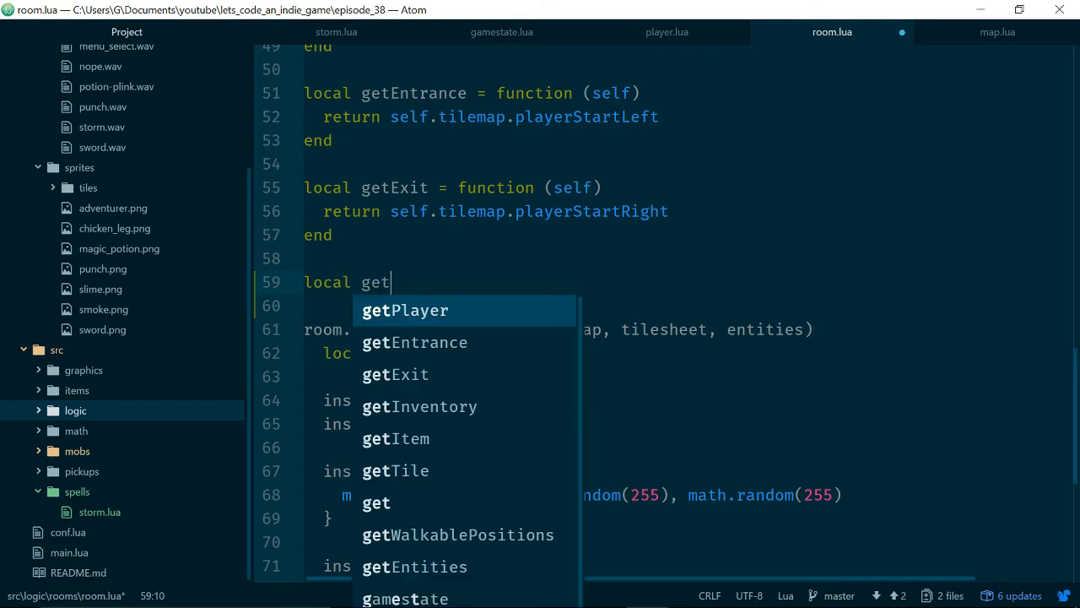
pyautogui.write('Entities = function (self')
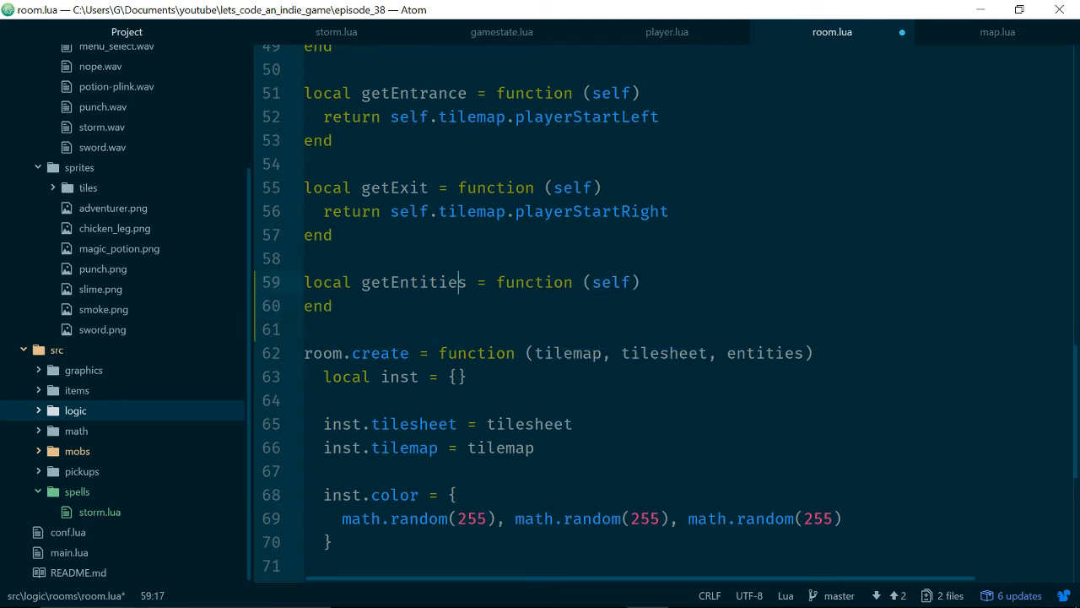
pyautogui.write('re')
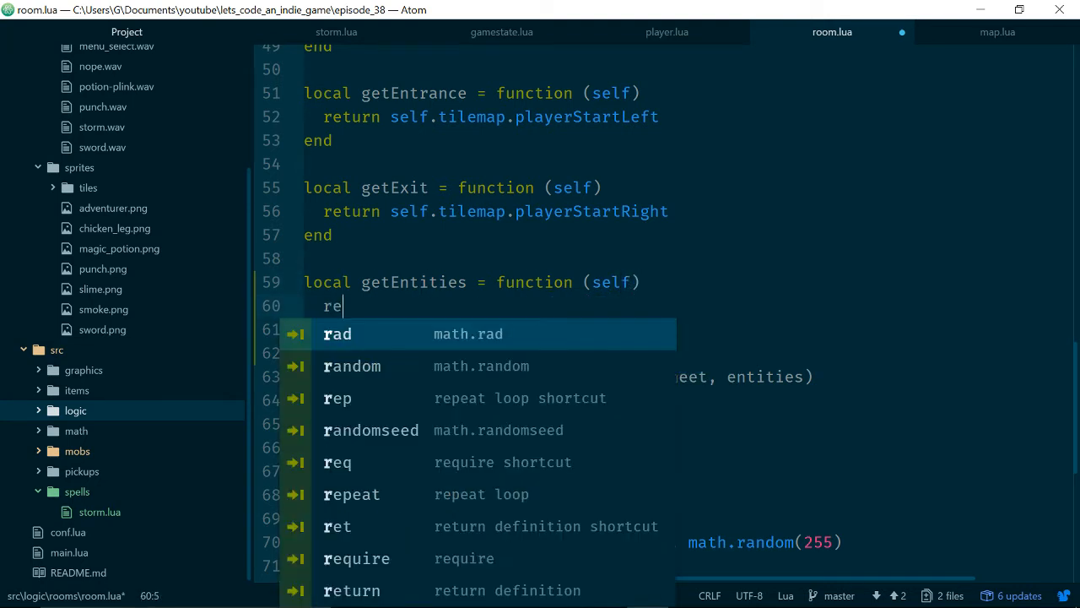
pyautogui.write('turn self.entt')
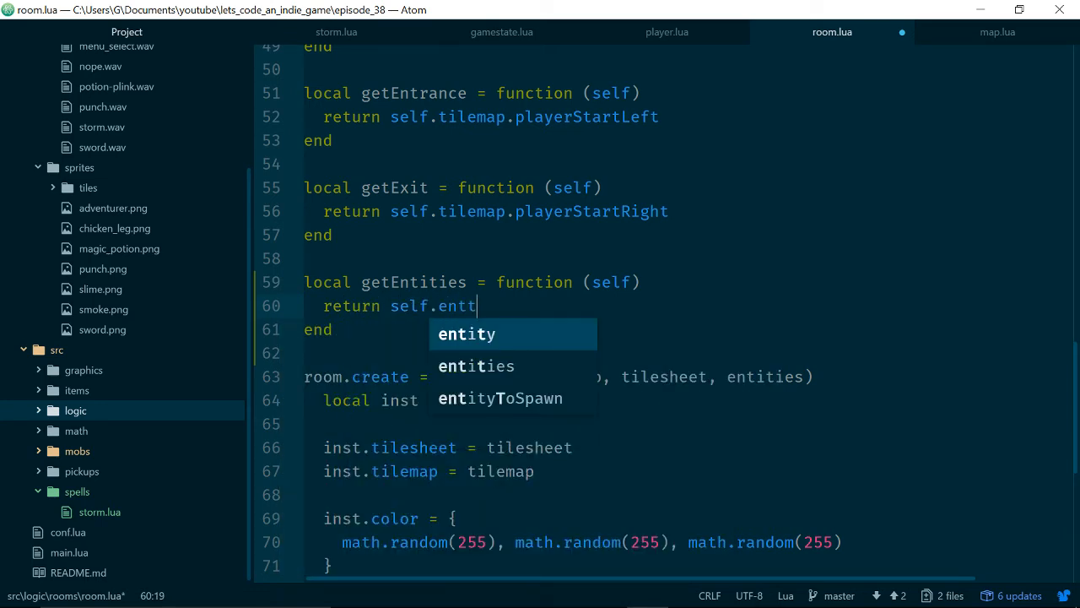
pyautogui.write('i')
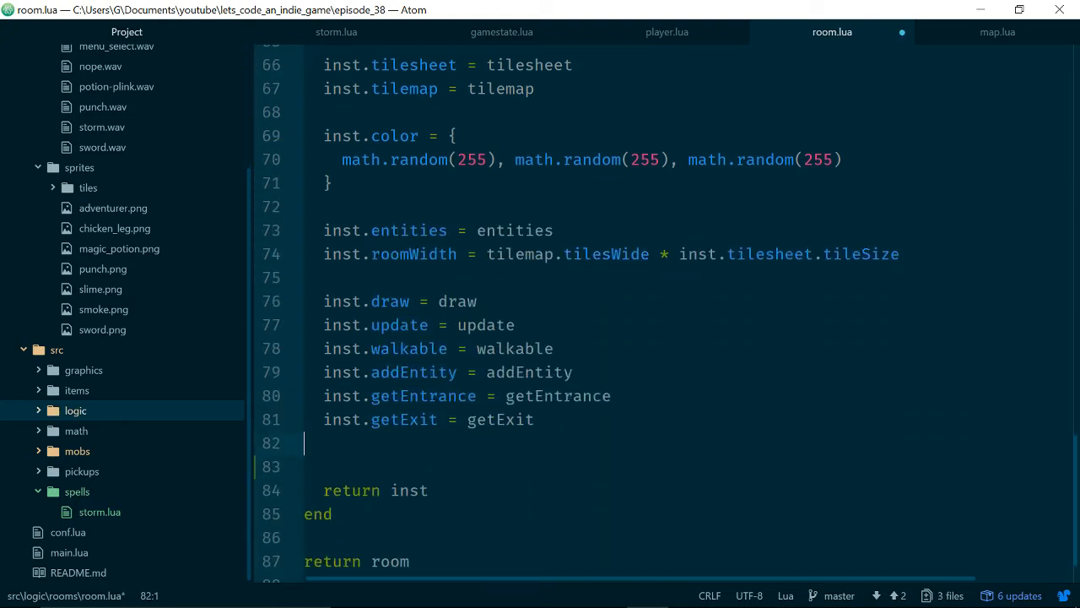
# - Assign inst.getEntities = getEntities, without call parentheses, in room.create
pyautogui.write('inst.getEn')
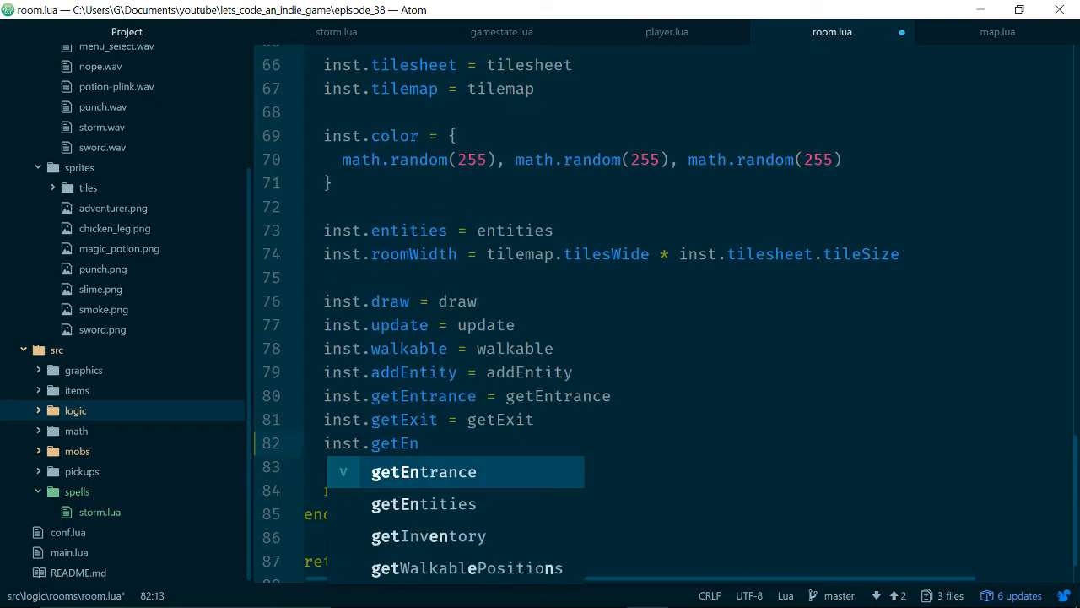
pyautogui.write('tities = ge')
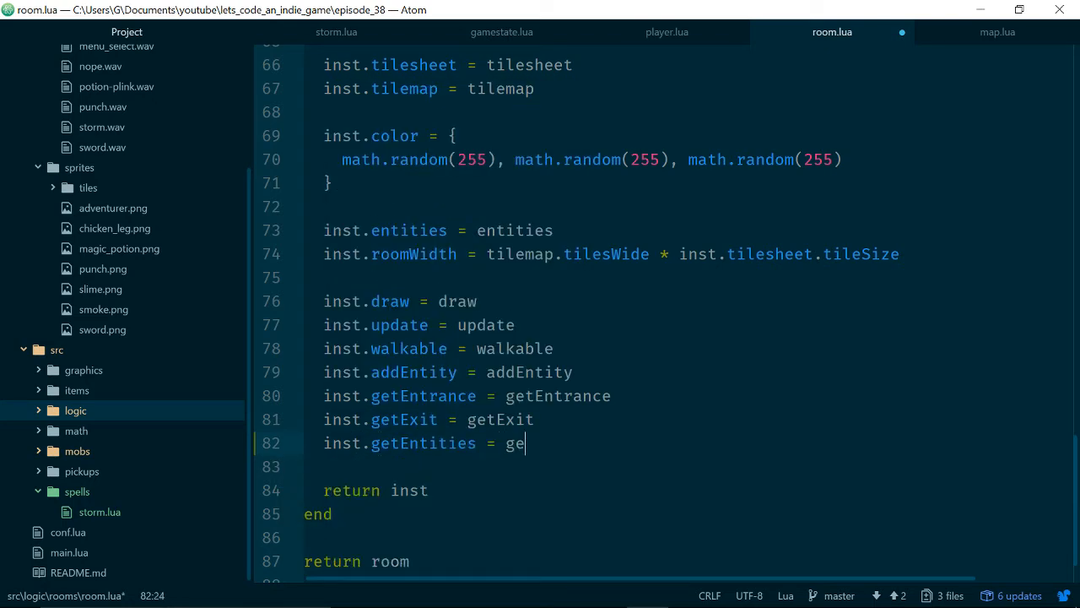
pyautogui.write('tEntities()')
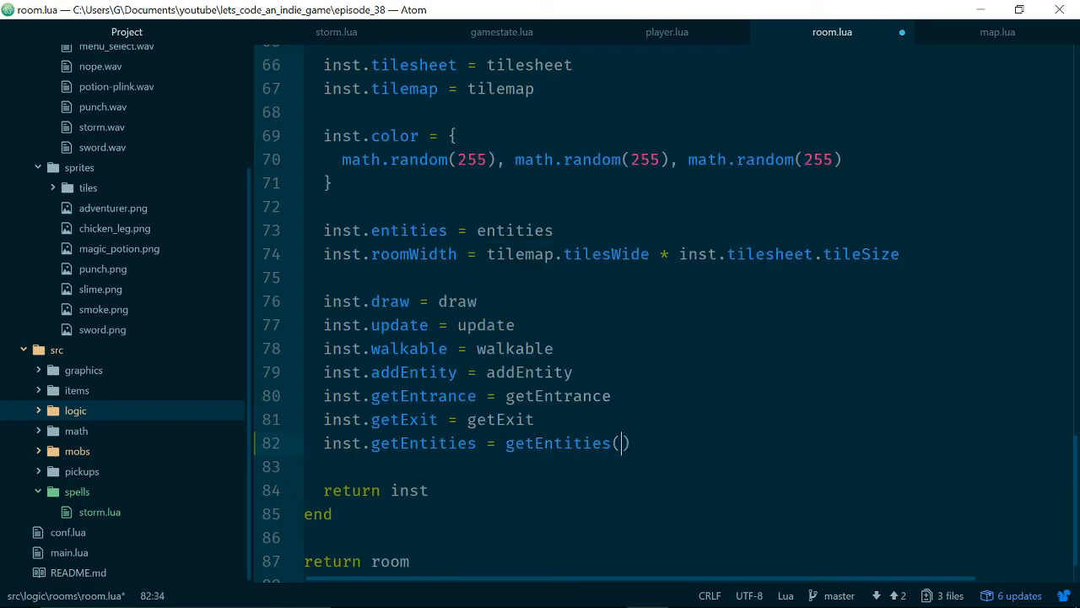
pyautogui.press('Backspace')
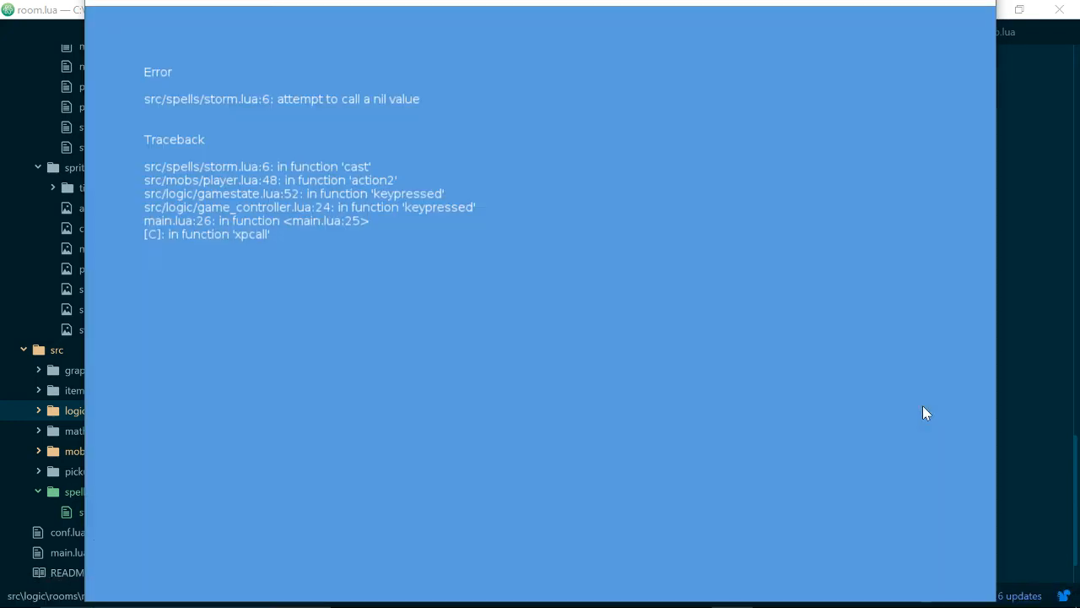
pyautogui.moveTo(900, 59)
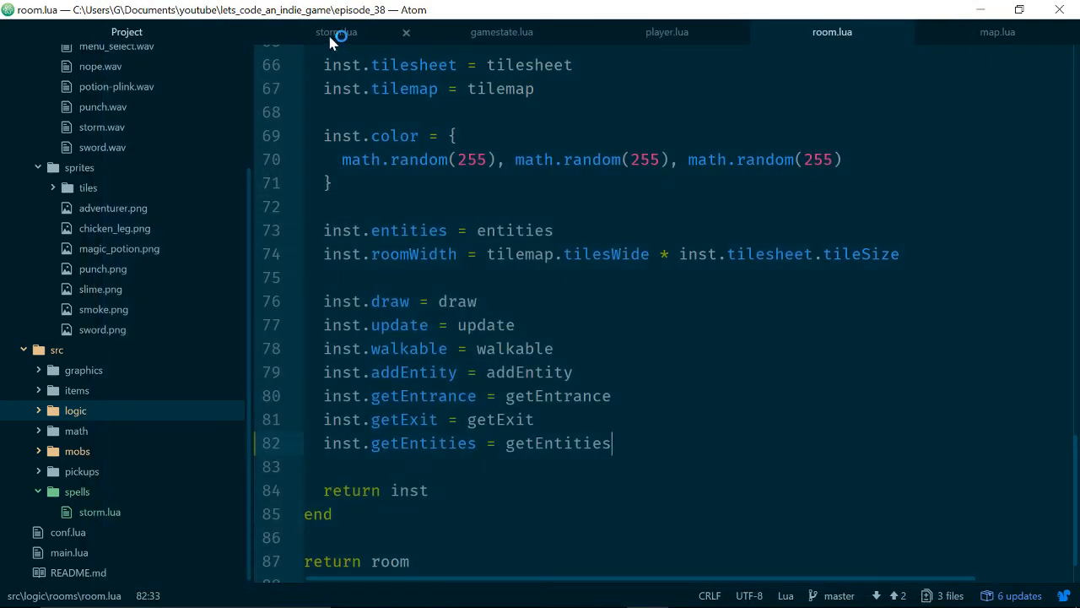
# - Check storm.lua line 6, then correct self.enities to self.entities in room.lua
pyautogui.click(335, 32)
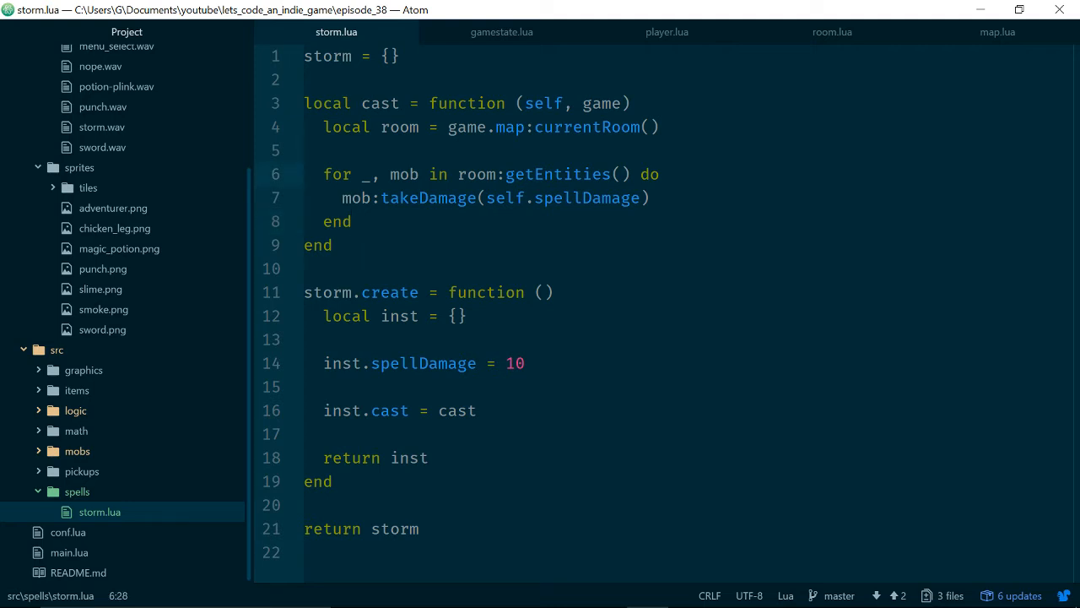
pyautogui.click(637, 174)
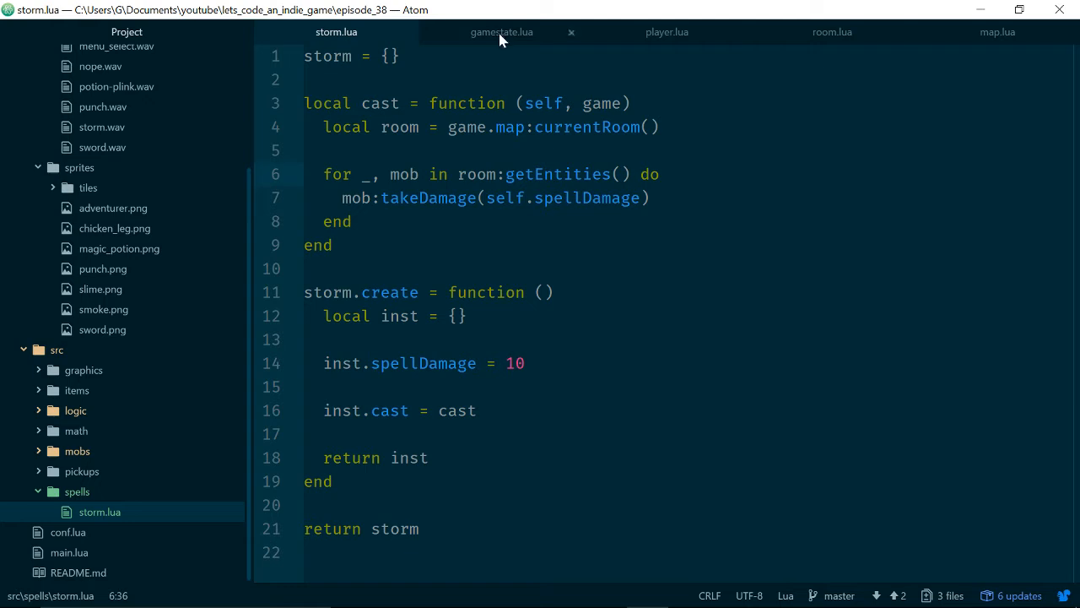
pyautogui.click(833, 31)
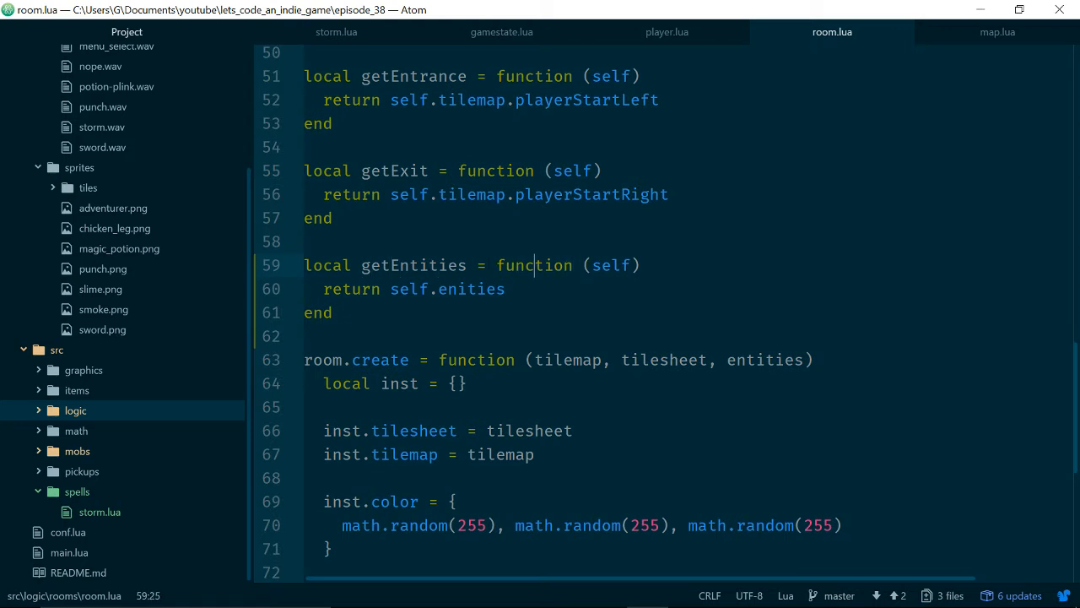
pyautogui.click(351, 288)
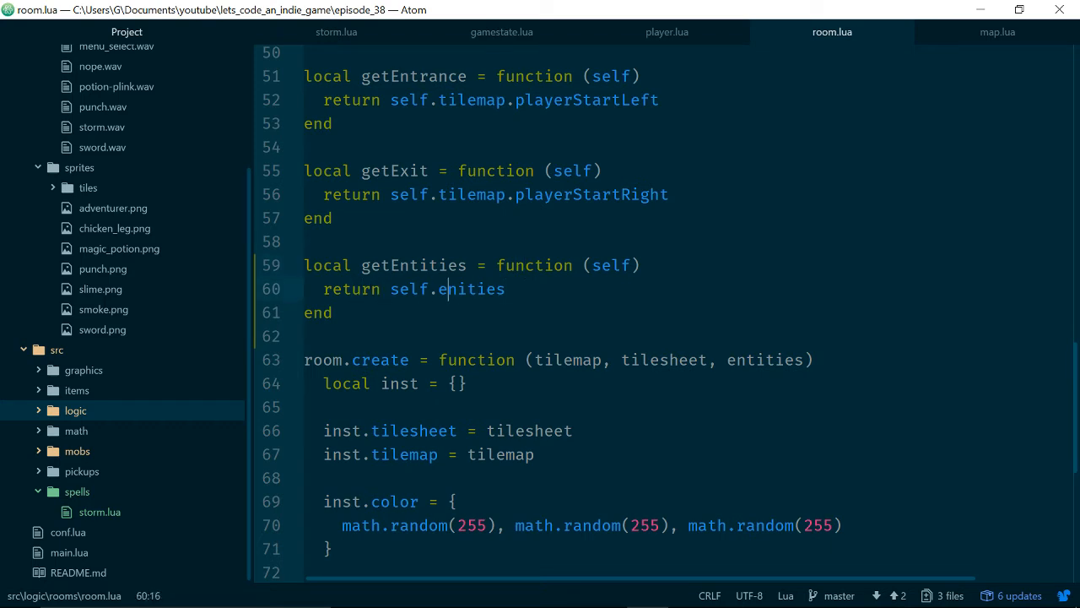
pyautogui.write('t')
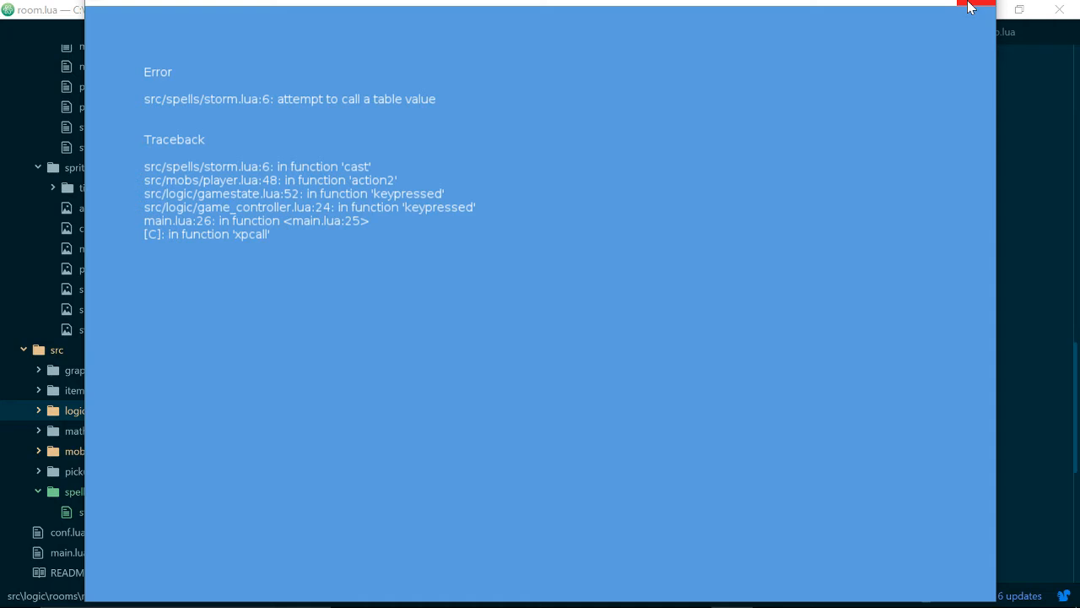
pyautogui.click(965, 7)
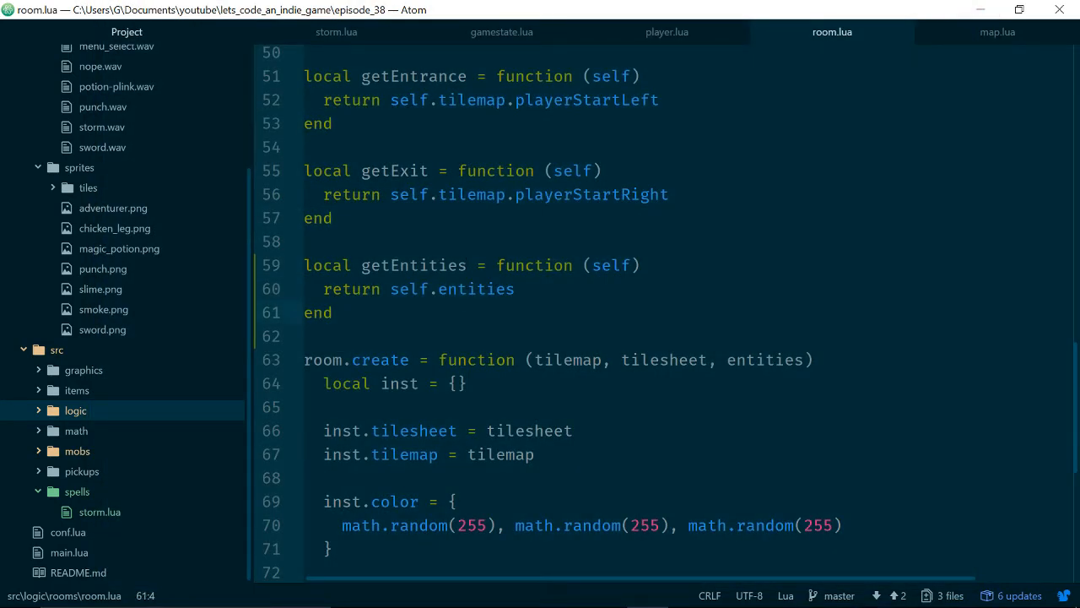
pyautogui.click(418, 288)
pyautogui.write('inst.getEntities = getEntities')
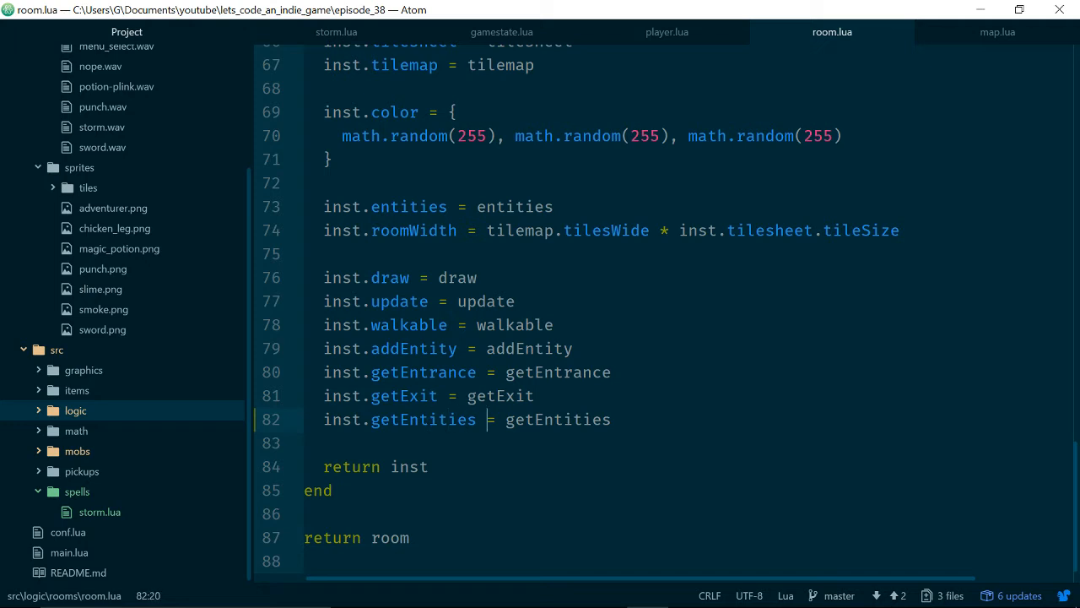
# - In storm.lua, try a local entities variable, then loop over ipairs(room:getEntities())
pyautogui.click(552, 420)
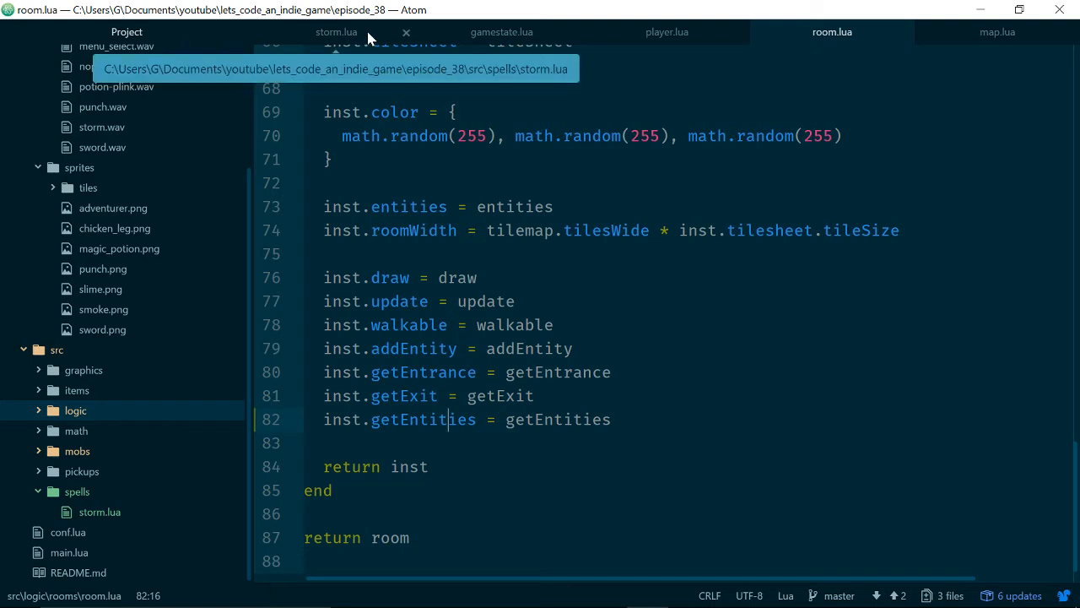
pyautogui.click(334, 31)
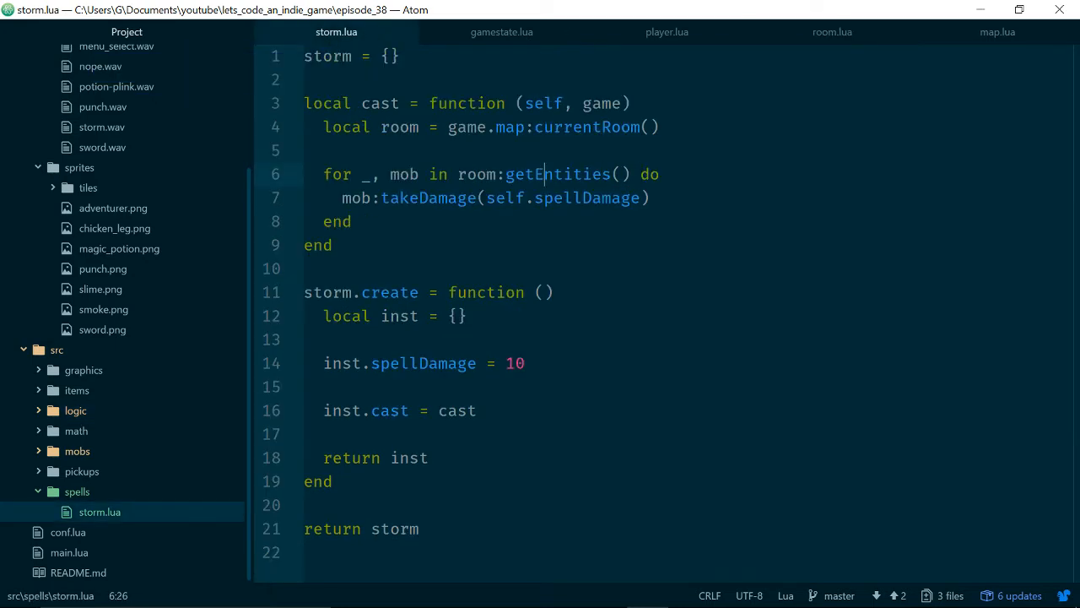
pyautogui.click(449, 198)
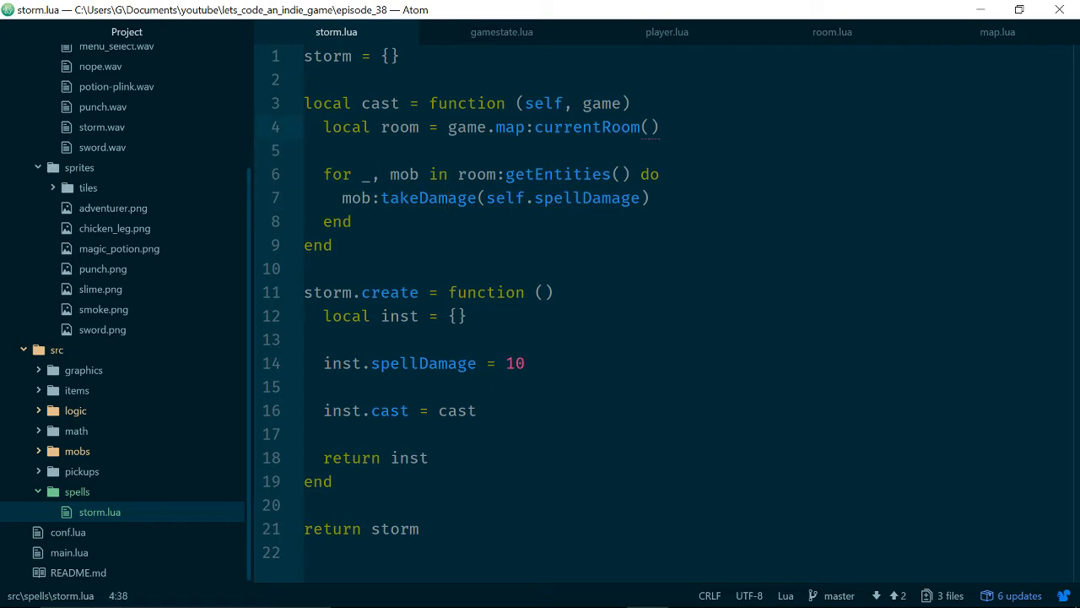
pyautogui.click(491, 173)
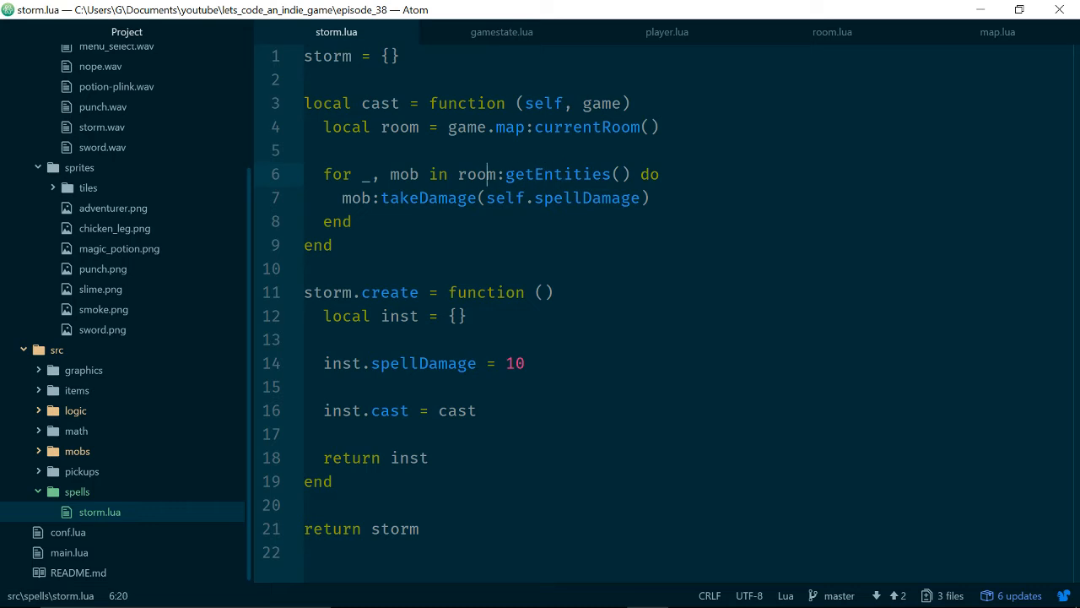
pyautogui.click(375, 127)
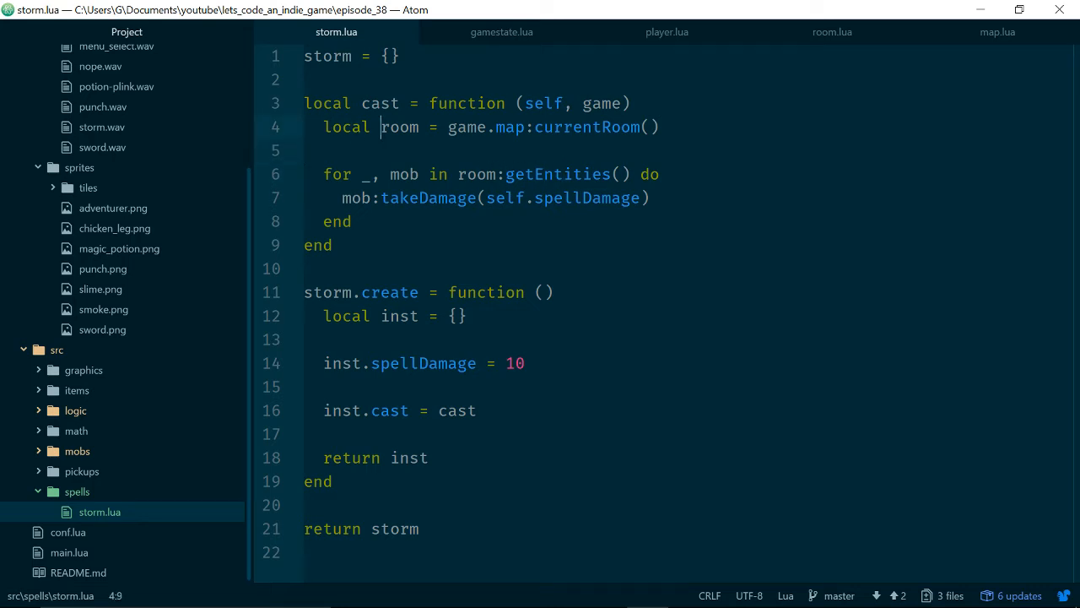
pyautogui.press('enter')
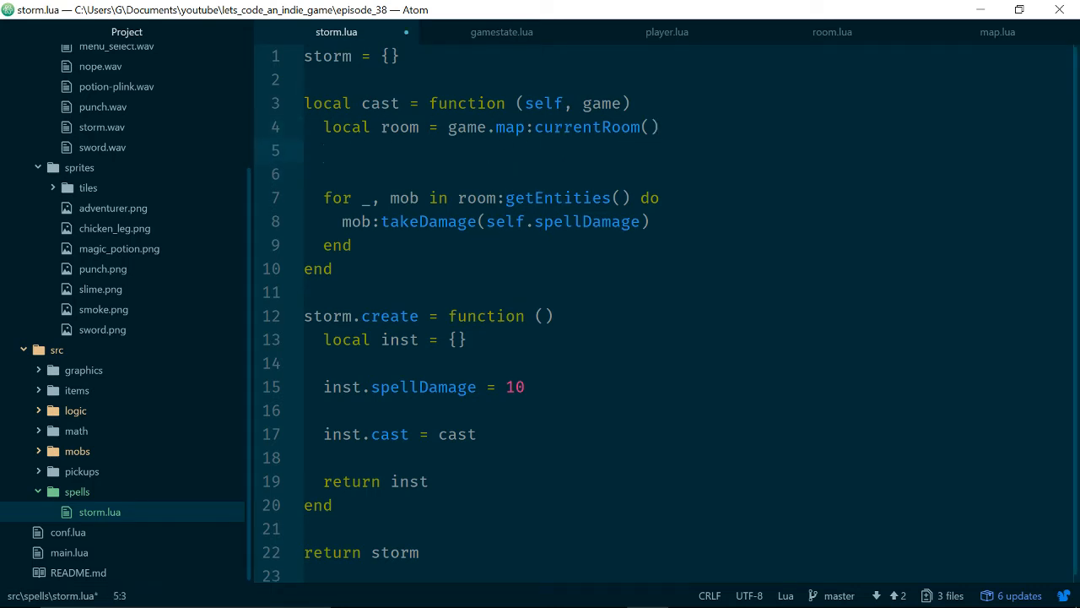
pyautogui.write('local')
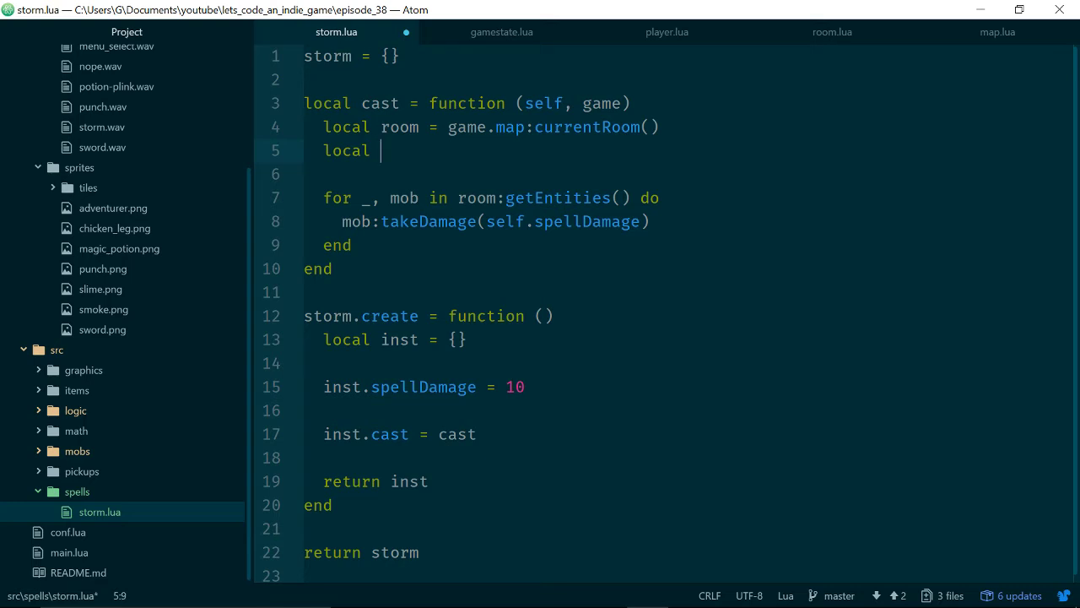
pyautogui.write('entities =')
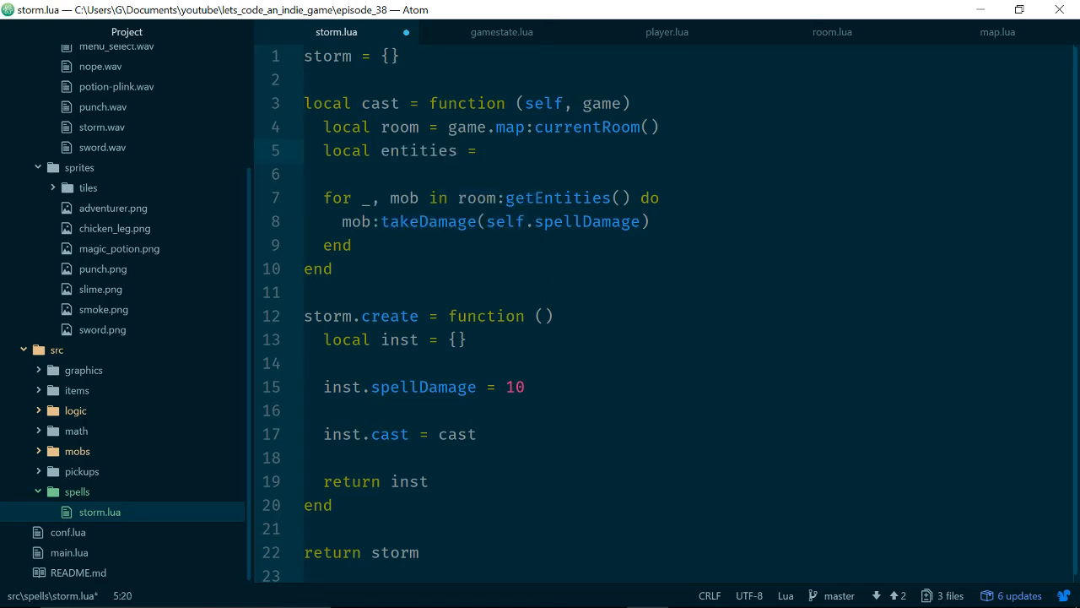
pyautogui.write('room:getEntities(')
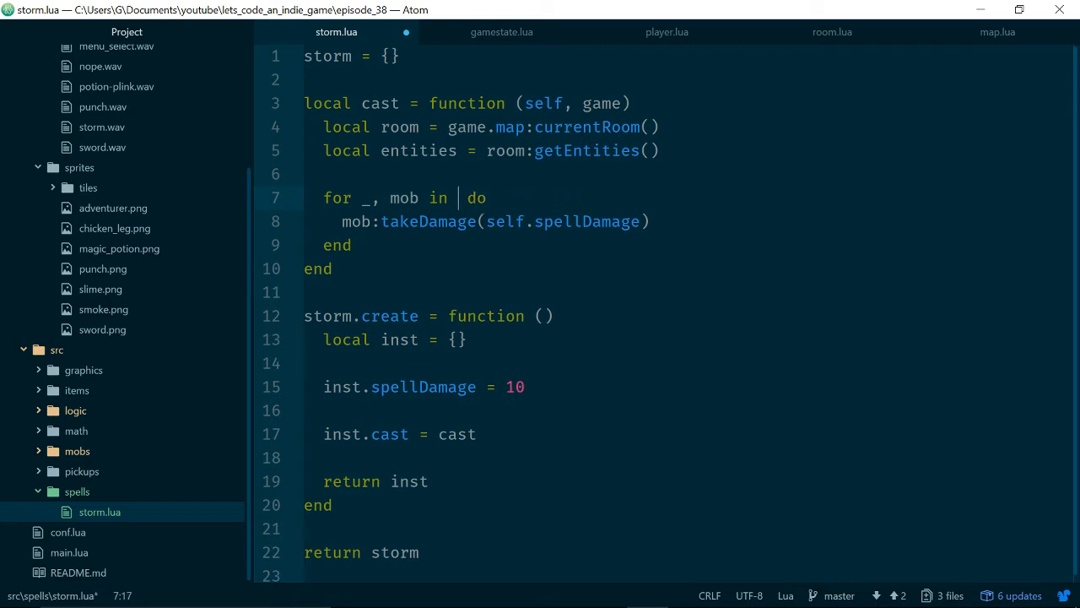
pyautogui.write('room:getEntities(')
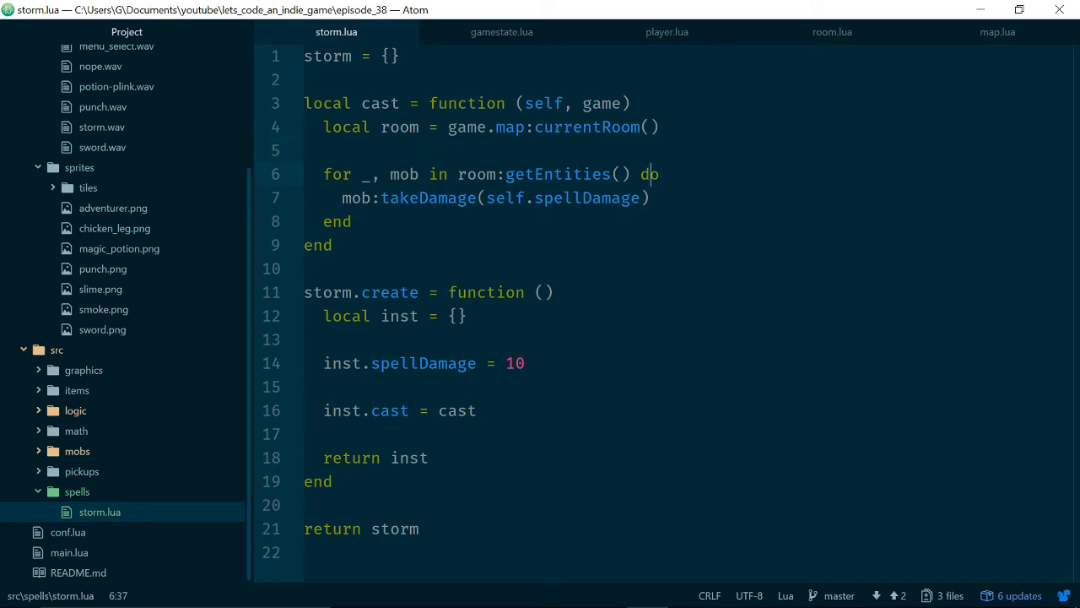
pyautogui.write('ip')
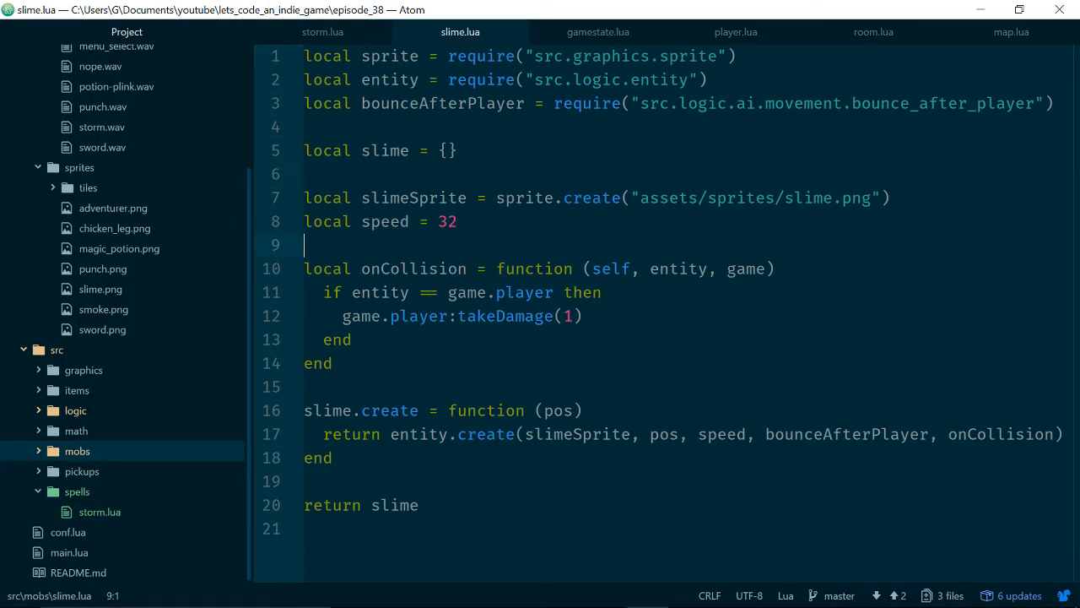
# - In slime.create, store entity.create(...) in local slime, set slime.is = 'enemy', return slime
pyautogui.click(330, 292)
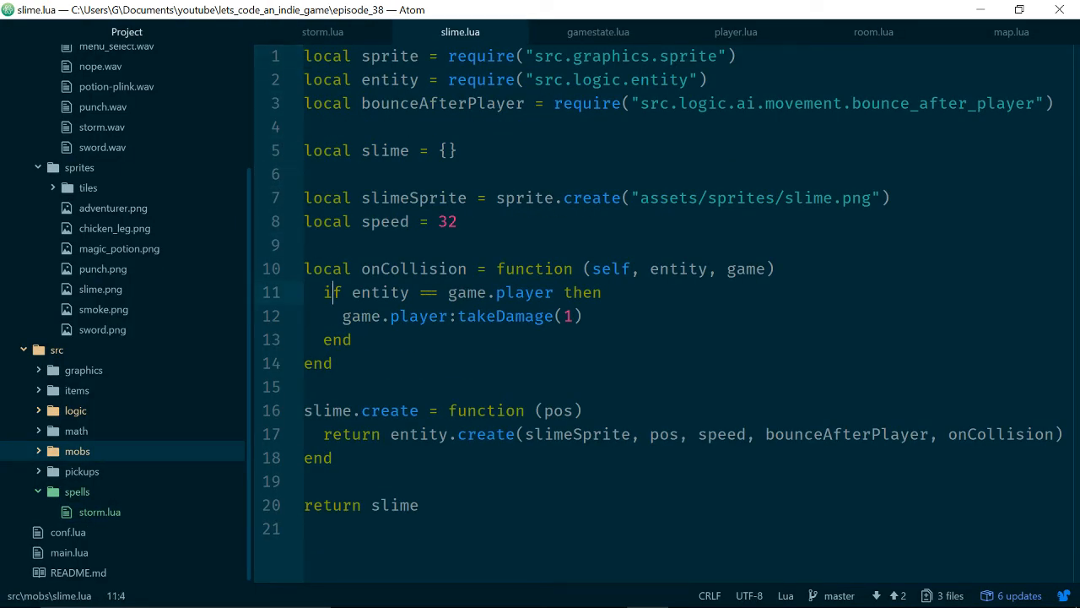
pyautogui.click(534, 268)
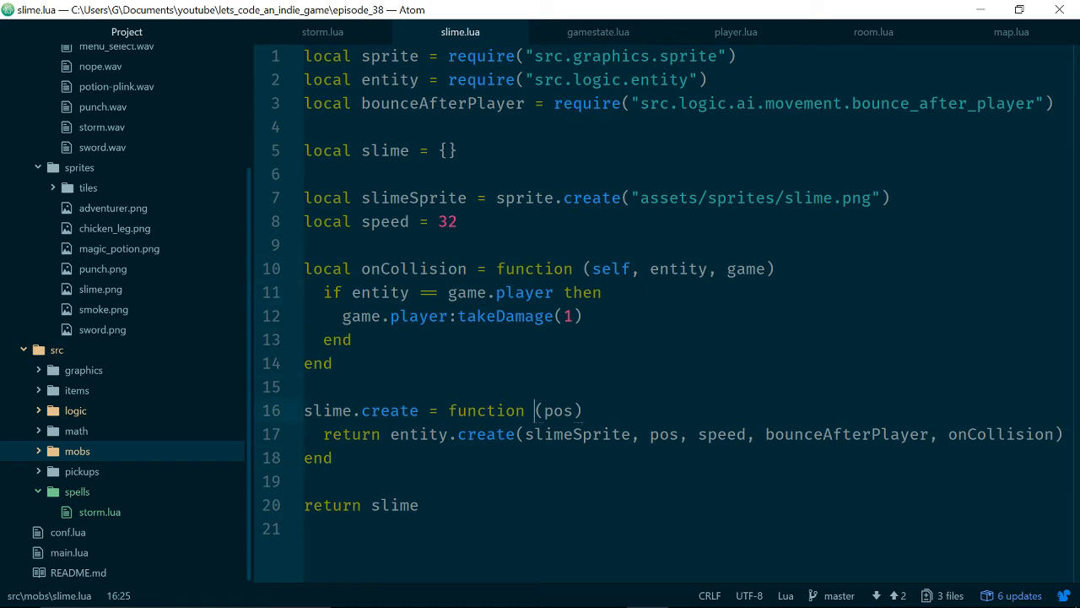
pyautogui.click(544, 434)
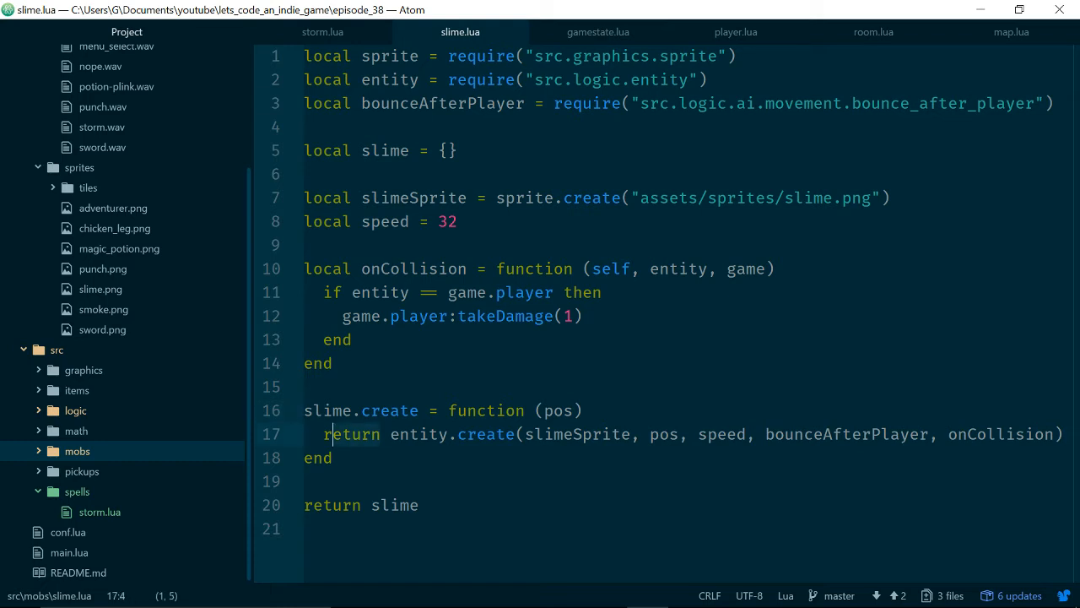
pyautogui.write('local slime =')
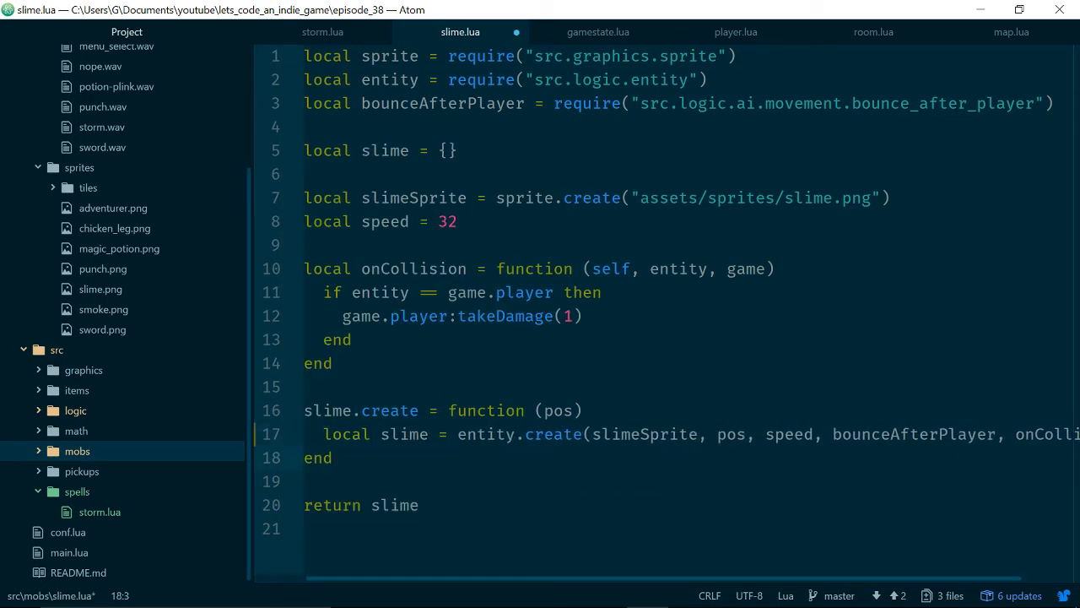
pyautogui.press('Enter')
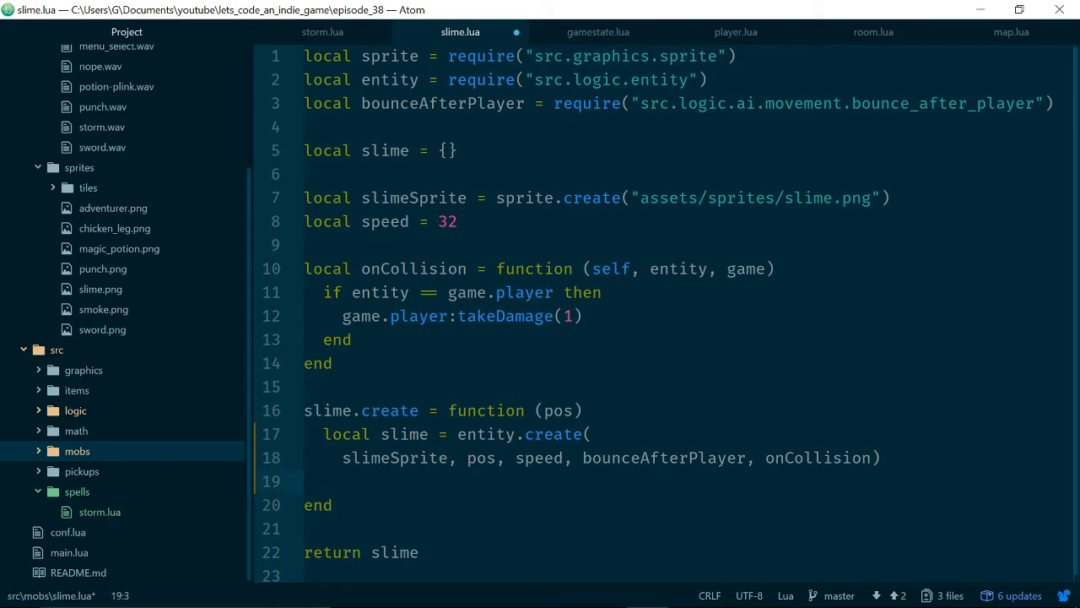
pyautogui.press('Enter')
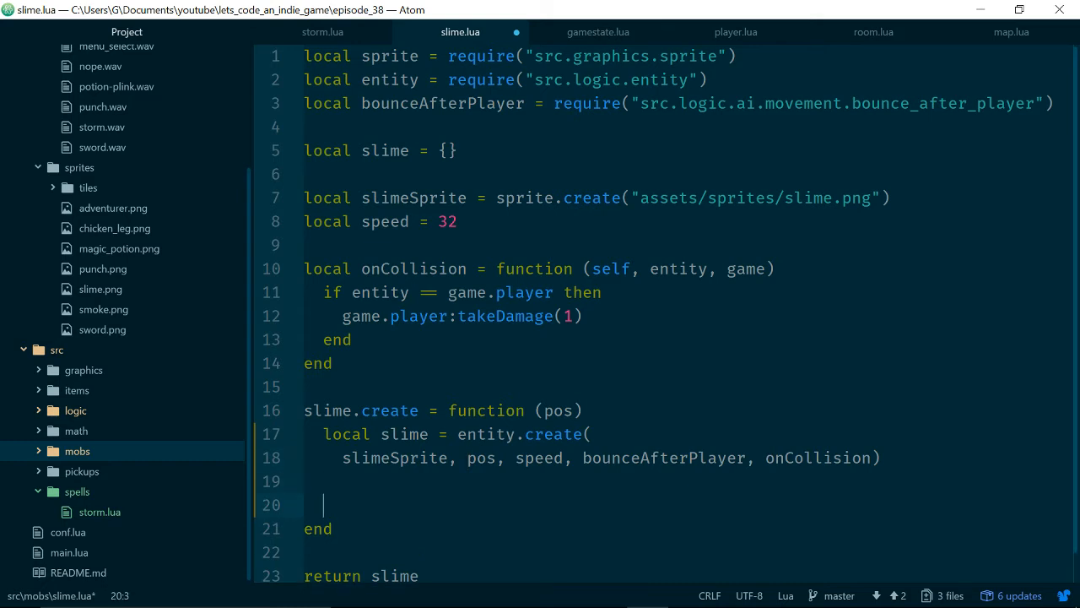
pyautogui.write('slime.is =')
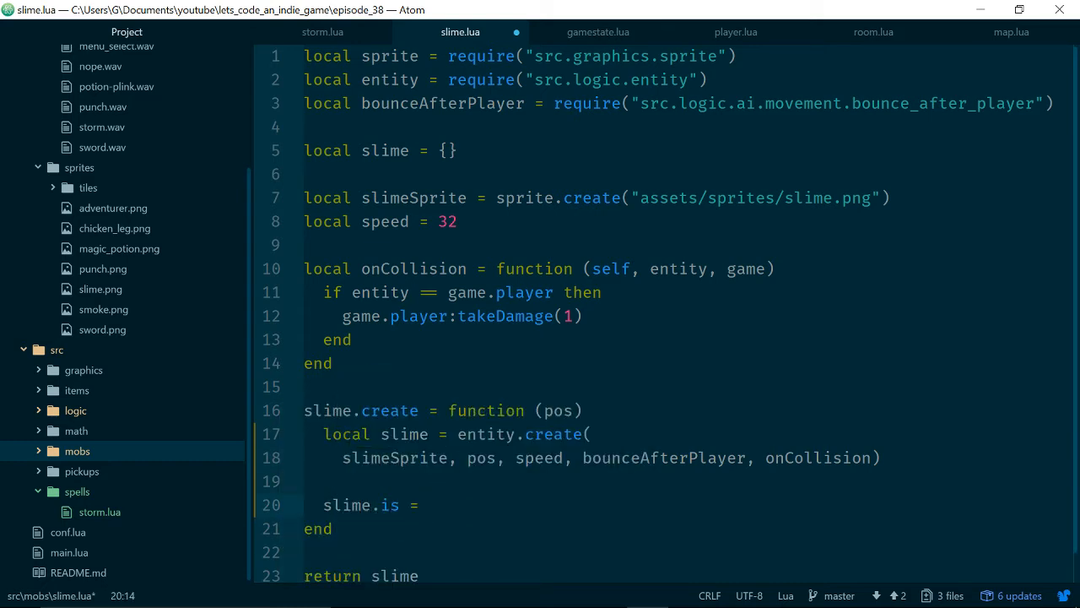
pyautogui.write("''")
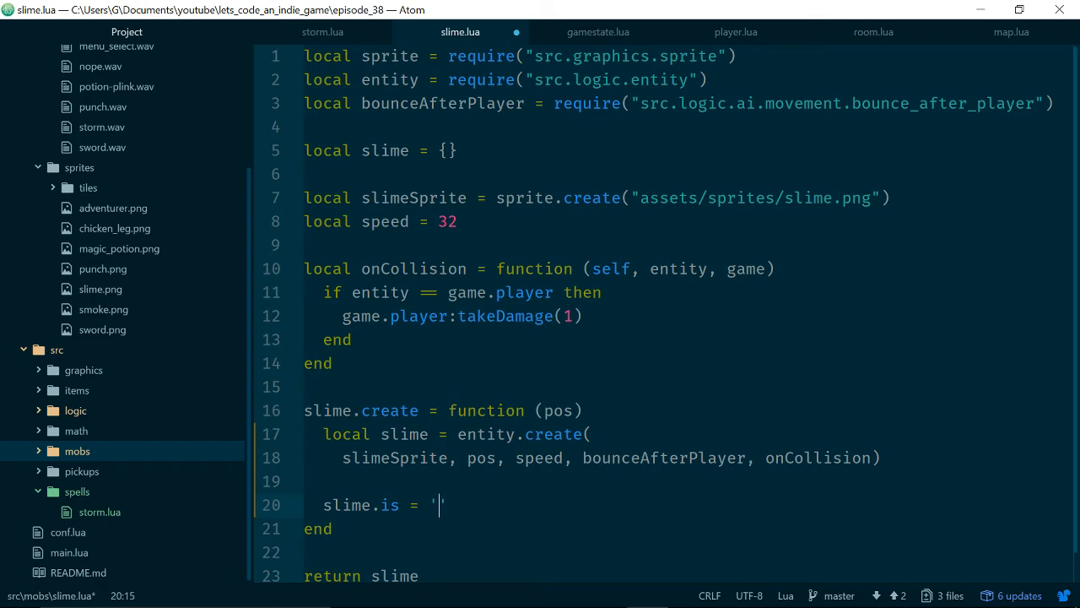
pyautogui.write('enemy')
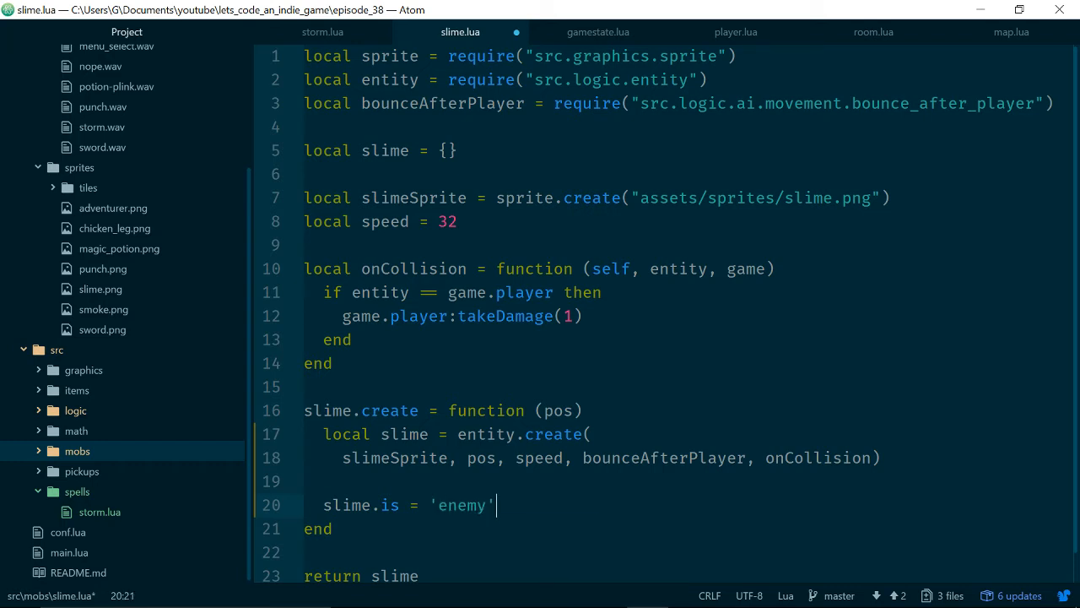
pyautogui.write('retur')
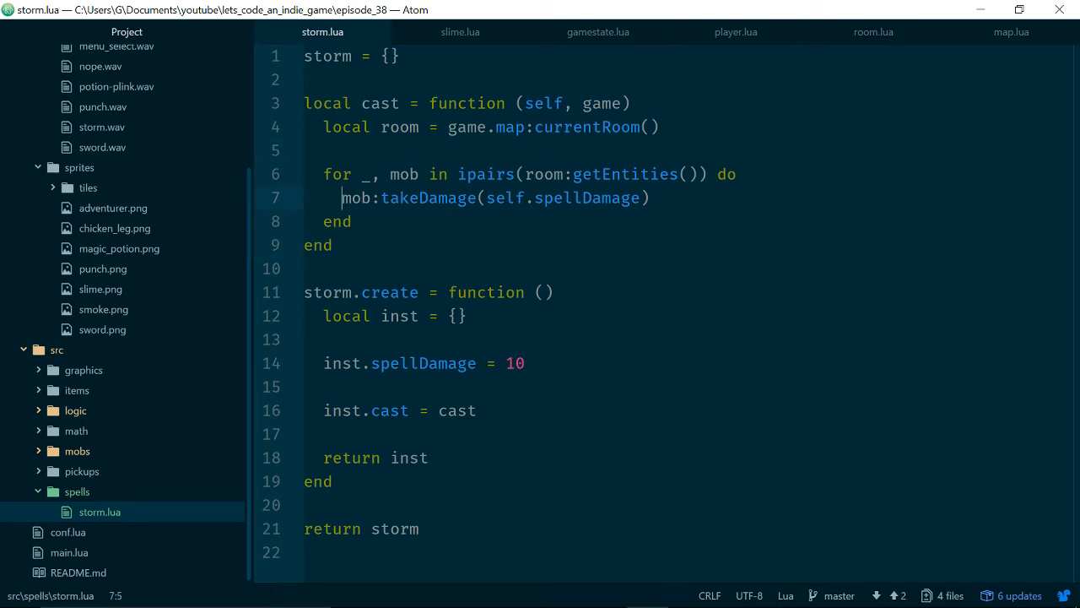
# - Wrap mob:takeDamage in if mob.is == 'enemy' then … end and save storm.lua
pyautogui.write('if mon')
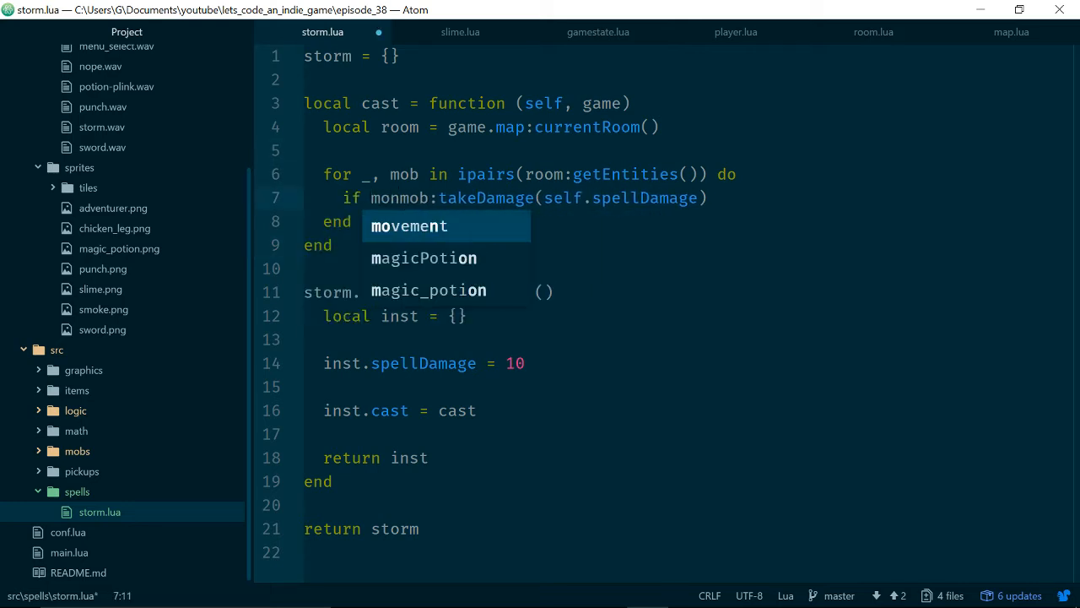
pyautogui.write('mob.is =-=')
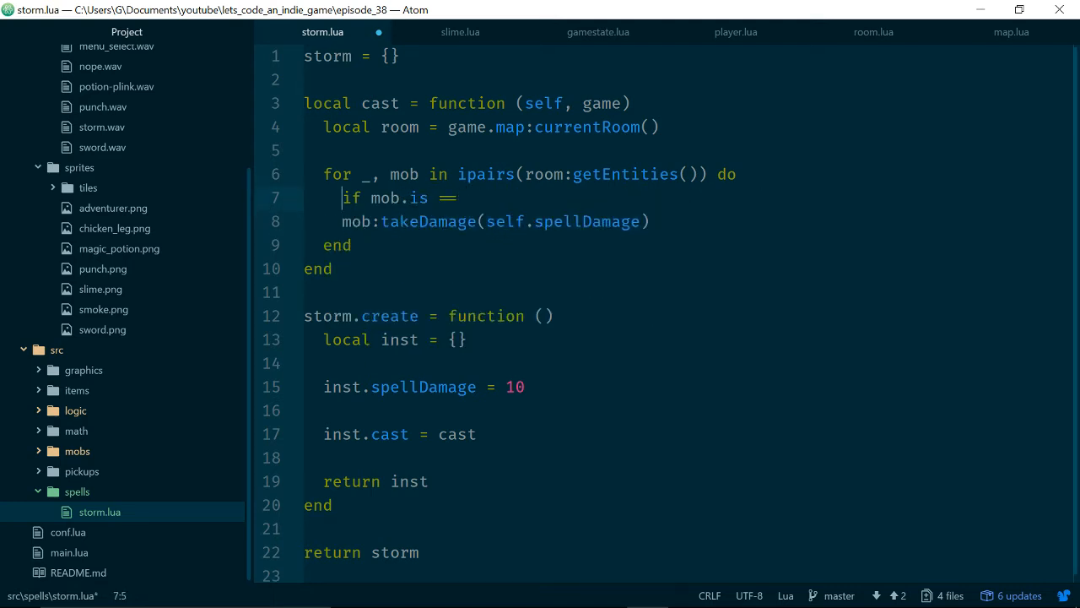
pyautogui.write("''")
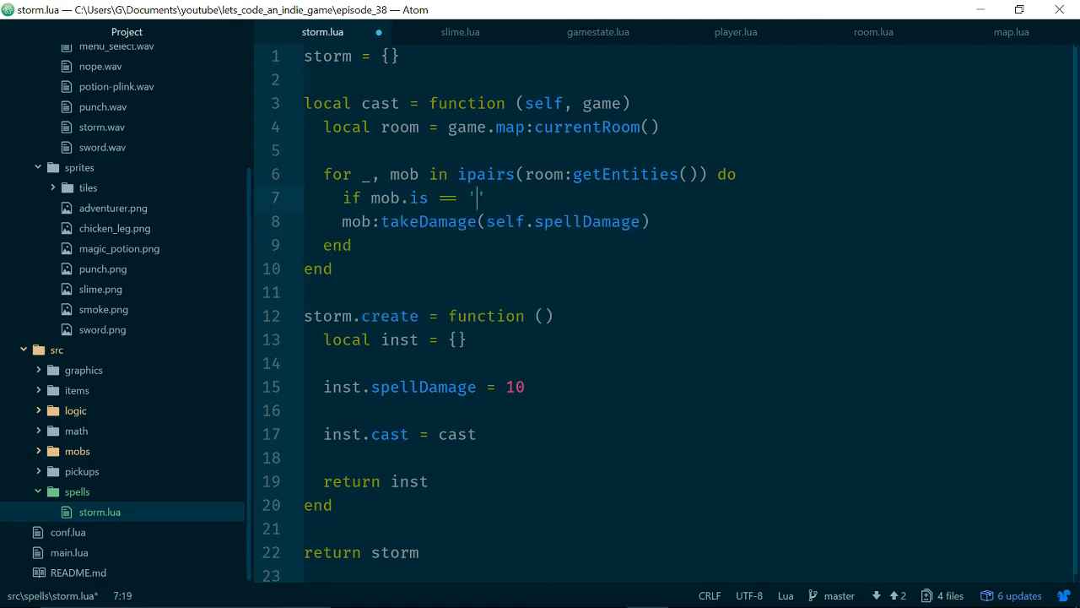
pyautogui.write("enemy'")
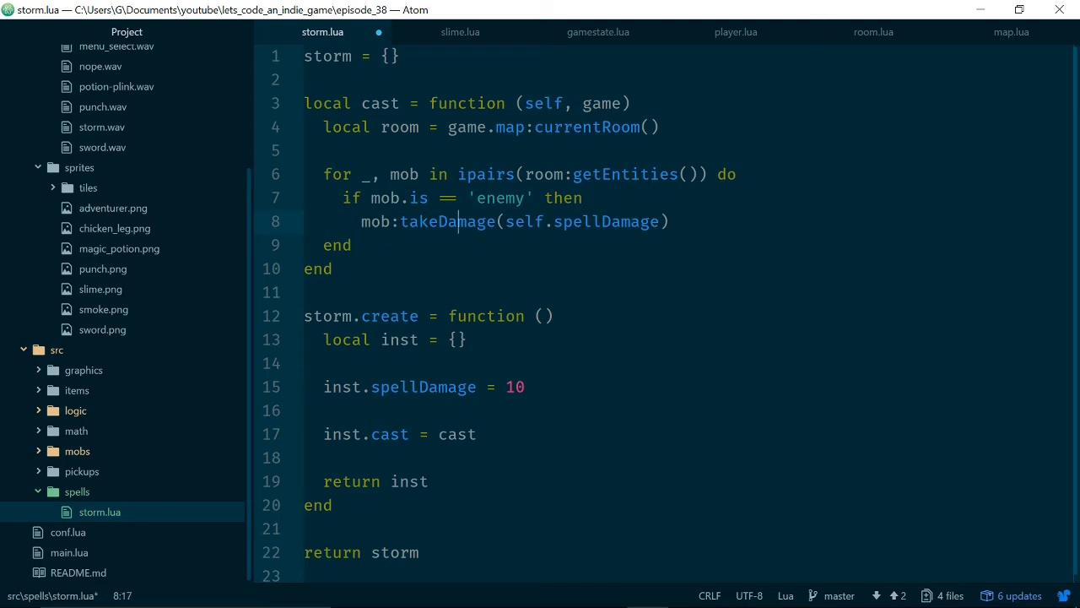
pyautogui.press('Enter')
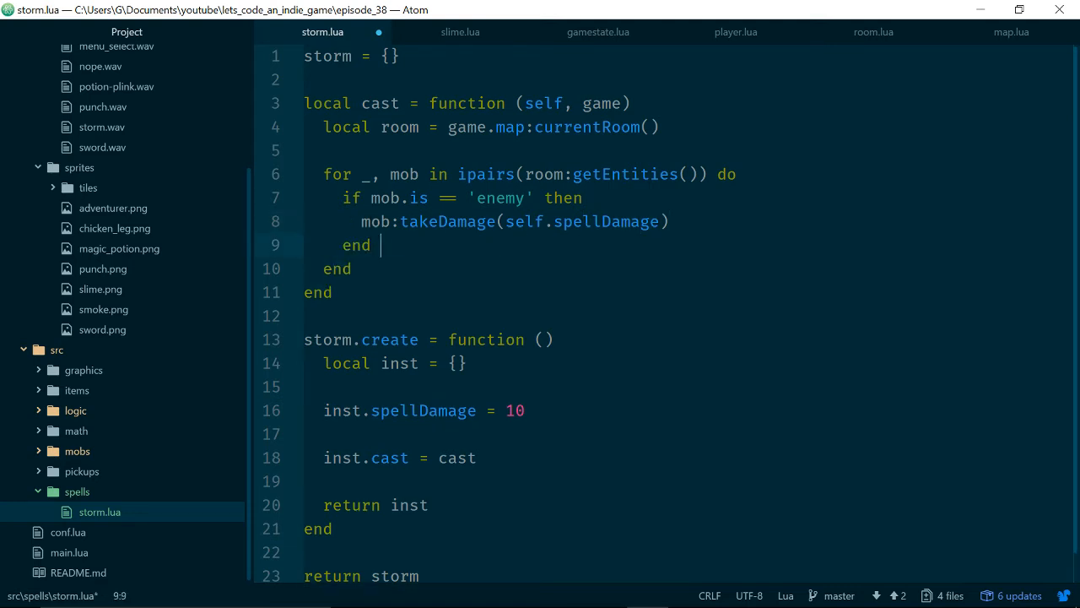
pyautogui.click(372, 57)
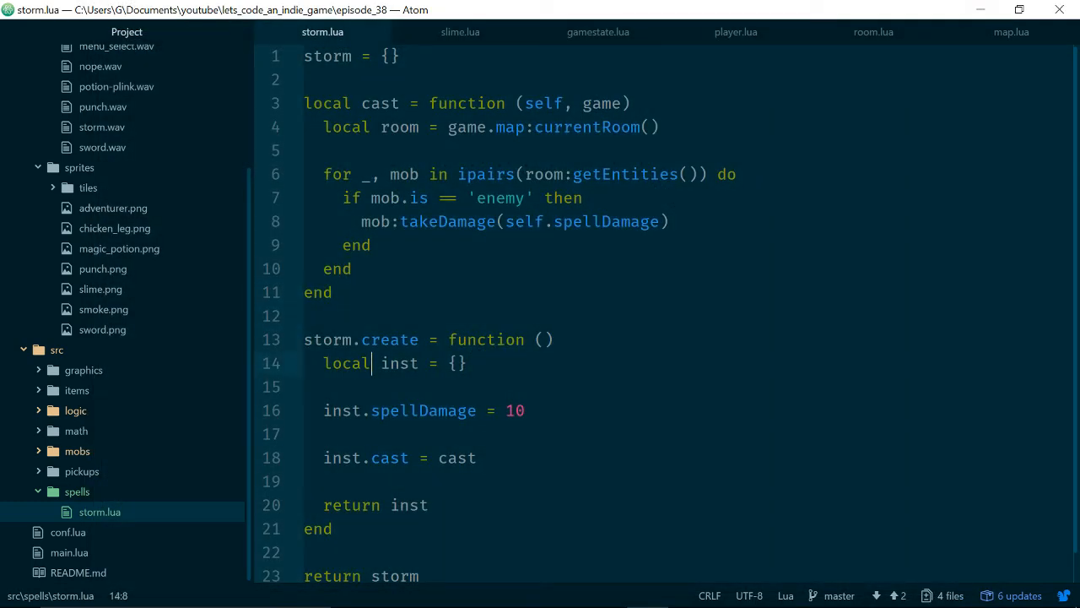
# - Change inst.spellDamage from 10 to 3 and add blank lines after the storm table
pyautogui.click(369, 221)
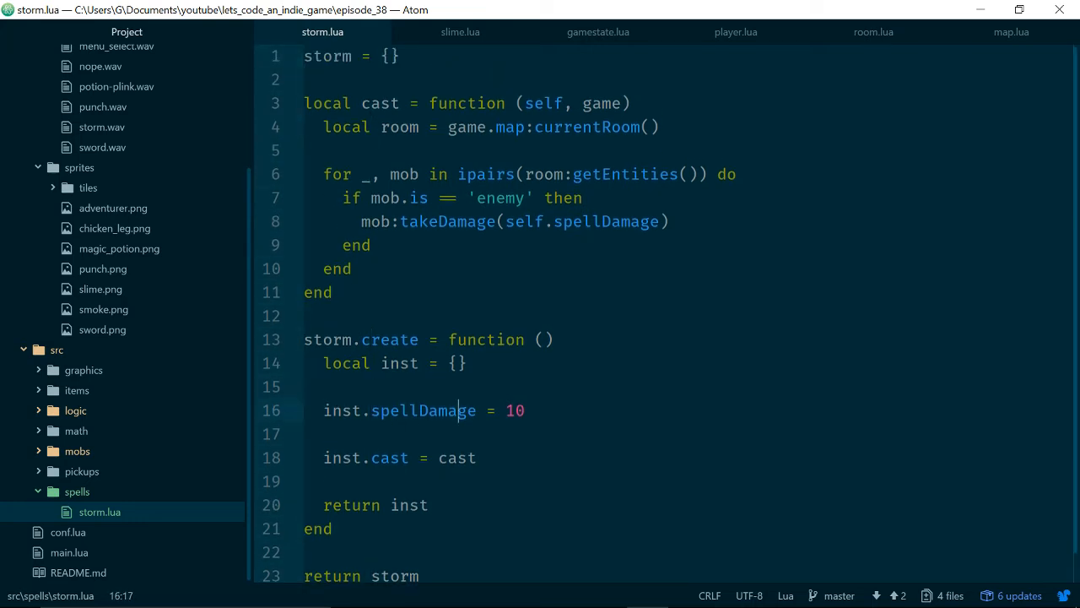
pyautogui.write('3')
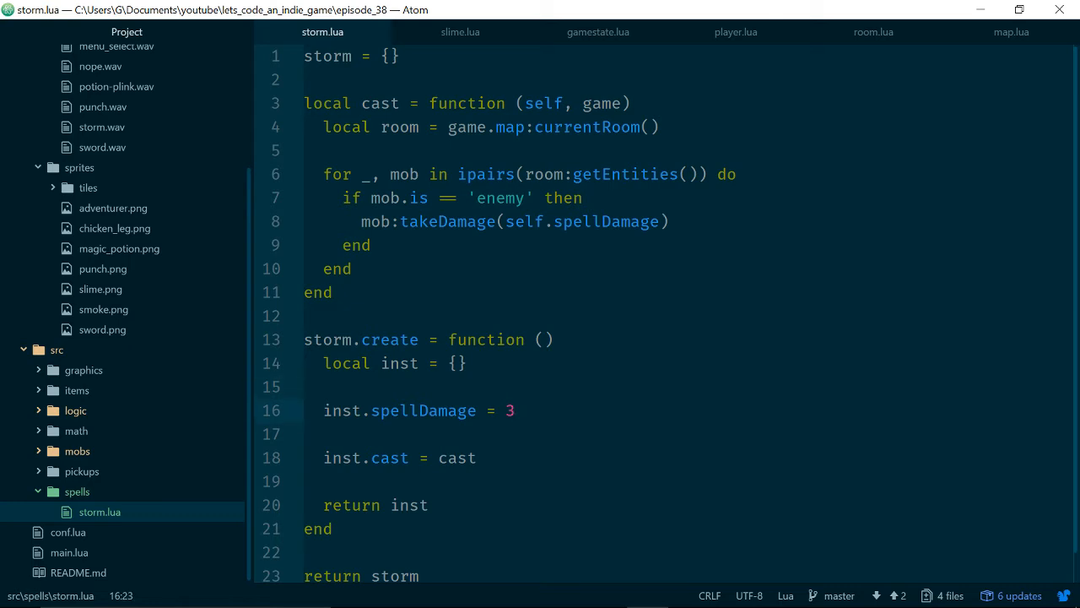
pyautogui.click(510, 339)
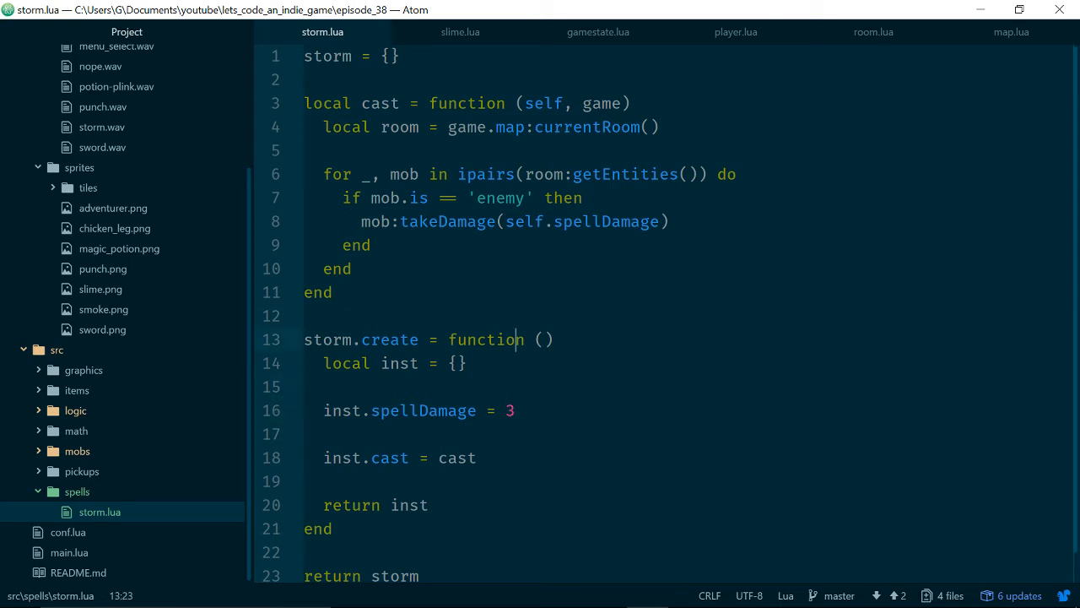
pyautogui.click(517, 411)
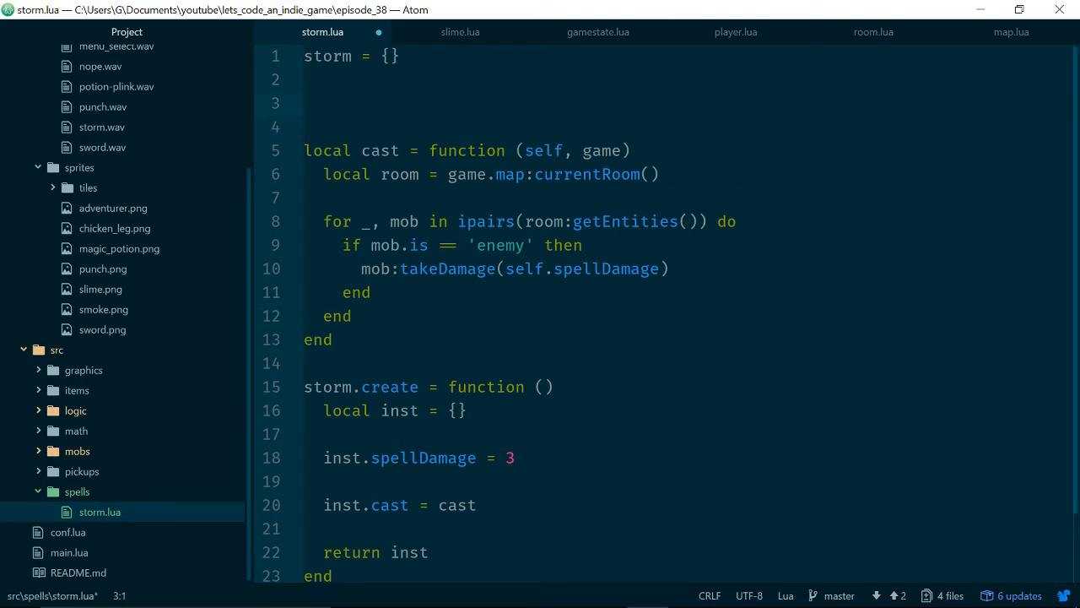
# - Add local storm_sound = love.audio.newSource("assets/sounds/storm.wav", "static") to storm.lua
pyautogui.write('l')
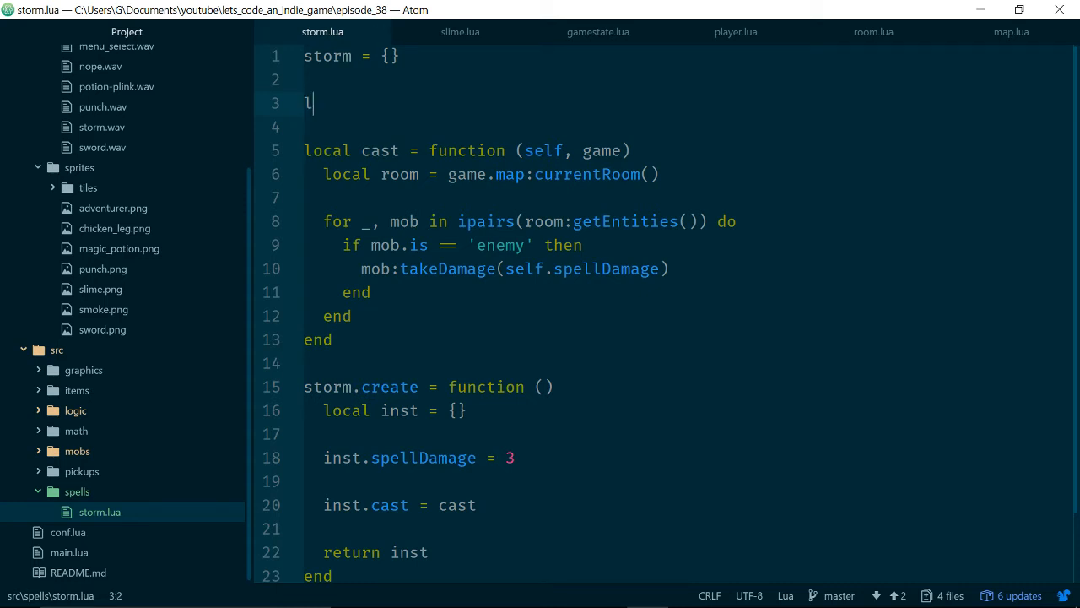
pyautogui.write('ocal sto')
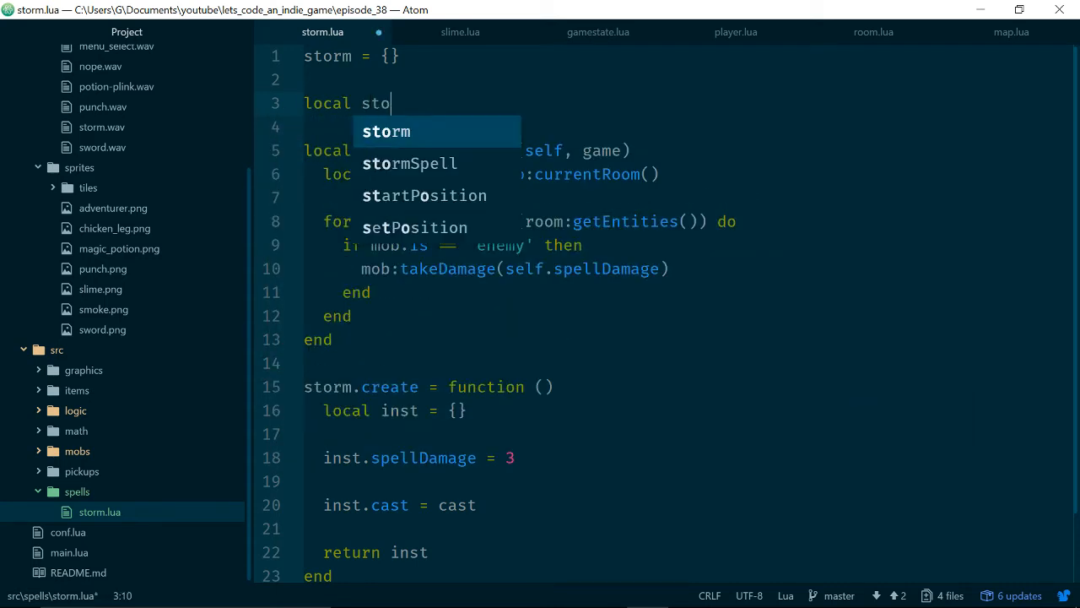
pyautogui.write('rm_sound =')
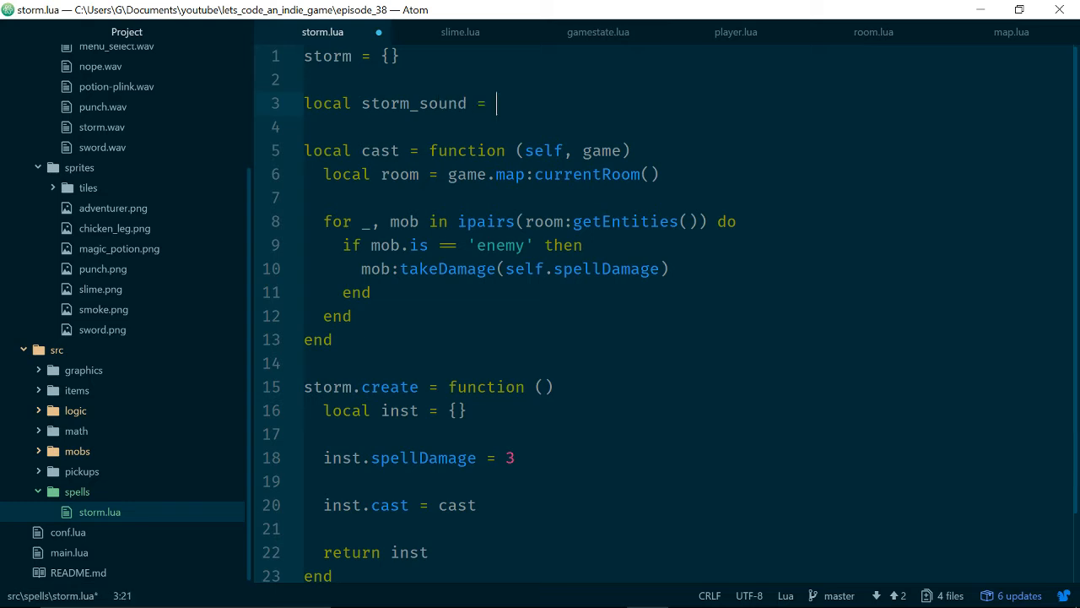
pyautogui.write('love.audi')
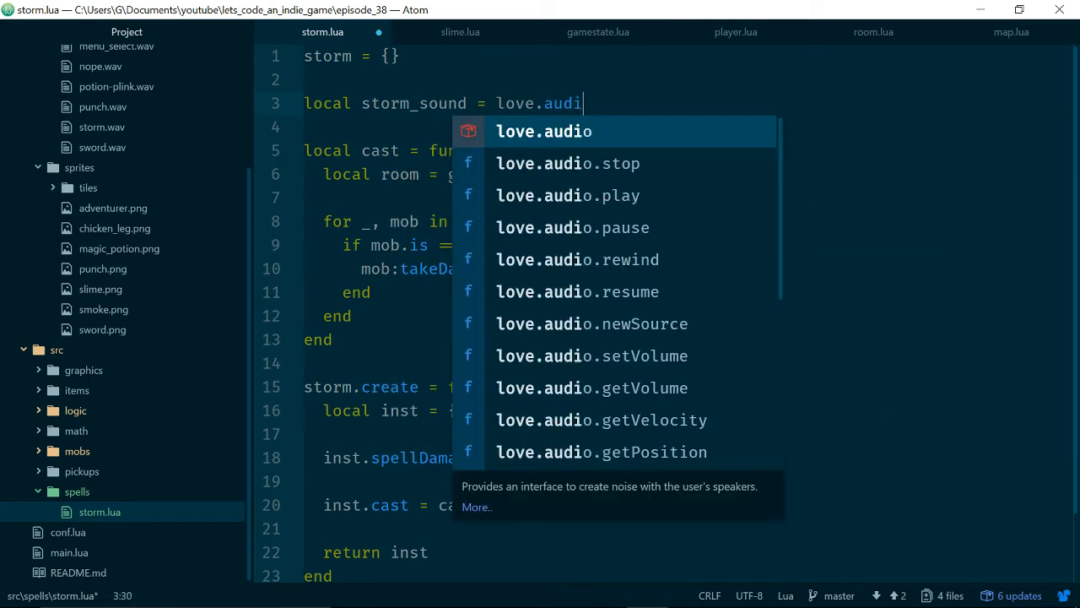
pyautogui.write('.load')
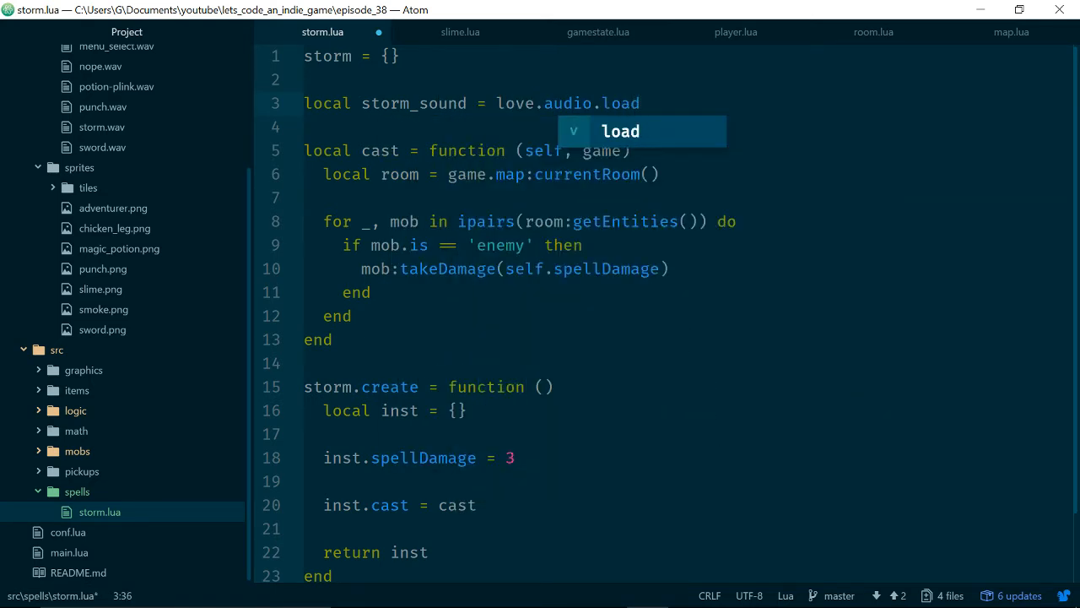
pyautogui.press('BackSpace')
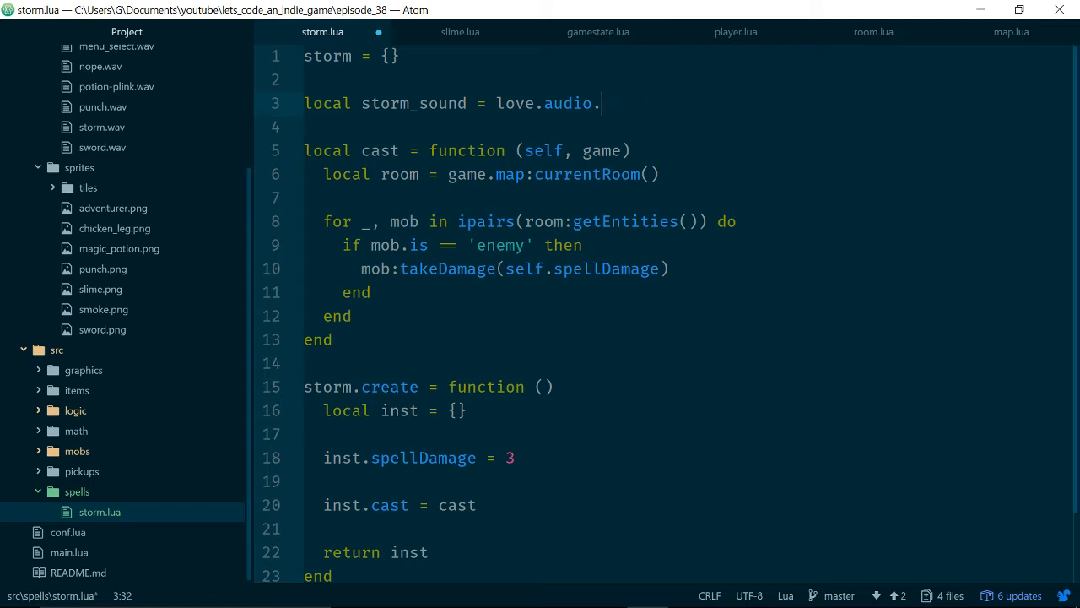
pyautogui.write('newSource(, type)')
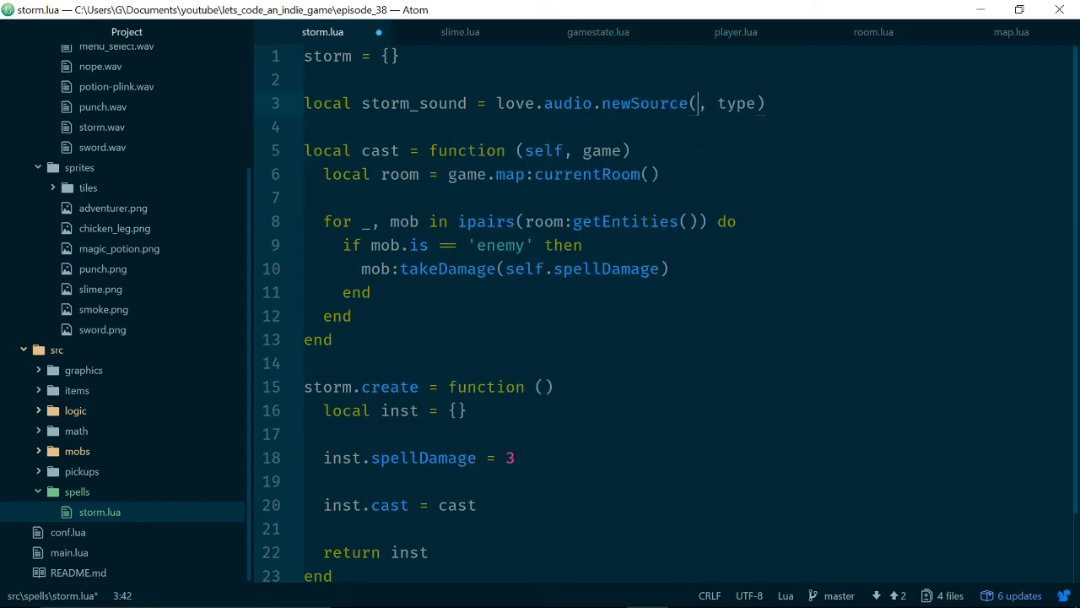
pyautogui.write('"assets/')
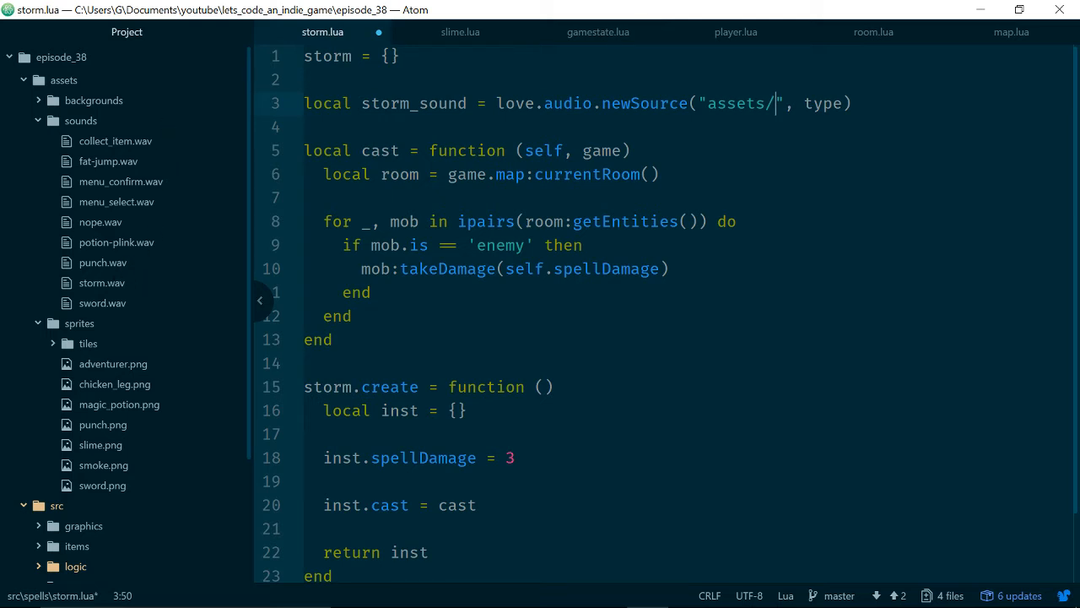
pyautogui.write('sounds/')
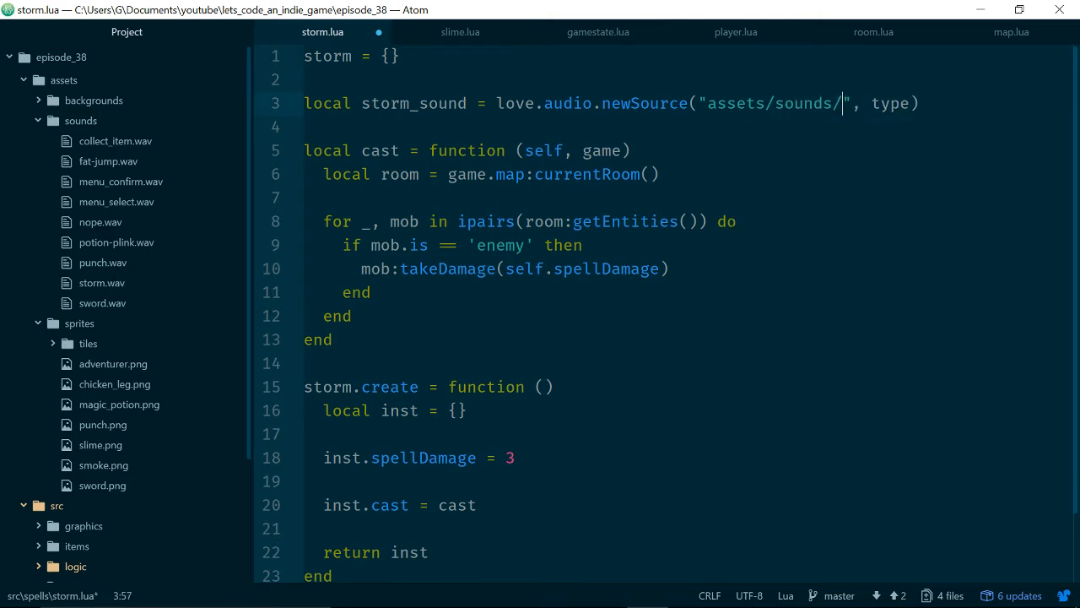
pyautogui.write('storm.wav')
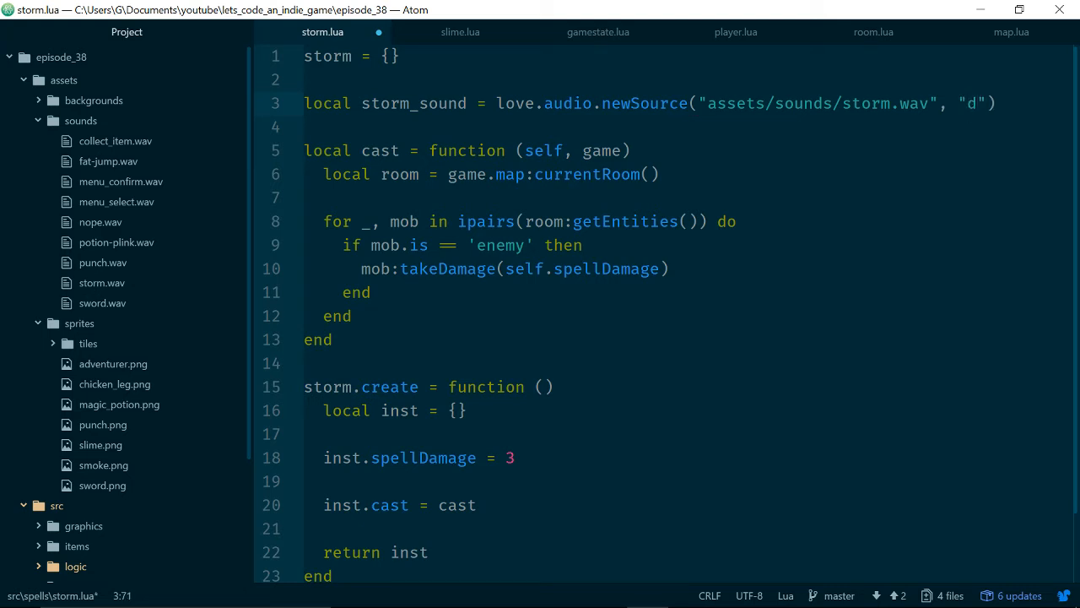
pyautogui.write('tatic')
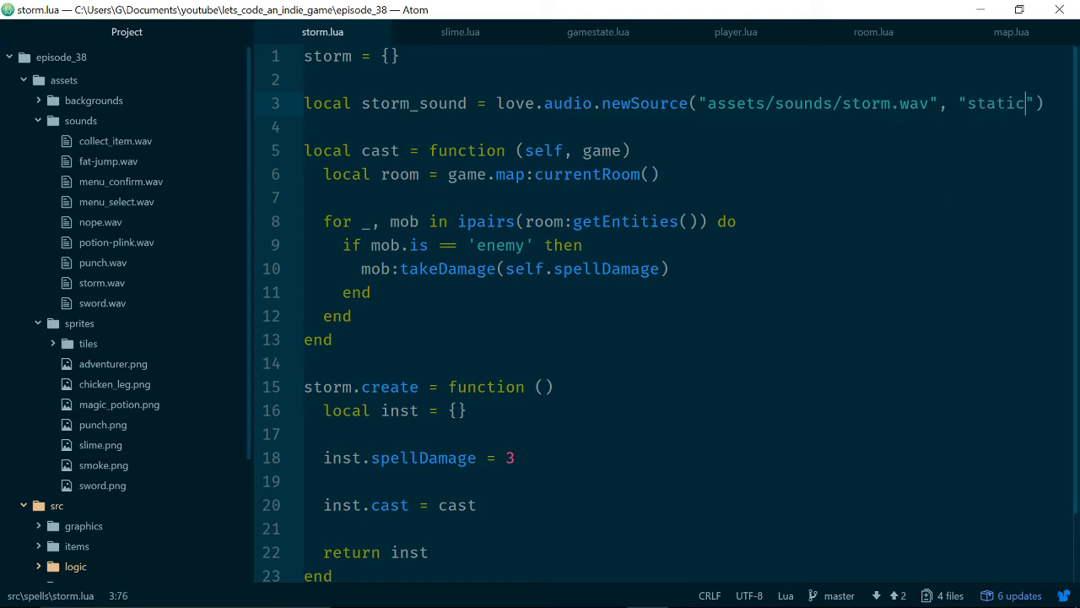
pyautogui.scroll(-3)
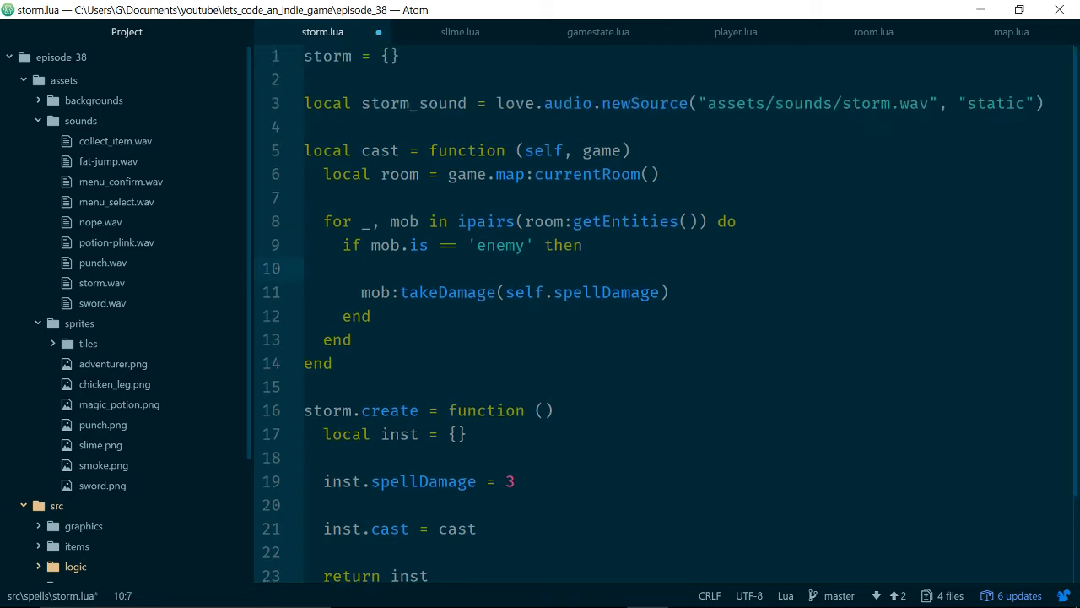
pyautogui.write('st')
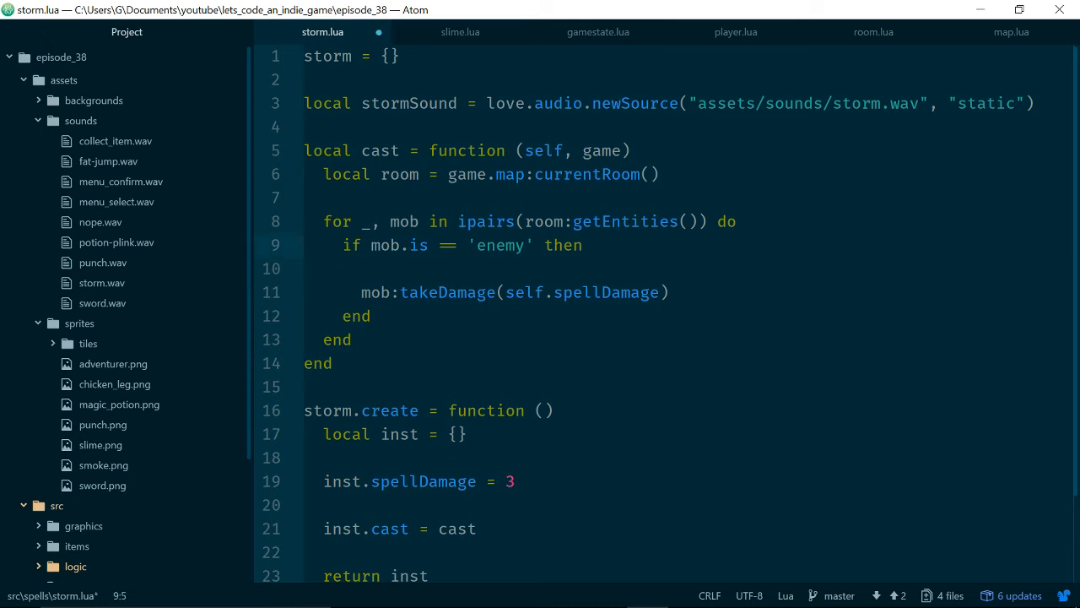
# - Call stormSound:play() above the enemy loop and delete the stray blank line
pyautogui.press('Enter')
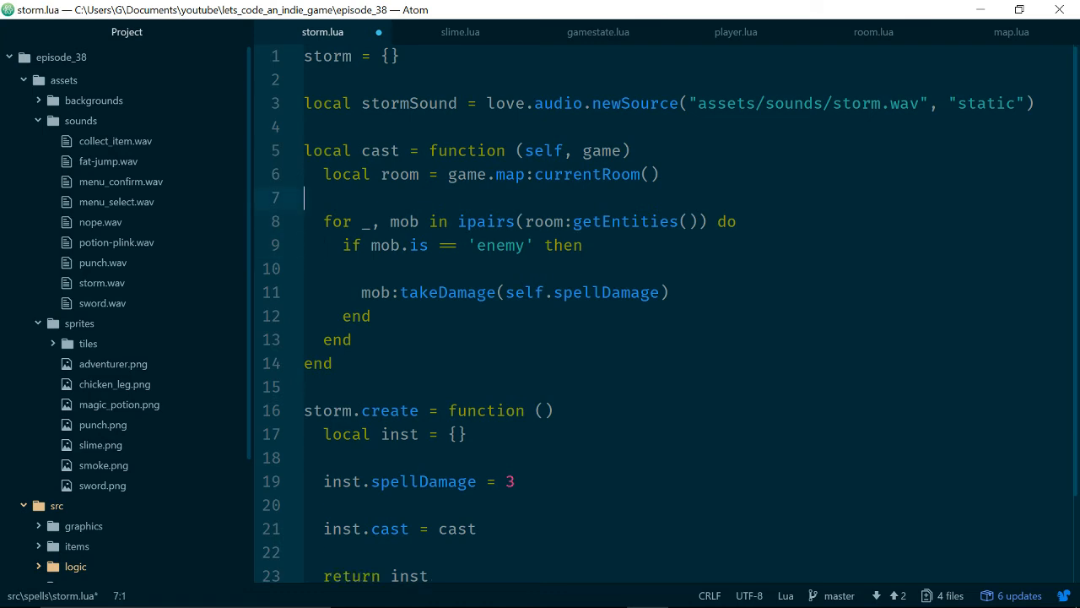
pyautogui.write('stormSound:play()')
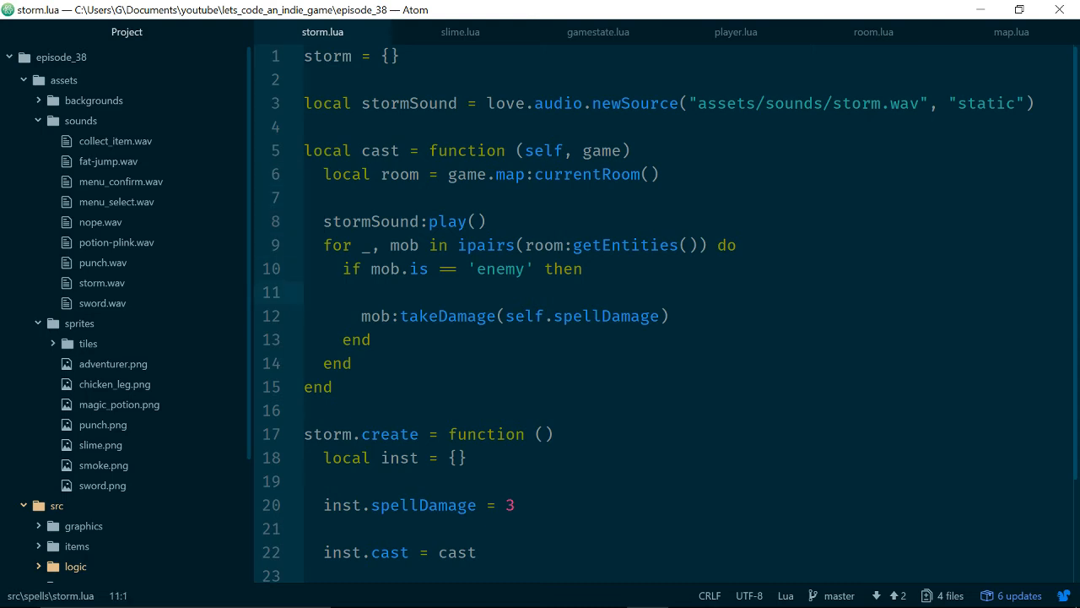
pyautogui.press('Backspace')
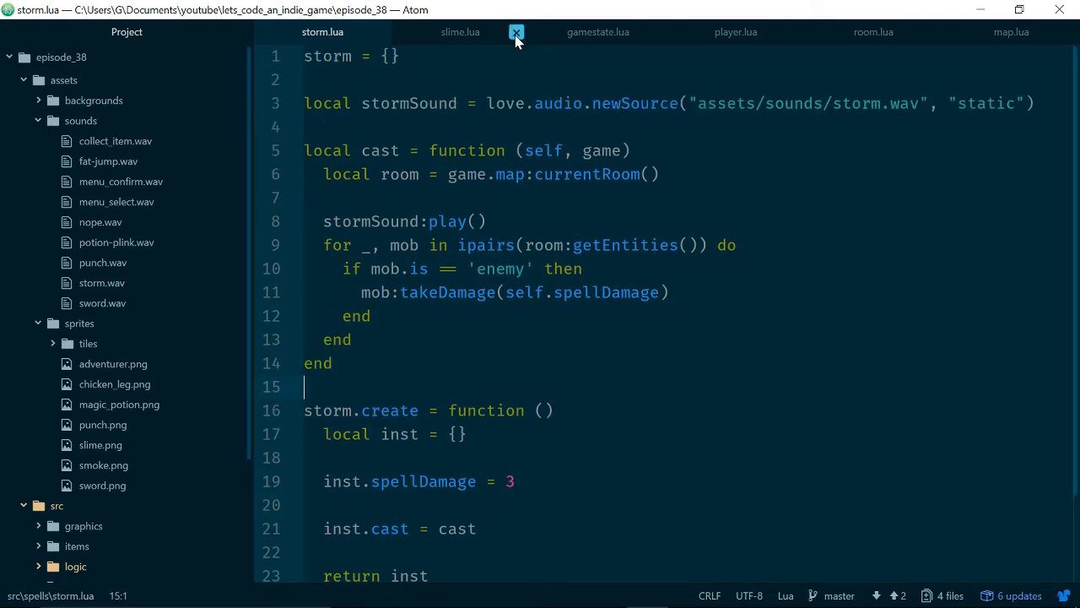
# - Close the slime.lua and room.lua tabs, leaving storm.lua and inventory.lua open
pyautogui.click(516, 32)
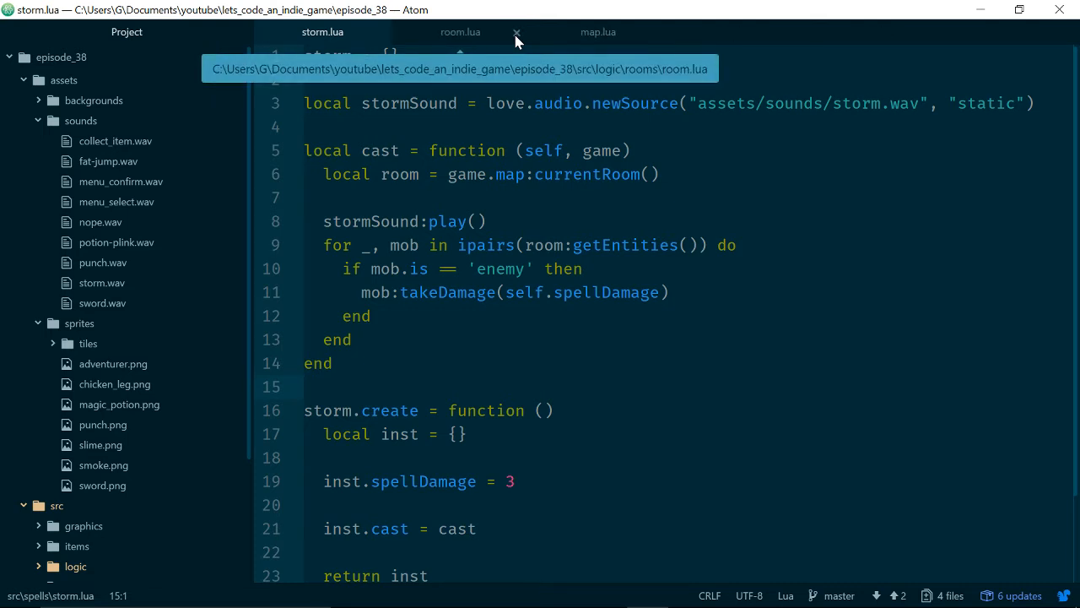
pyautogui.click(515, 32)
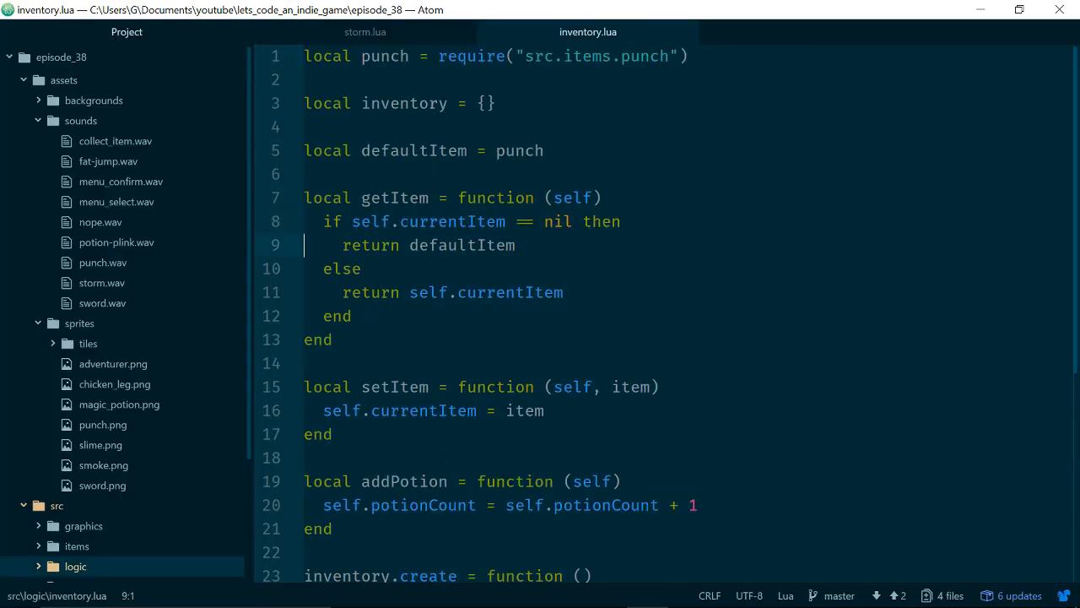
# - Write local getPotions(self) returning self.potions and setPotions(self, n) in inventory.lua
pyautogui.scroll(-3)
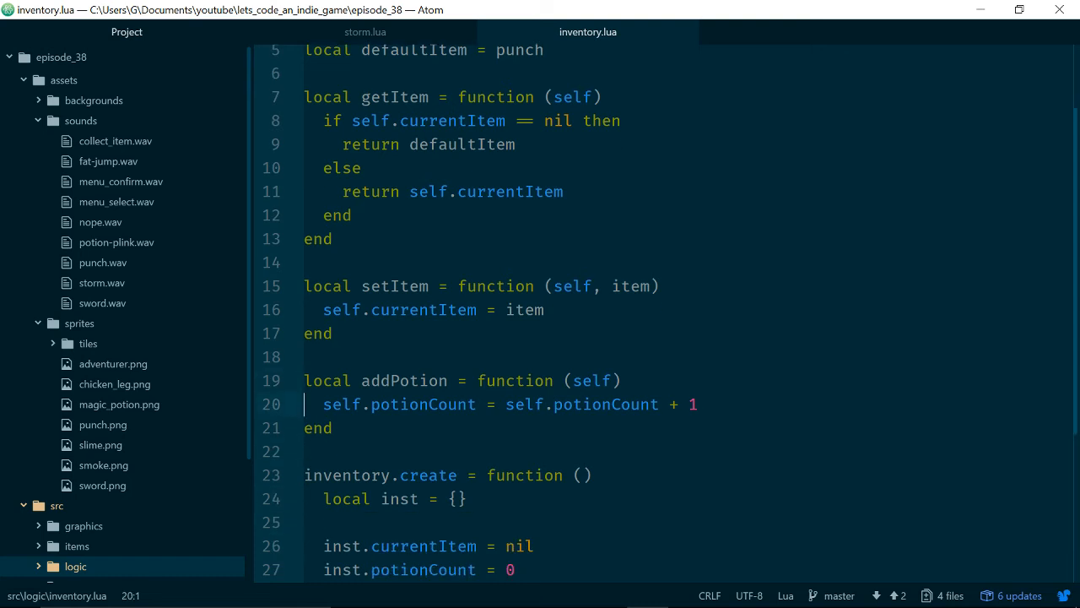
pyautogui.scroll(-3)
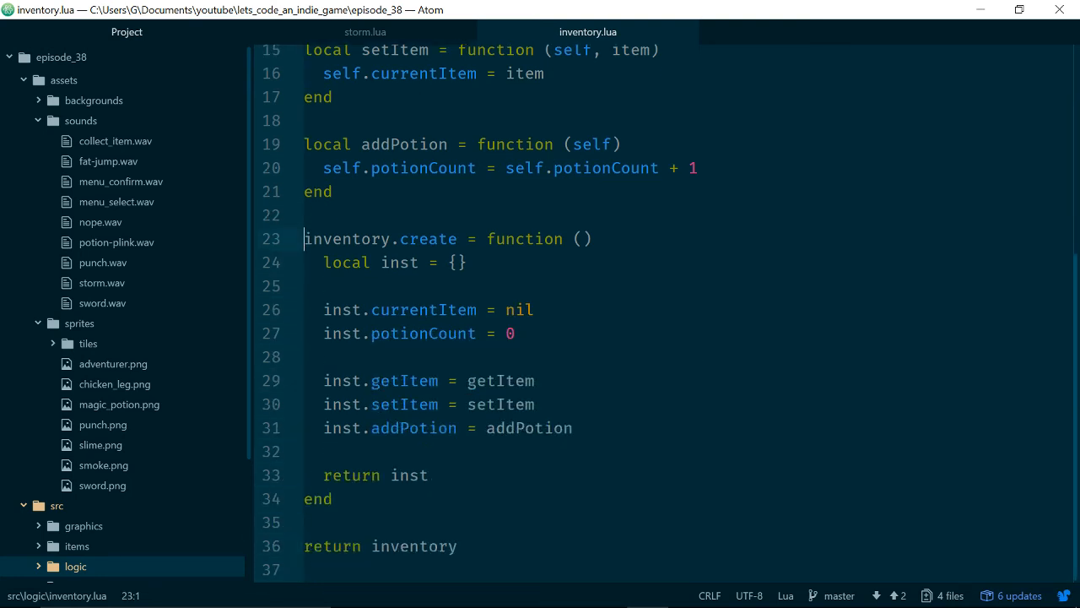
pyautogui.write('l')
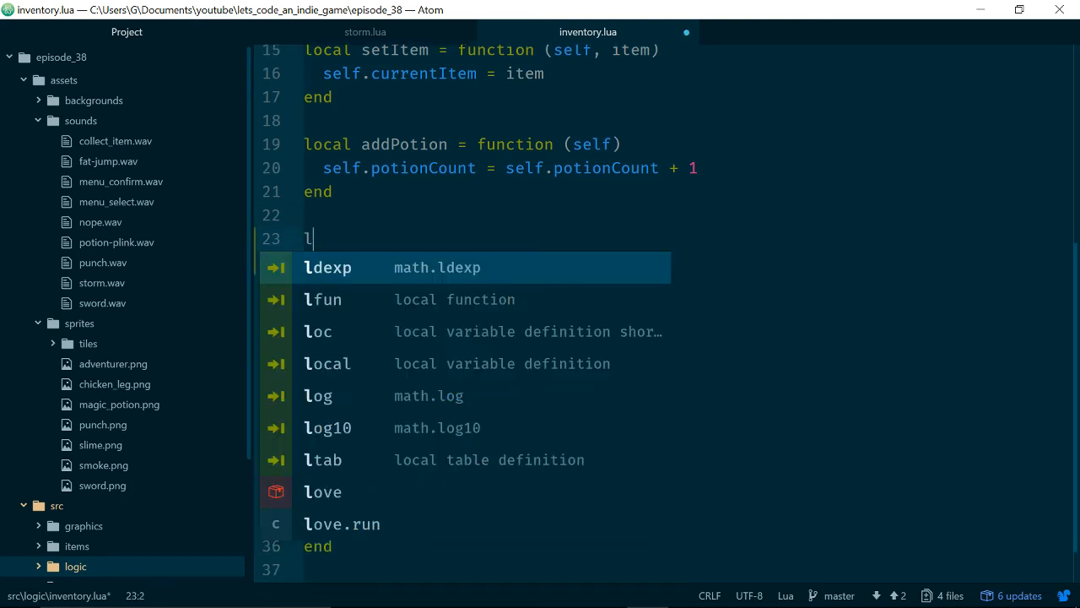
pyautogui.write('ocal get')
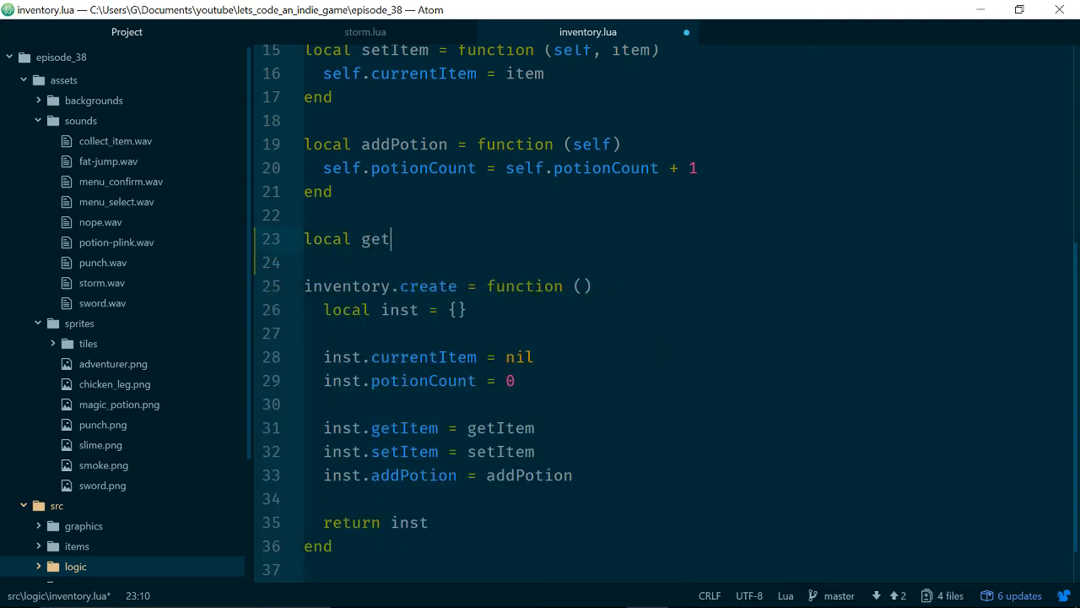
pyautogui.write('Poti')
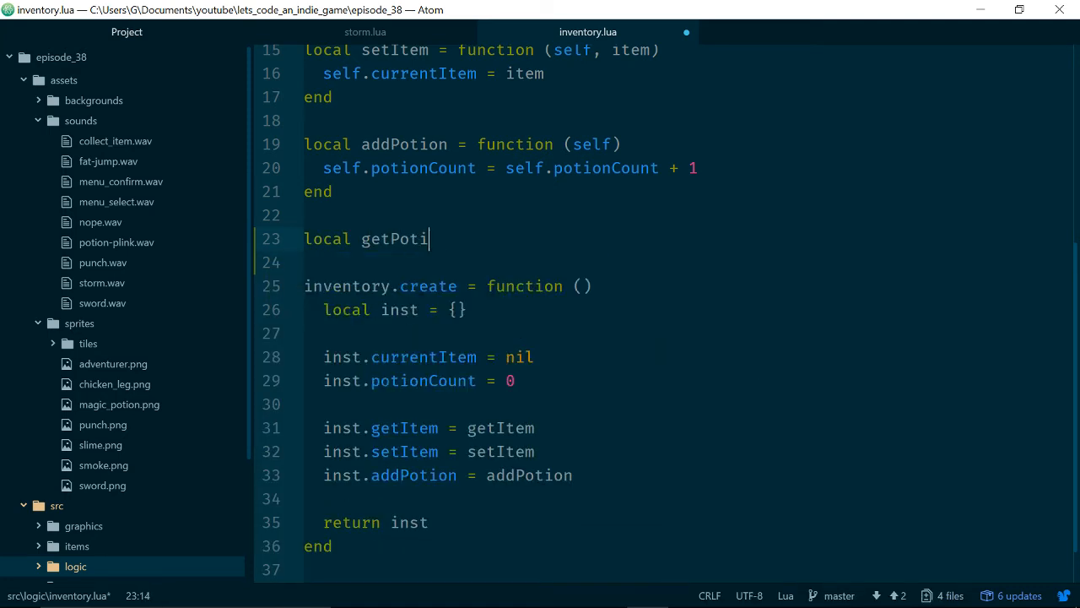
pyautogui.write('ons = functi')
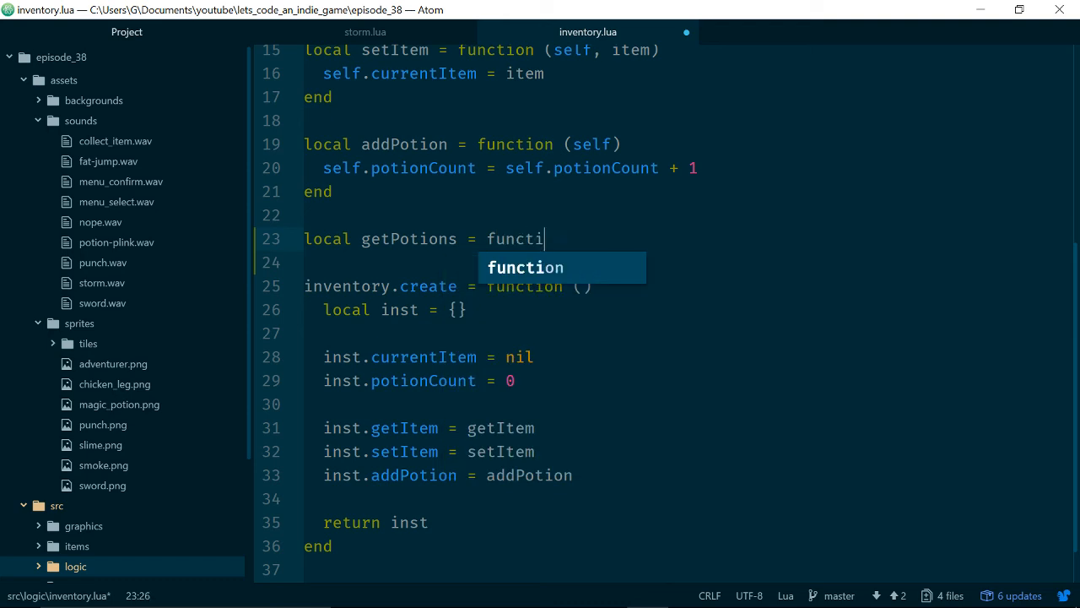
pyautogui.write('on (self)')
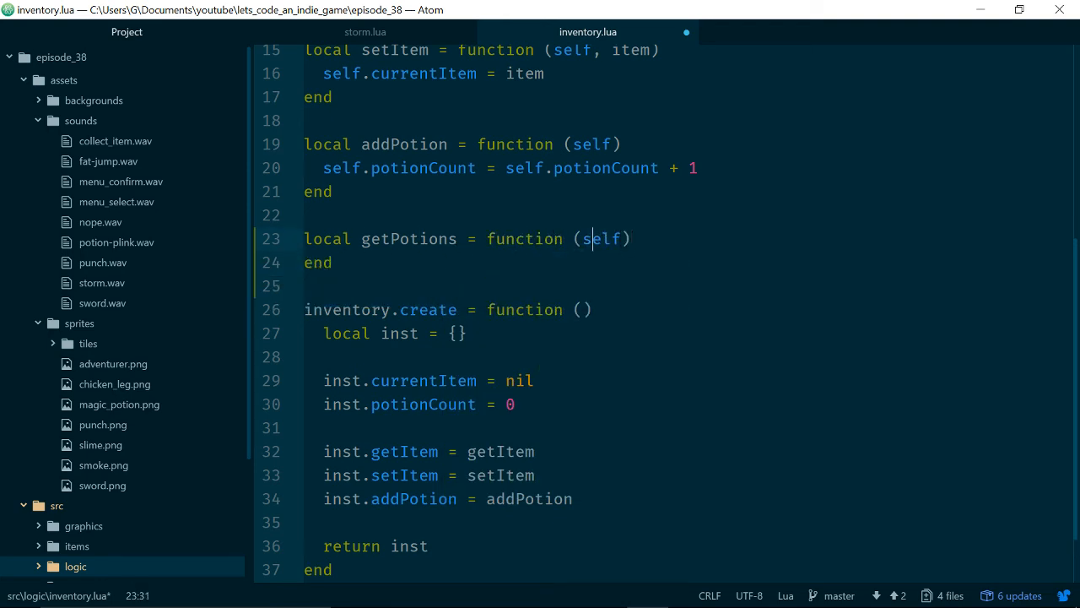
pyautogui.write('re')
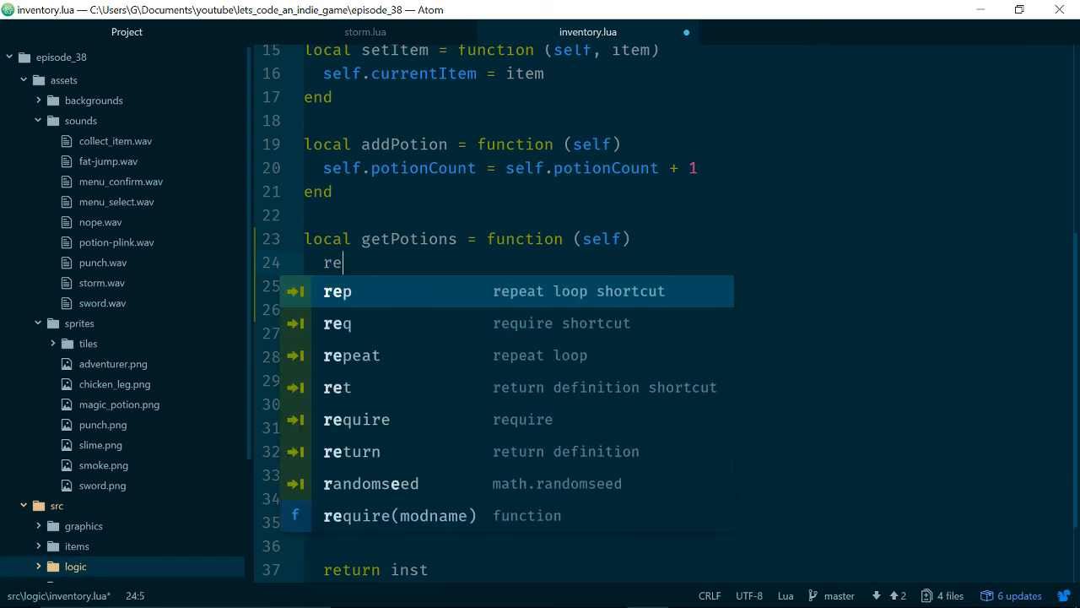
pyautogui.write('turn self.po')
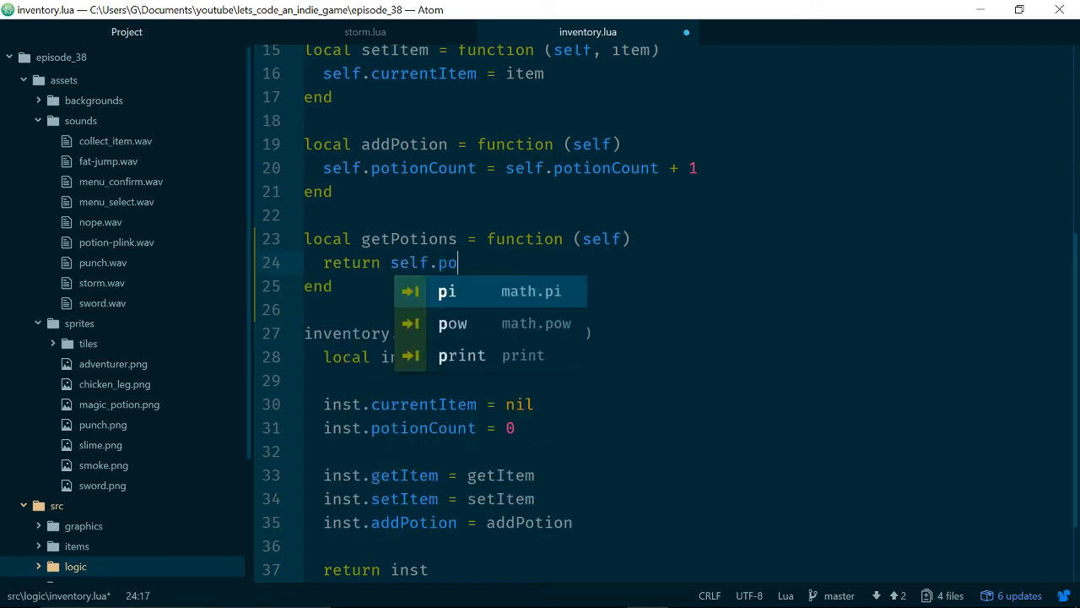
pyautogui.write('ti')
pyautogui.write('l')
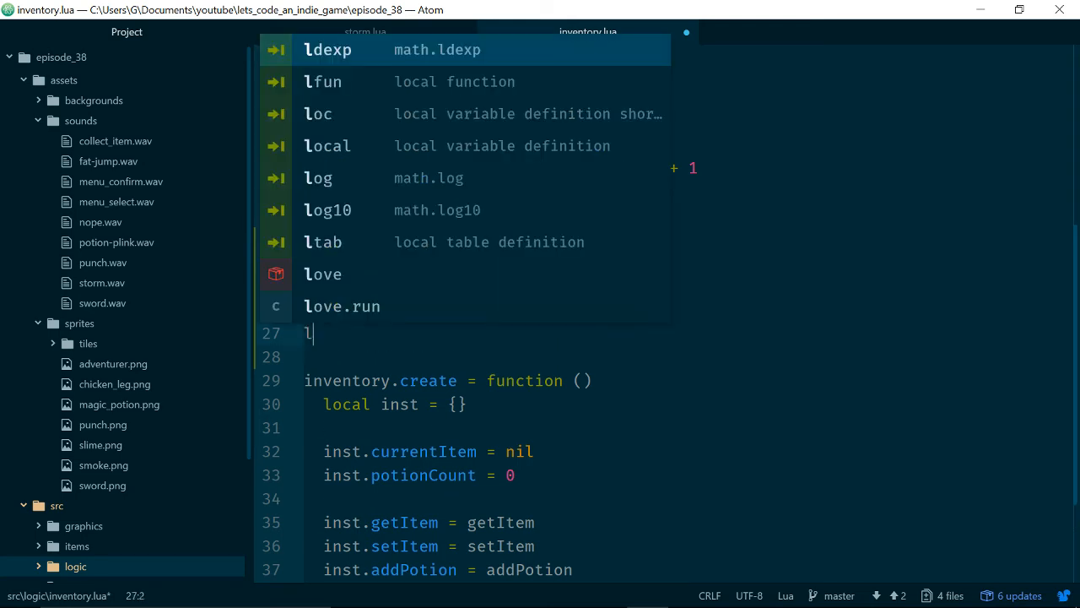
pyautogui.write('ocal setPosti')
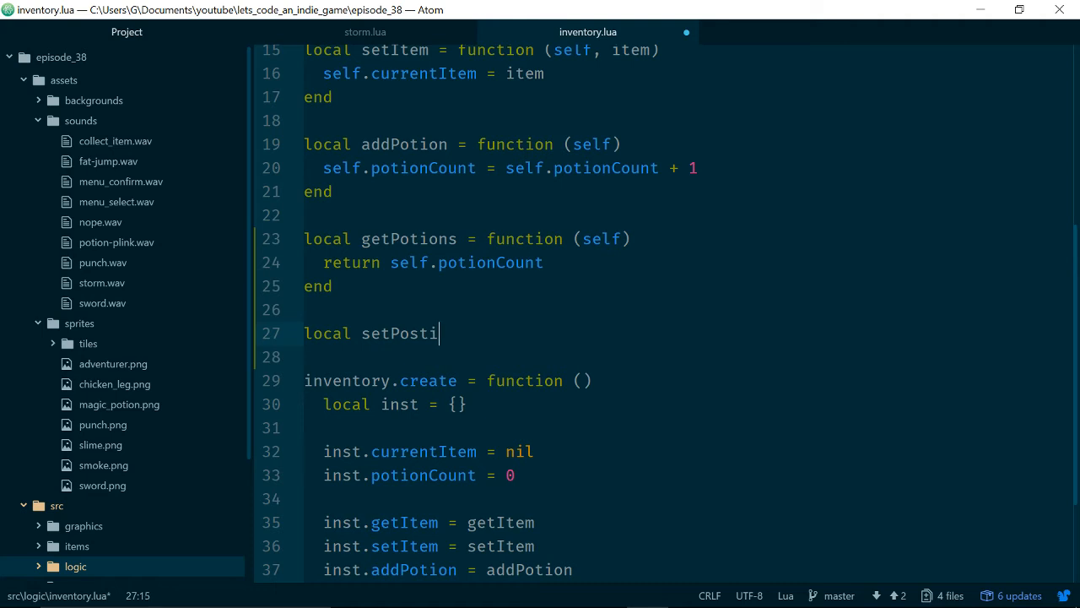
pyautogui.write('ons = func')
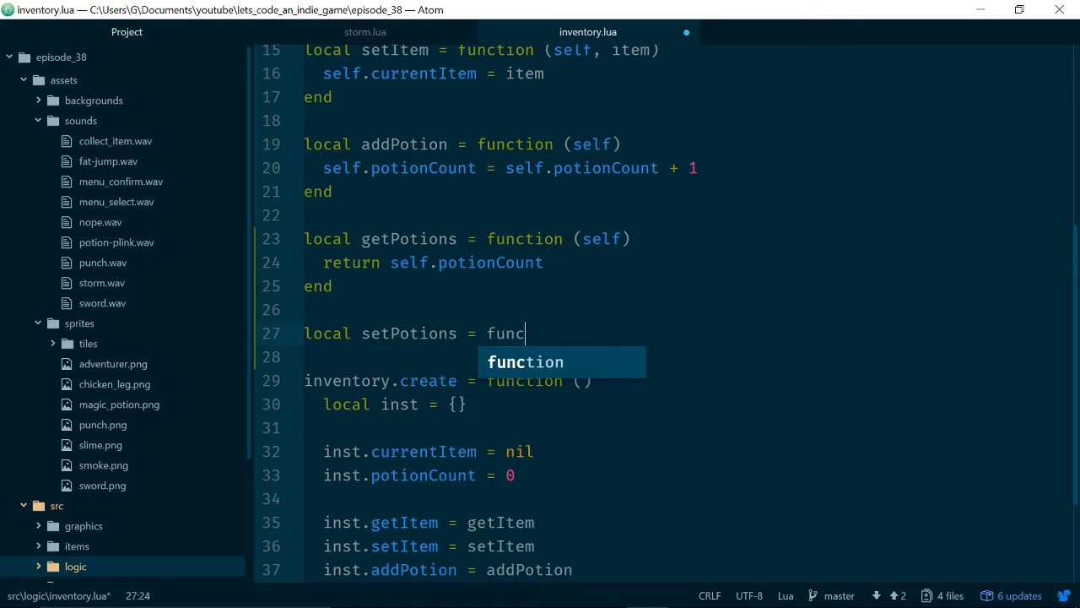
pyautogui.write('tion (S')
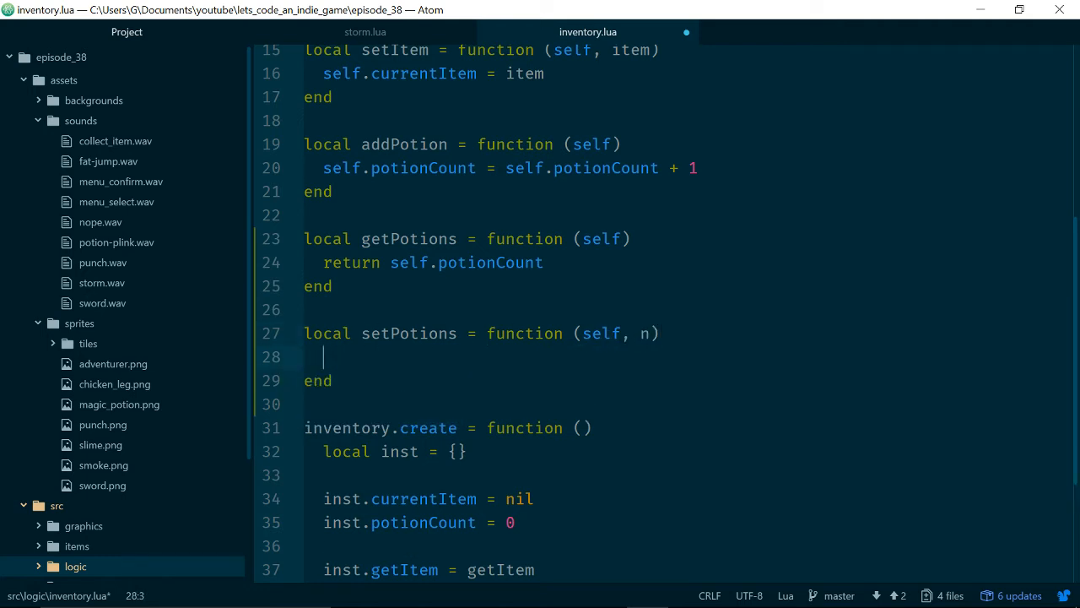
pyautogui.write('self.potionCount = n')
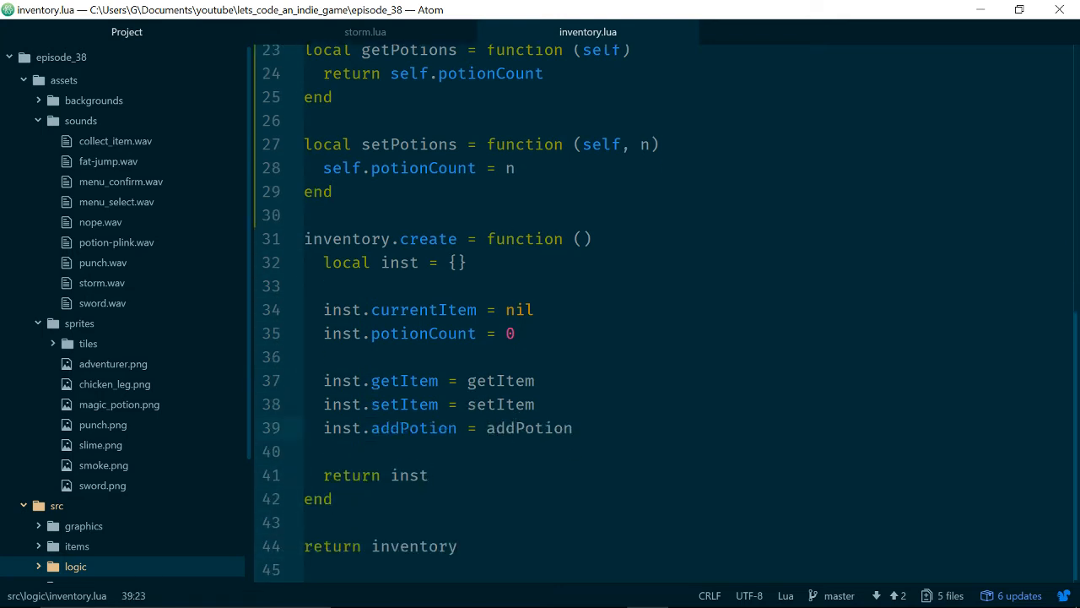
# - Register inst.getPotions and inst.setPotions in inventory.create and save
pyautogui.write('inst.getPos')
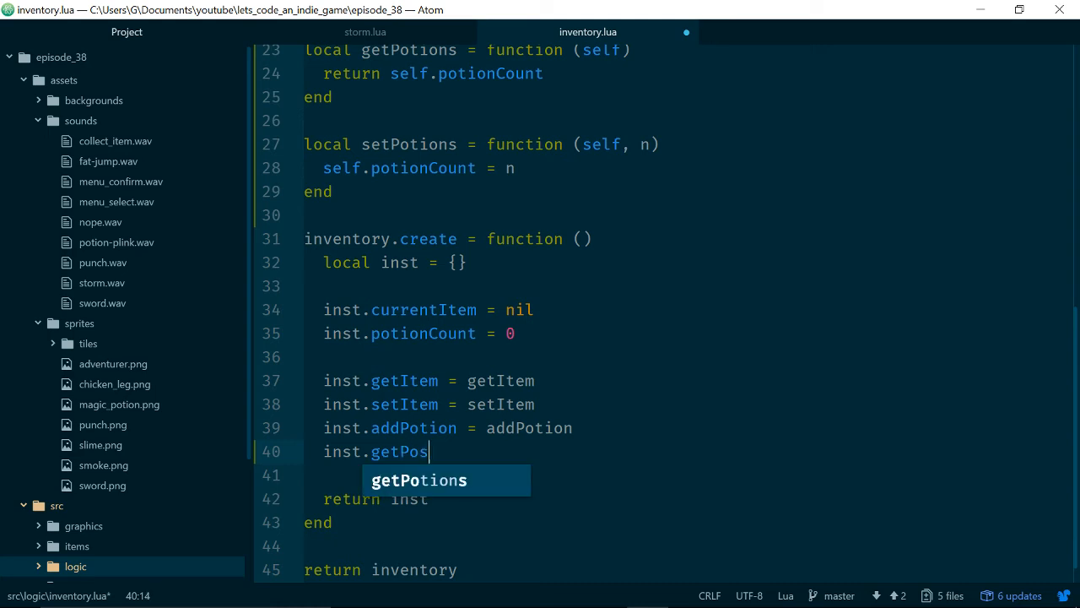
pyautogui.write('ions = getPotions')
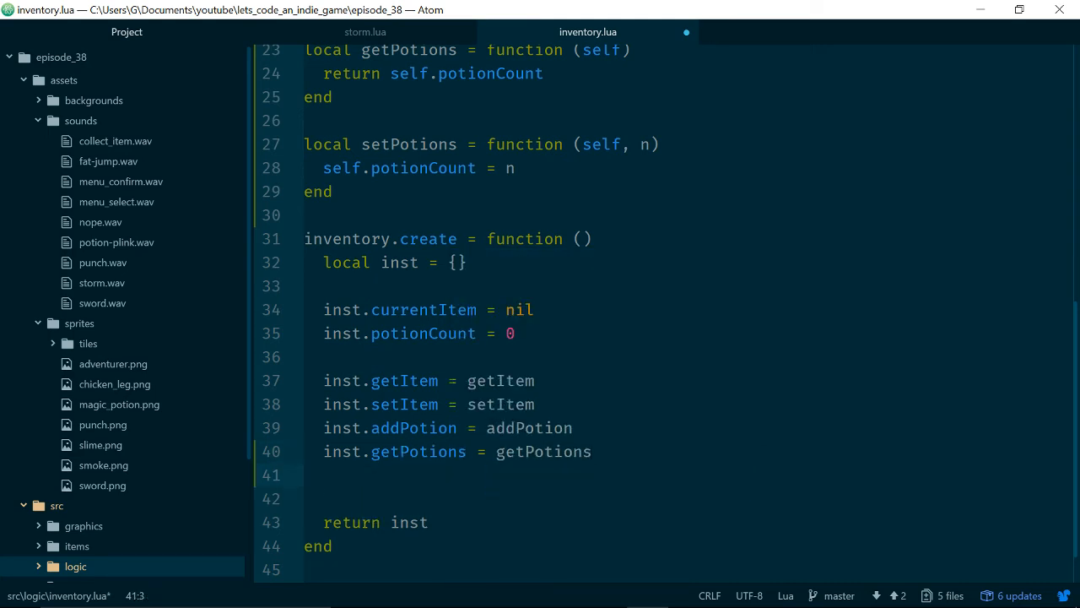
pyautogui.write('inst.setPotions = setPotions')
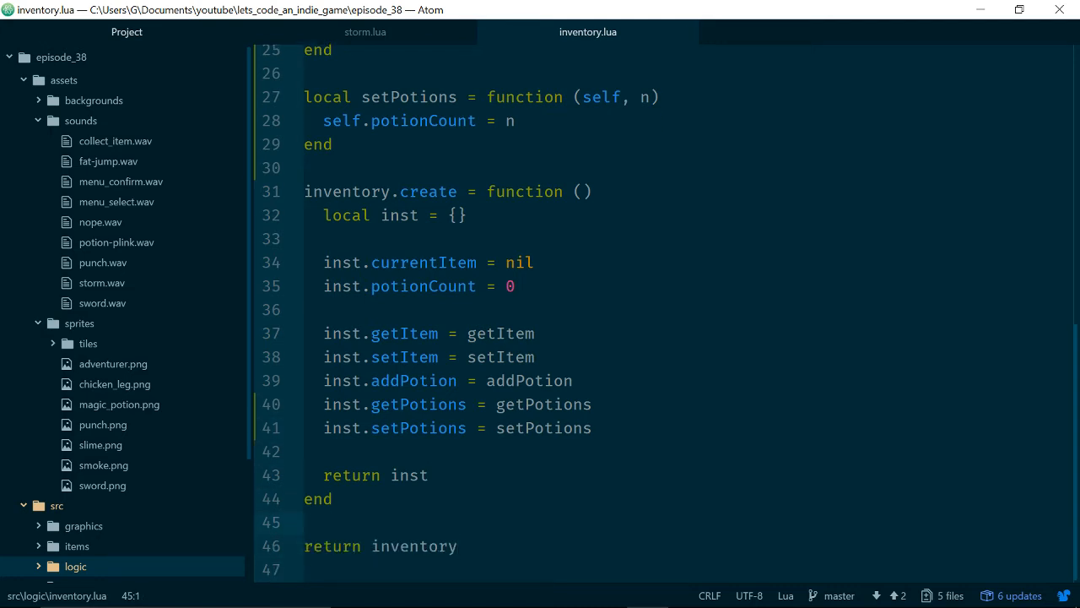
pyautogui.click(361, 32)
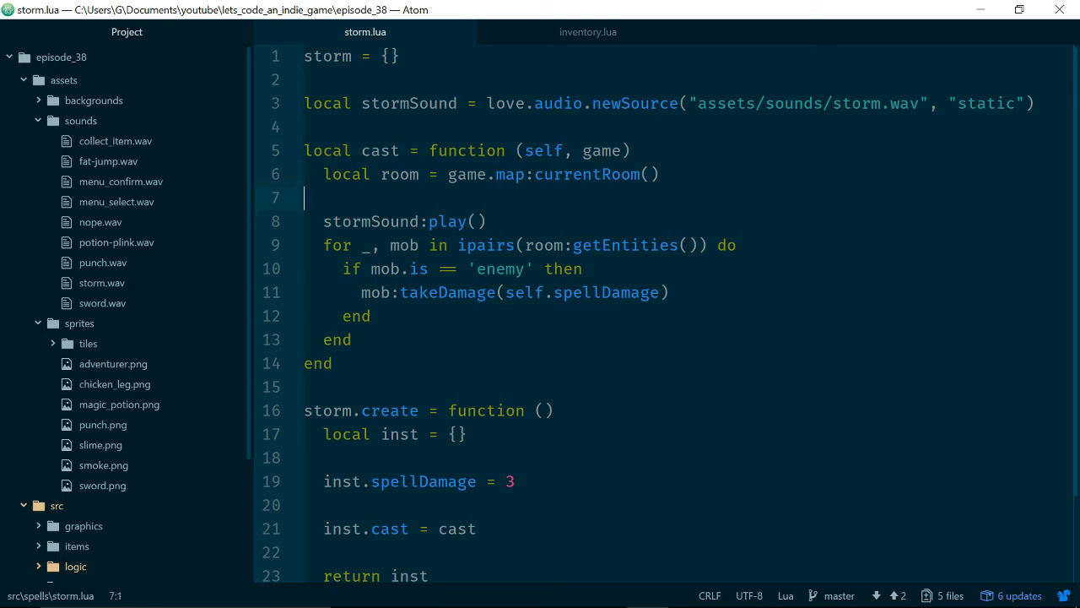
# - Fetch the inventory in storm's cast with local inventory = game:getInventory()
pyautogui.write('local')
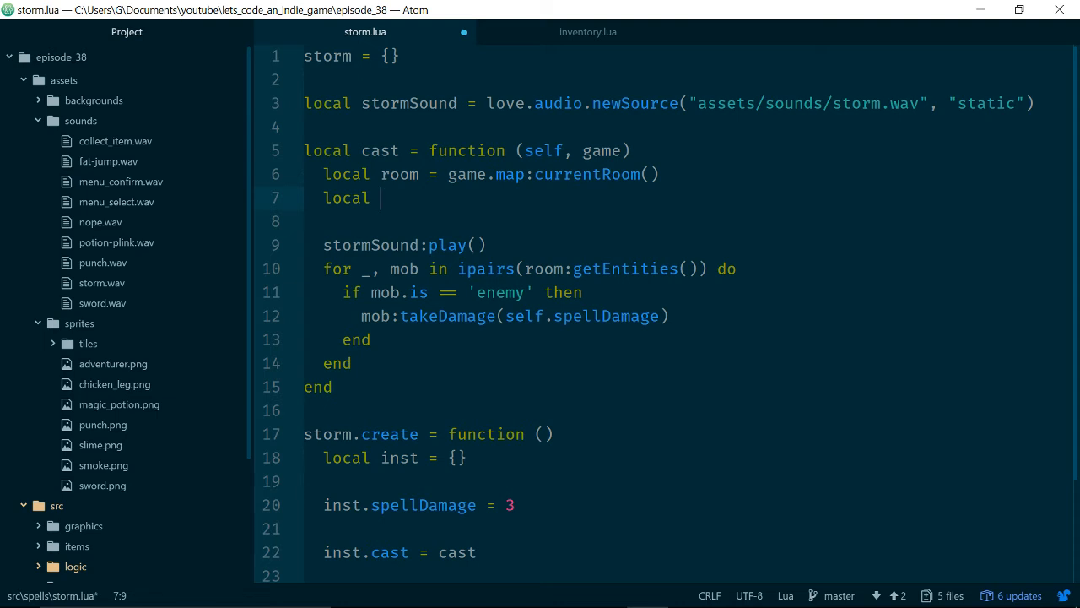
pyautogui.write('inventory')
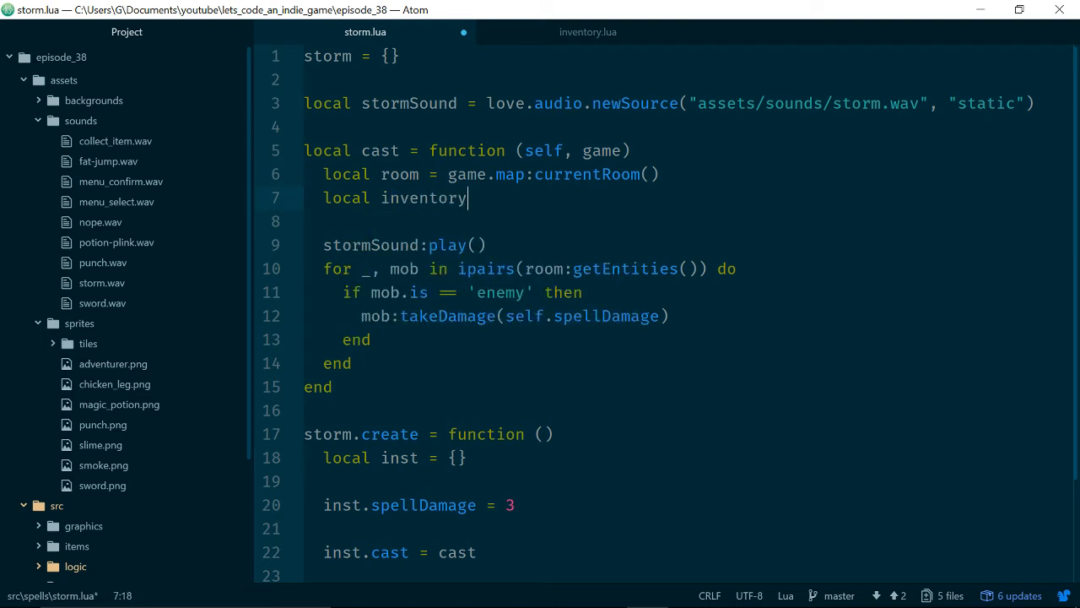
pyautogui.write('= game')
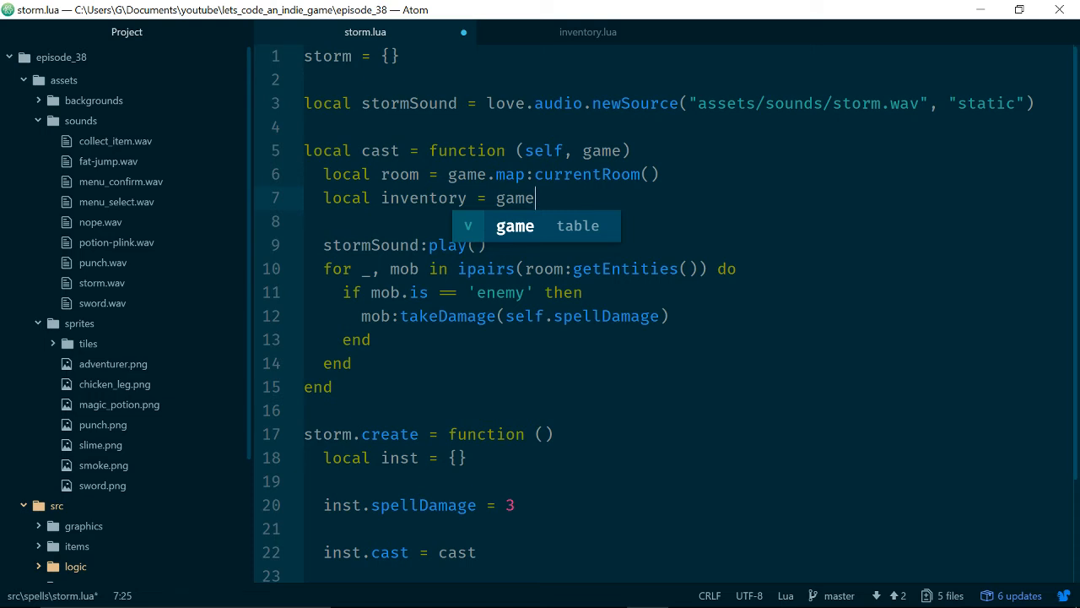
pyautogui.write(':getIn')
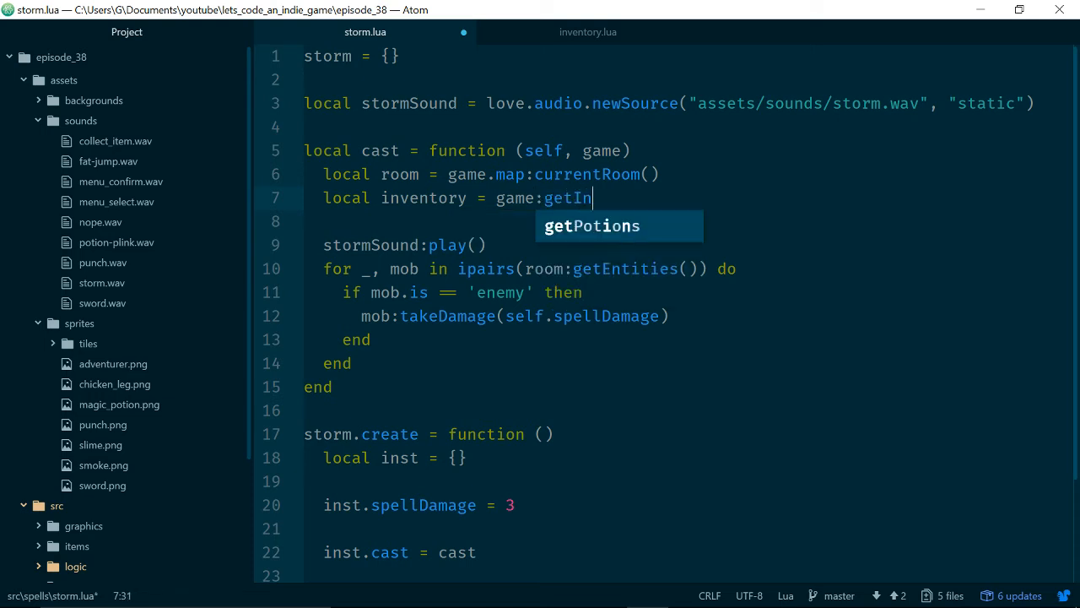
pyautogui.write('ventory')
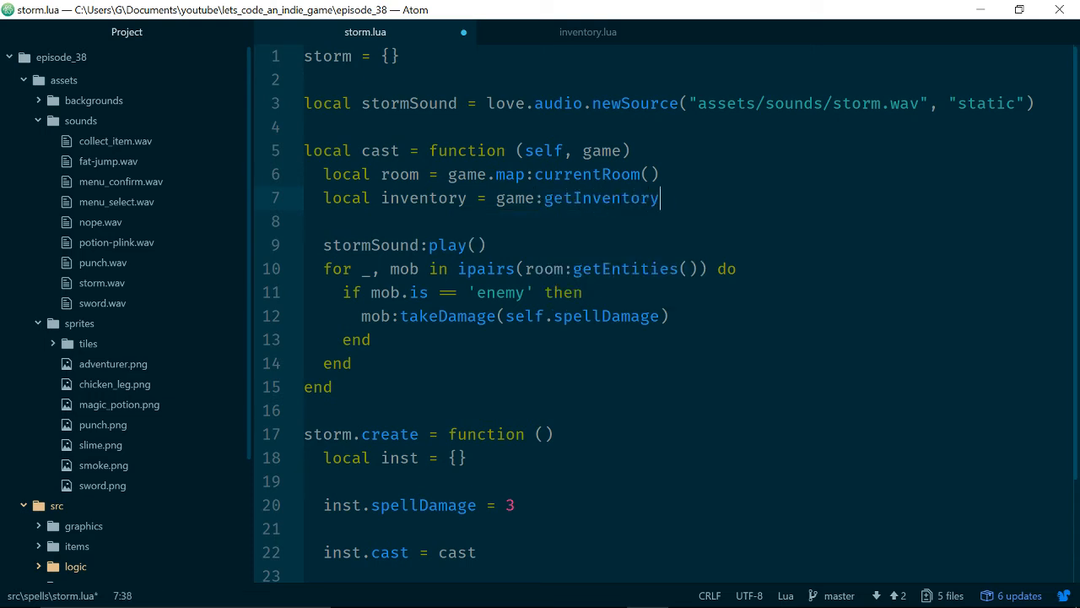
pyautogui.write('()')
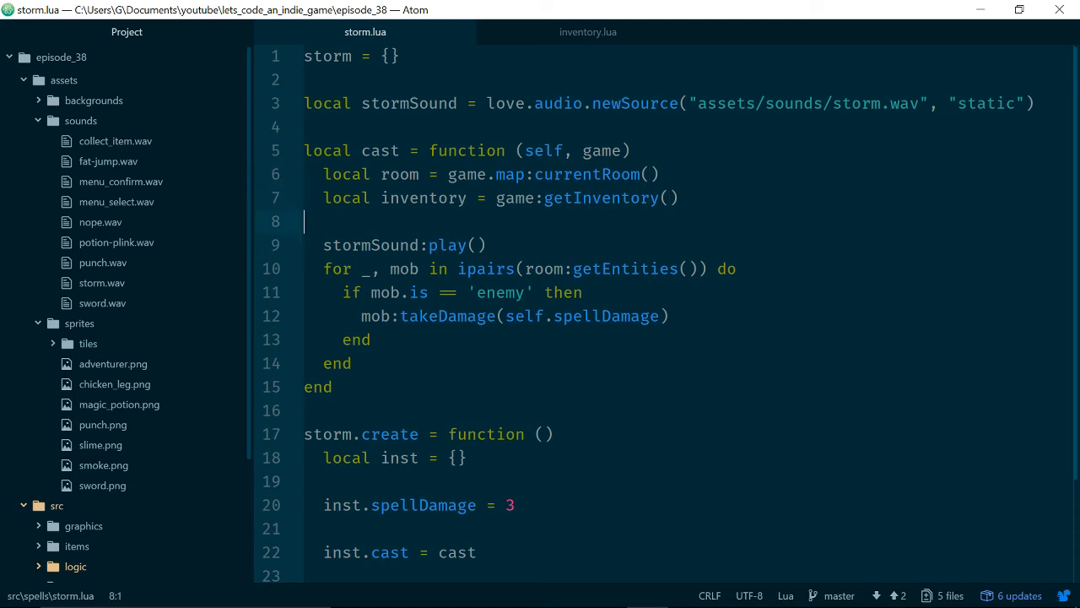
pyautogui.press('enter')
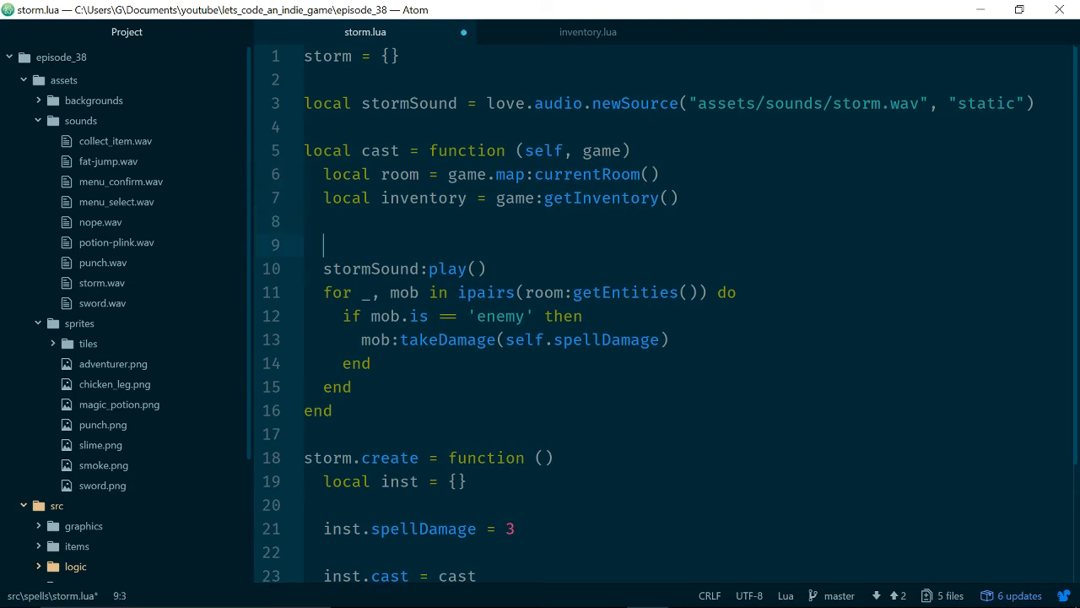
# - Cast only if inventory:getPotions() > self.spellCost, else do nothing; set inst.spellCost = 3
pyautogui.write('if')
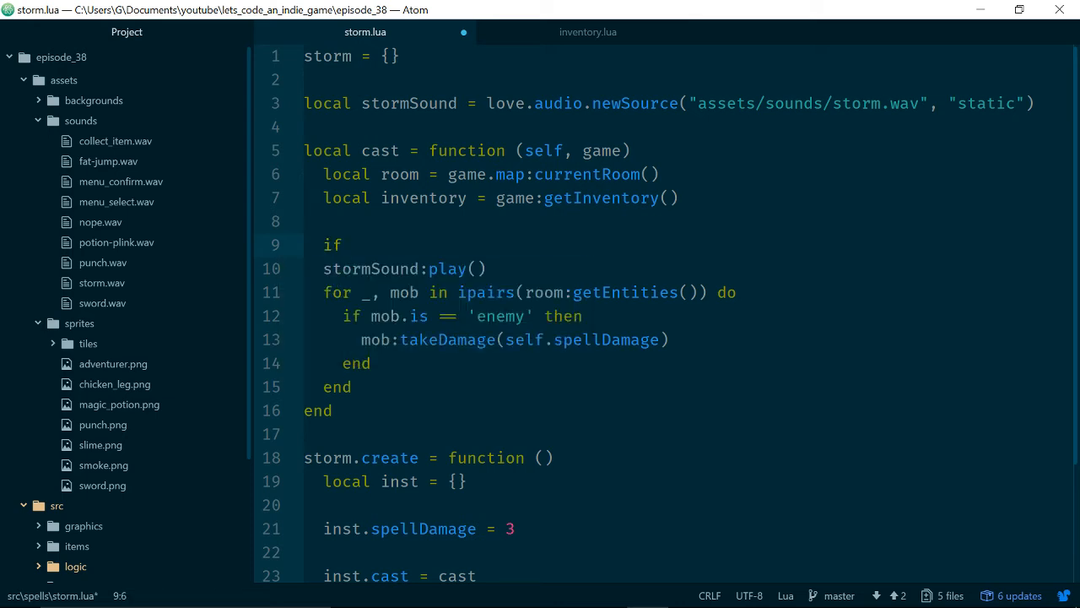
pyautogui.write('inventory:')
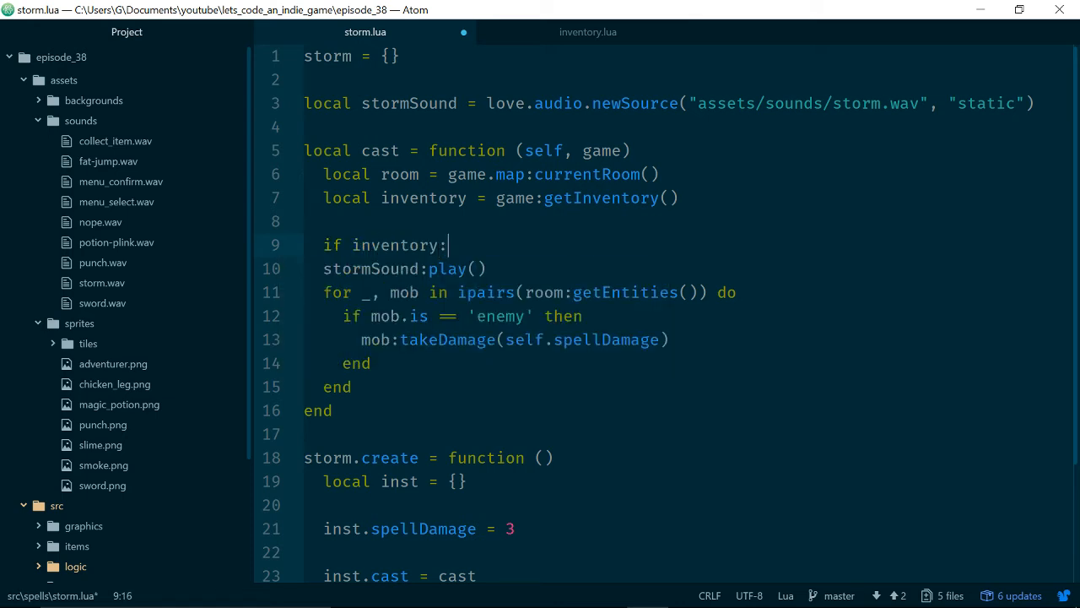
pyautogui.write('getPotions()')
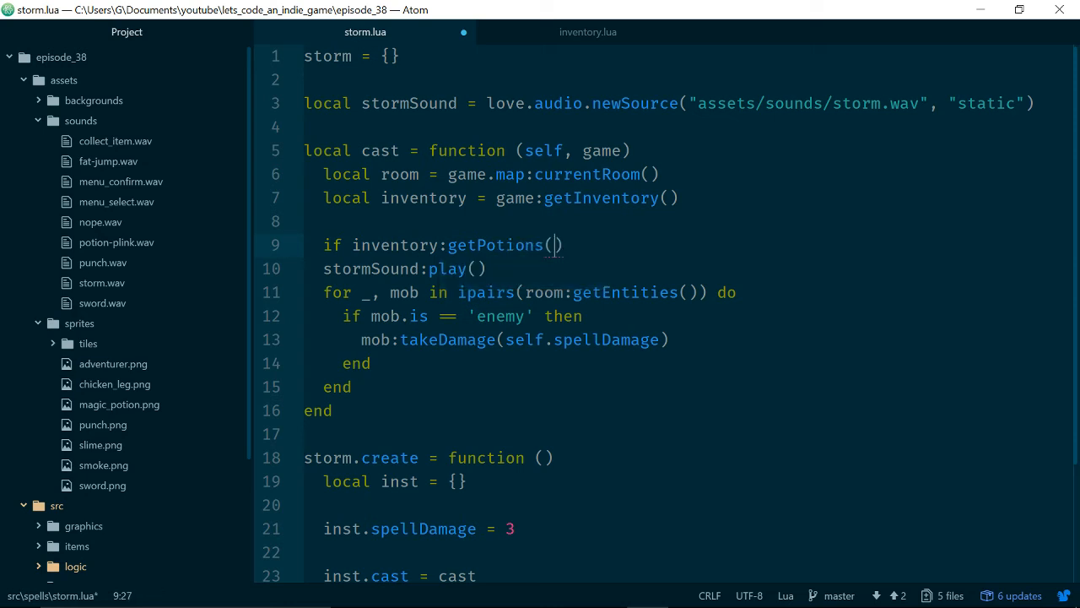
pyautogui.write('>')
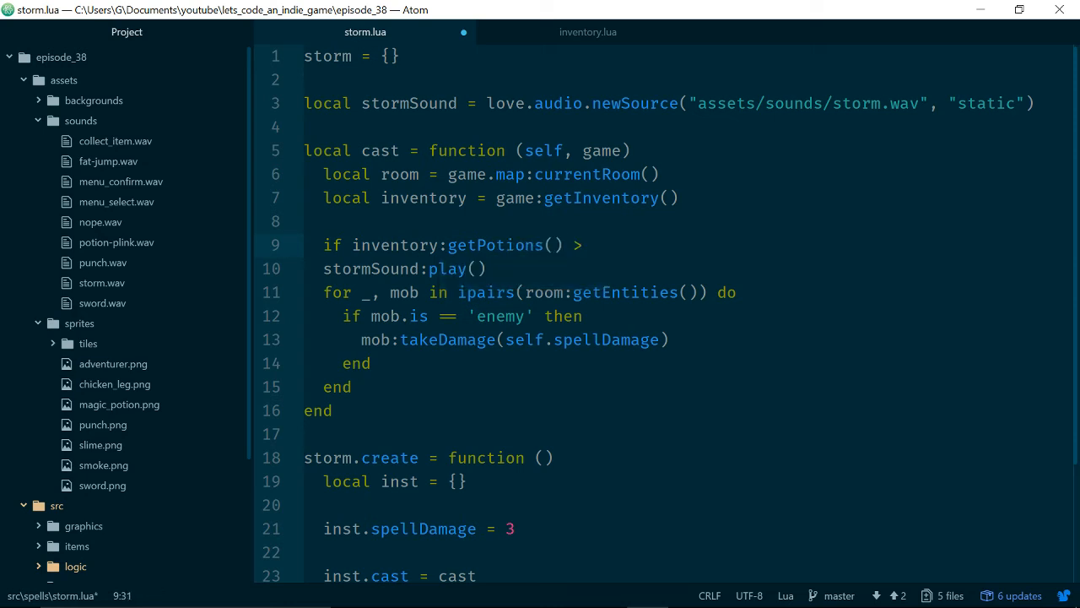
pyautogui.write('self.spellCost')
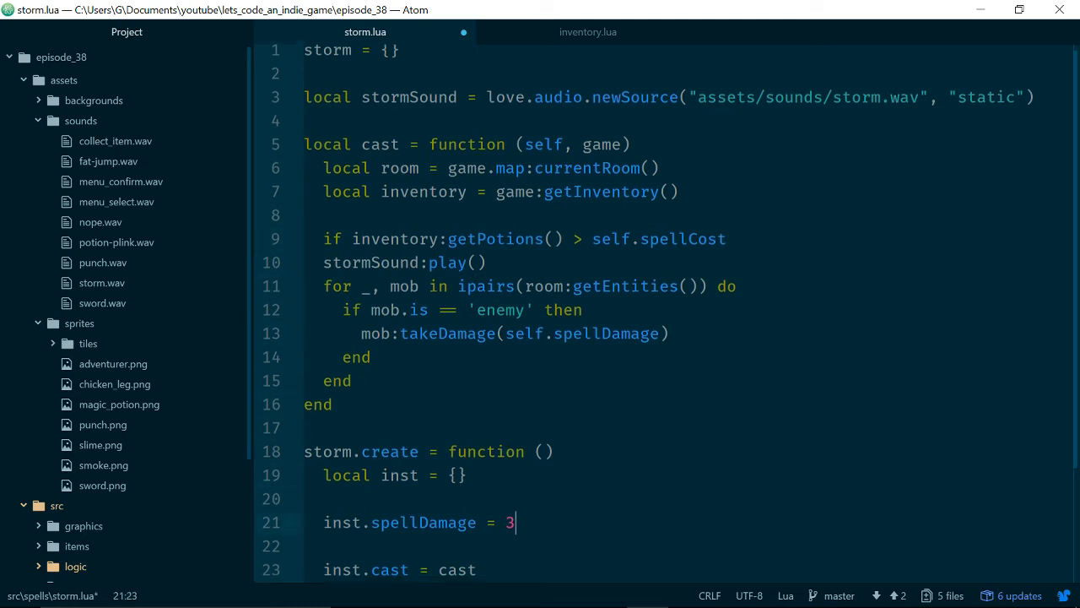
pyautogui.write('inst.')
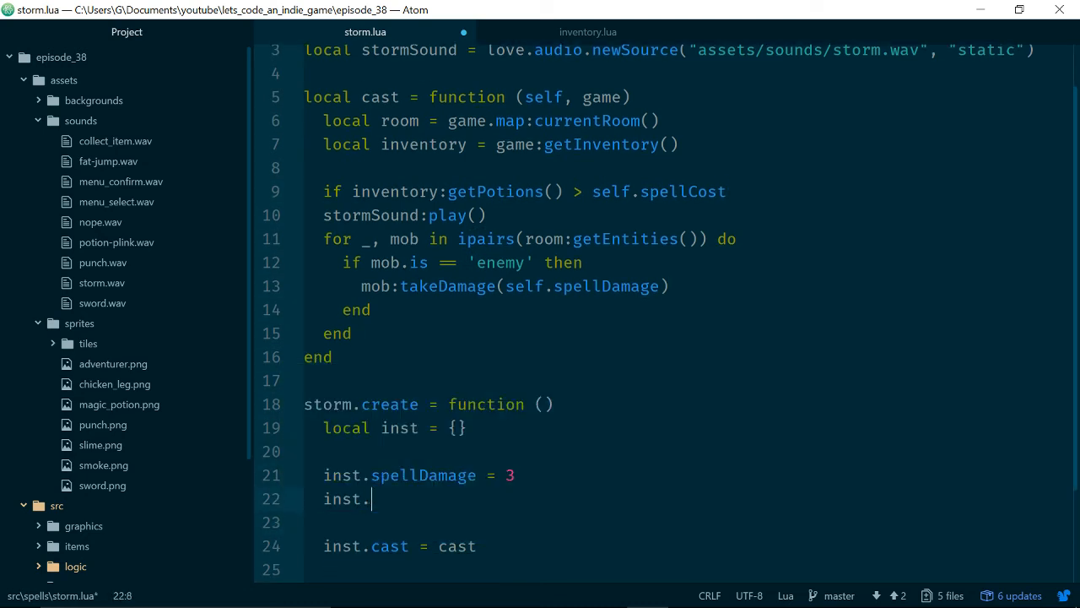
pyautogui.write('spellCost = 3')
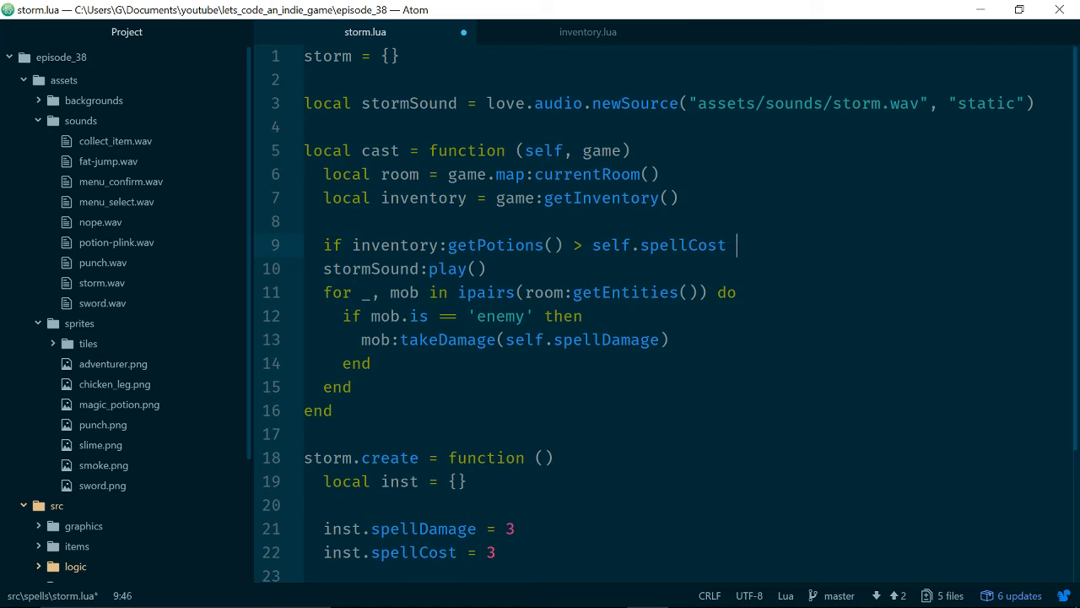
pyautogui.write('then')
pyautogui.write('else')
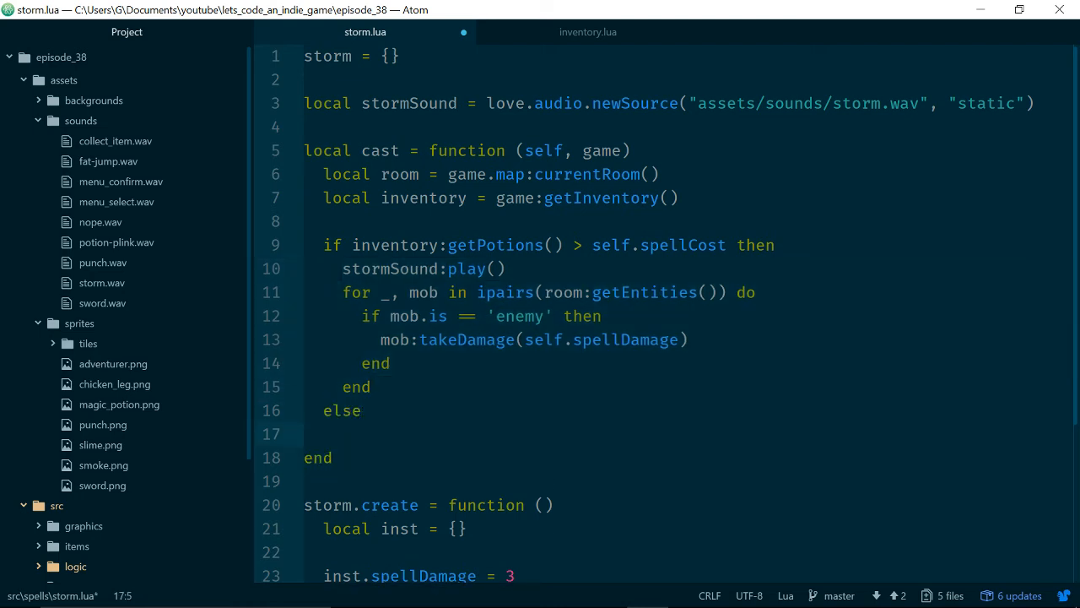
pyautogui.write('=')
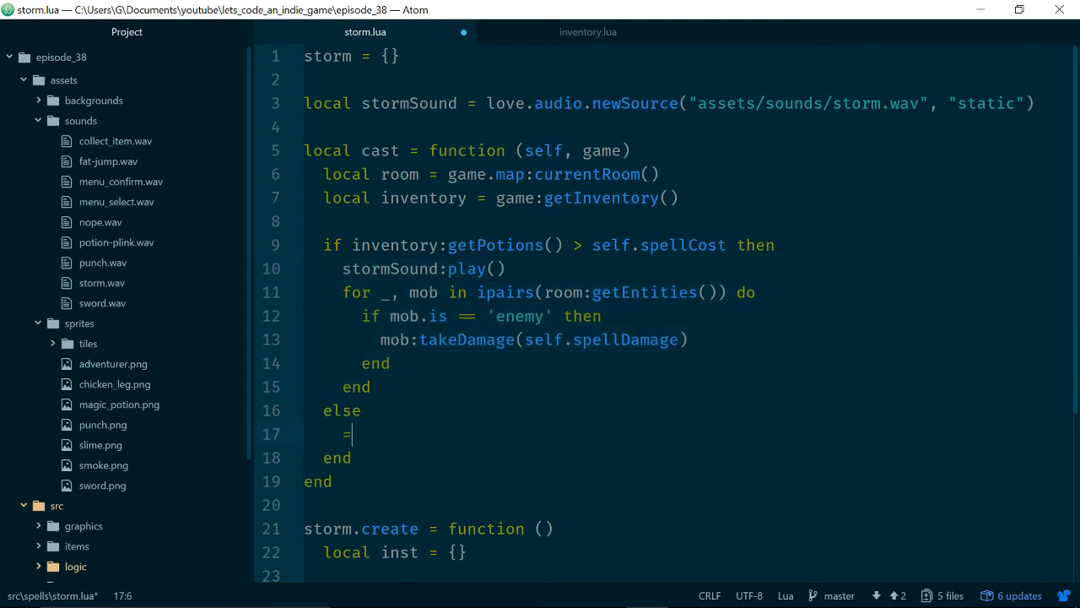
pyautogui.press('Backspace')
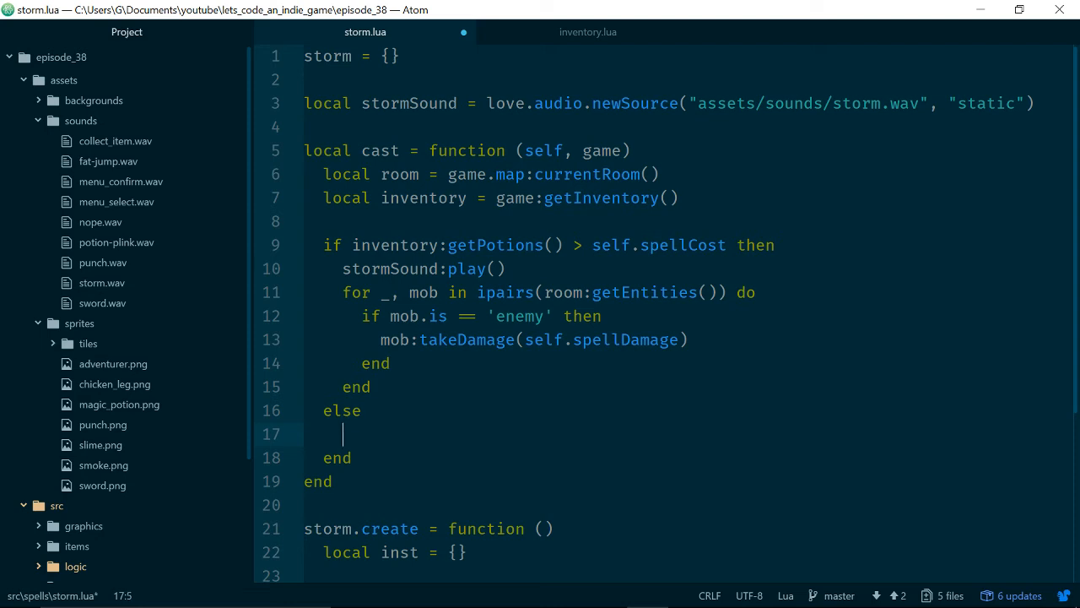
pyautogui.write('-- do nothing')
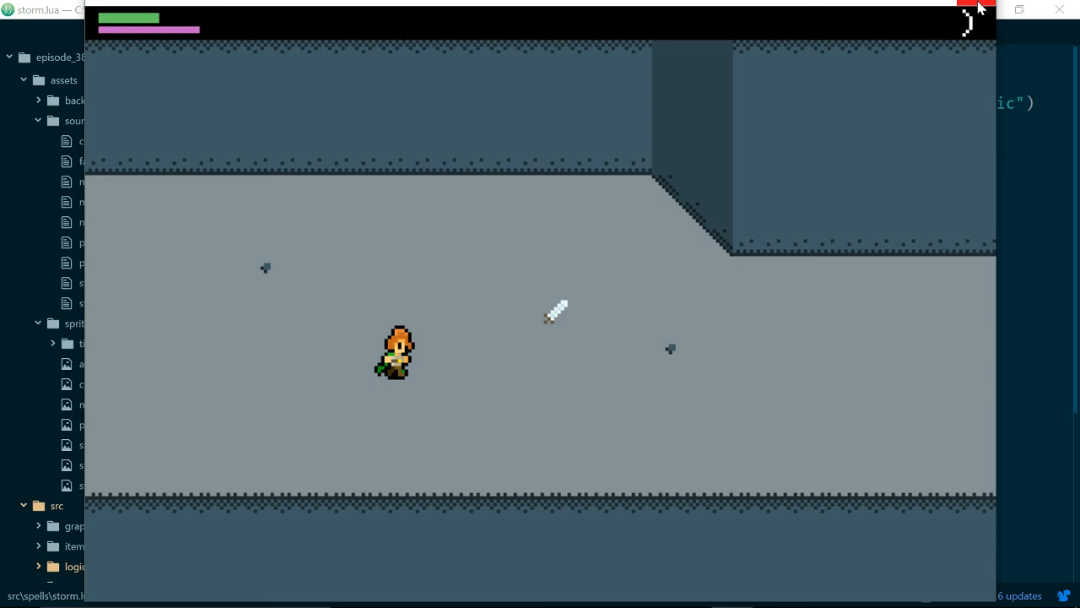
pyautogui.click(971, 9)
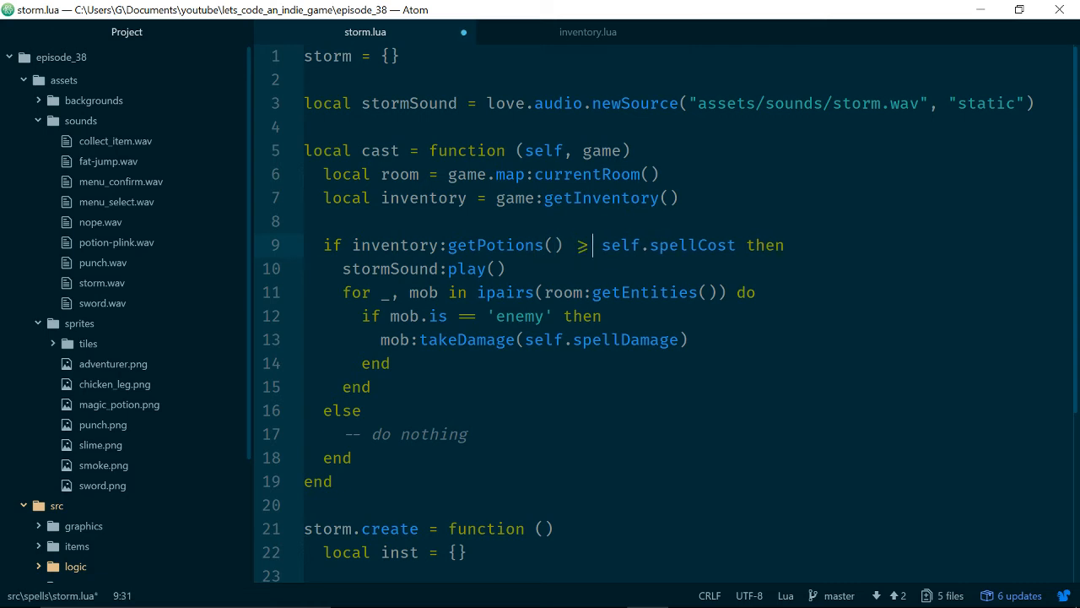
# - Add local potionCount = inventory:getPotions() inside the storm cast function
pyautogui.click(505, 268)
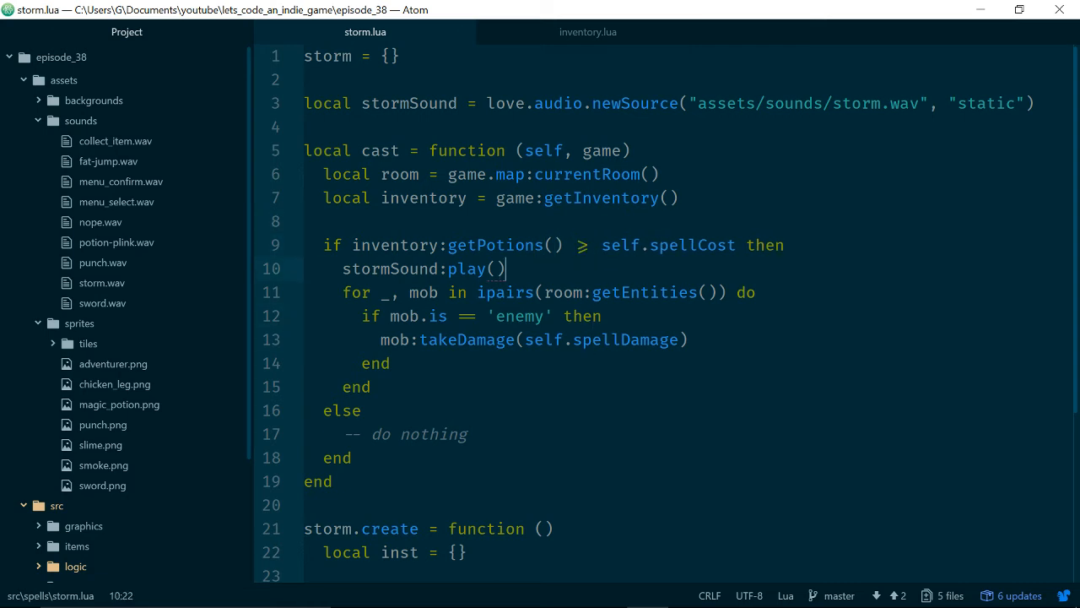
pyautogui.click(591, 340)
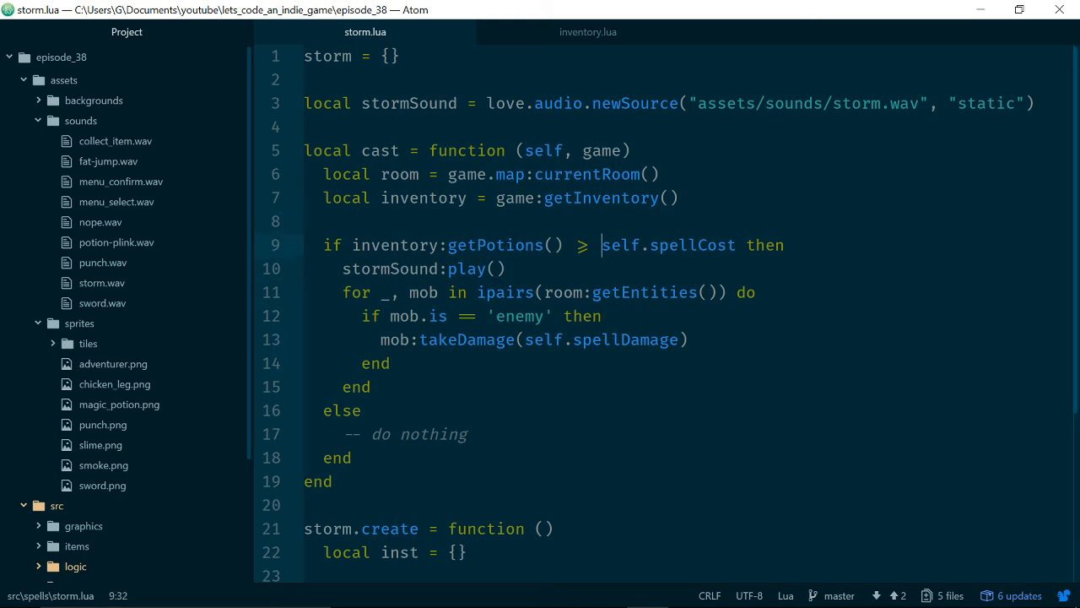
pyautogui.press('Enter')
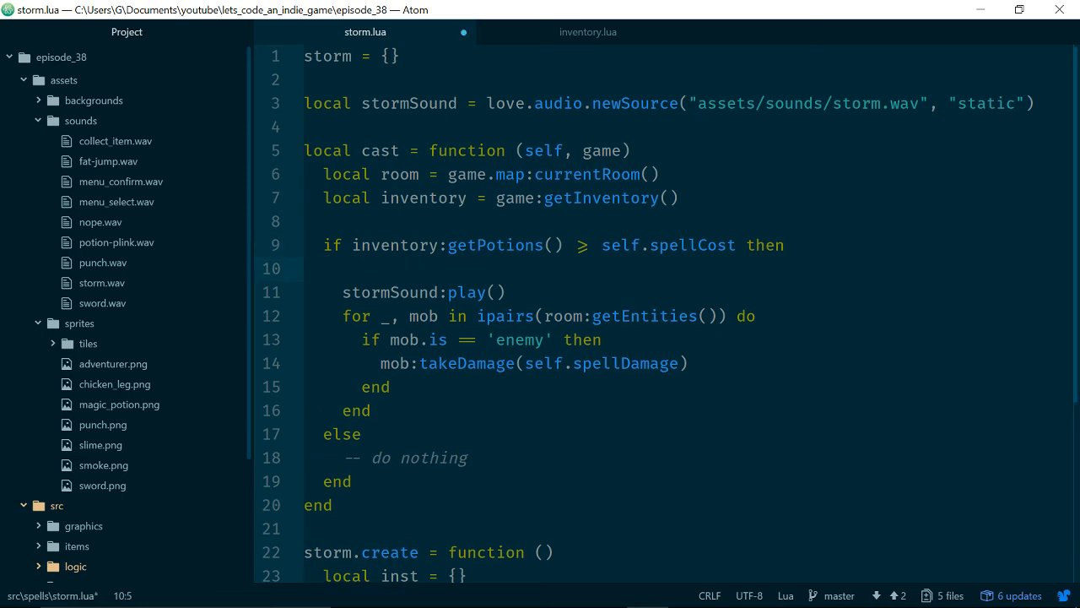
pyautogui.write('i')
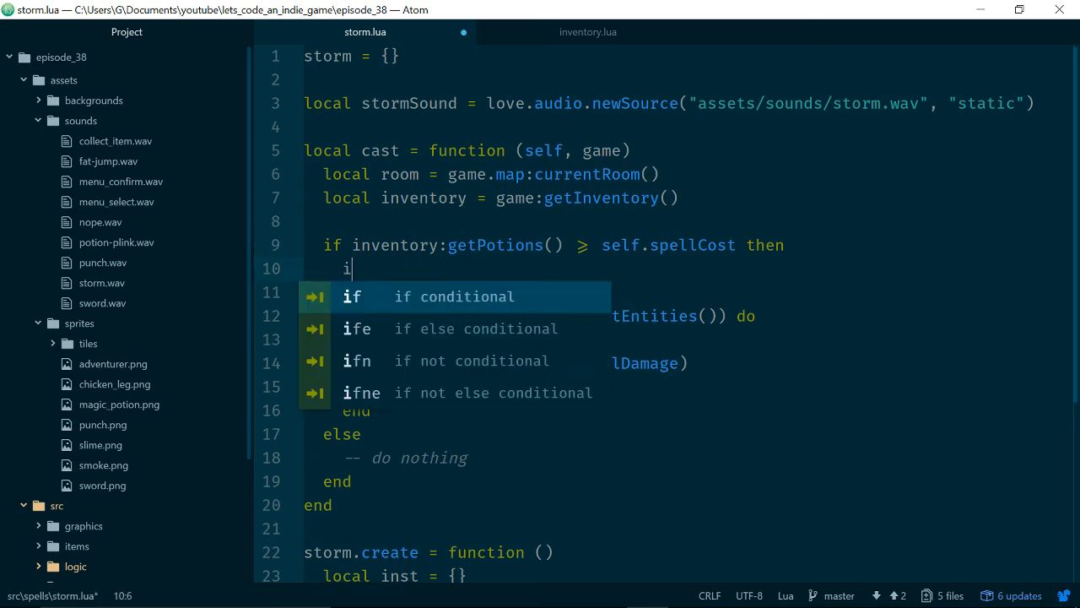
pyautogui.write('nventory:setPotions(')
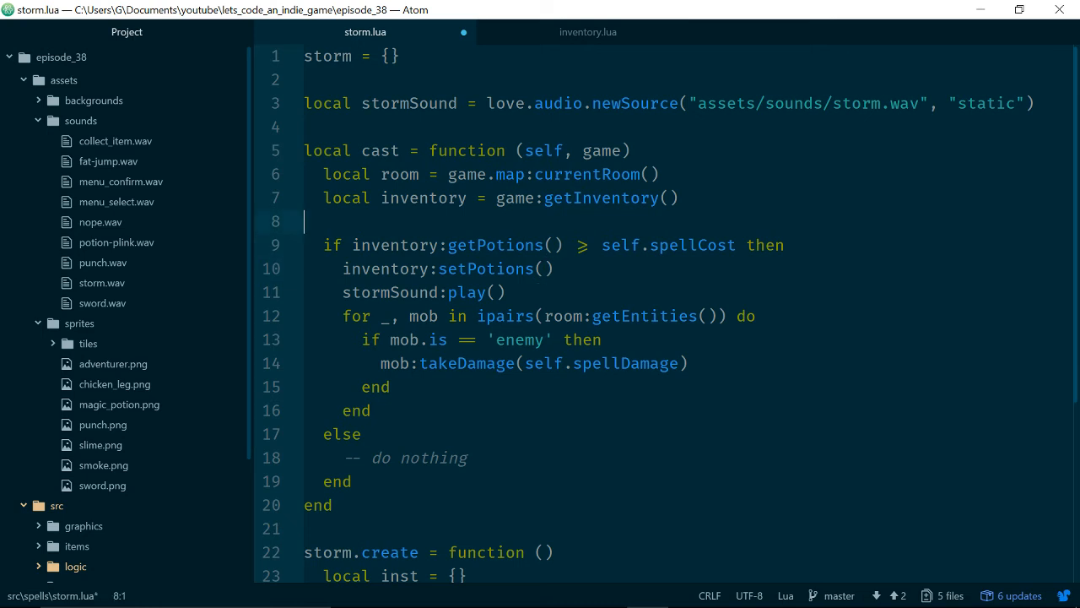
pyautogui.write('local potionCount =')
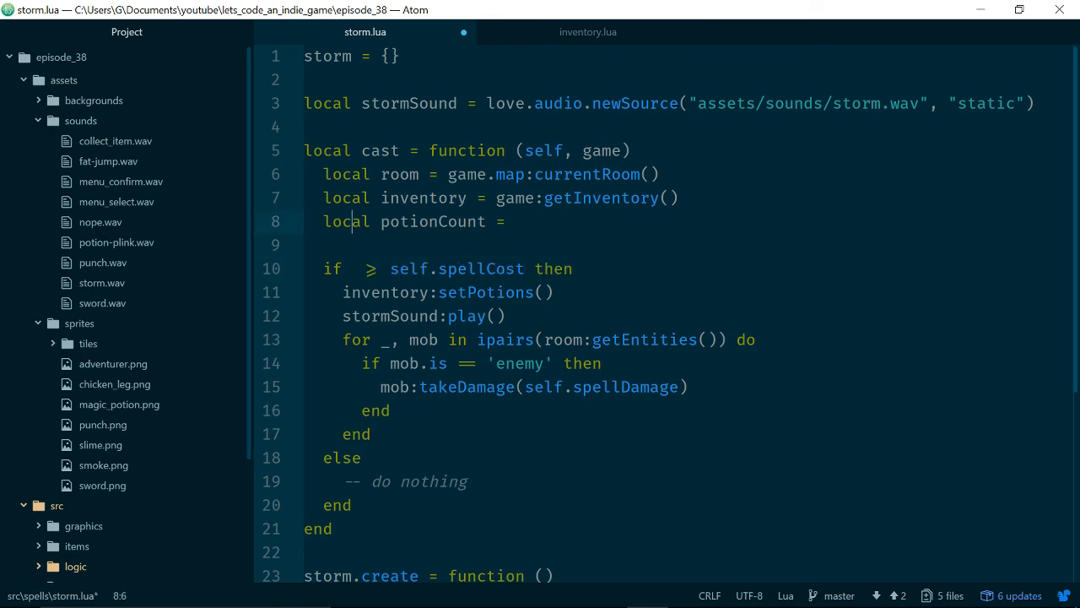
pyautogui.write('inventory:getPotions()')
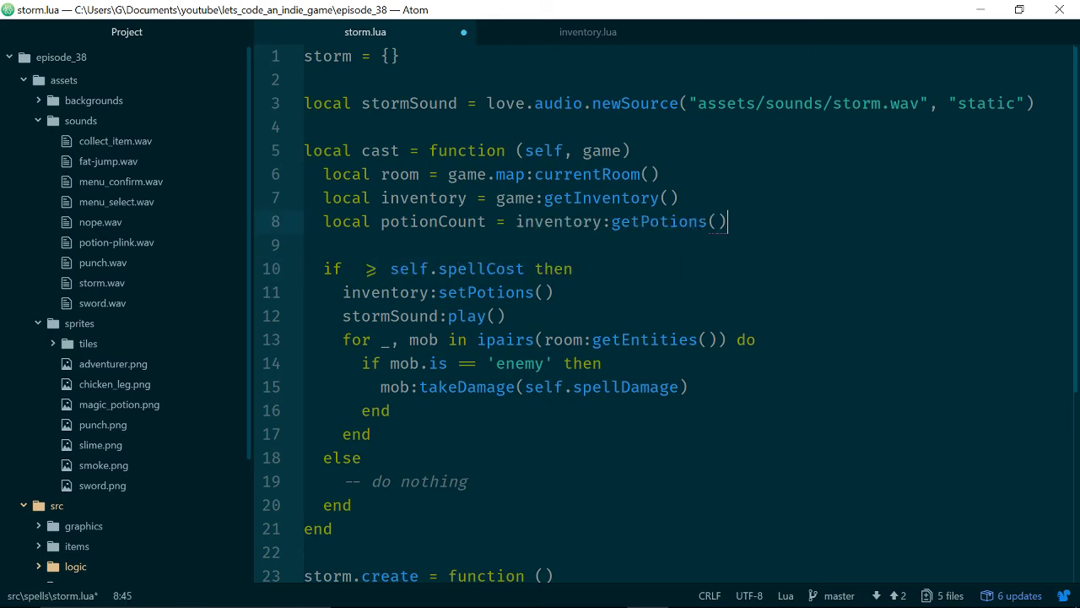
# - Use potionCount in the if condition and the setPotions call
pyautogui.click(467, 292)
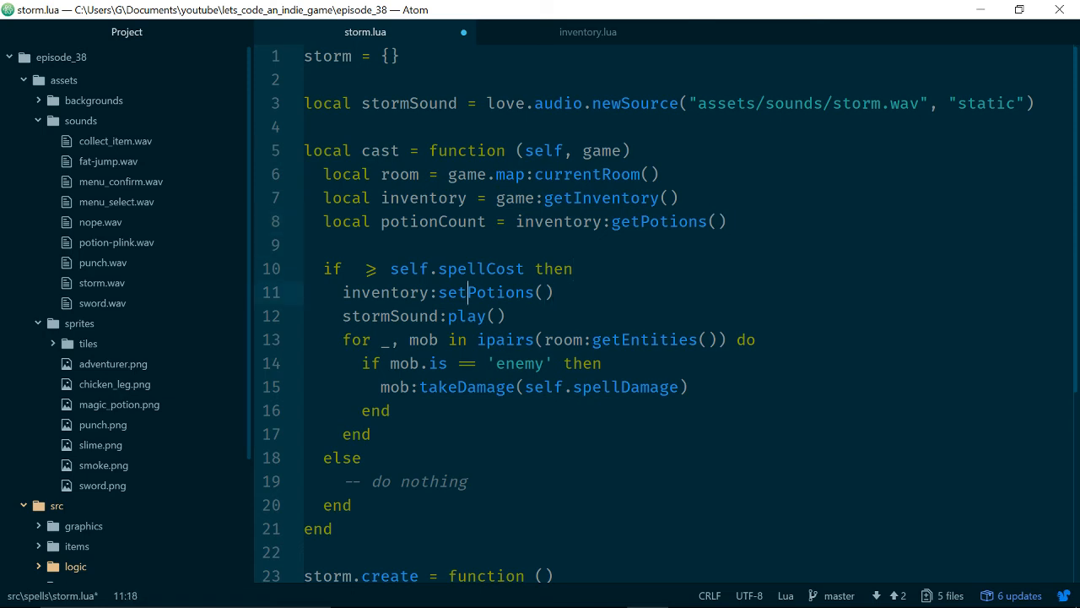
pyautogui.write('p')
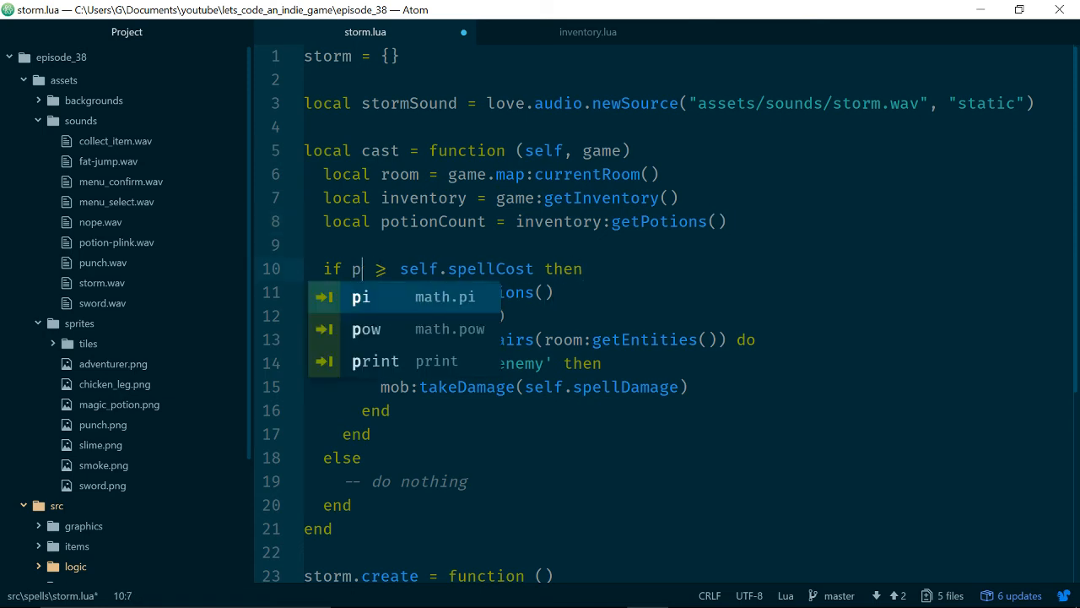
pyautogui.write('otionCount')
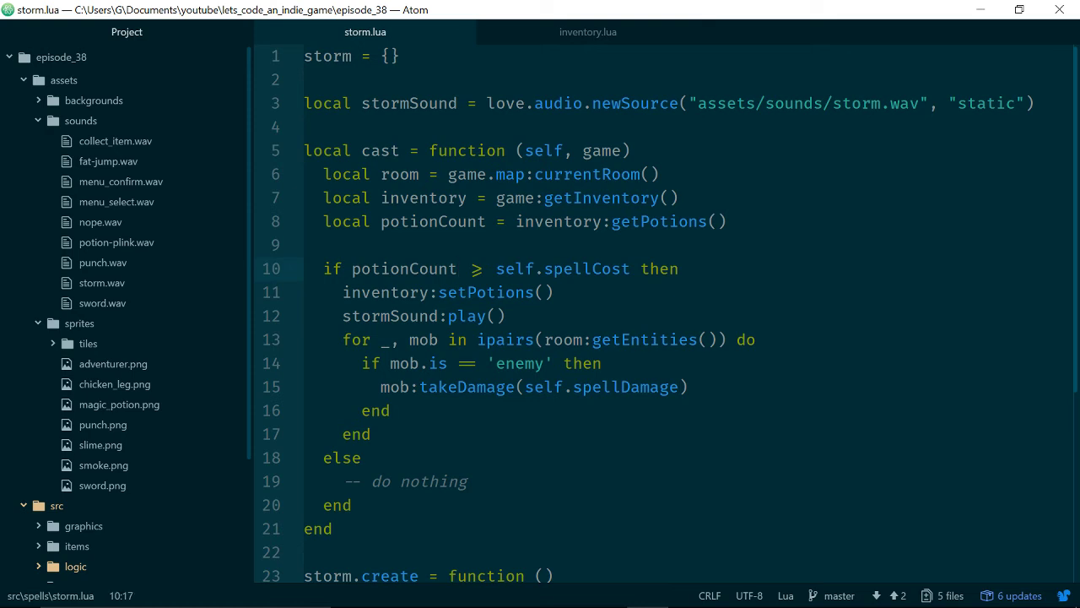
pyautogui.click(460, 292)
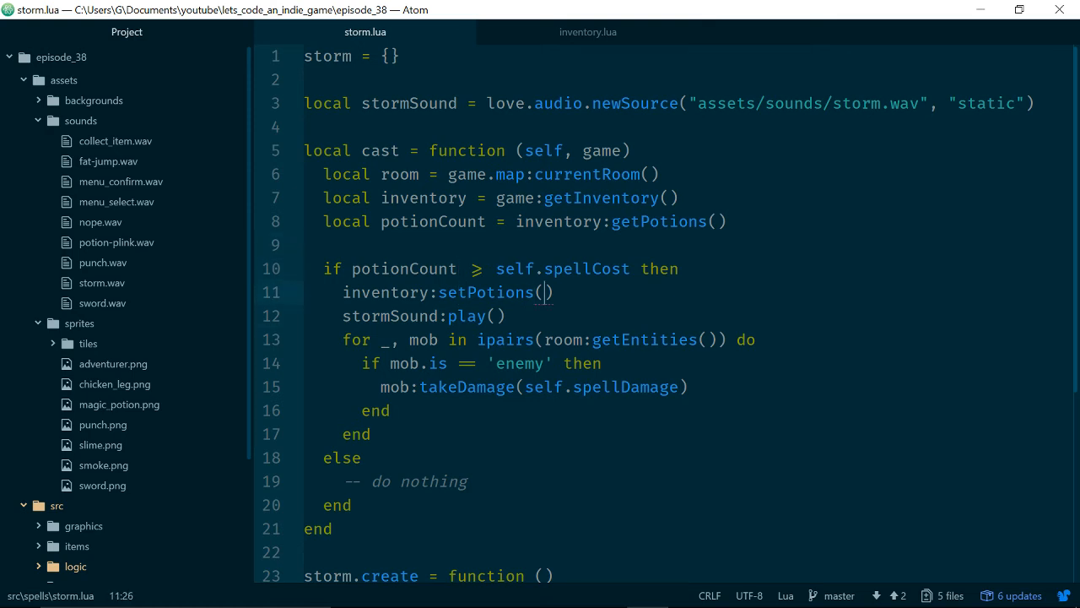
pyautogui.write('potionCount - self.spellCost')
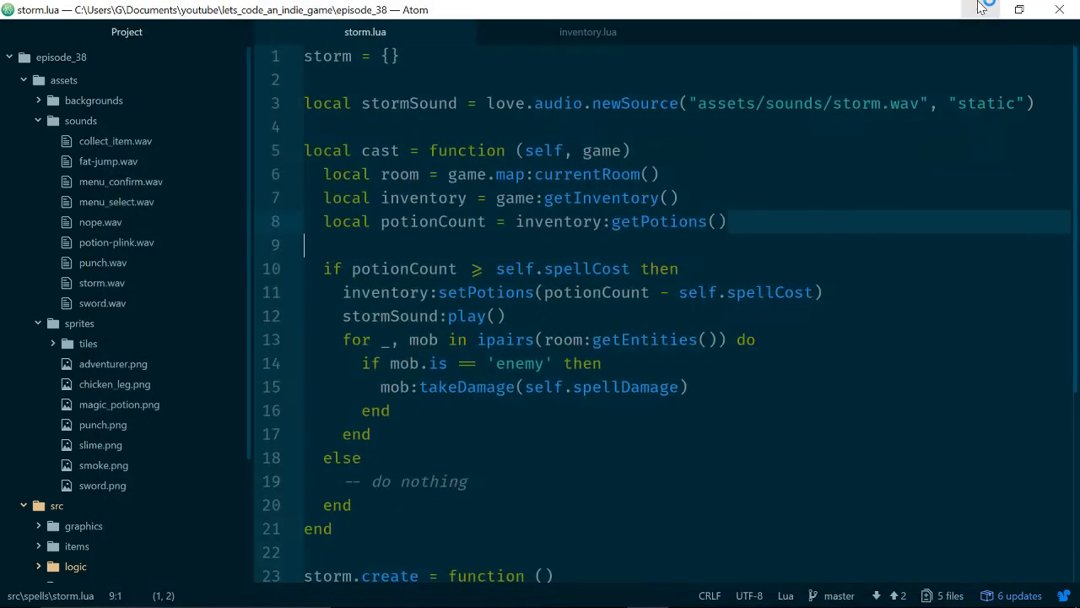
# - Load a nopeSound source from assets/sounds/nope.wav at the top of storm.lua
pyautogui.click(312, 80)
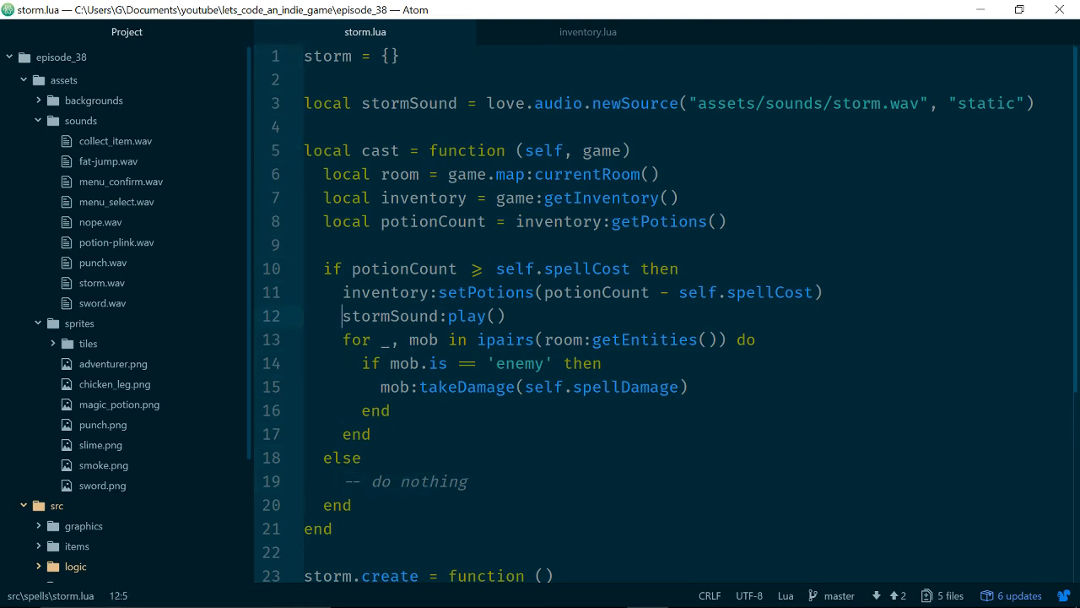
pyautogui.write('local nopeSo')
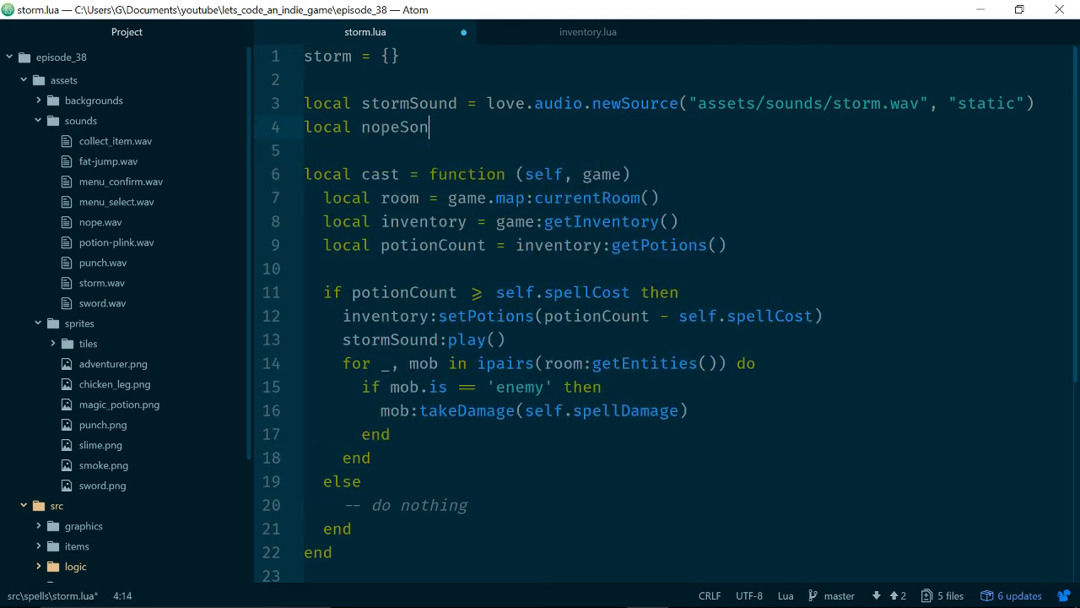
pyautogui.write('nd =')
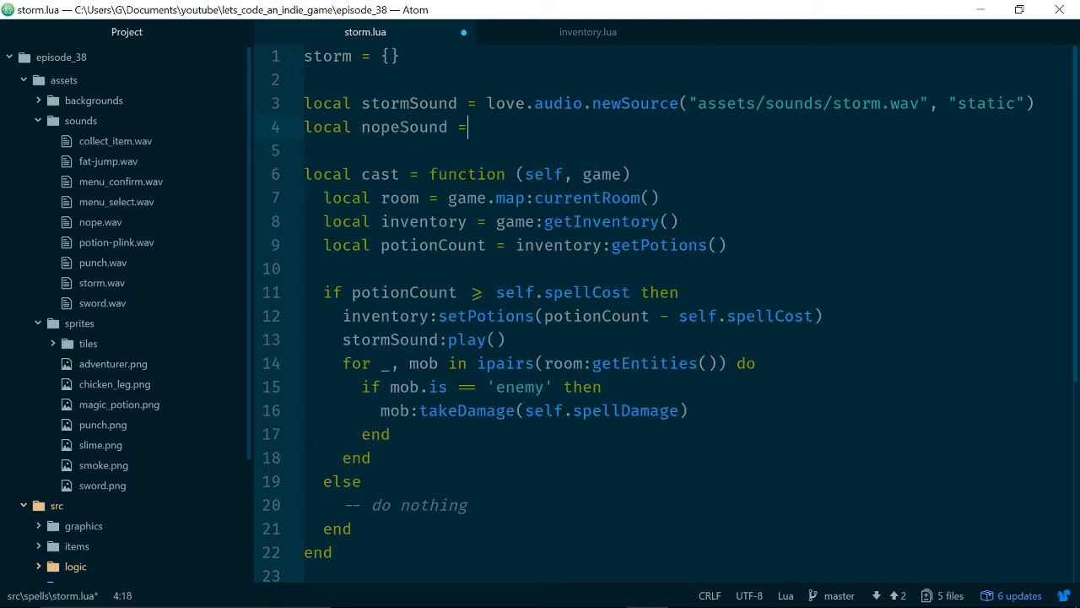
pyautogui.write('love.audio.newSource("assets", type')
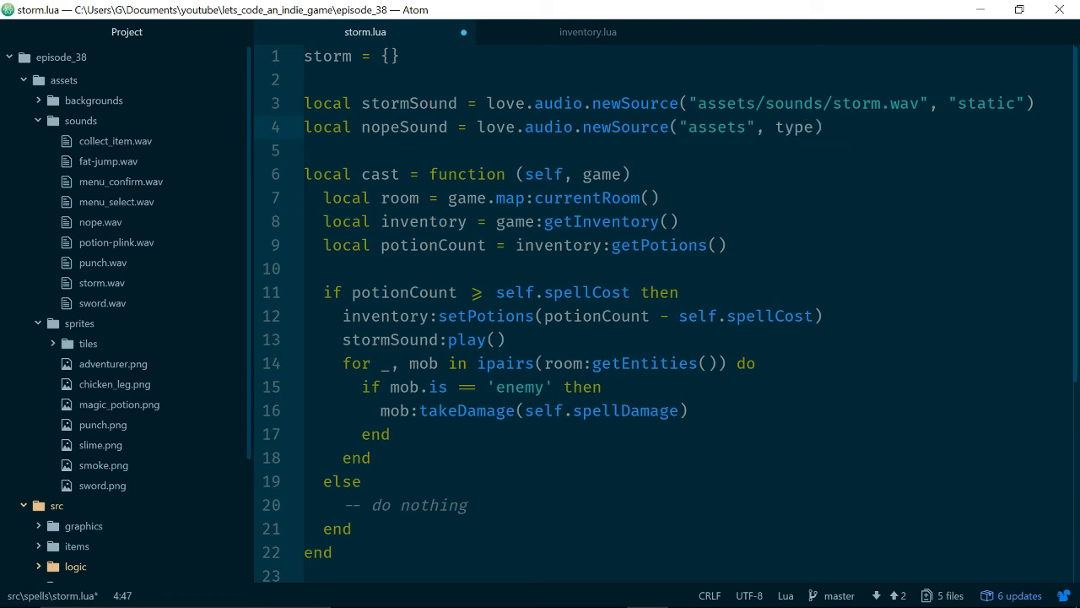
pyautogui.write('/sounds/')
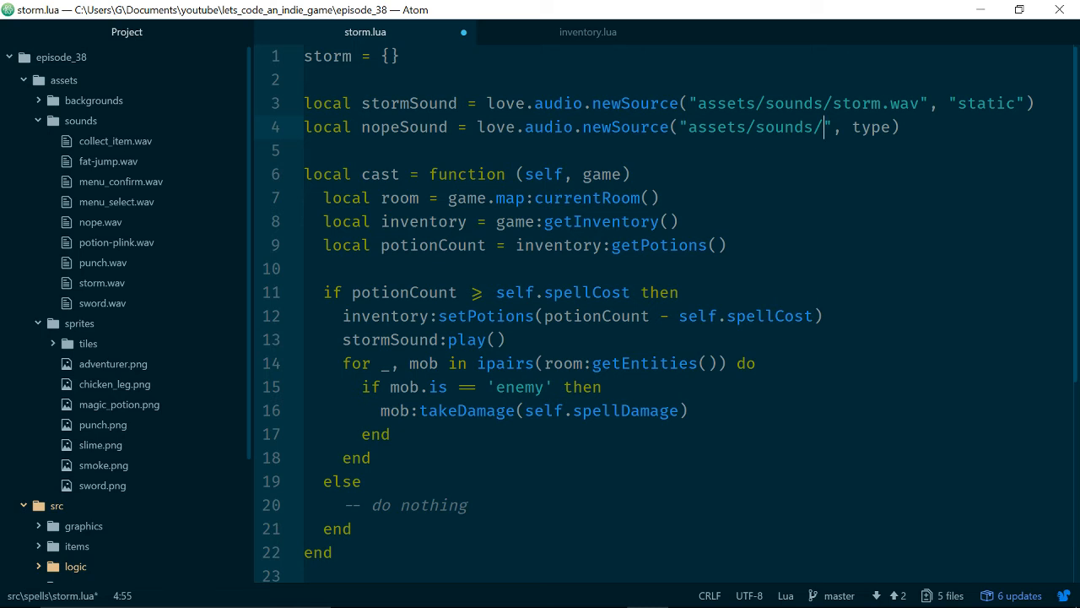
pyautogui.write('nope')
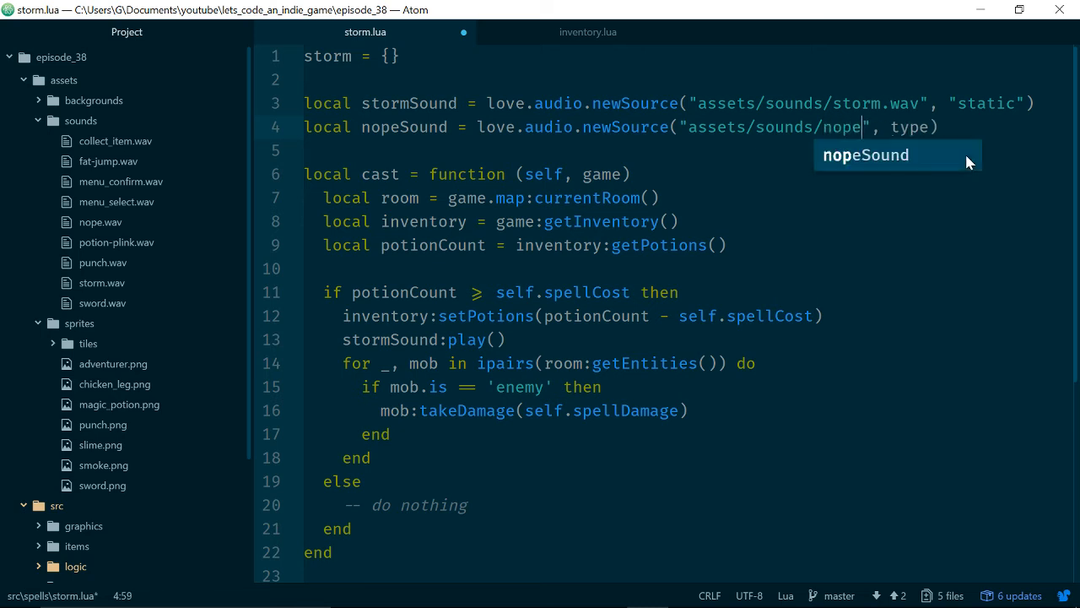
pyautogui.write('.wav')
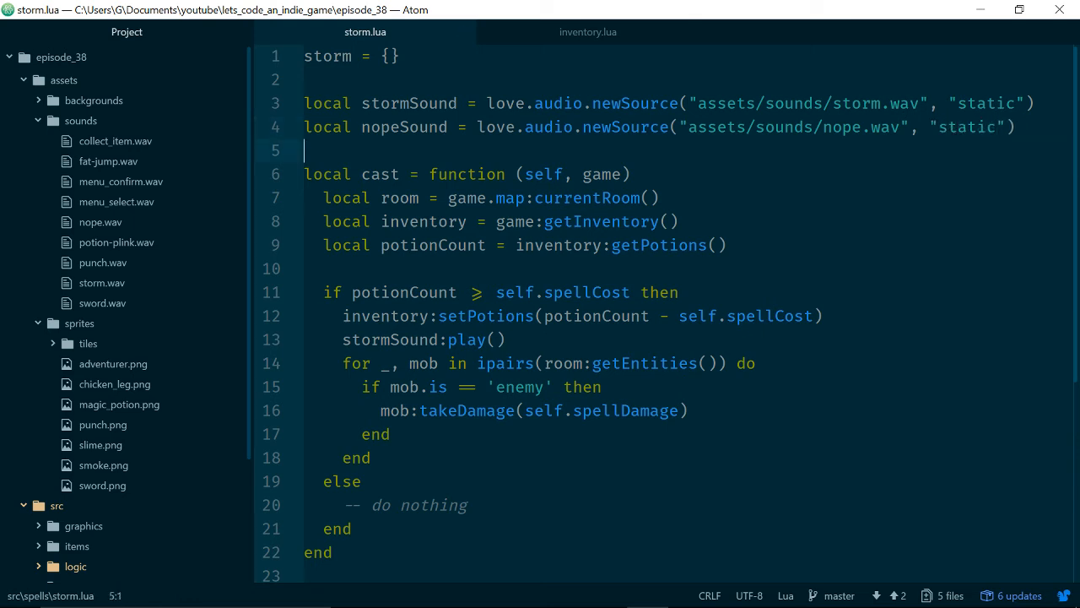
# - Replace the '-- do nothing' comment with nopeSound:play()
pyautogui.click(439, 505)
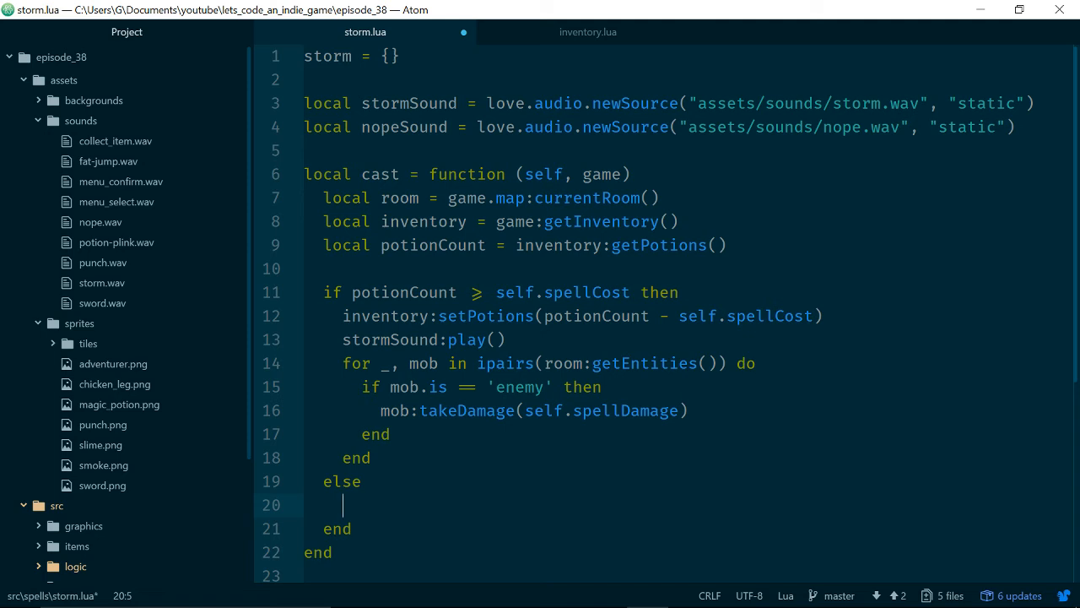
pyautogui.write('nopeSound:')
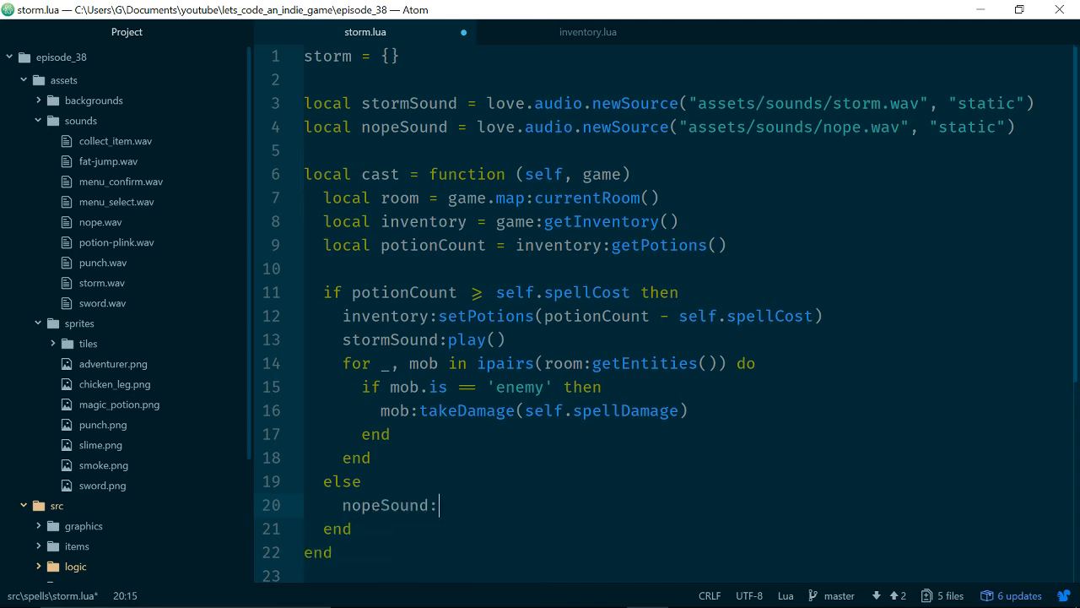
pyautogui.write('play()')
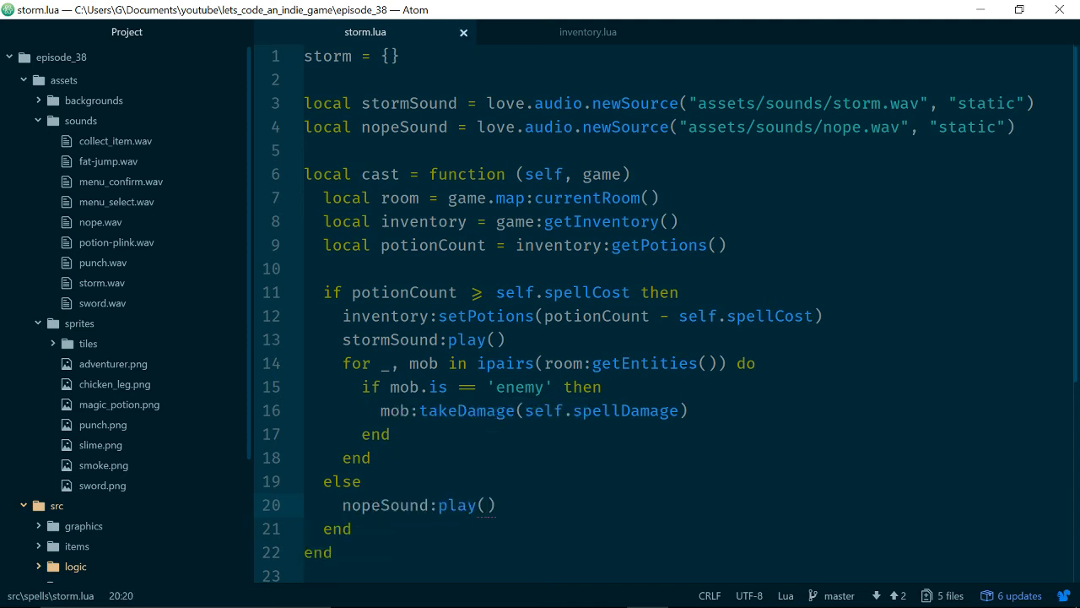
pyautogui.scroll(-3)
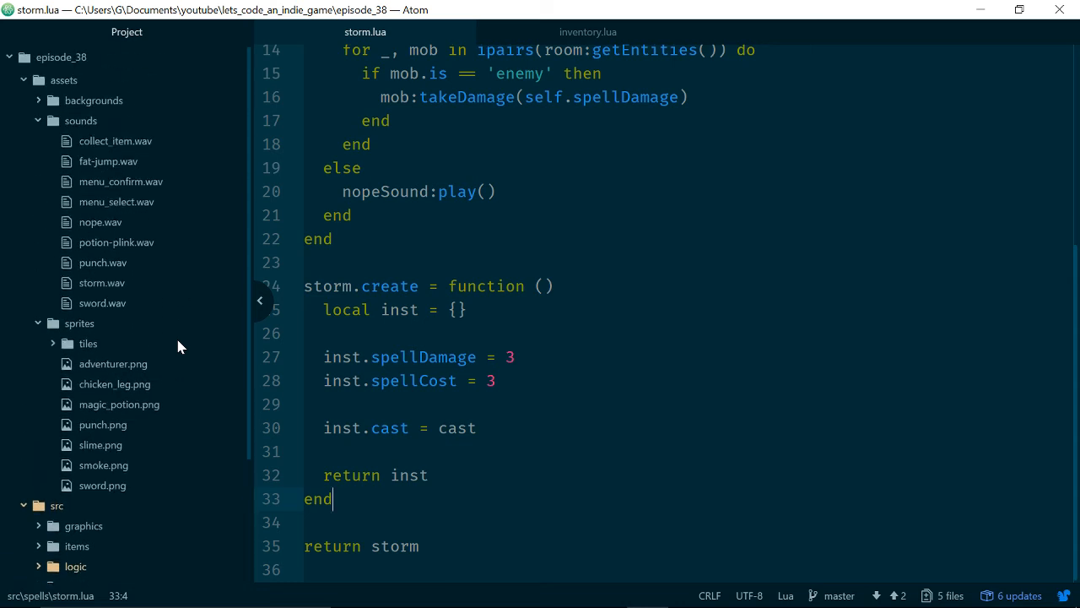
pyautogui.moveTo(172, 294)
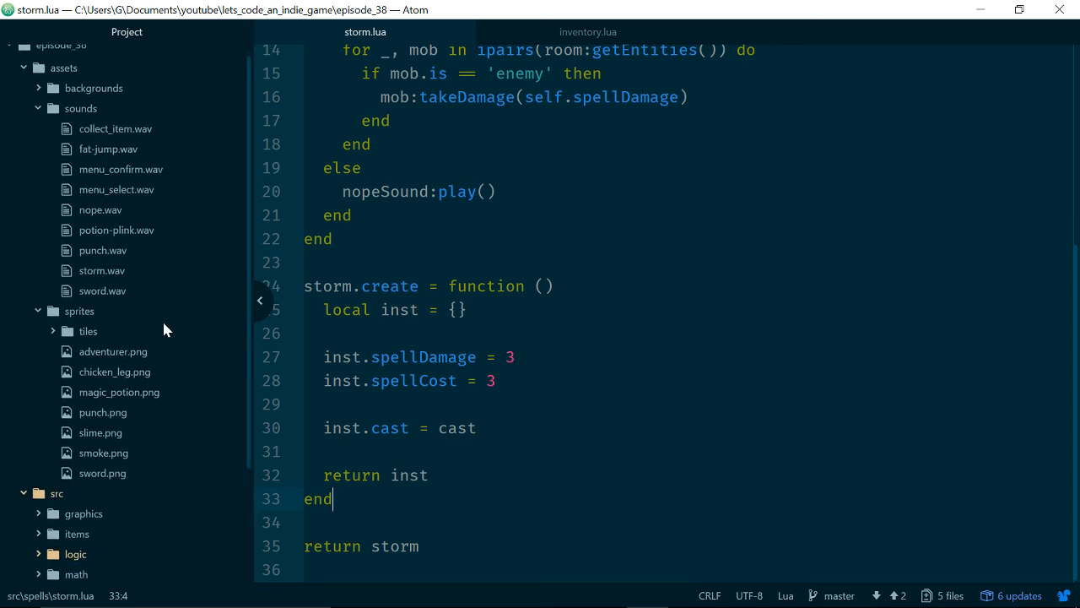
pyautogui.scroll(-3)
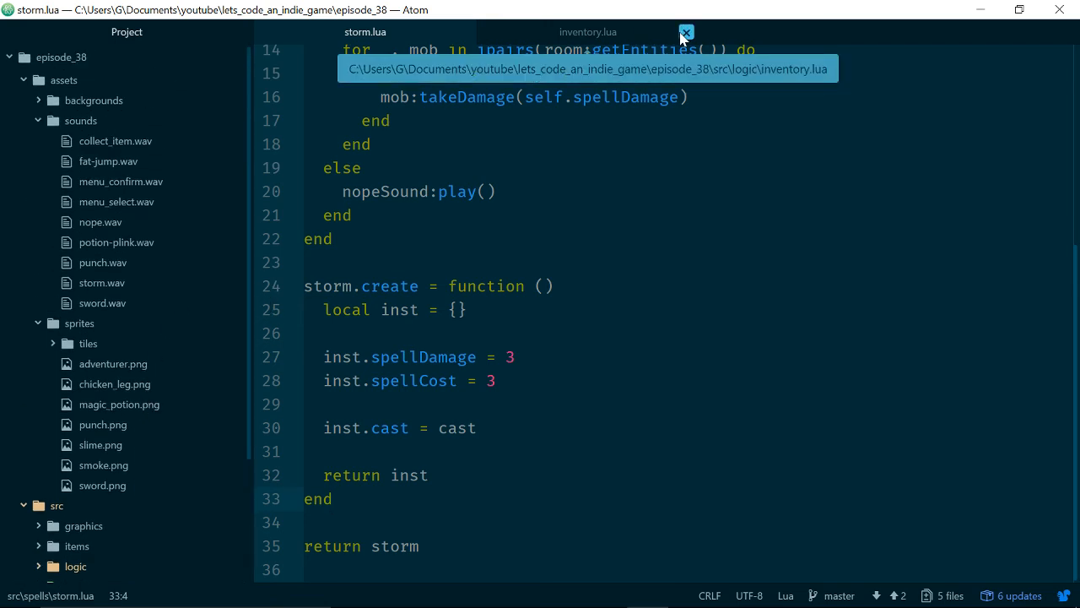
# - Close inventory.lua and open src/logic/statuses/knockback.lua as a reference
pyautogui.click(685, 32)
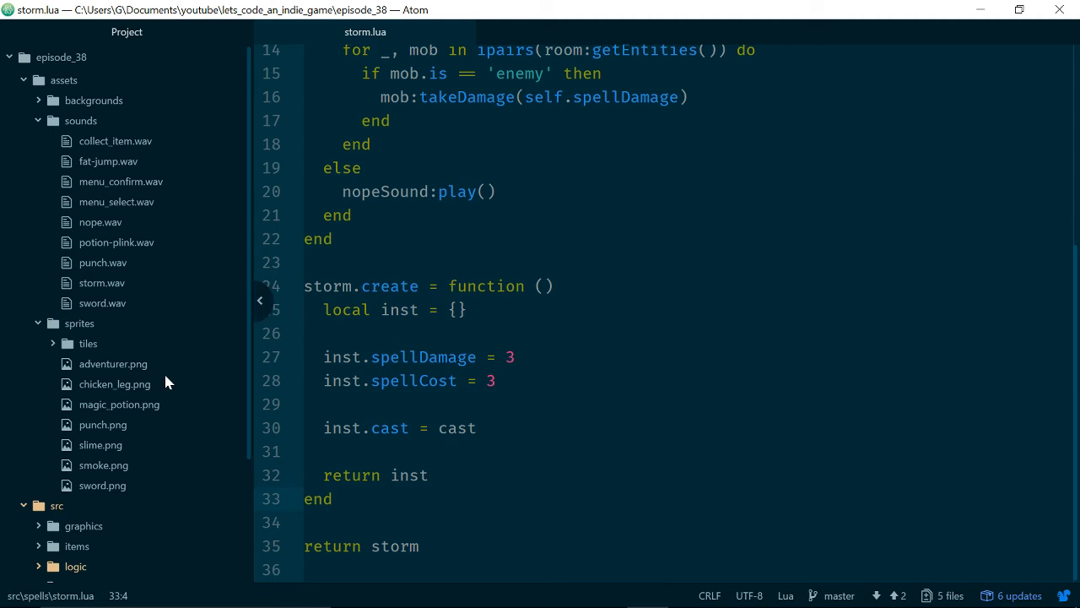
pyautogui.scroll(-3)
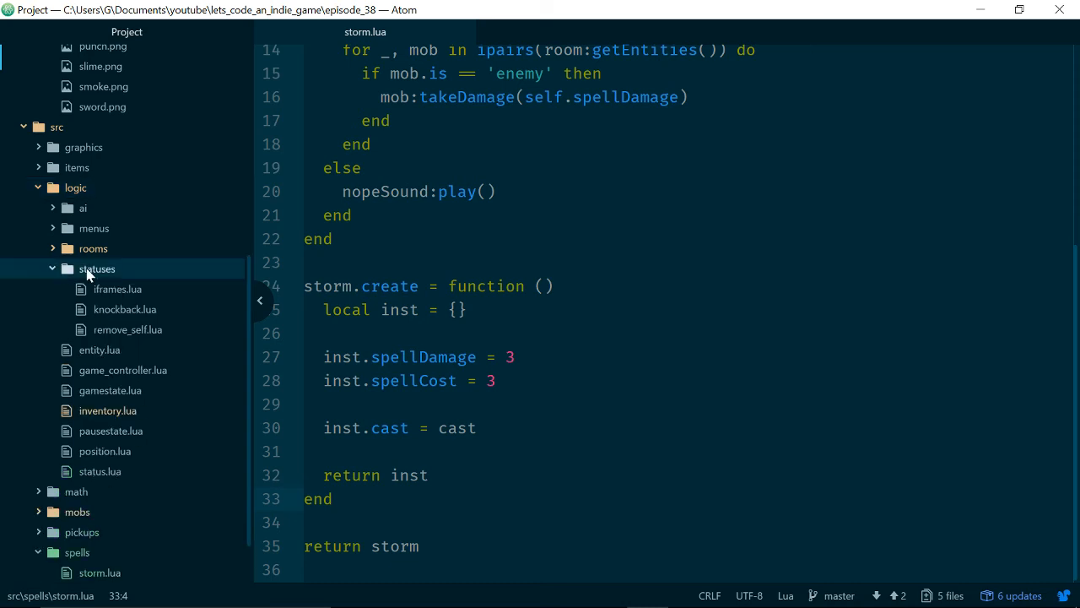
pyautogui.scroll(-3)
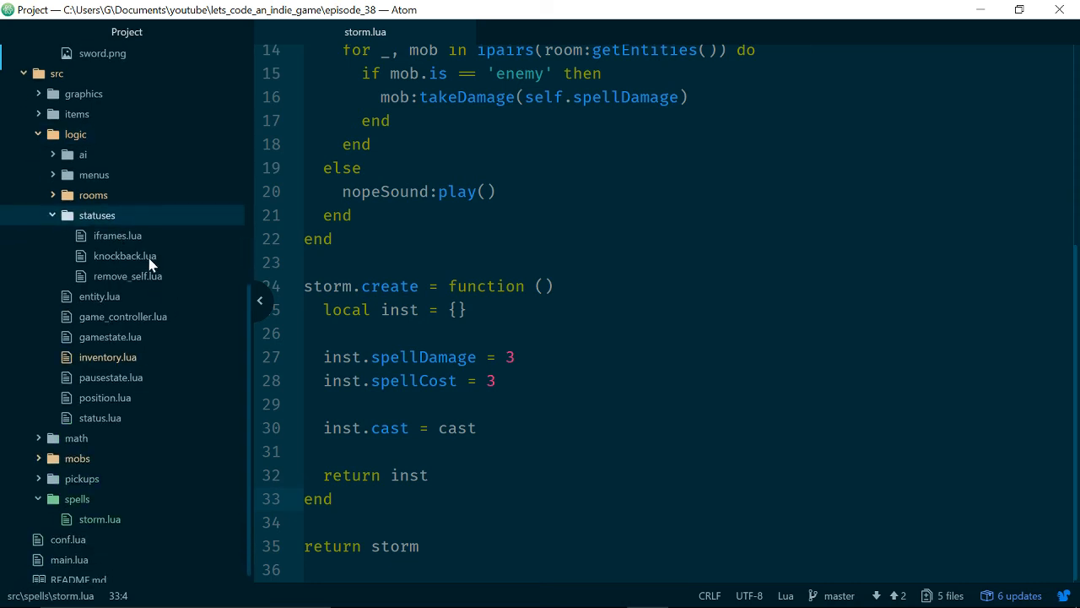
pyautogui.click(124, 255)
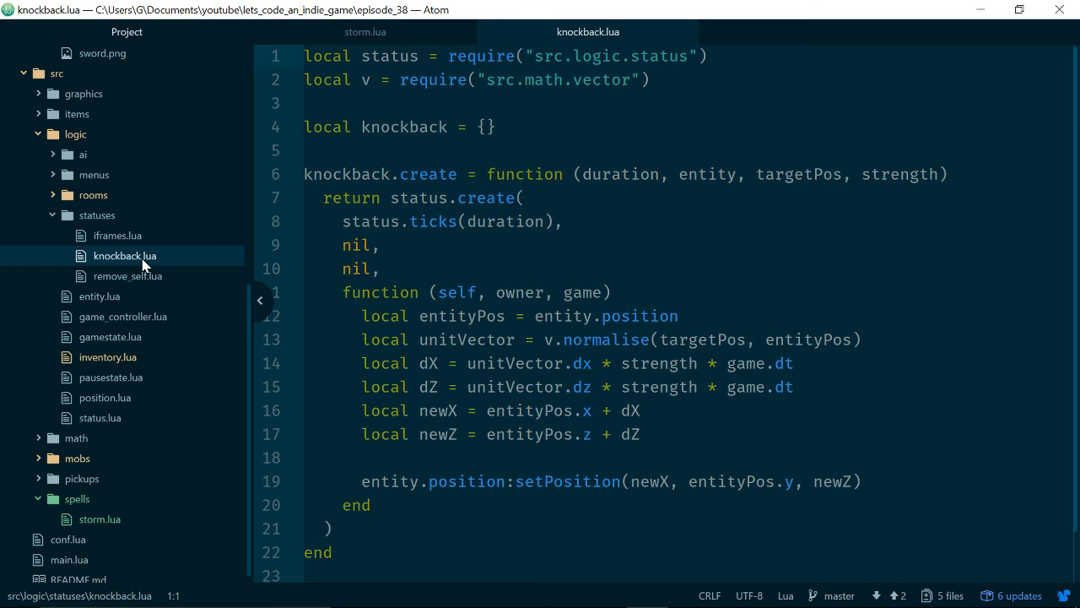
pyautogui.scroll(-3)
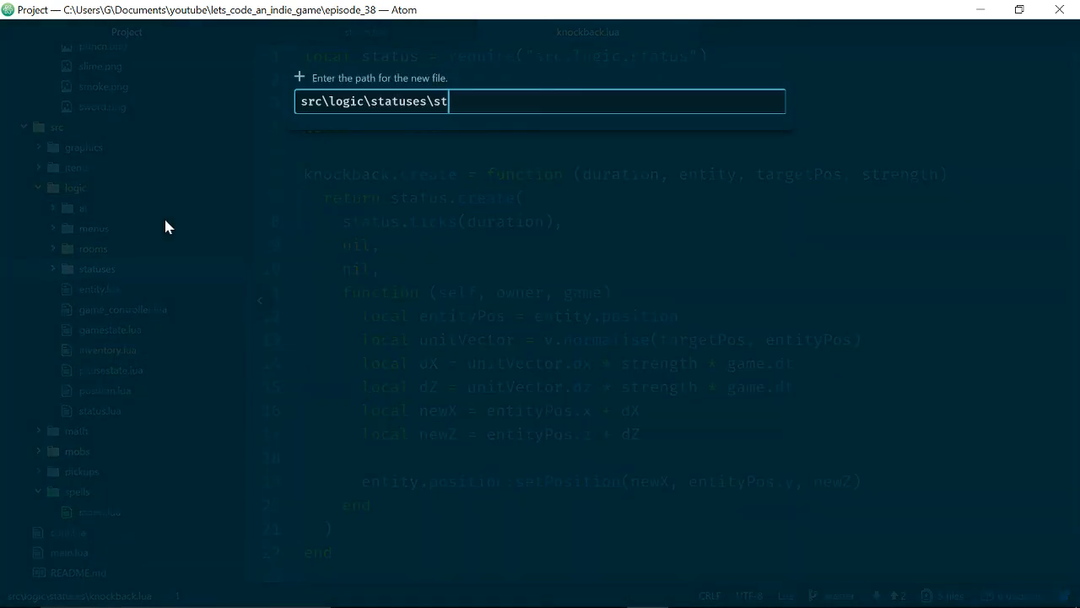
# - Create stun.lua requiring src.logic.status, with a stun table and stun.create stub declaring local inst
pyautogui.press('enter')
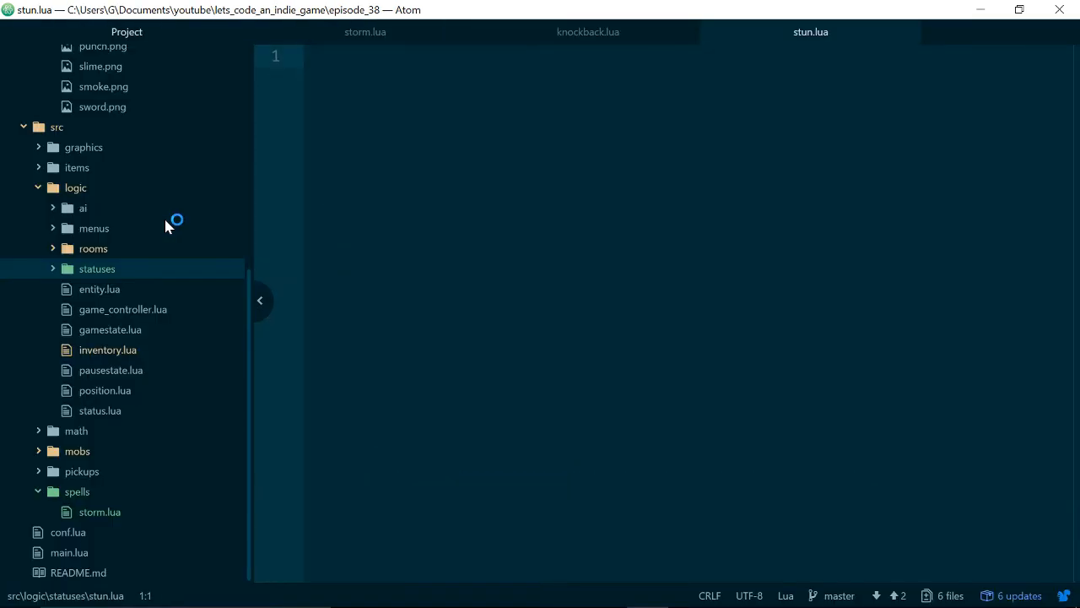
pyautogui.write('local stun = {')
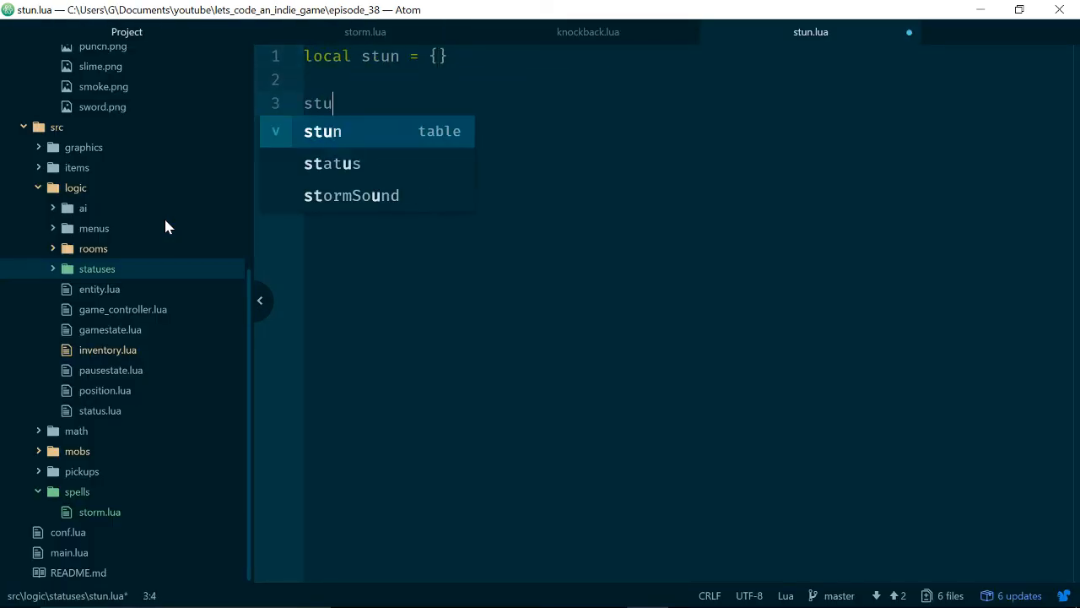
pyautogui.write('n.create = function (')
pyautogui.write('return stu')
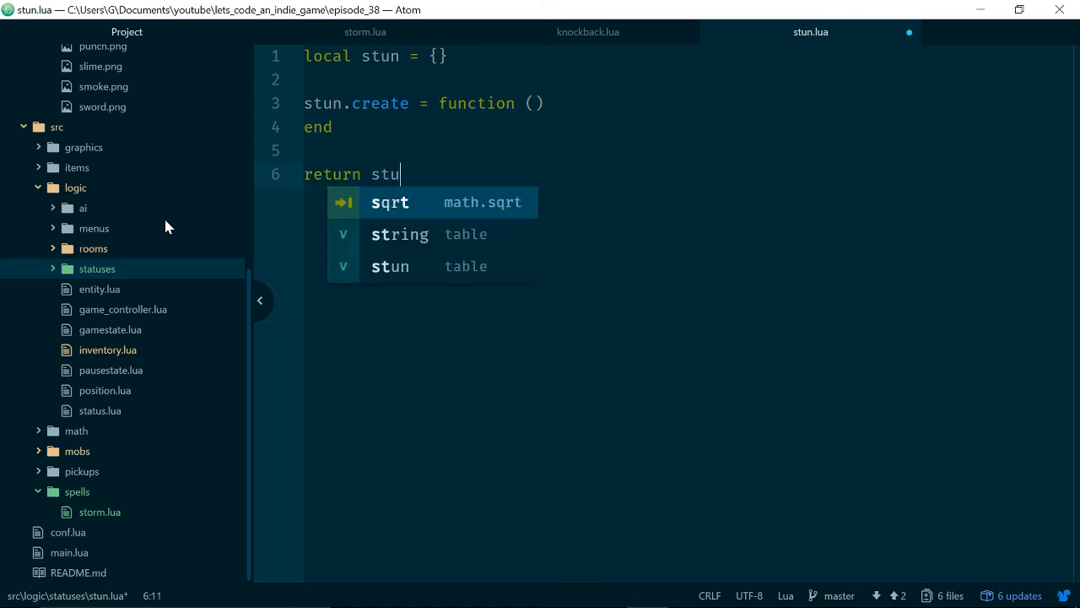
pyautogui.press('tab')
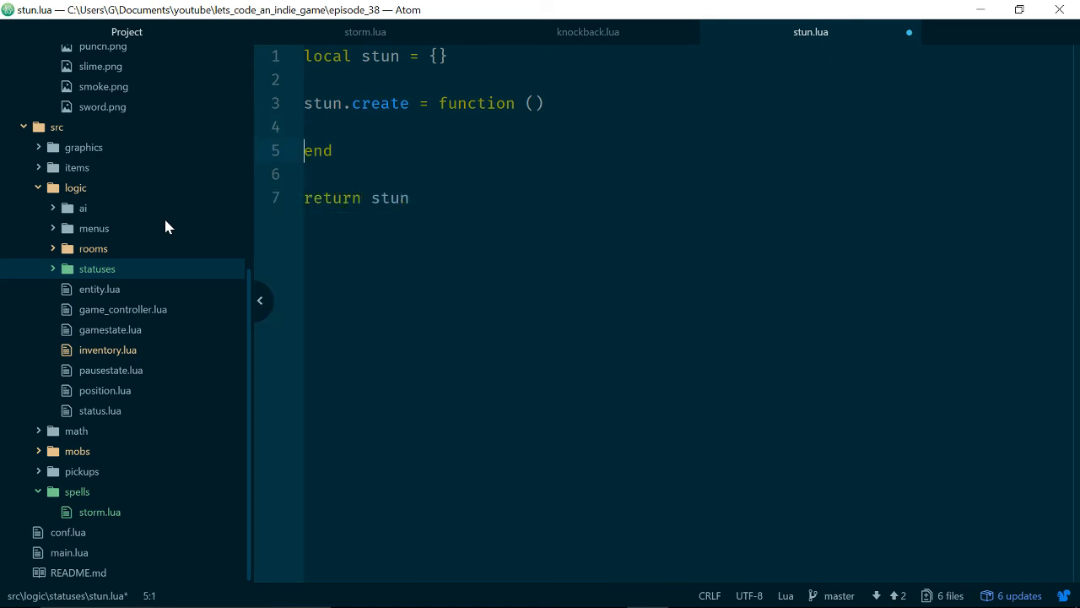
pyautogui.write('local inst =')
pyautogui.write('local st')
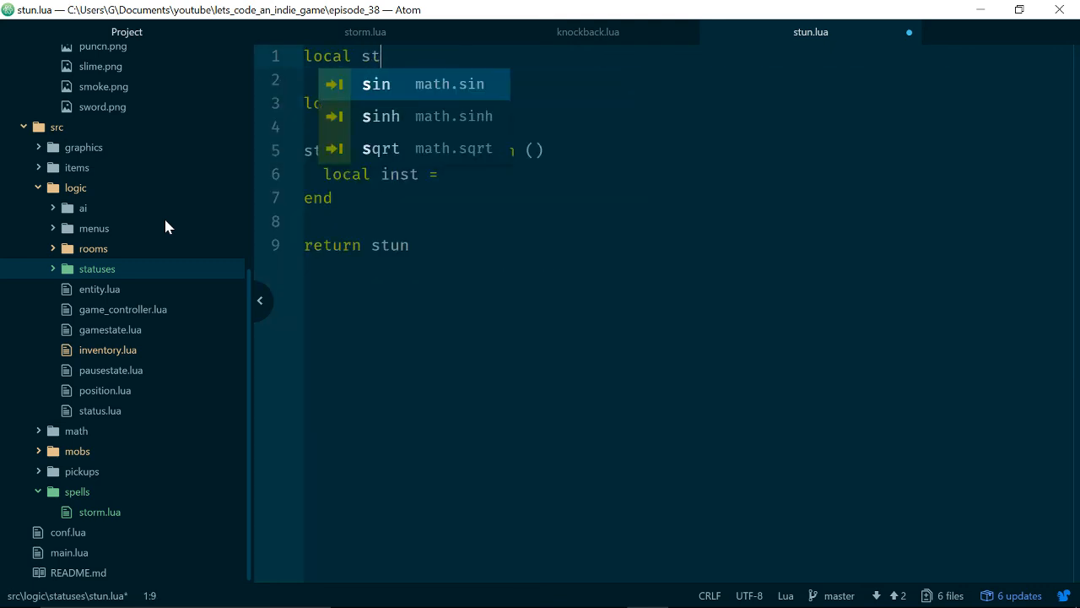
pyautogui.write('atus =')
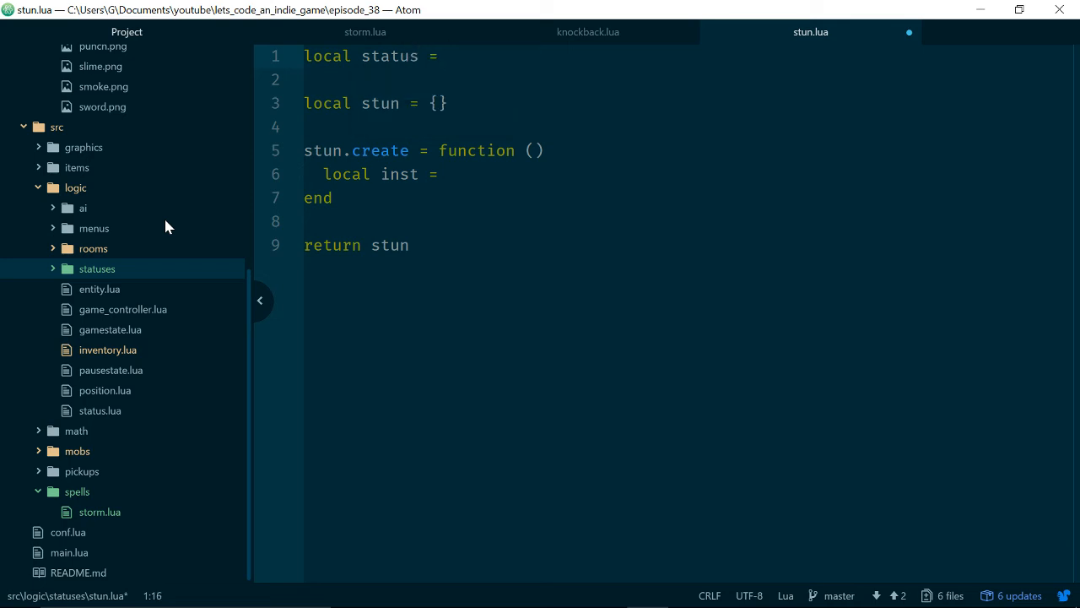
pyautogui.write('require("st')
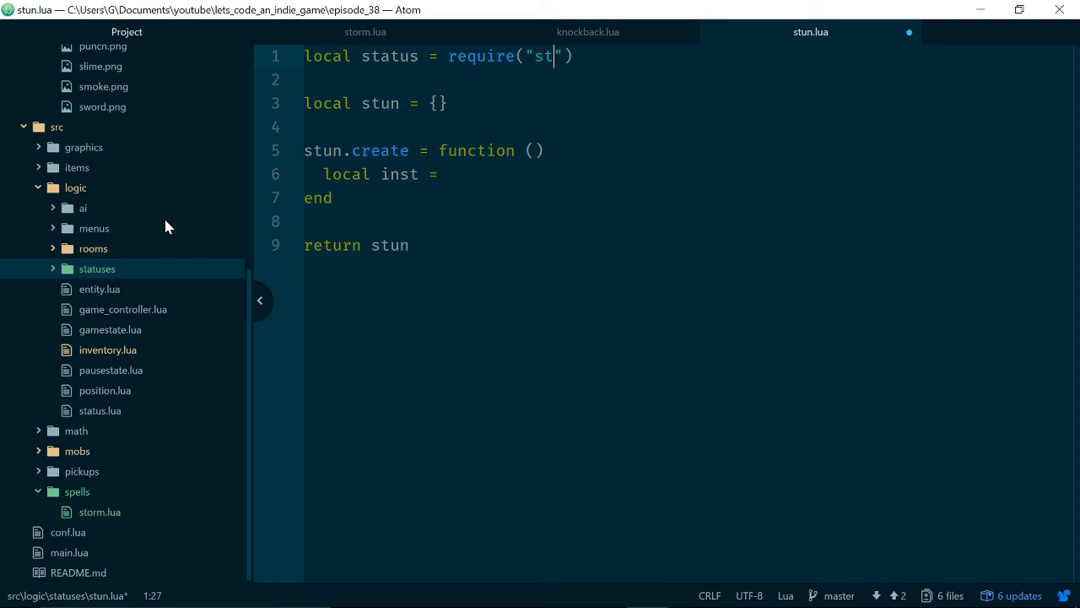
pyautogui.press('Backspace')
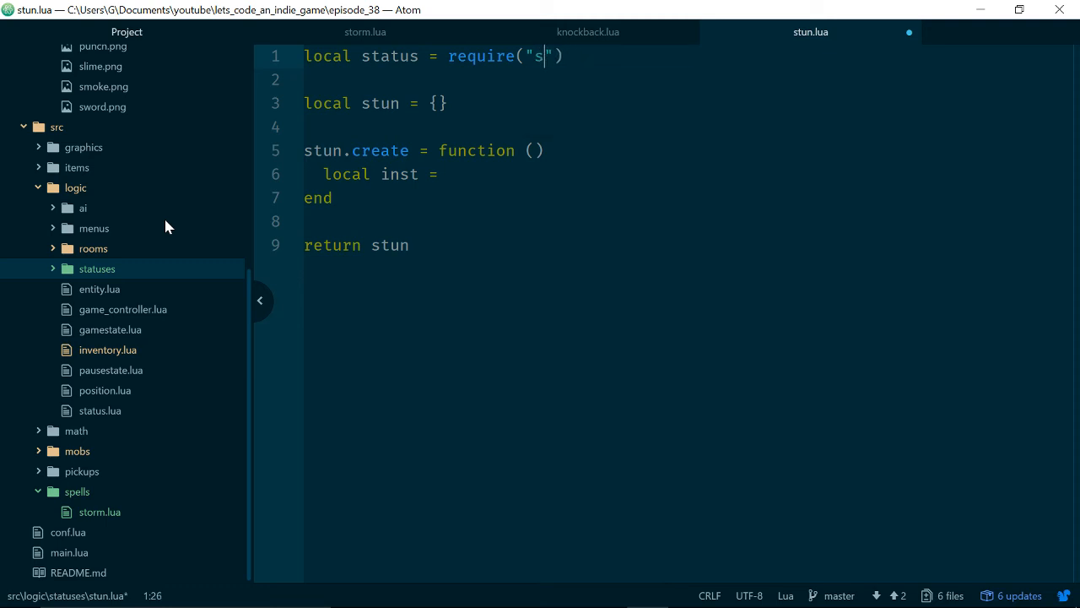
pyautogui.write('rc.logic.statu')
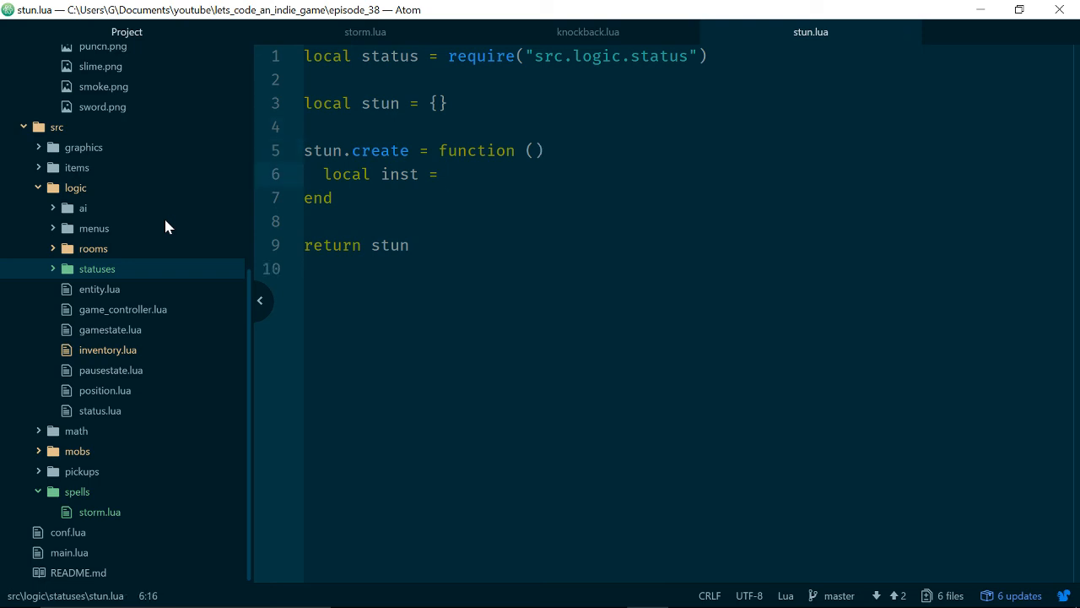
# - Make stun.create(duration, target) call status.create with status.ticks(duration)
pyautogui.write('status')
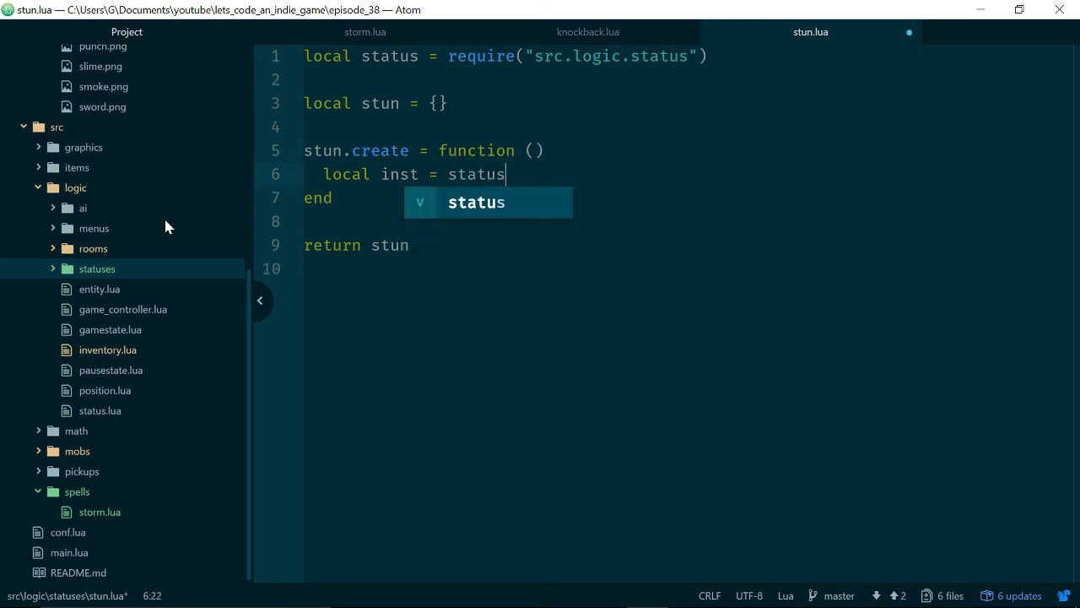
pyautogui.write('.create(')
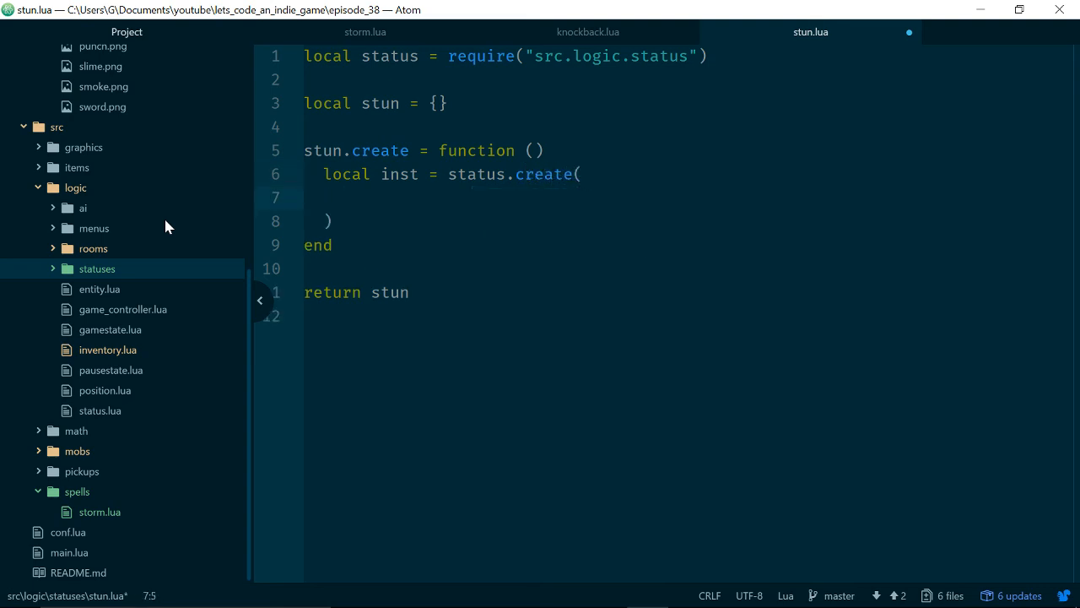
pyautogui.click(368, 151)
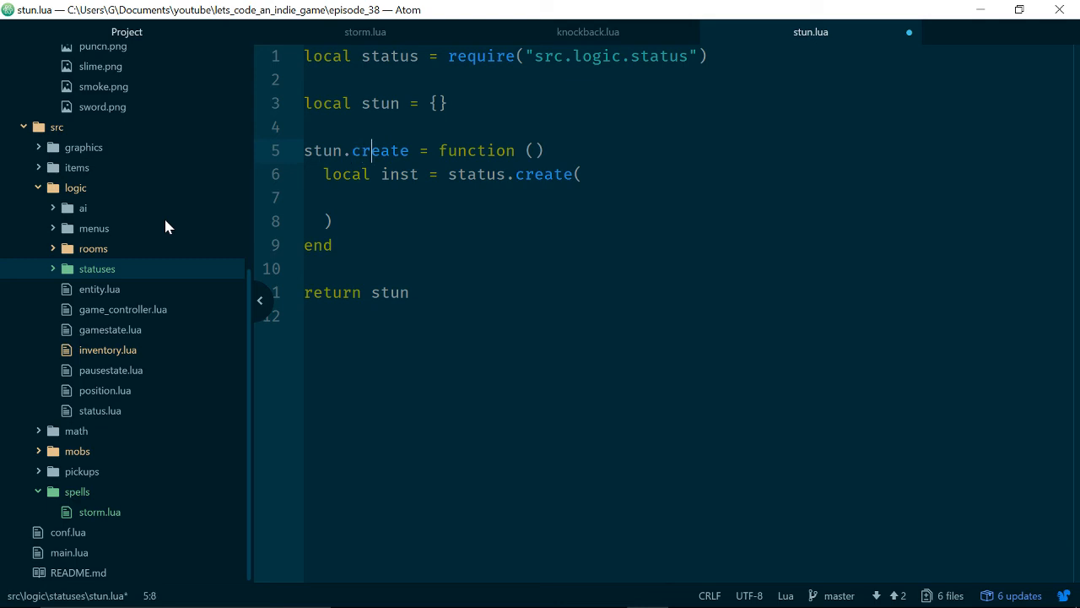
pyautogui.write('duration. t')
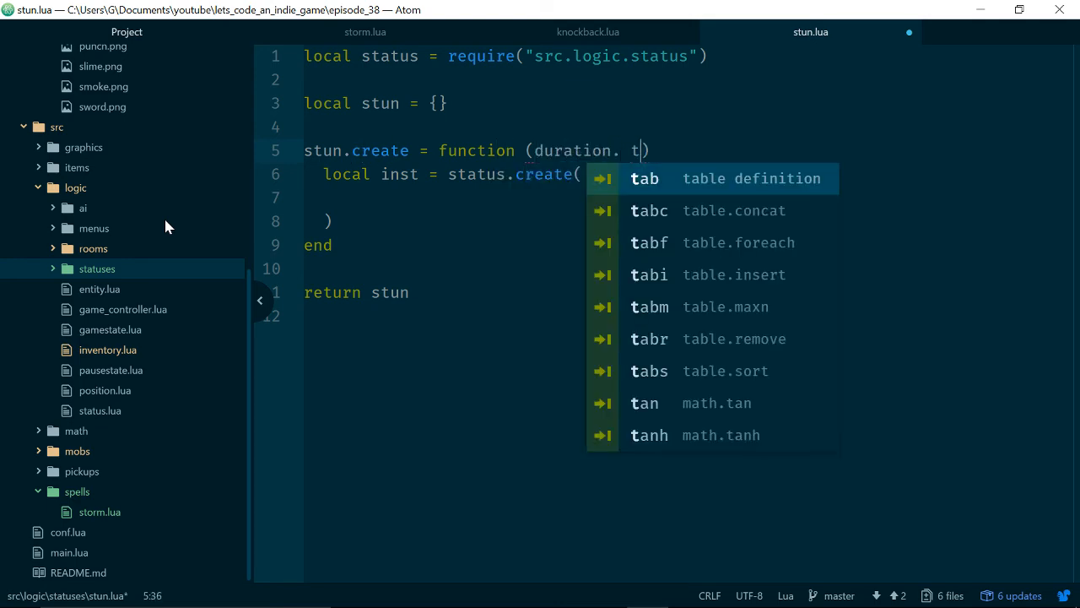
pyautogui.write('arget')
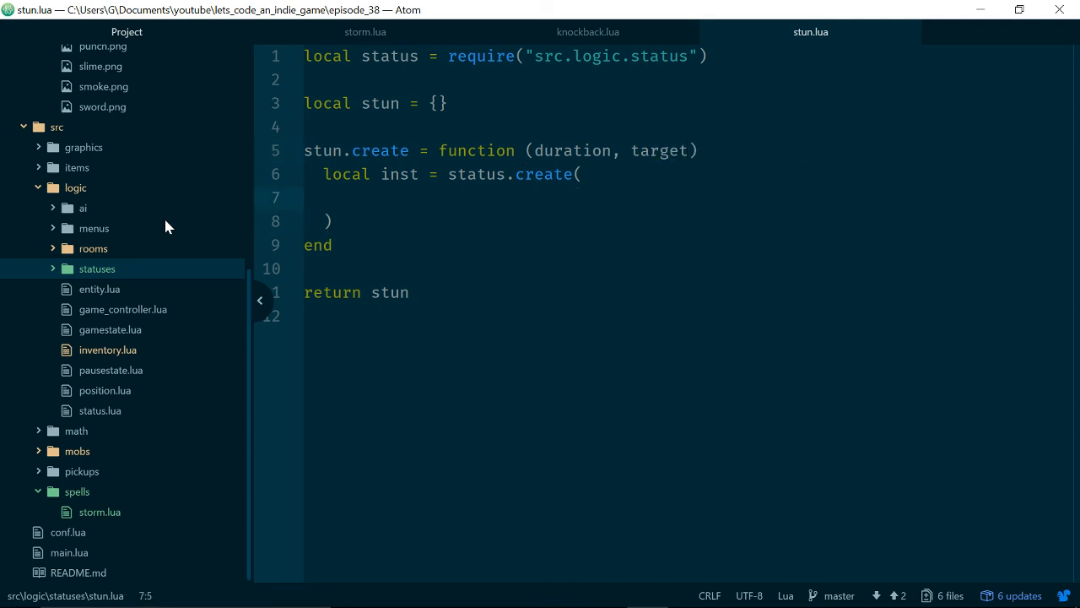
pyautogui.write('status.ticks()')
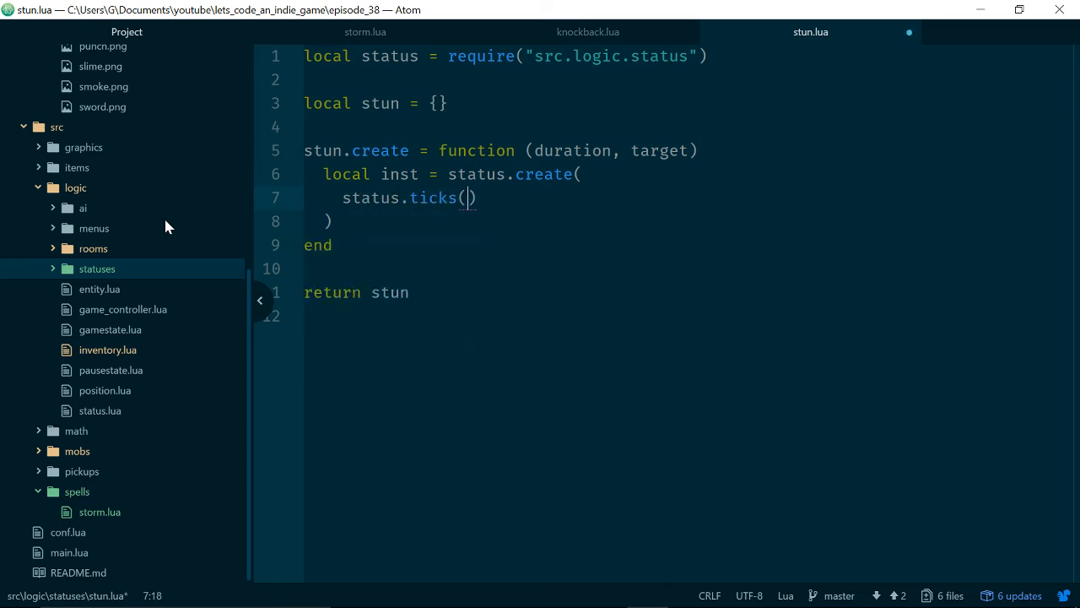
pyautogui.write('duration')
pyautogui.write('status')
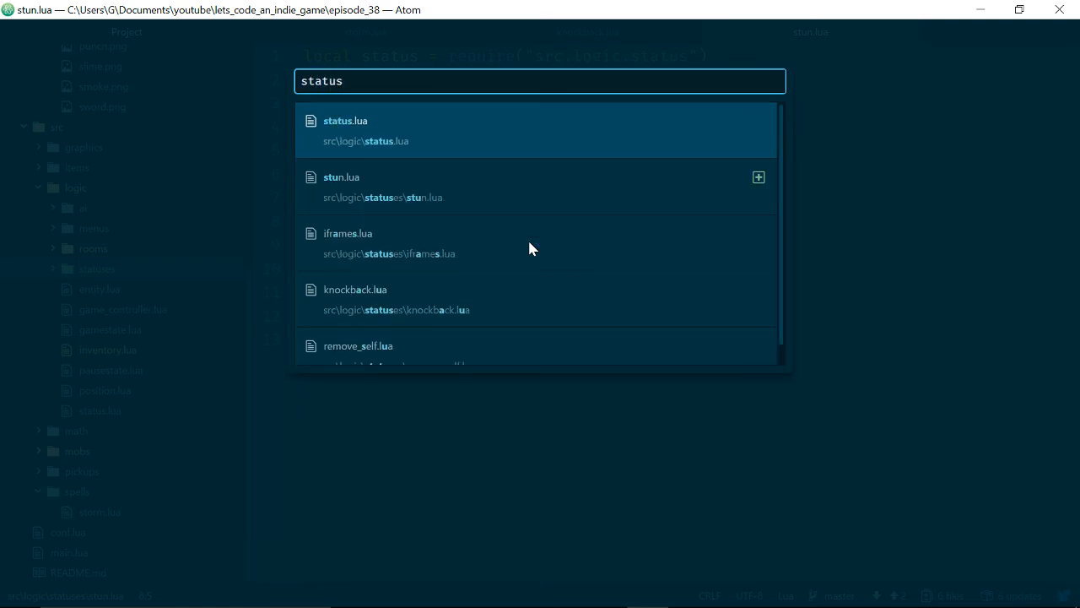
# - Check status.create's duration, onDone, onApply, onTick signature in status.lua, then return to stun.lua
pyautogui.click(366, 121)
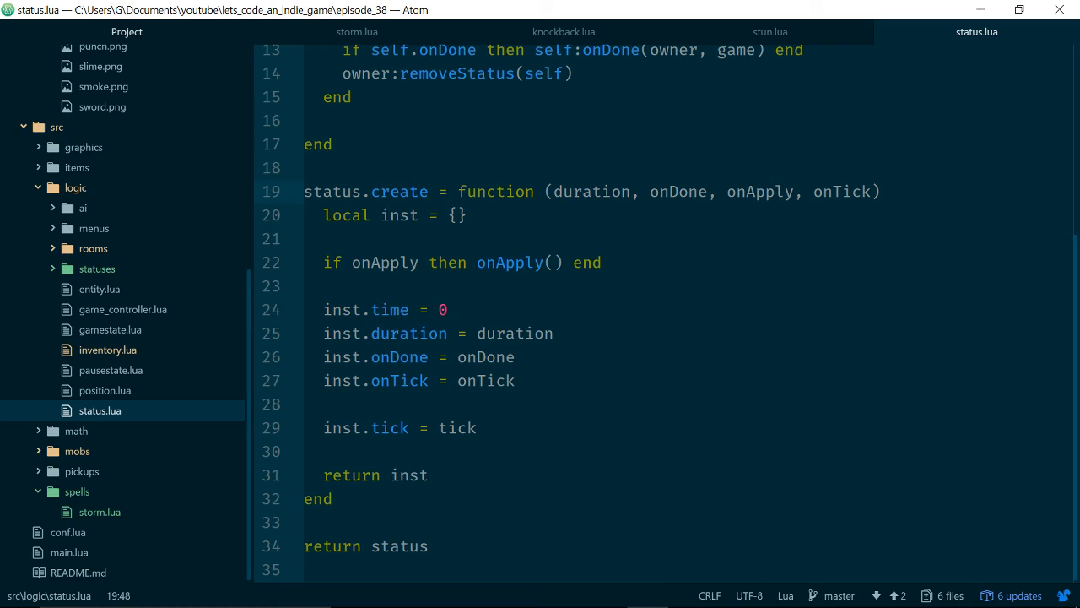
pyautogui.click(756, 192)
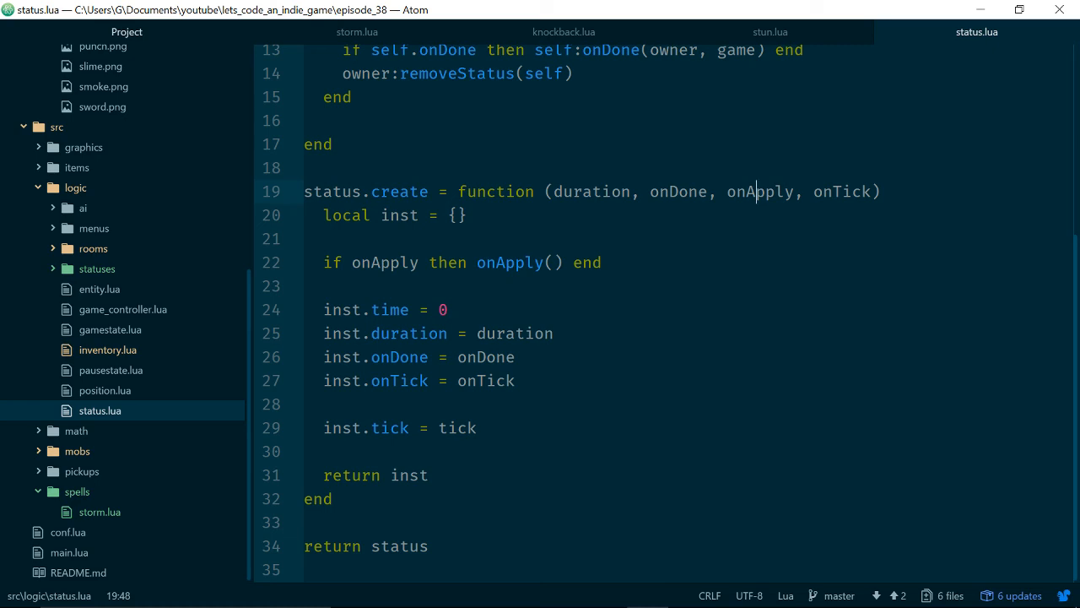
pyautogui.moveTo(778, 32)
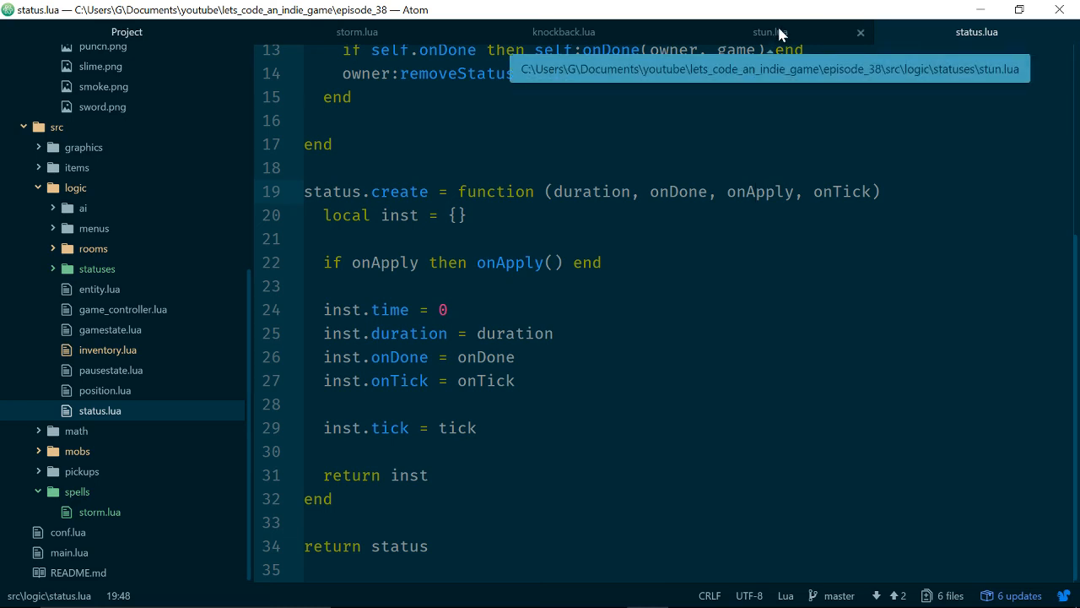
pyautogui.click(768, 33)
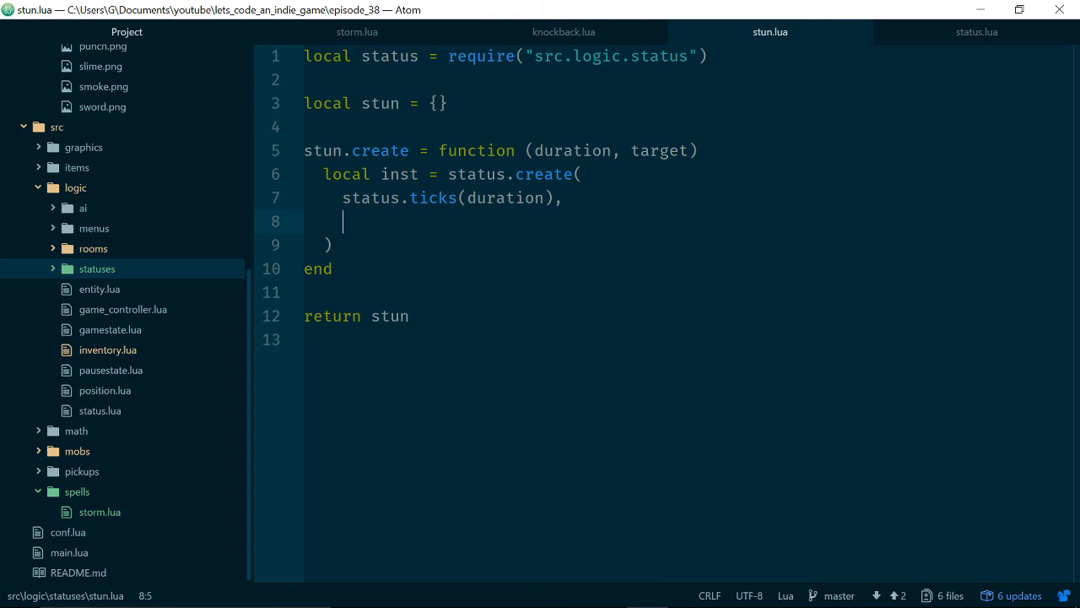
# - Pass an onDone function setting target.interruptMovement to false into status.create
pyautogui.write('--')
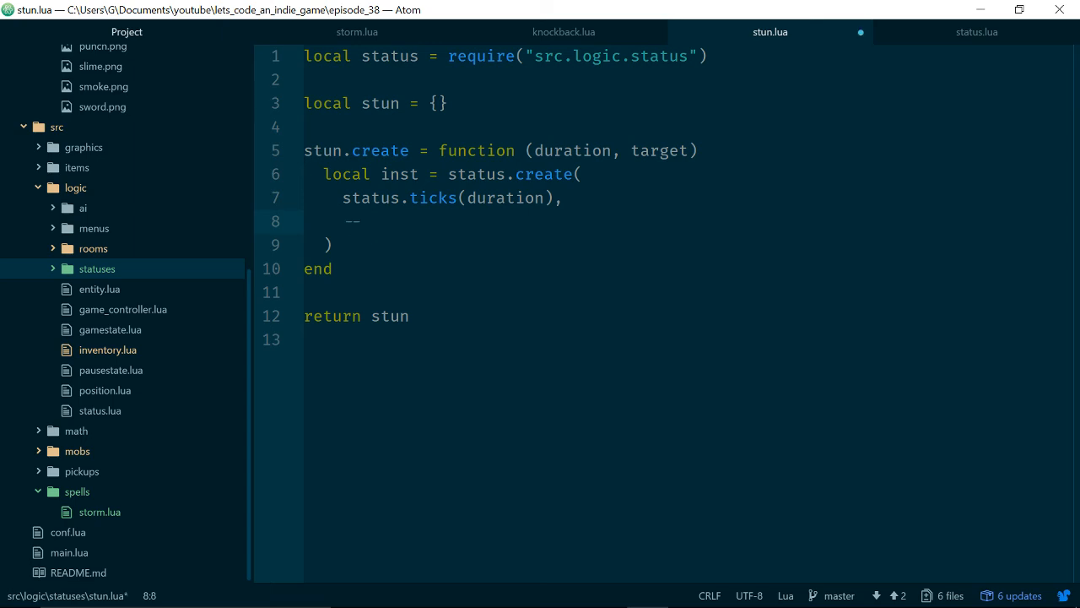
pyautogui.write('on done')
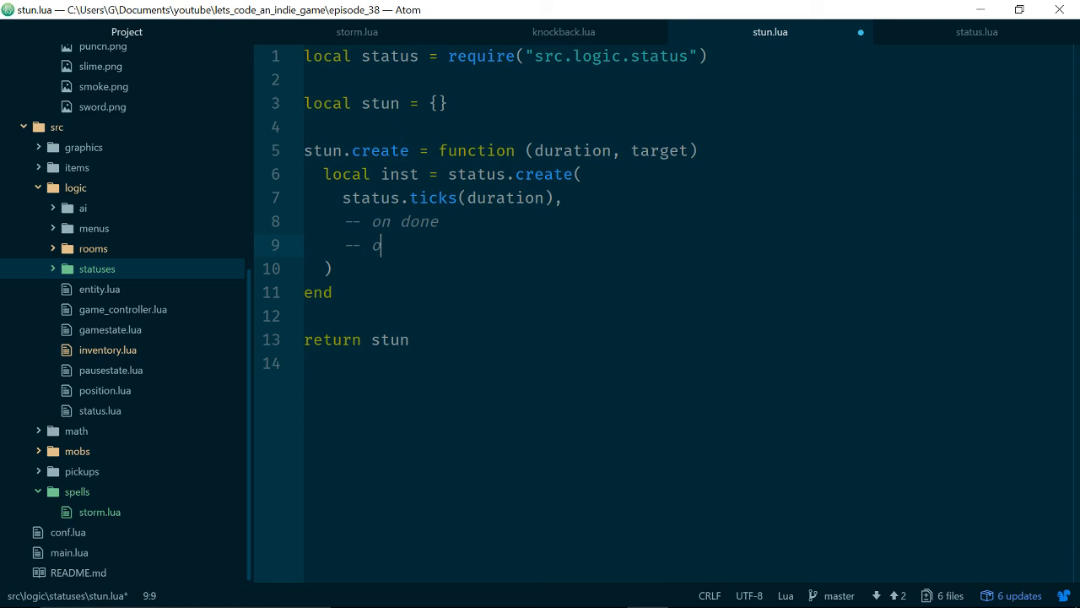
pyautogui.write('n apply')
pyautogui.write('nil')
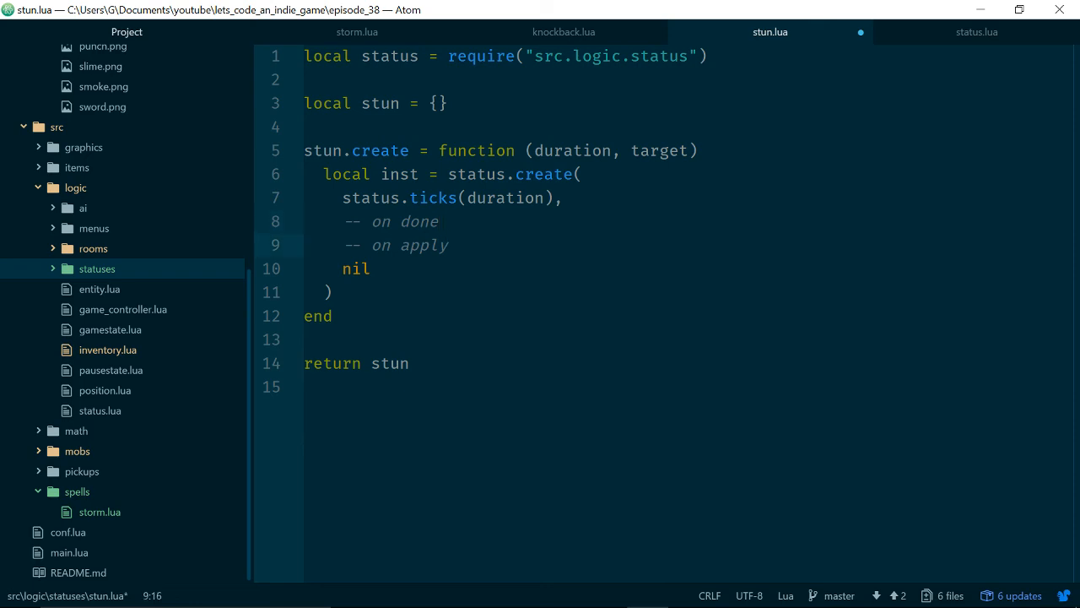
pyautogui.press('Backspace')
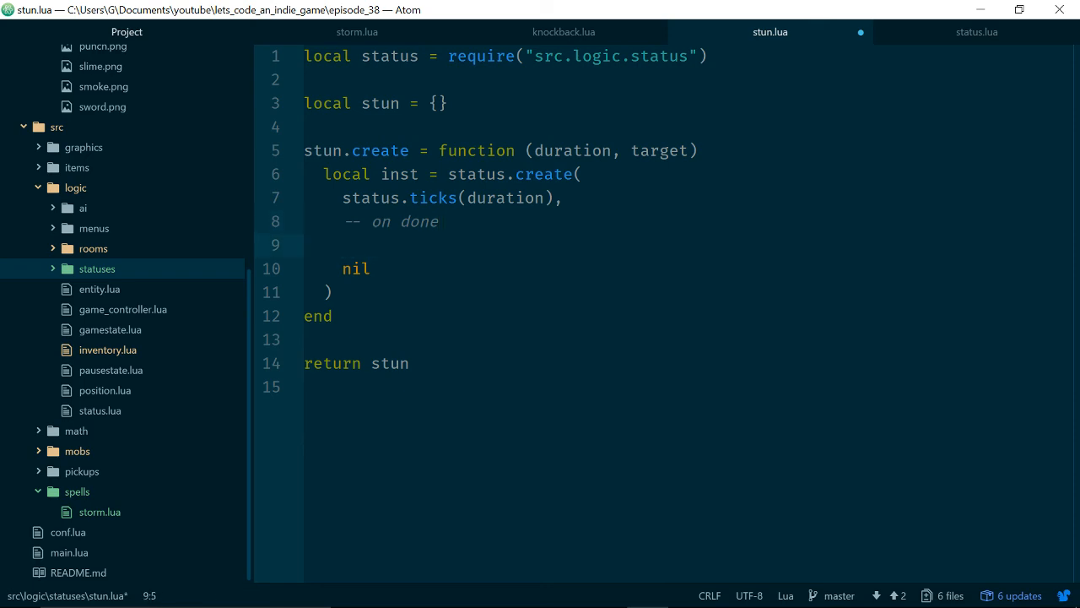
pyautogui.write('function ()')
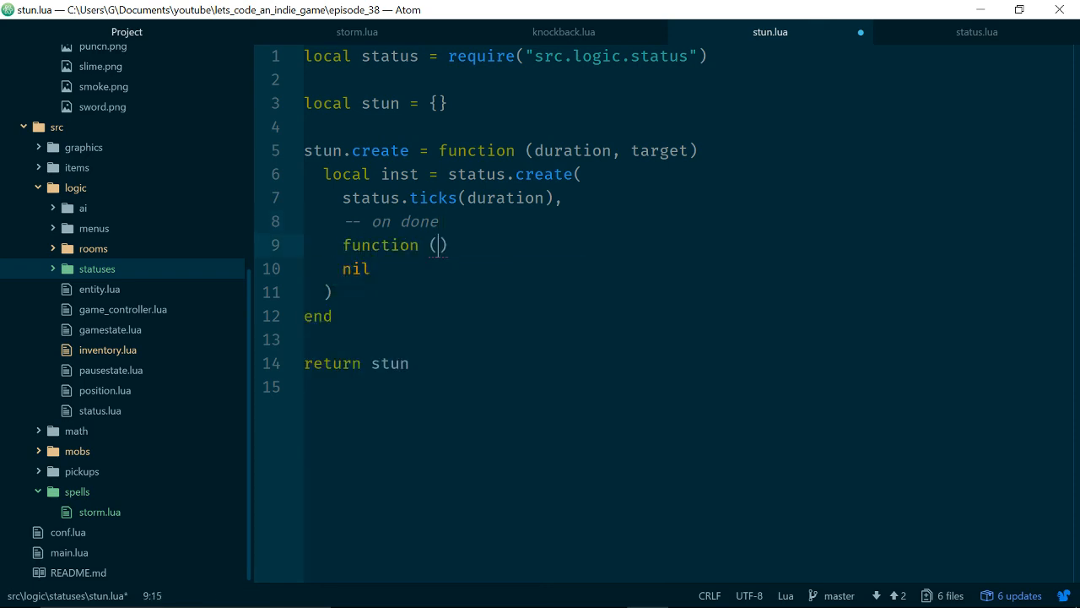
pyautogui.write('end')
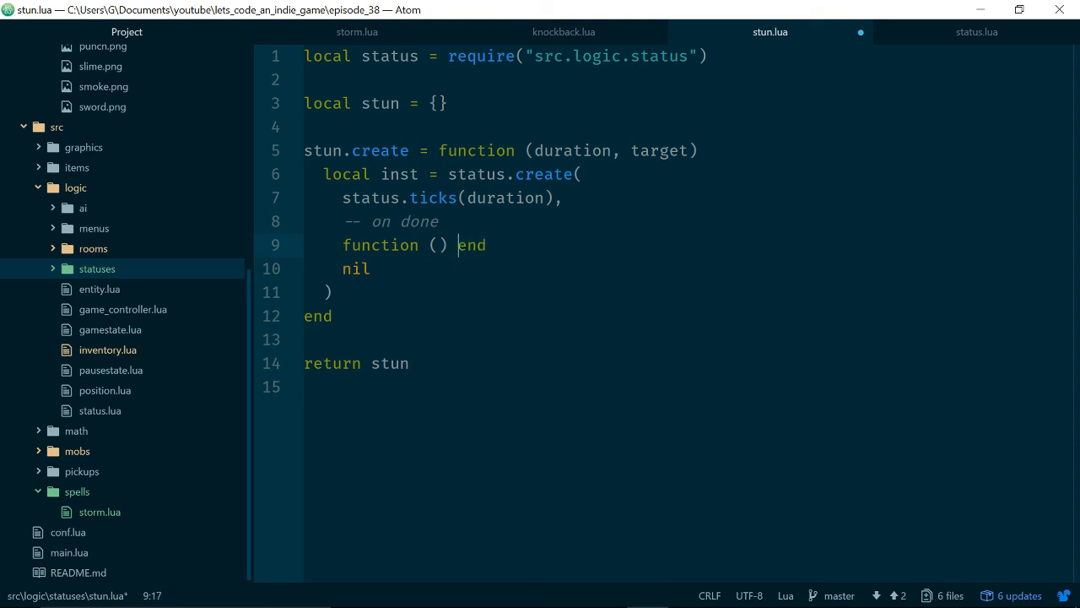
pyautogui.write('target.')
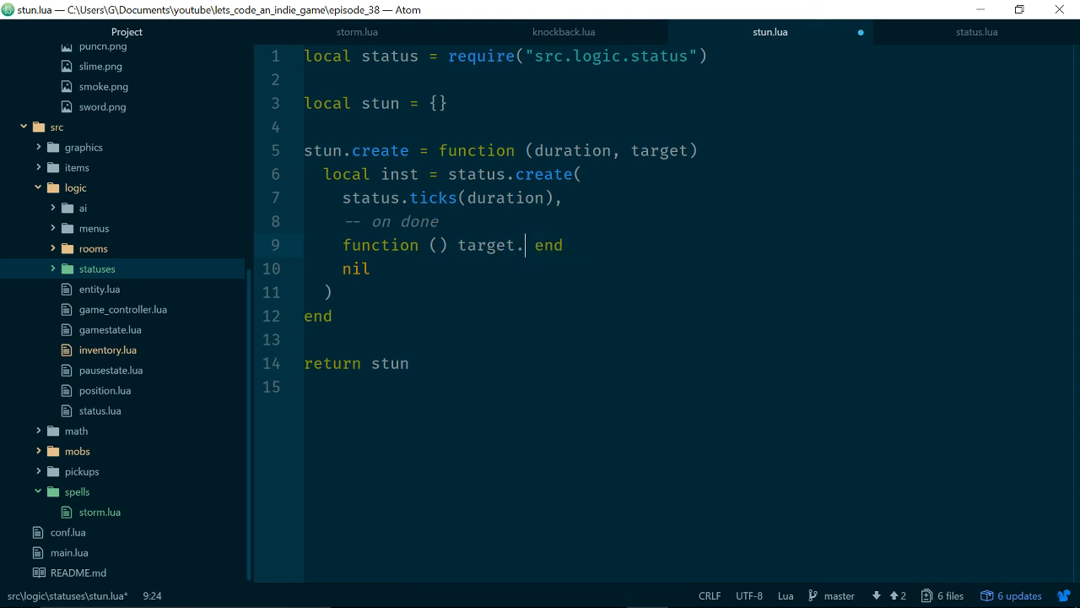
pyautogui.write('interrupt')
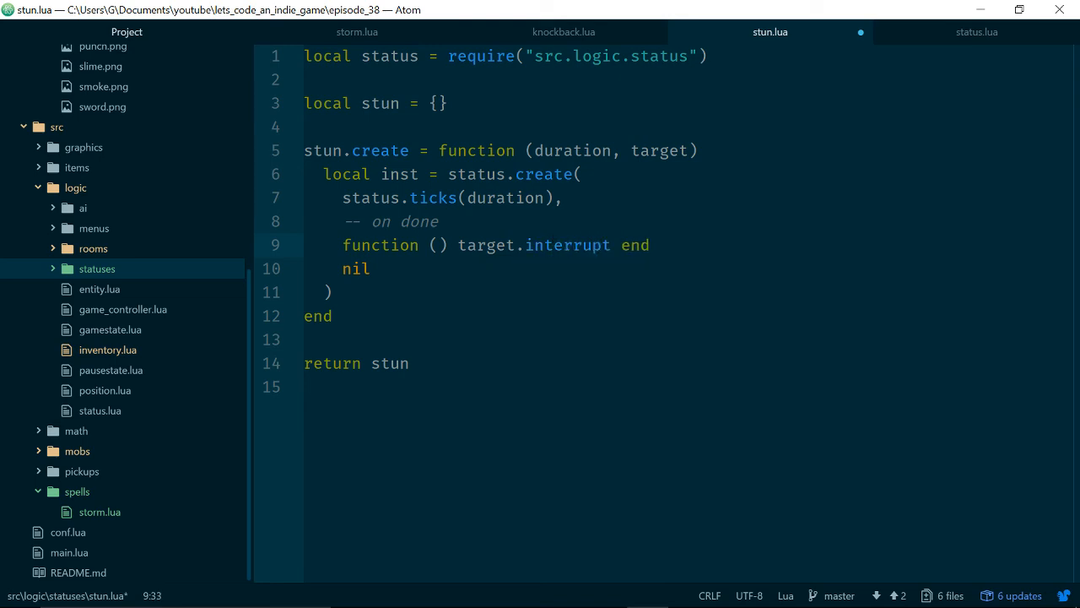
pyautogui.write('Movement =')
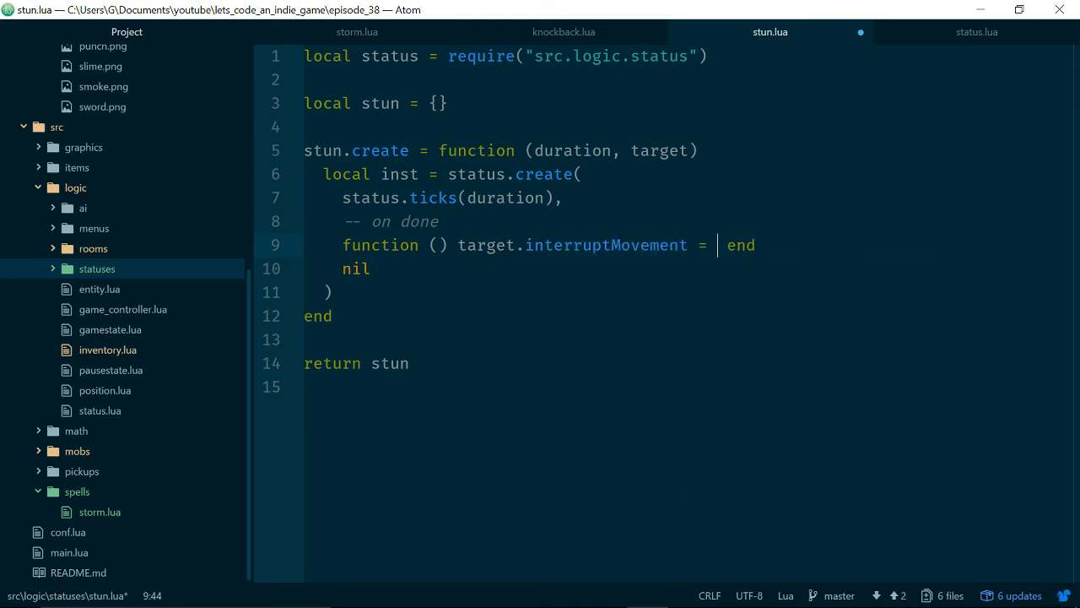
pyautogui.write('false')
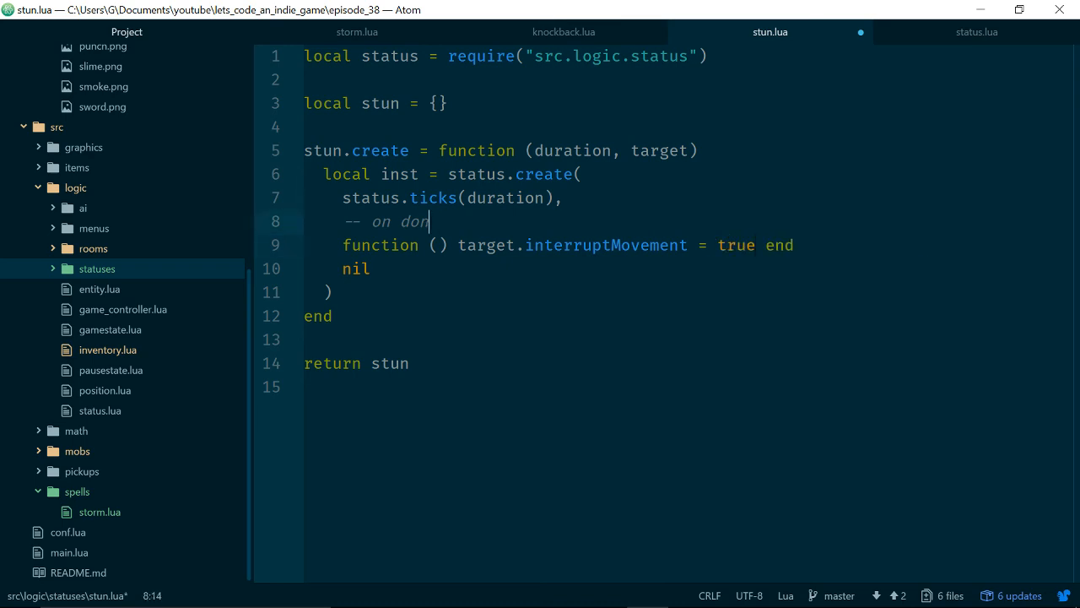
# - Add an onApply function setting target.interruptMovement true, then return inst
pyautogui.write('fucntion')
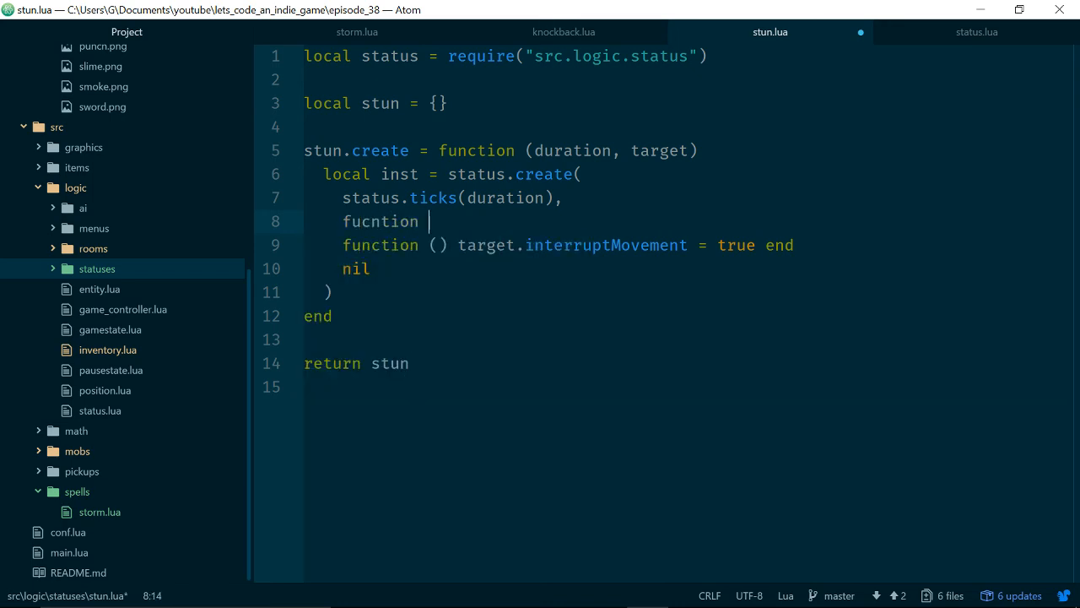
pyautogui.write('() targe')
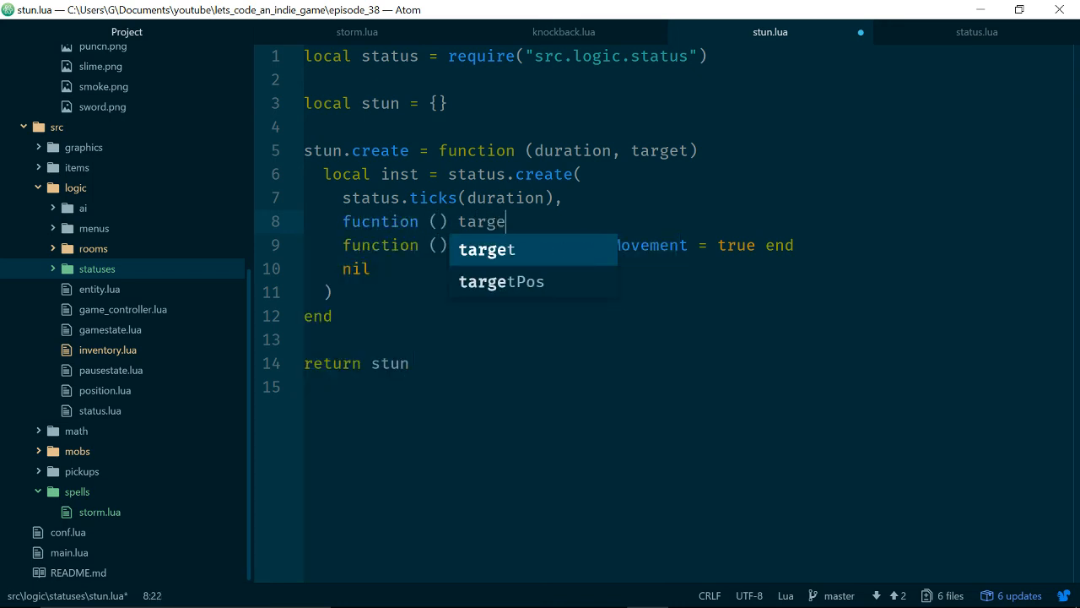
pyautogui.write('.interruptMovement =')
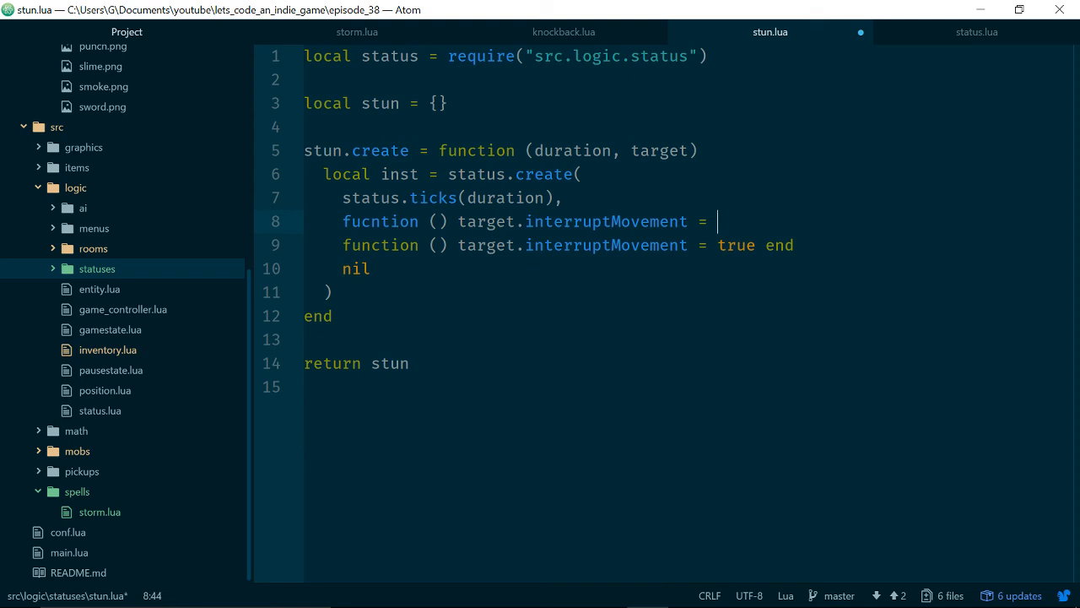
pyautogui.write('false')
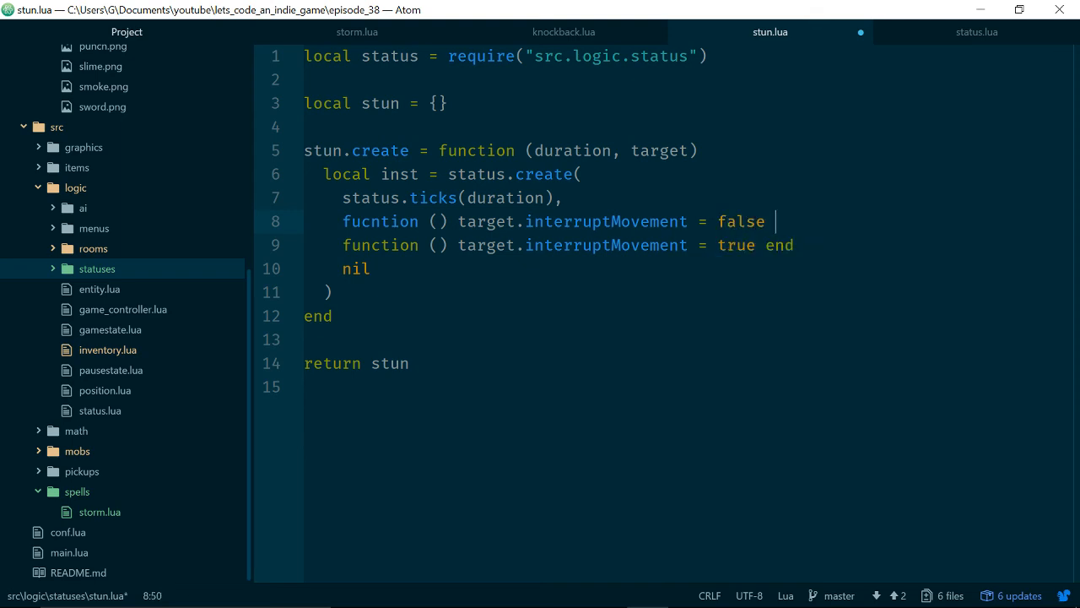
pyautogui.write('end,')
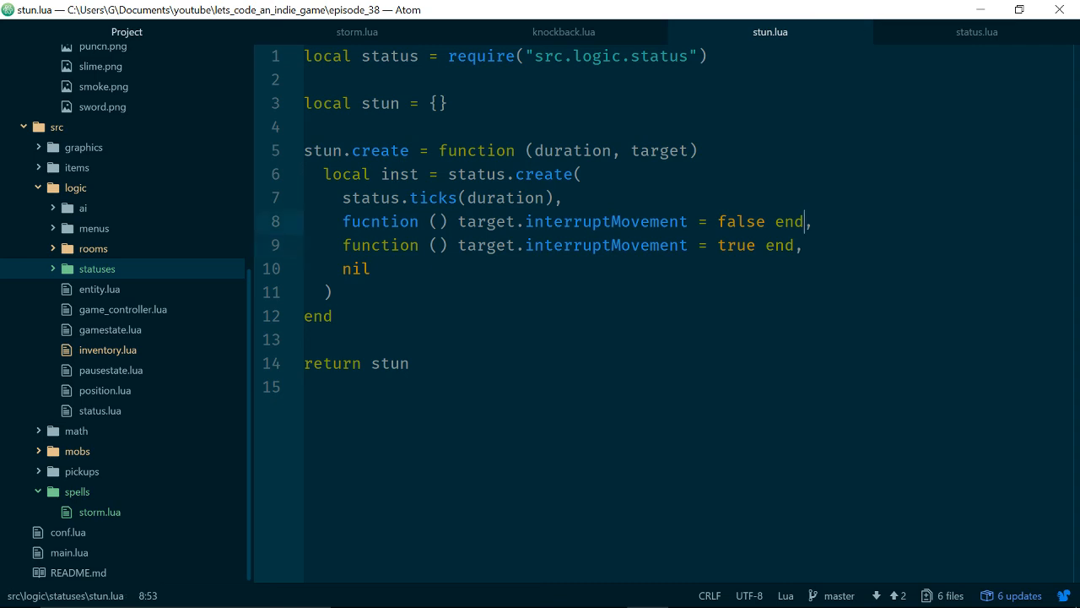
pyautogui.press('Enter')
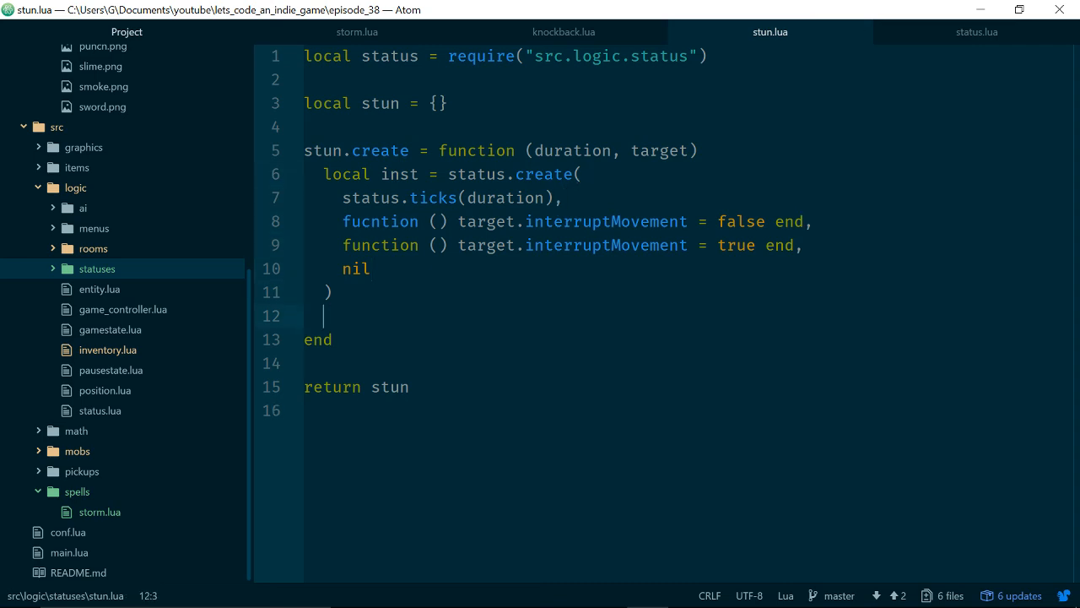
pyautogui.write('return inst')
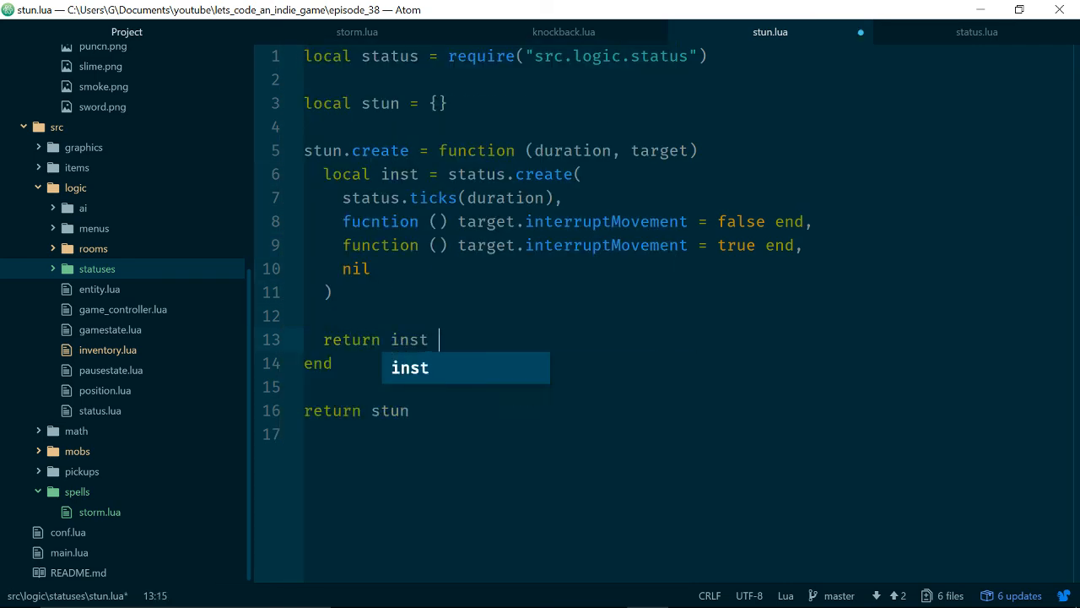
pyautogui.click(425, 150)
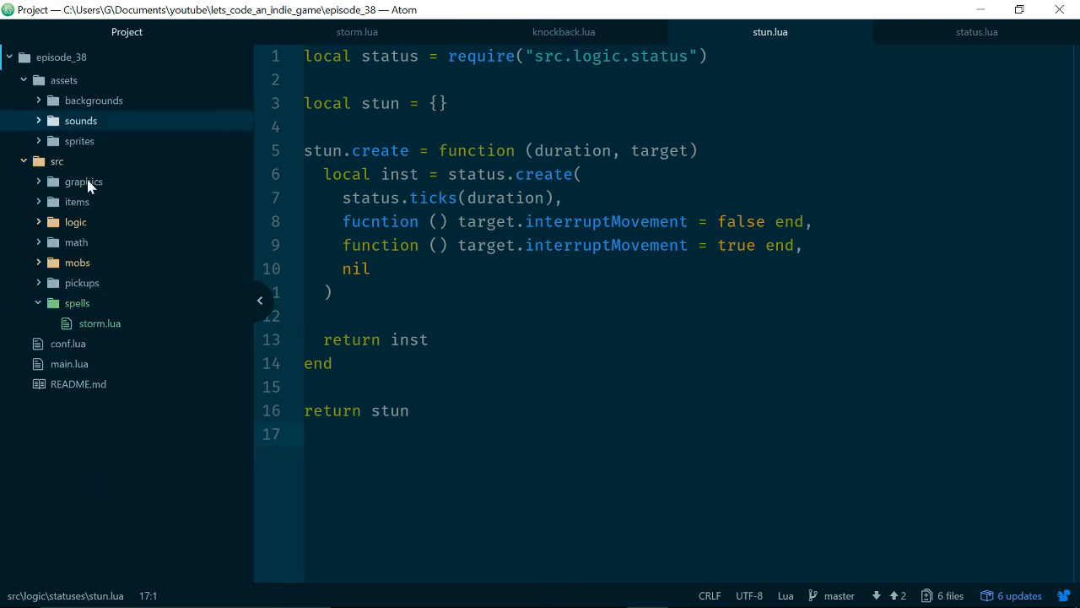
pyautogui.moveTo(37, 228)
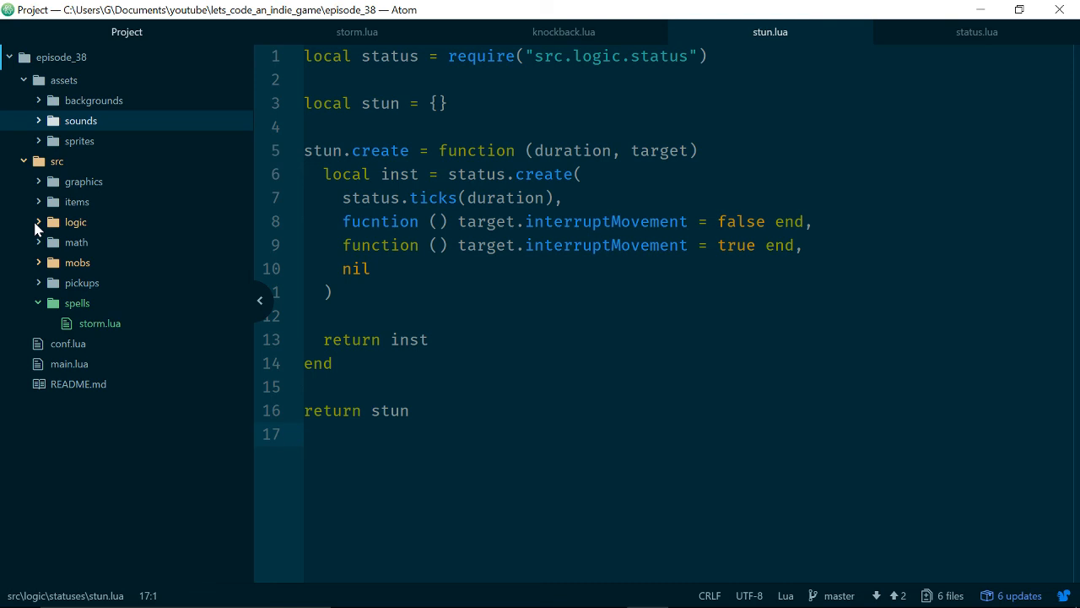
# - Open keyboard_movement.lua from the src/logic/ai/movement folder in the tree view
pyautogui.click(75, 222)
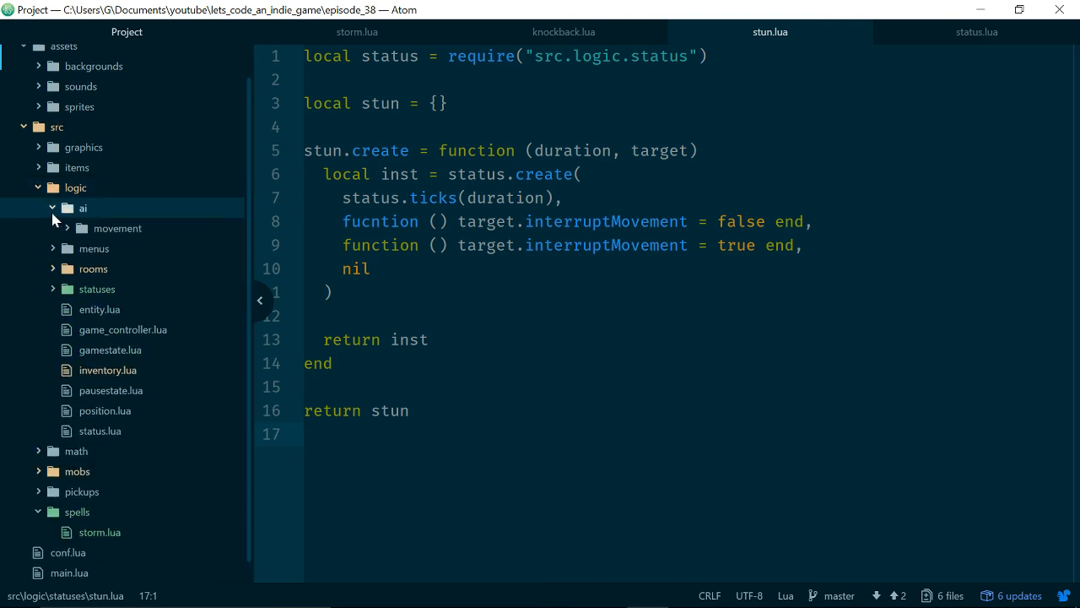
pyautogui.click(118, 228)
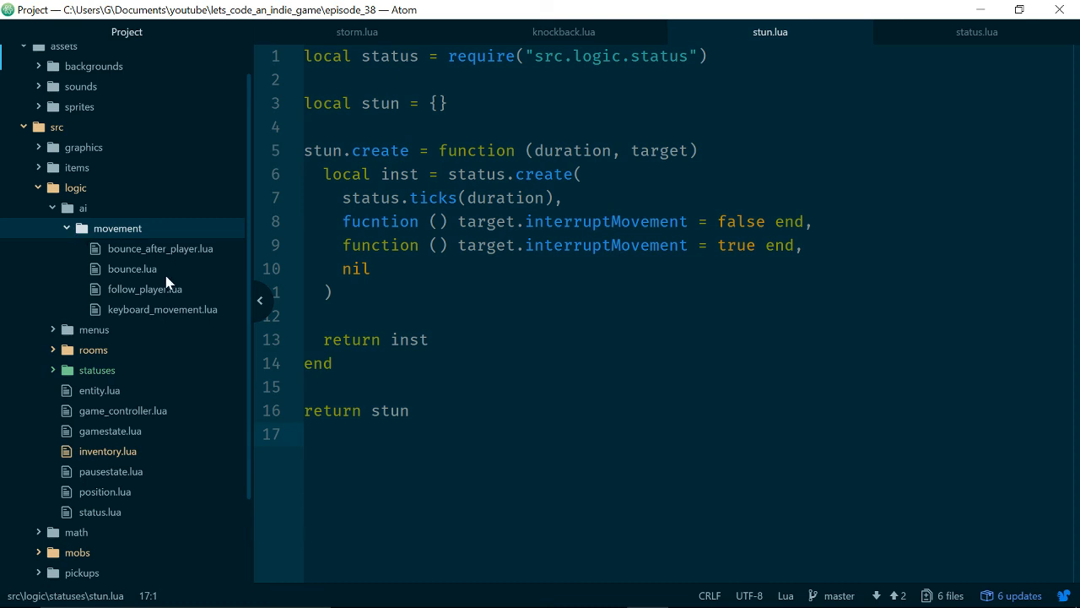
pyautogui.click(162, 308)
pyautogui.write('if entity.interuptMovement then return end')
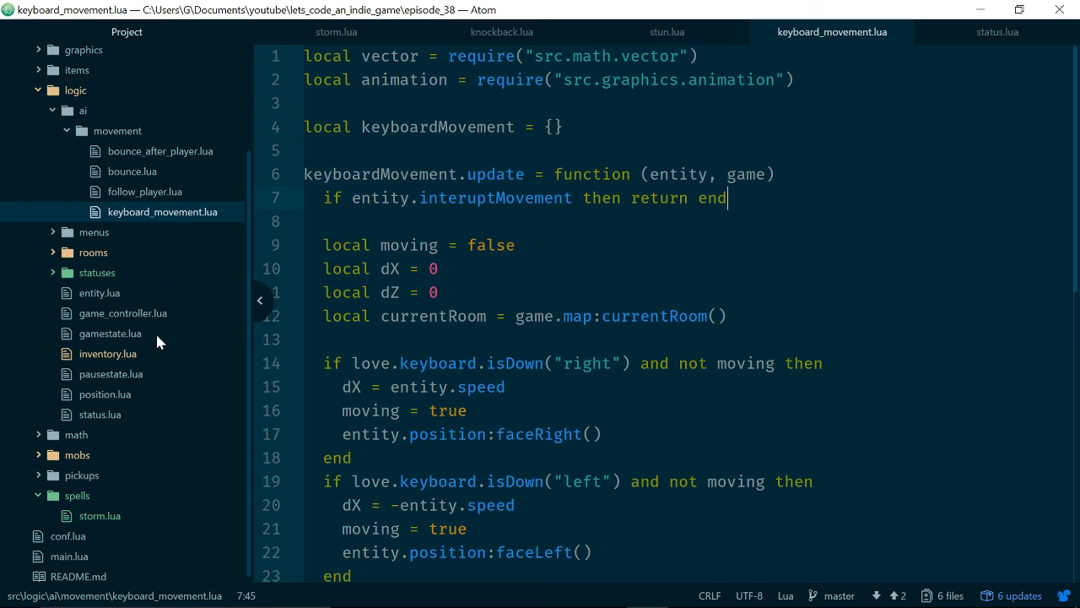
pyautogui.moveTo(125, 313)
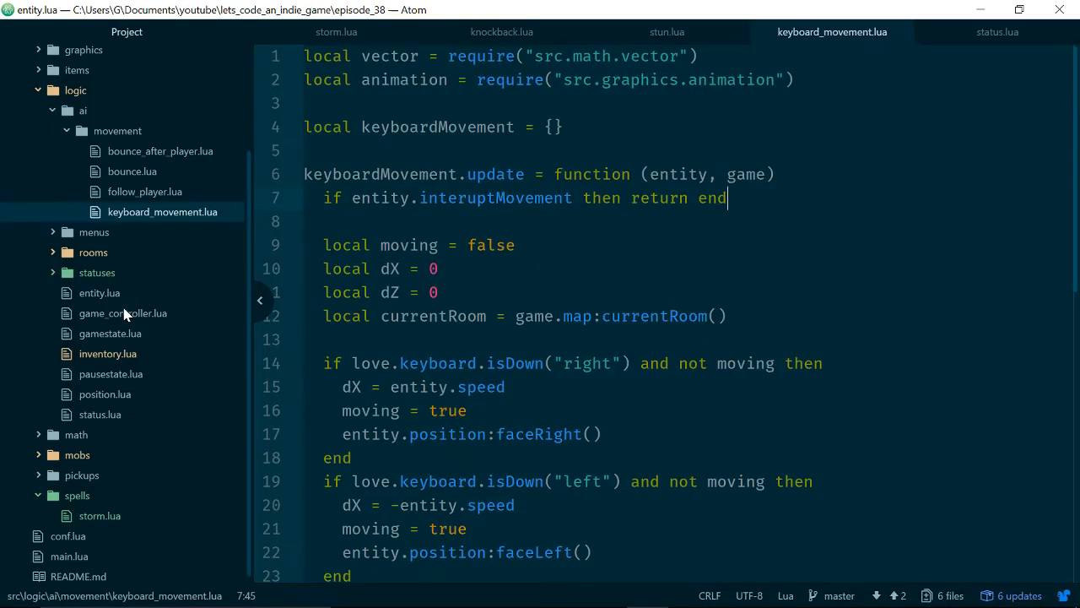
# - In entity.lua, run self.movement.update only when 'not self.interruptMovement', with 'end' on its own line
pyautogui.click(99, 293)
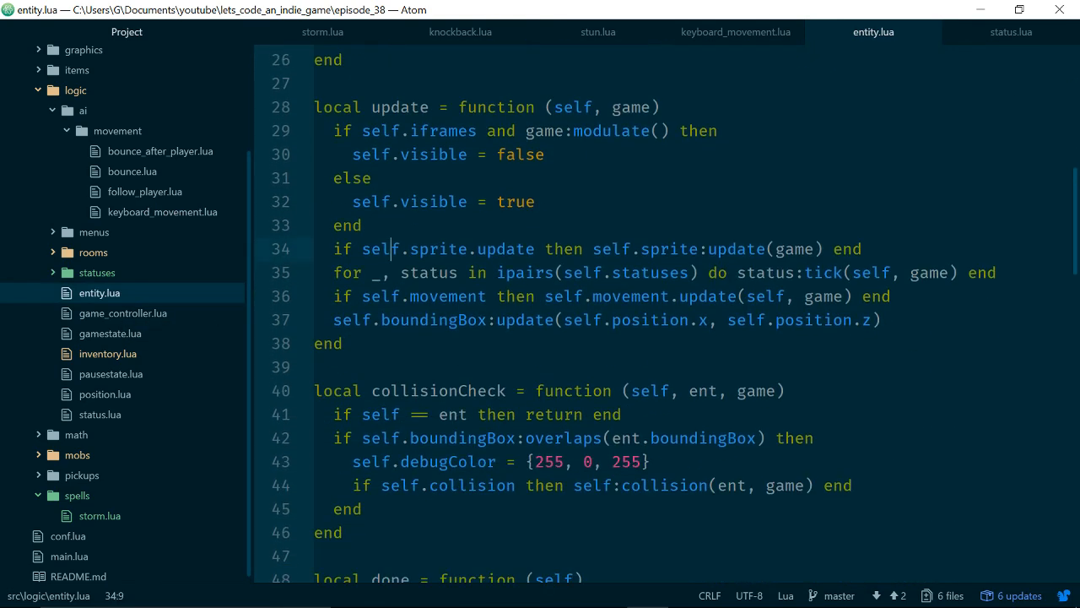
pyautogui.click(411, 295)
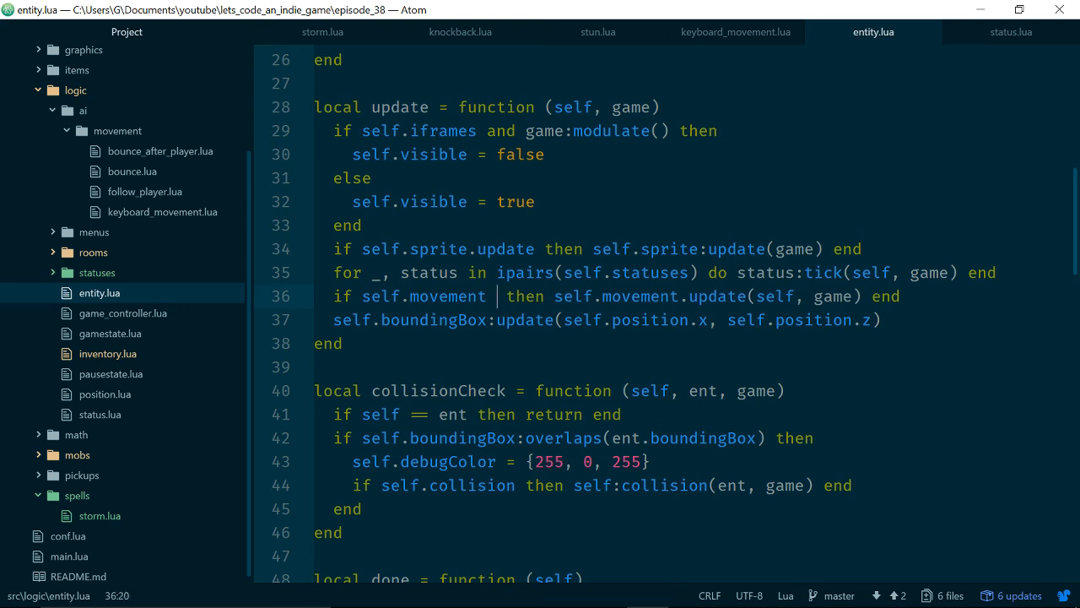
pyautogui.write('and not self.i')
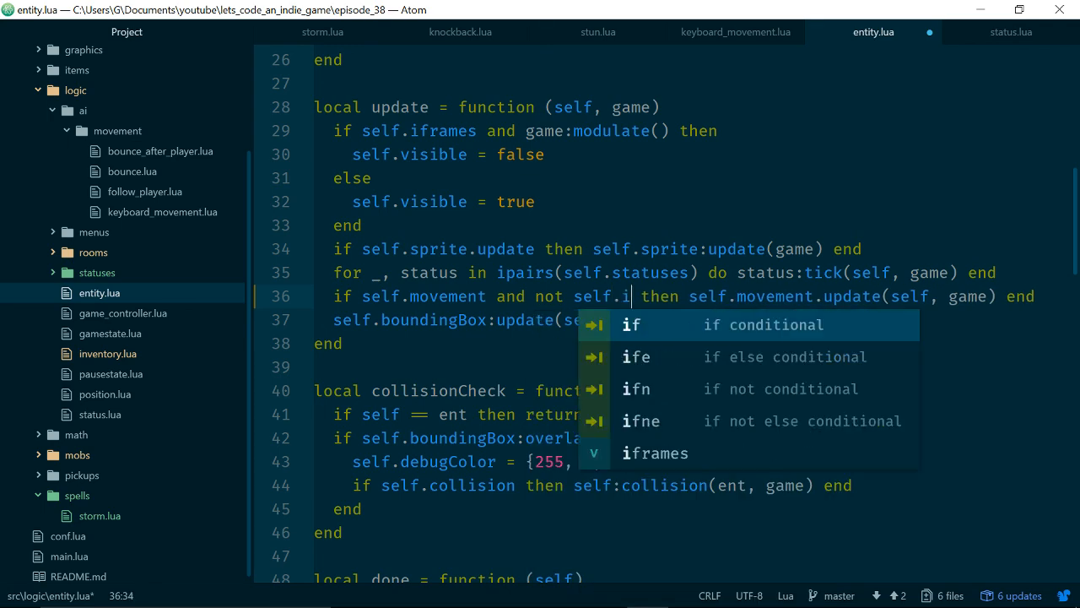
pyautogui.write('nterr')
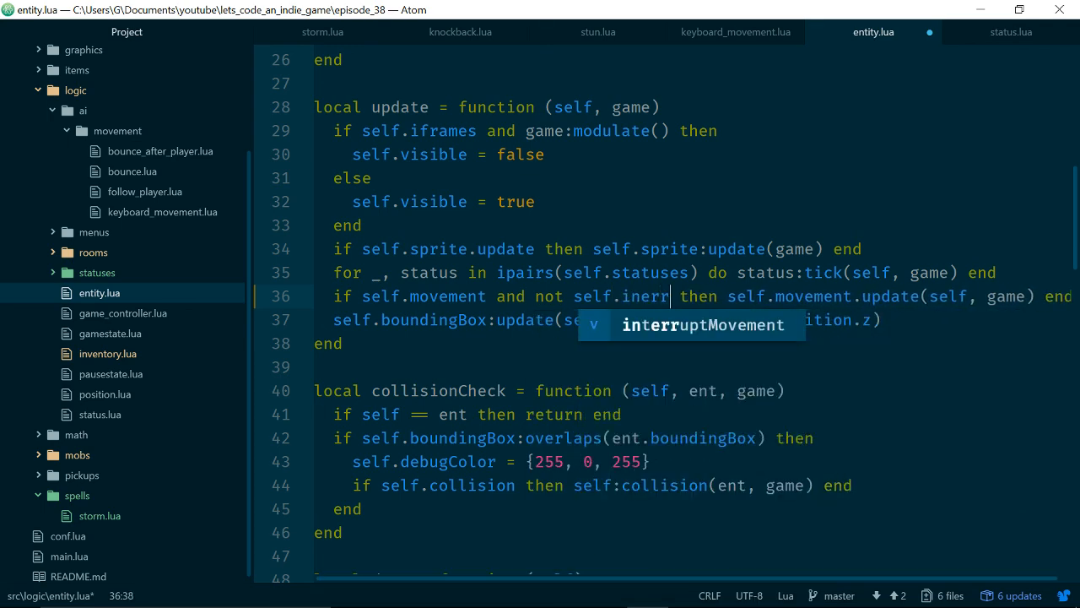
pyautogui.press('Tab')
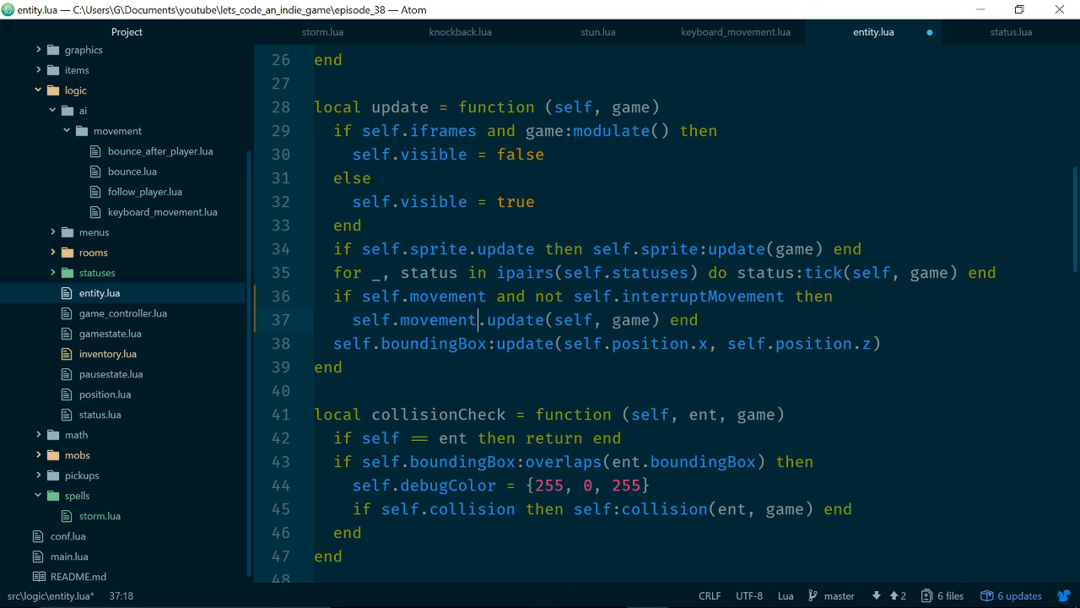
pyautogui.press('enter')
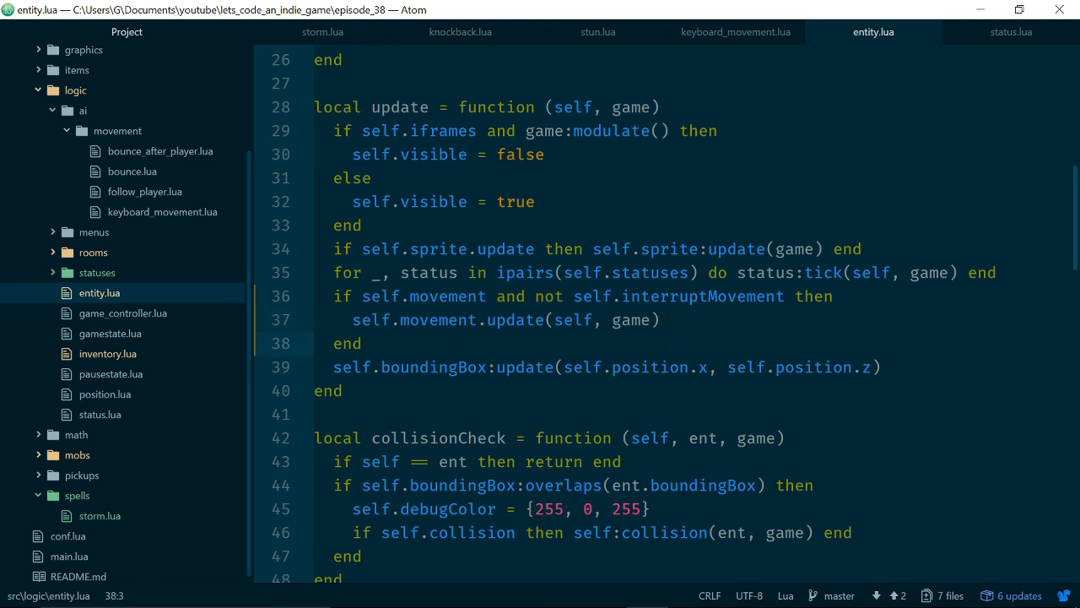
pyautogui.scroll(-3)
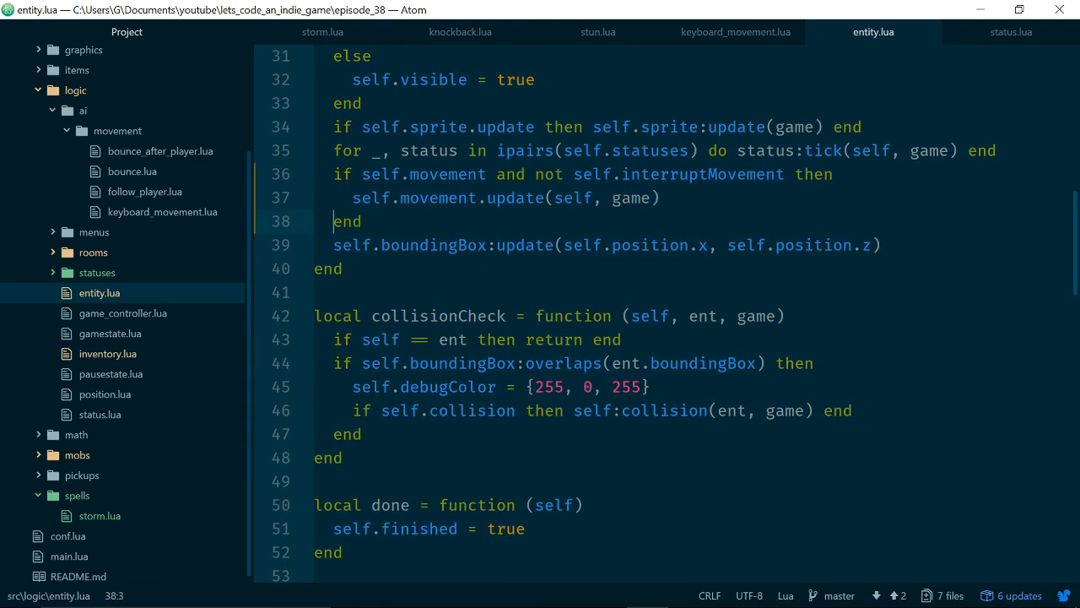
pyautogui.scroll(-3)
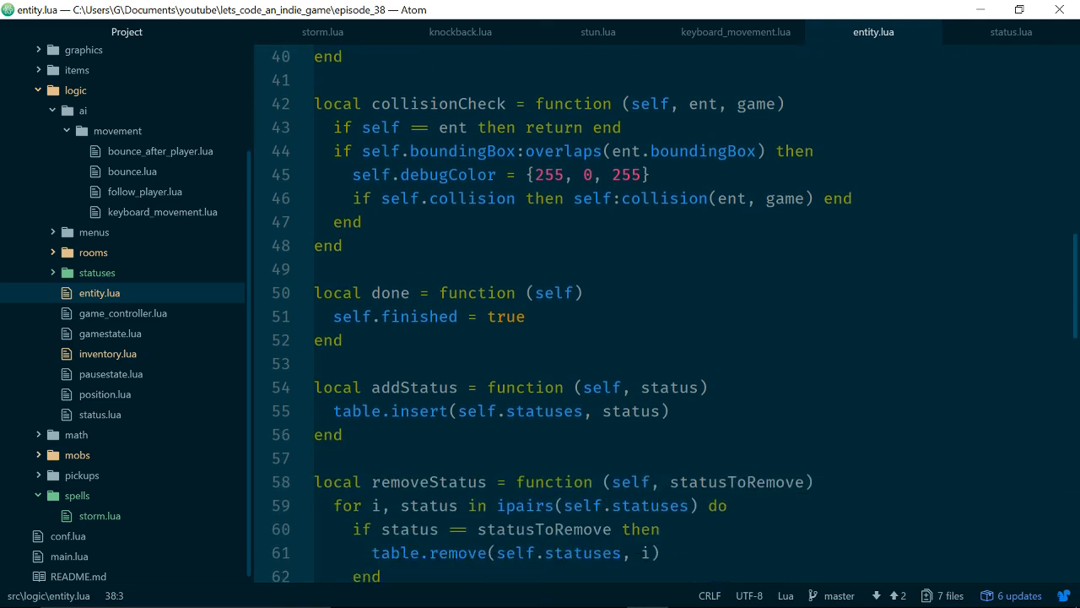
pyautogui.scroll(-3)
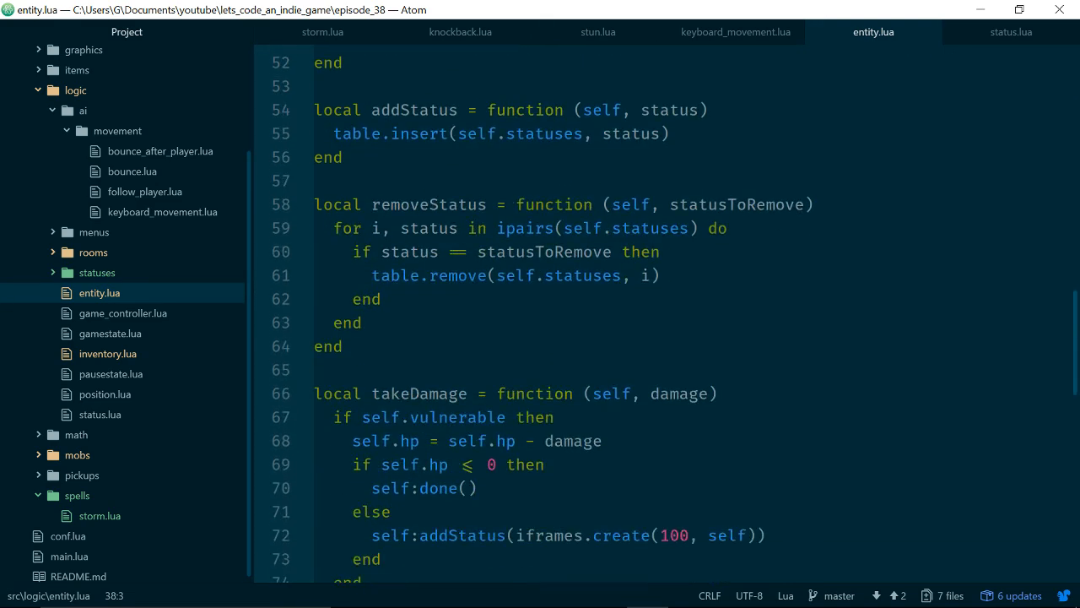
pyautogui.scroll(3)
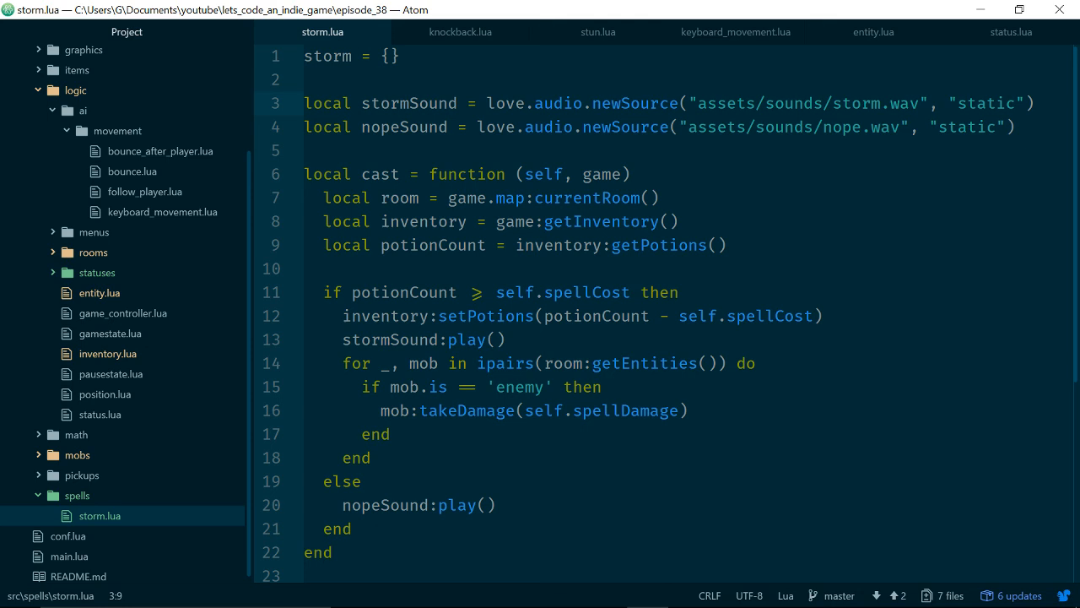
# - Add 'local stun = require("src.logic.statuses.stun")' at the top of storm.lua
pyautogui.press('Enter')
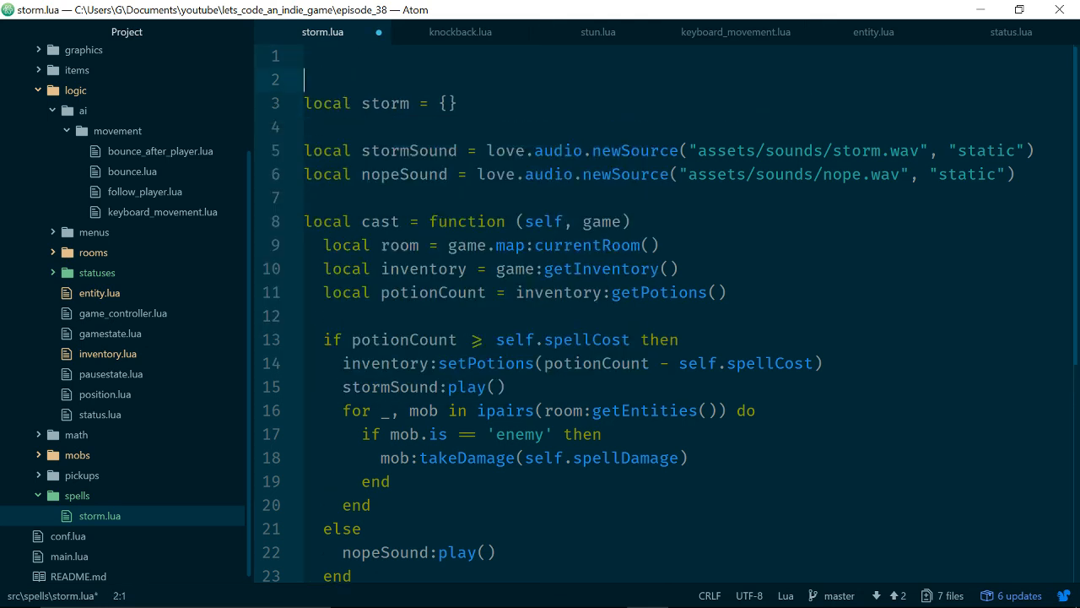
pyautogui.write('local')
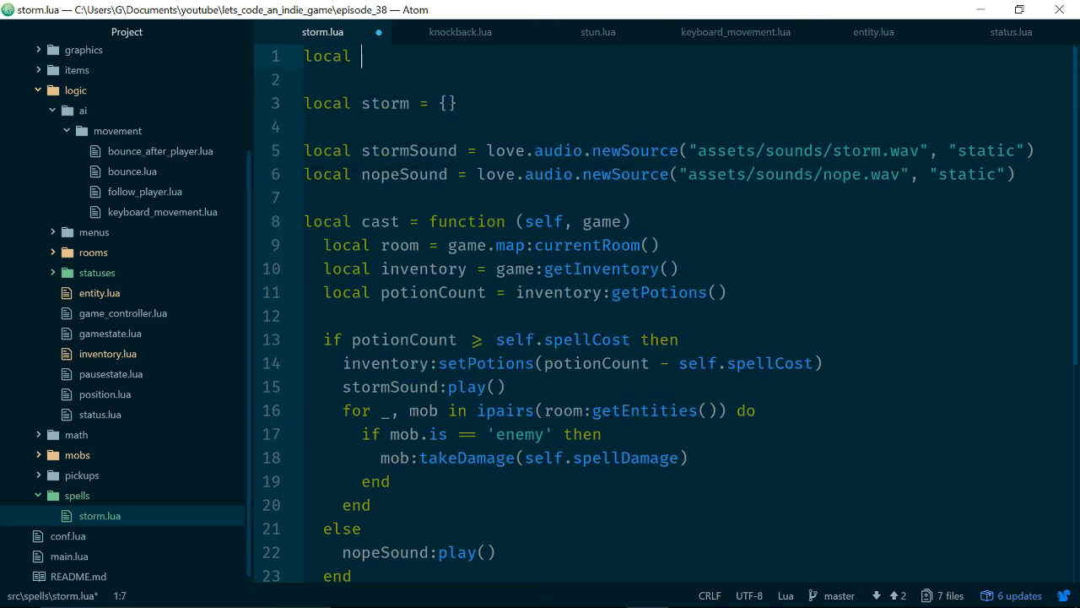
pyautogui.write('stun = require("')
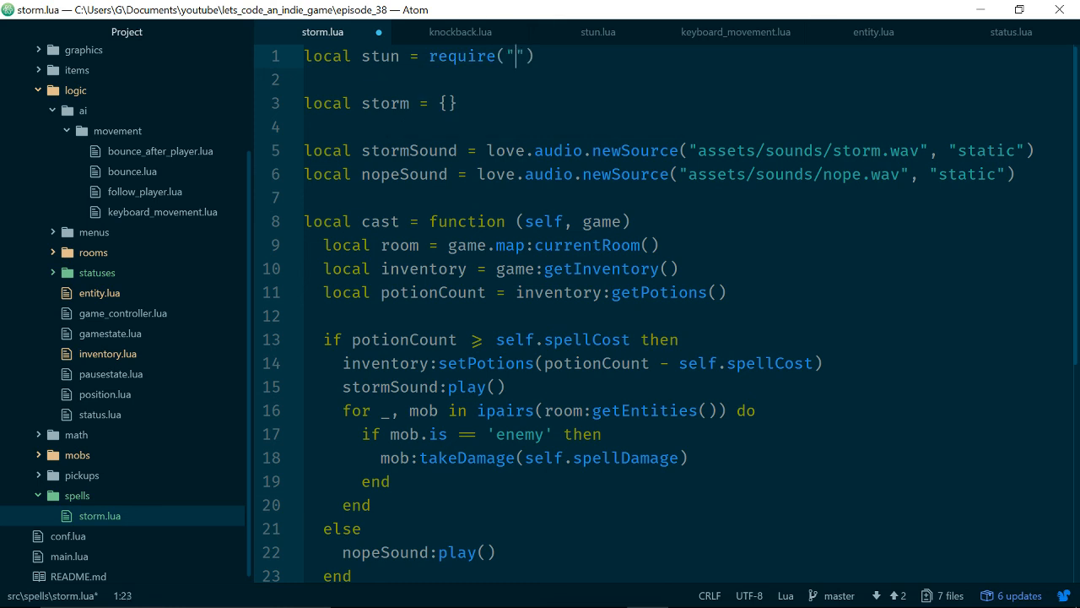
pyautogui.write('src.logic.st')
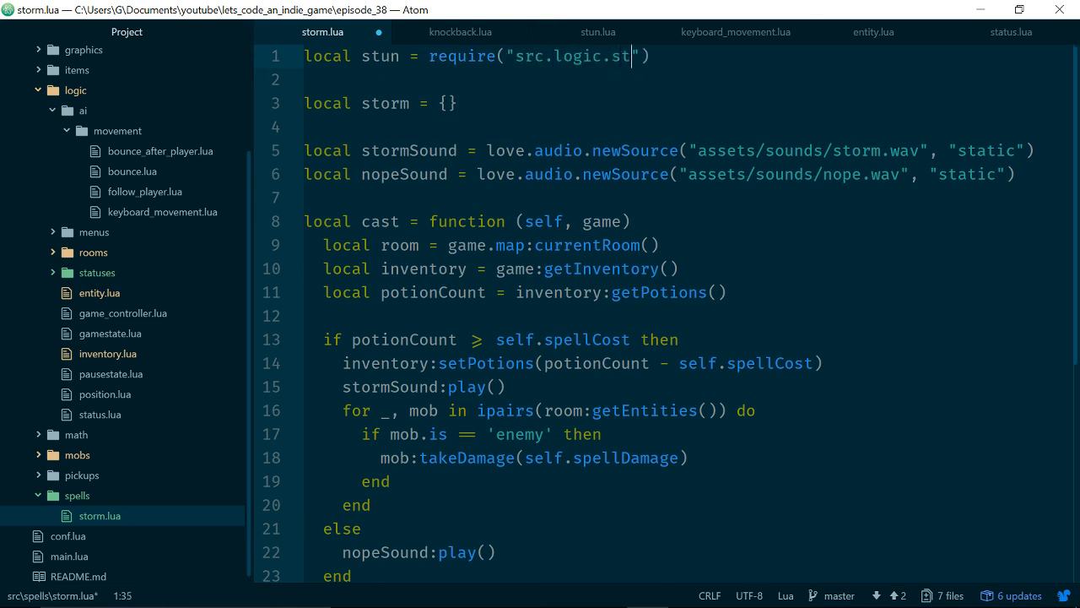
pyautogui.write('atuses.stun')
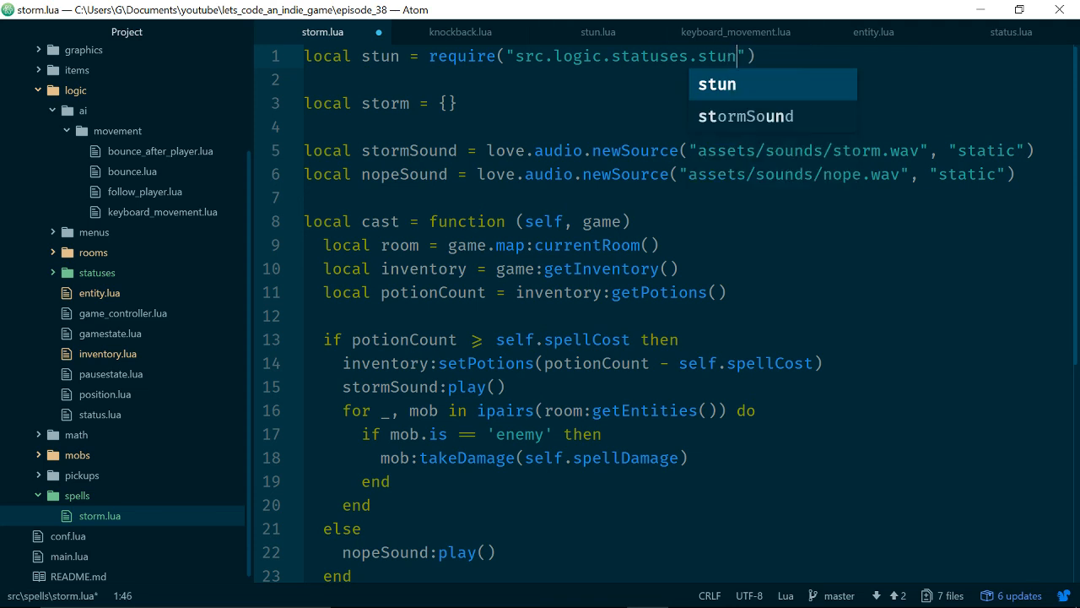
# - After takeDamage, add 'mob:addStatus(stun.create(10, mob))' to stun each damaged enemy
pyautogui.scroll(-3)
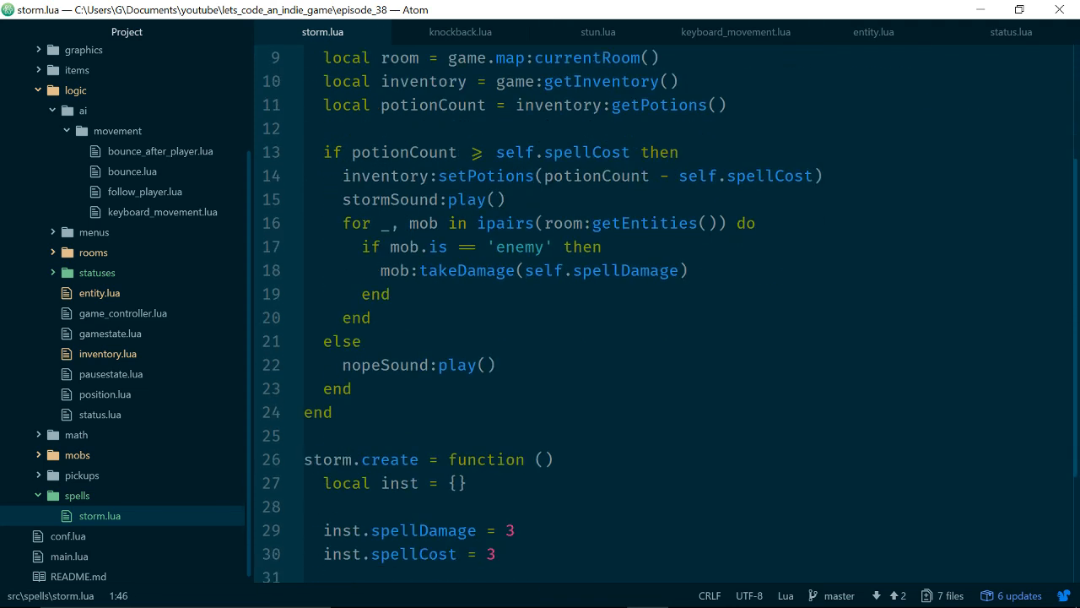
pyautogui.click(686, 270)
pyautogui.write('mob')
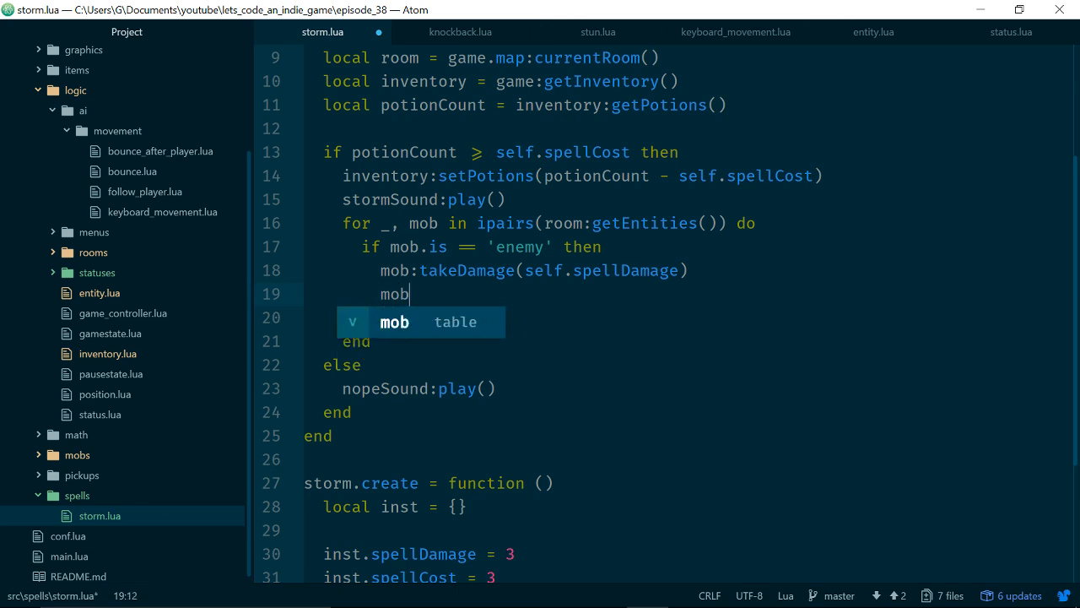
pyautogui.write(':addStatus()')
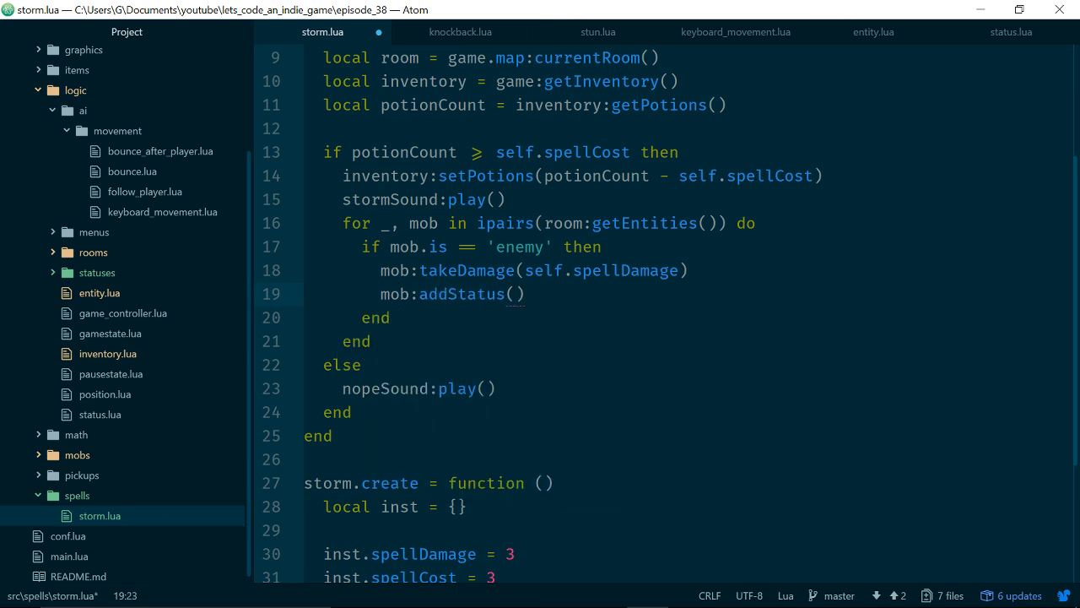
pyautogui.write('stun.create(')
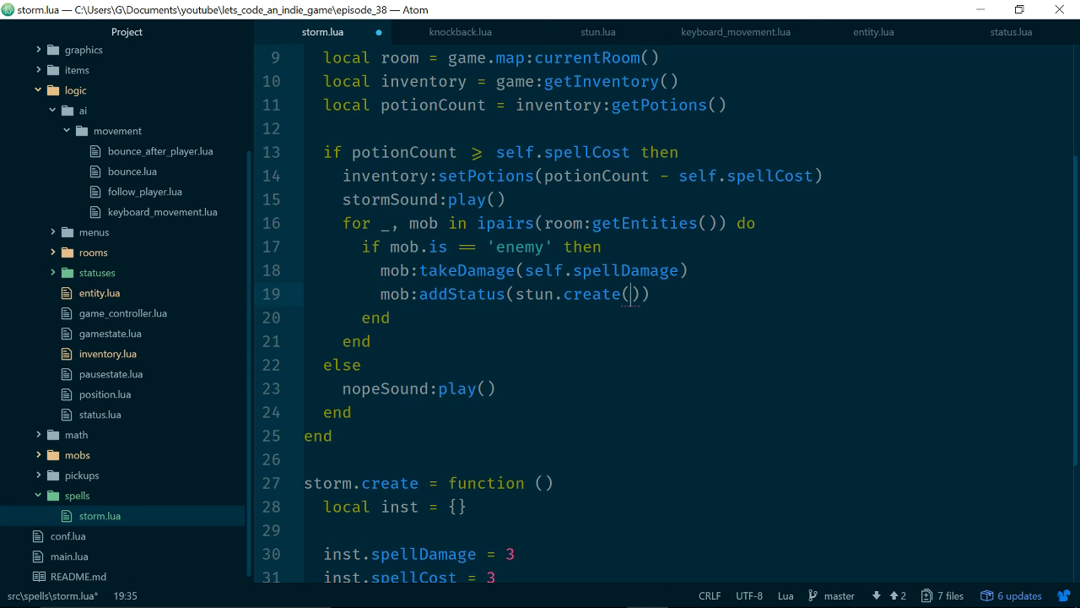
pyautogui.write('10,')
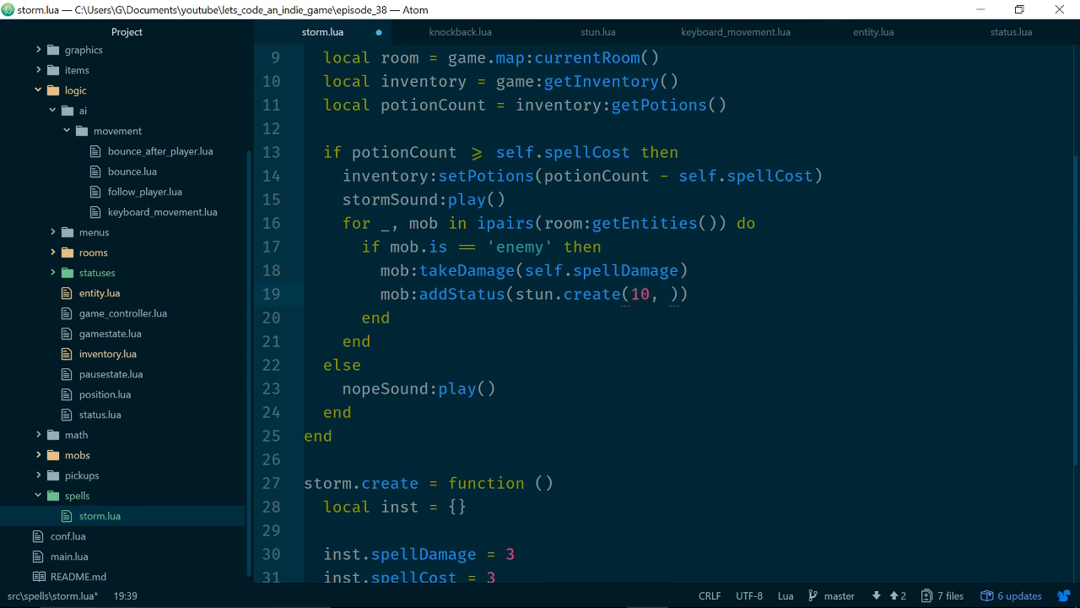
pyautogui.write('mob')
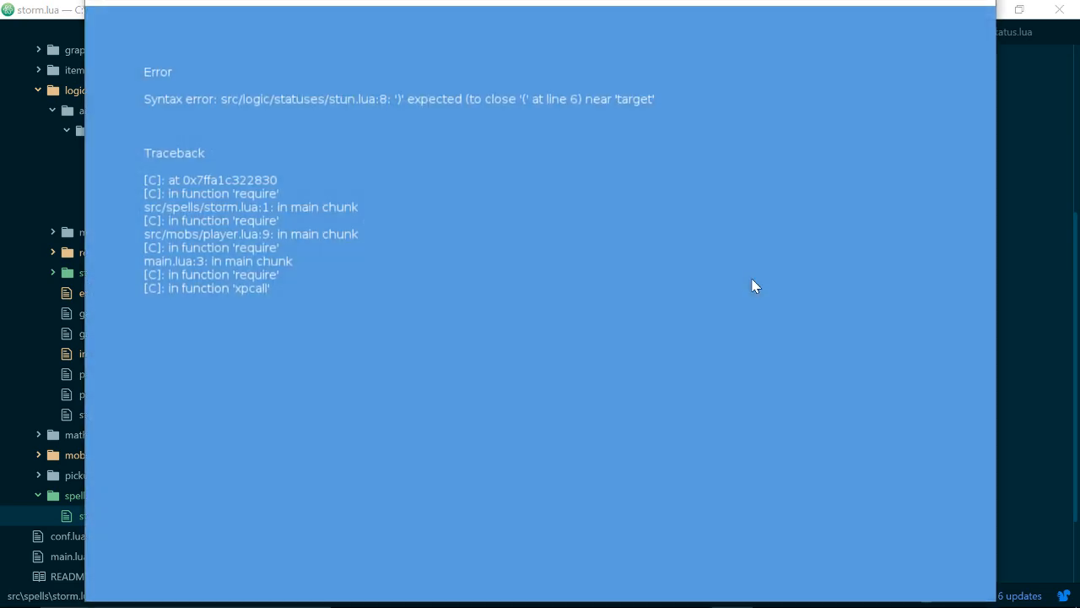
pyautogui.moveTo(897, 42)
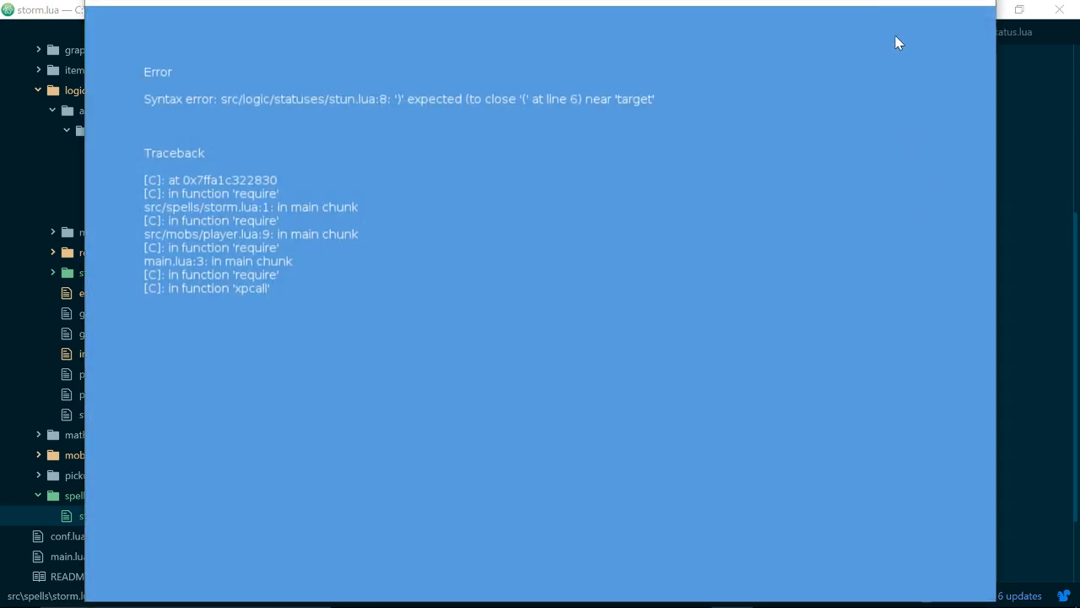
pyautogui.moveTo(934, 19)
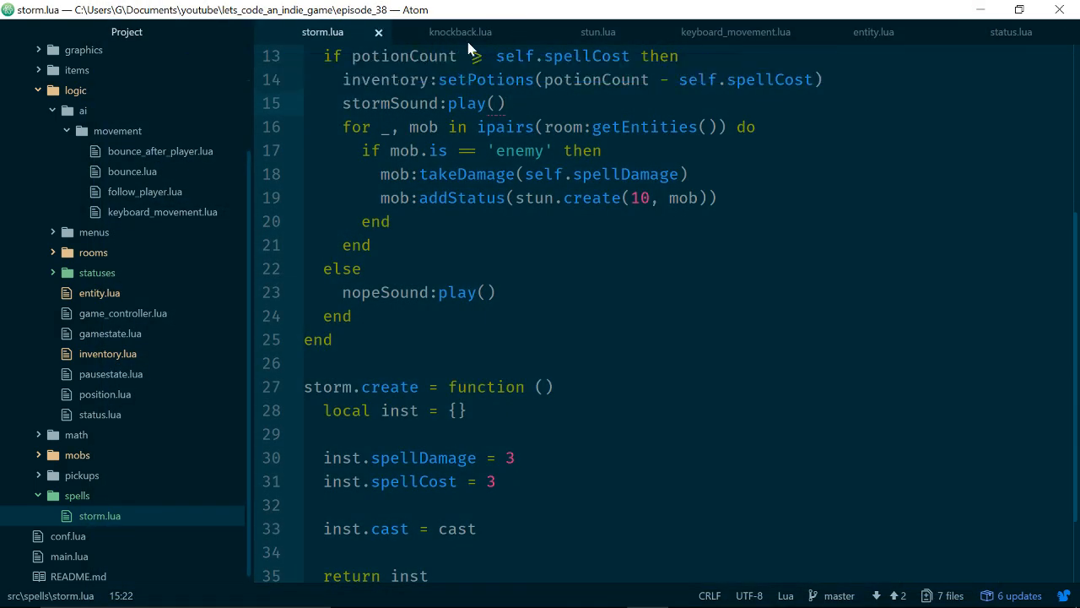
# - In stun.lua, correct 'fucntion' to 'function' on line 8
pyautogui.click(597, 33)
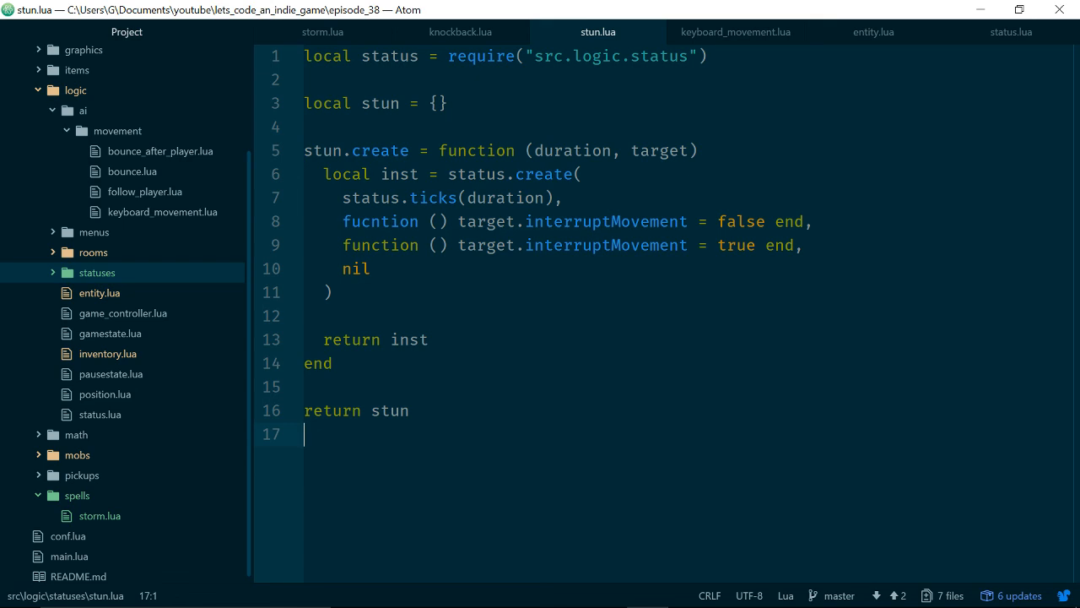
pyautogui.click(385, 221)
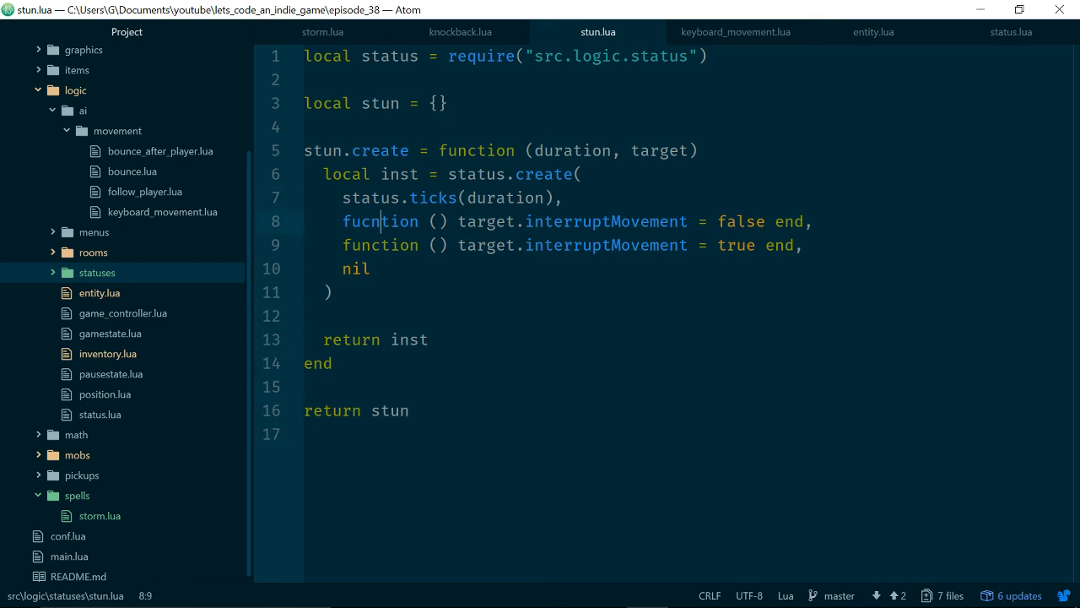
pyautogui.write('function')
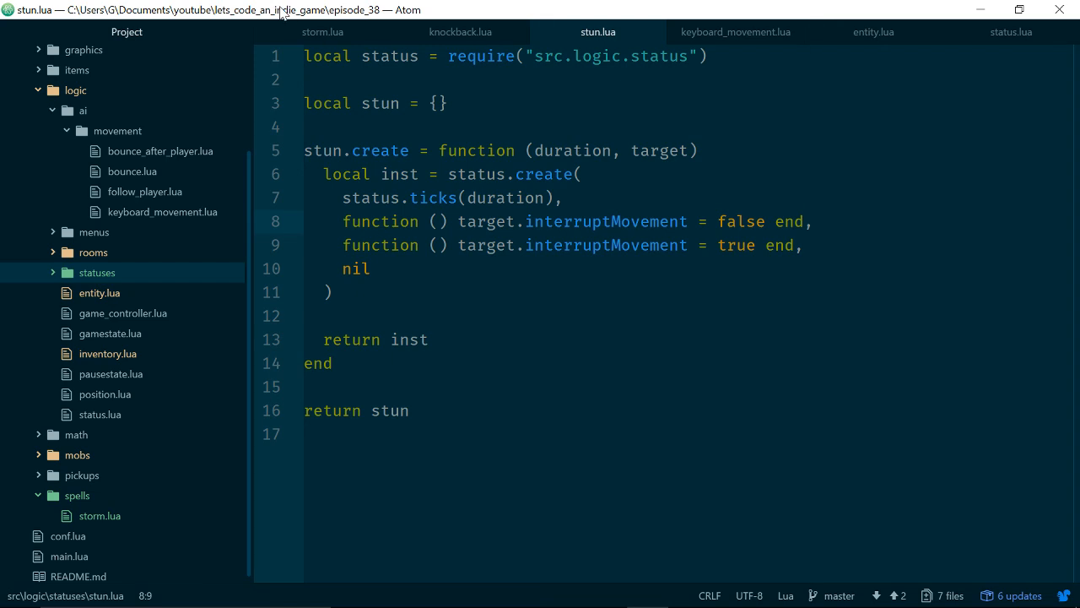
pyautogui.click(323, 32)
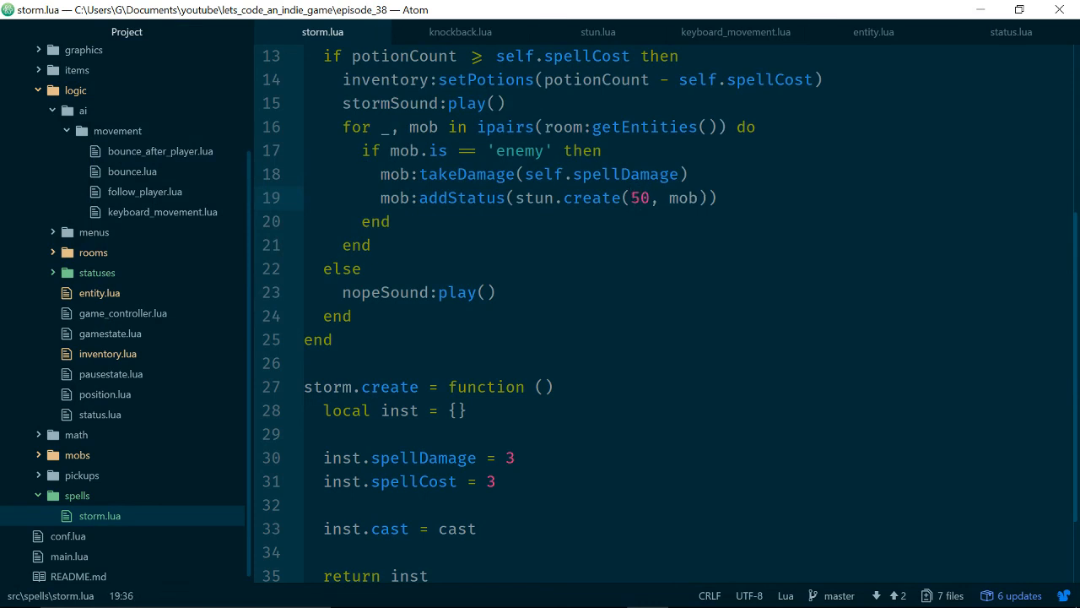
pyautogui.click(642, 197)
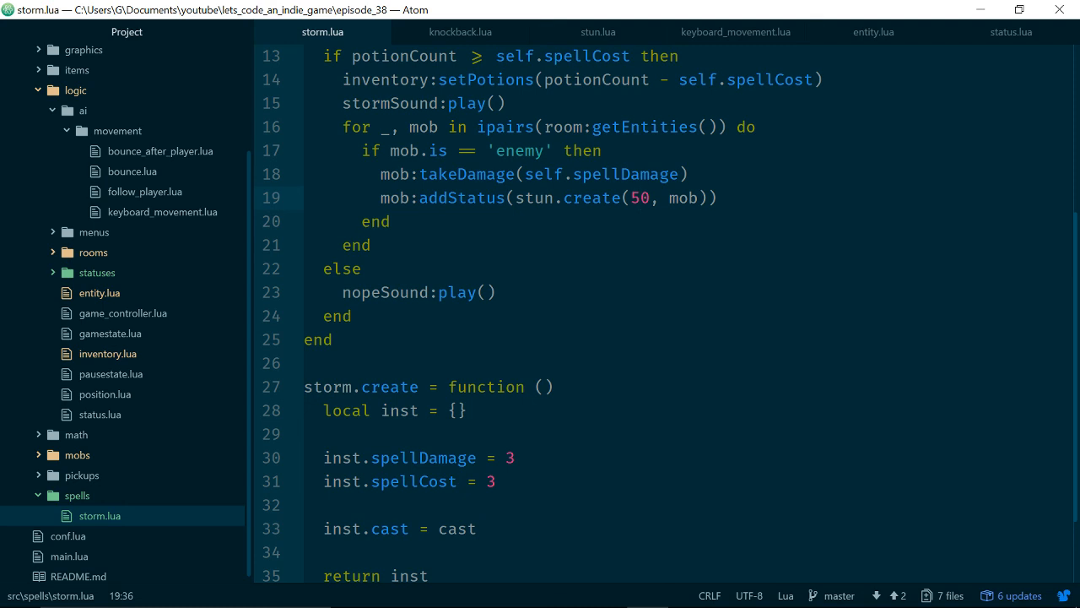
pyautogui.click(642, 198)
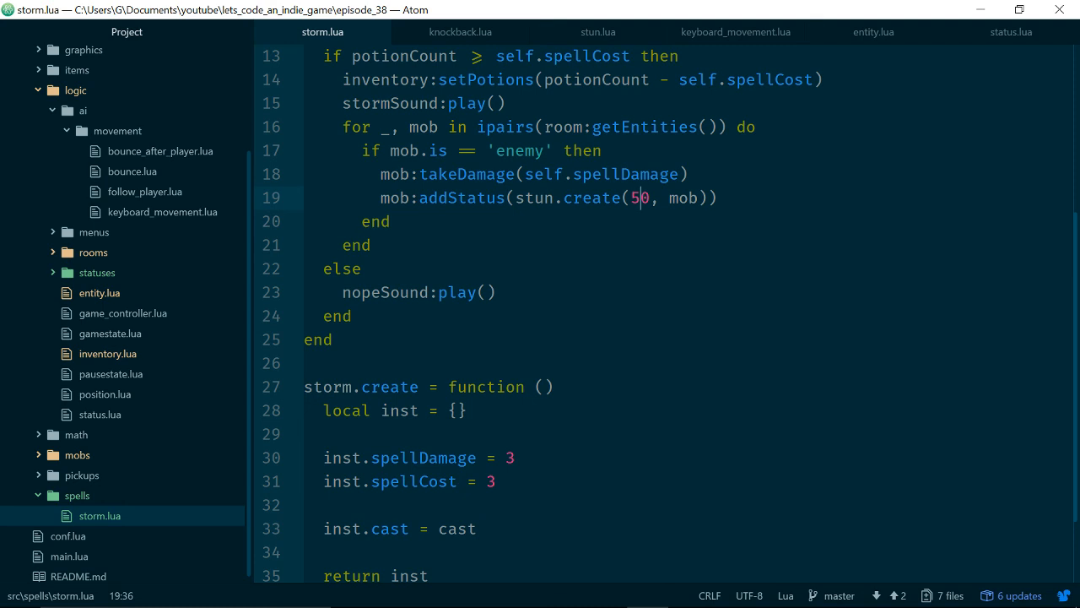
pyautogui.scroll(-3)
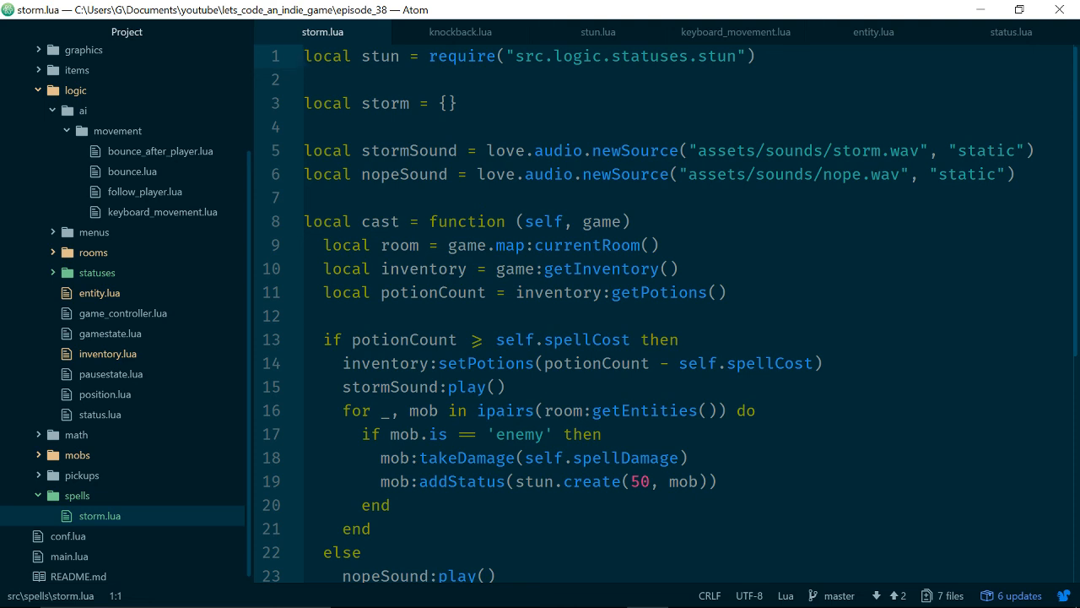
pyautogui.click(643, 481)
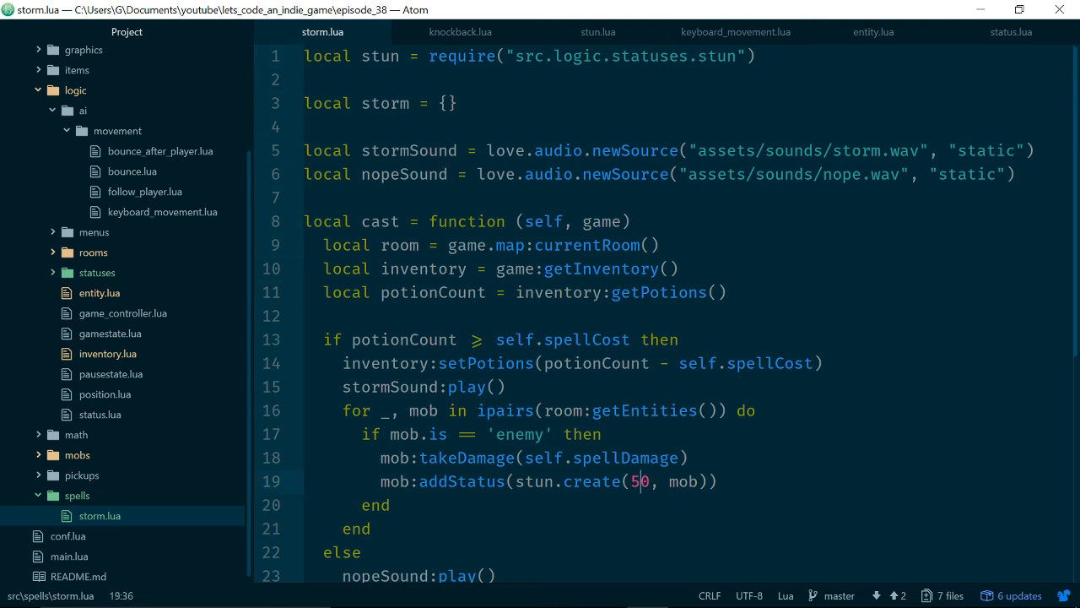
pyautogui.scroll(-3)
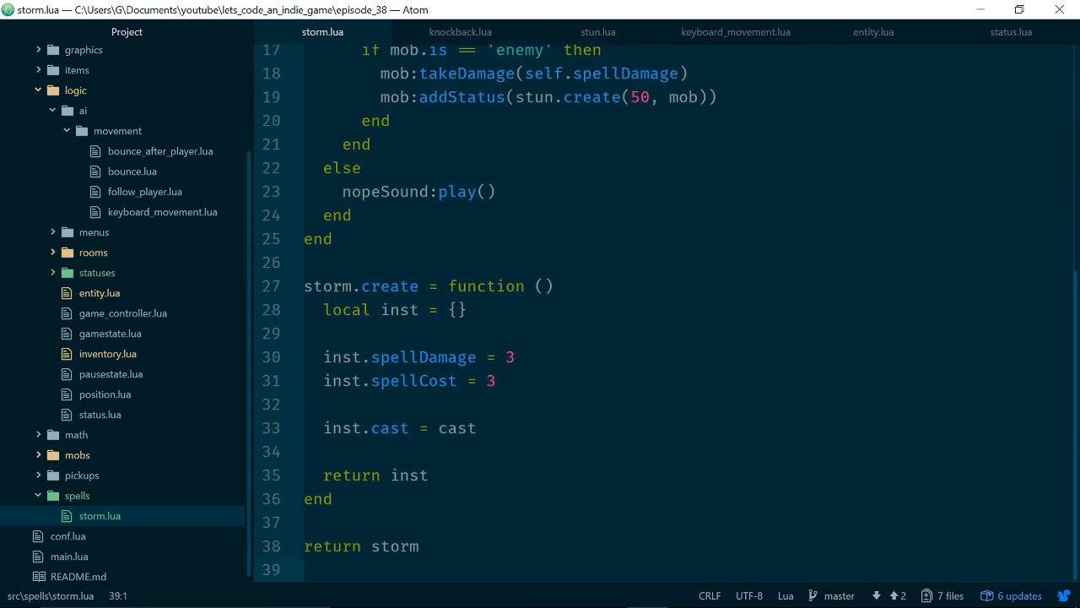